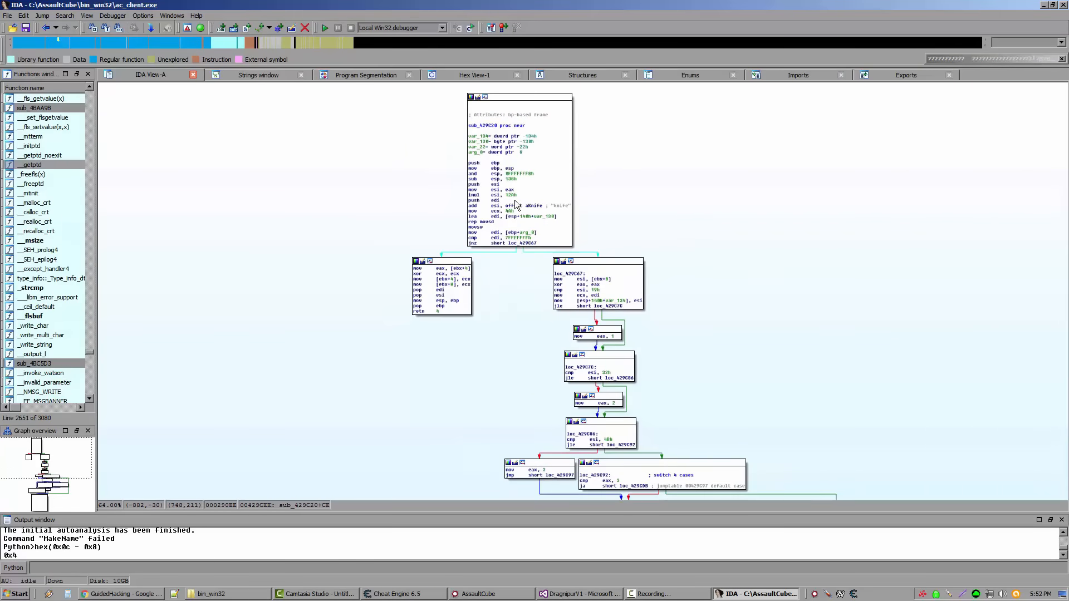
mouse_move(634, 216)
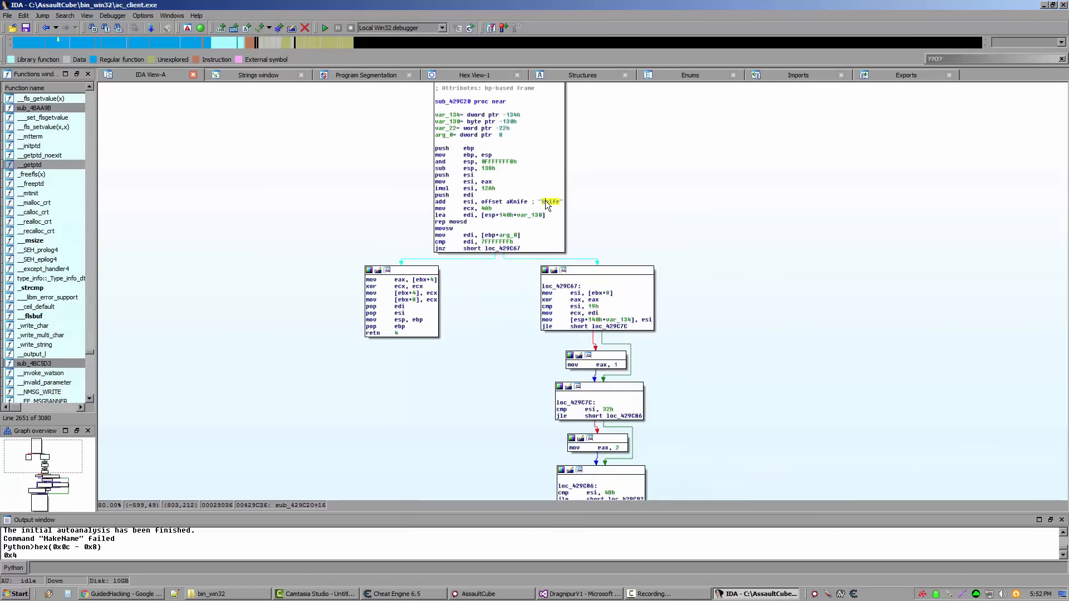
mouse_move(551, 209)
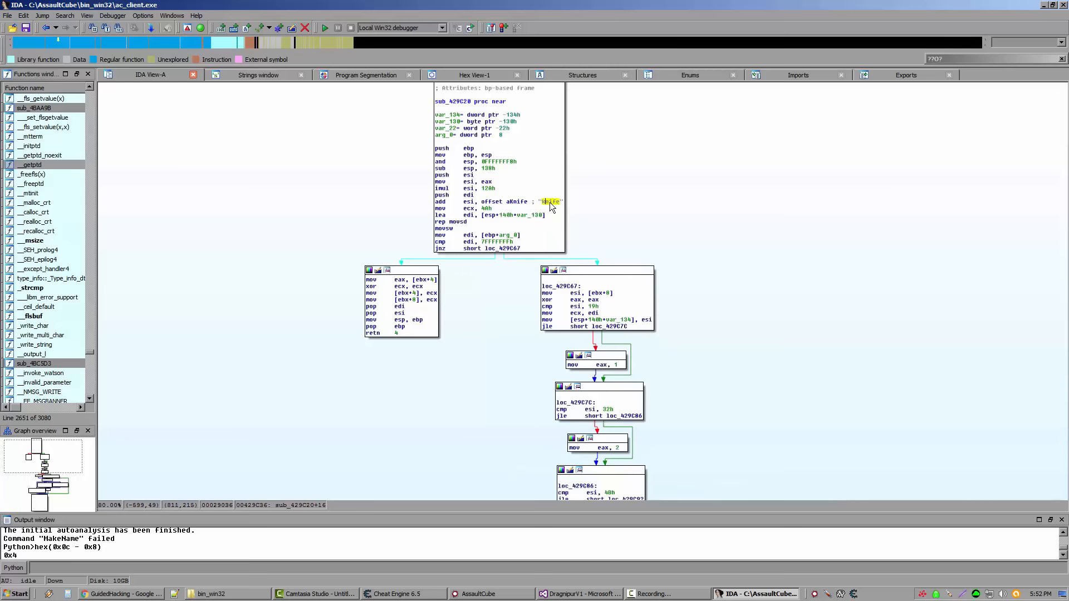
mouse_move(557, 204)
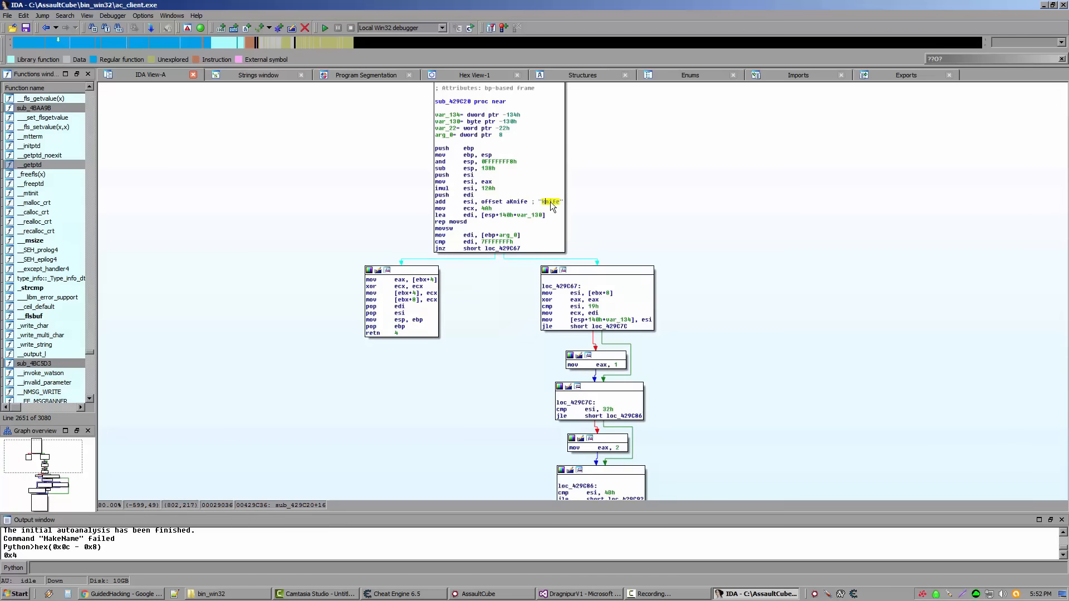
mouse_move(549, 206)
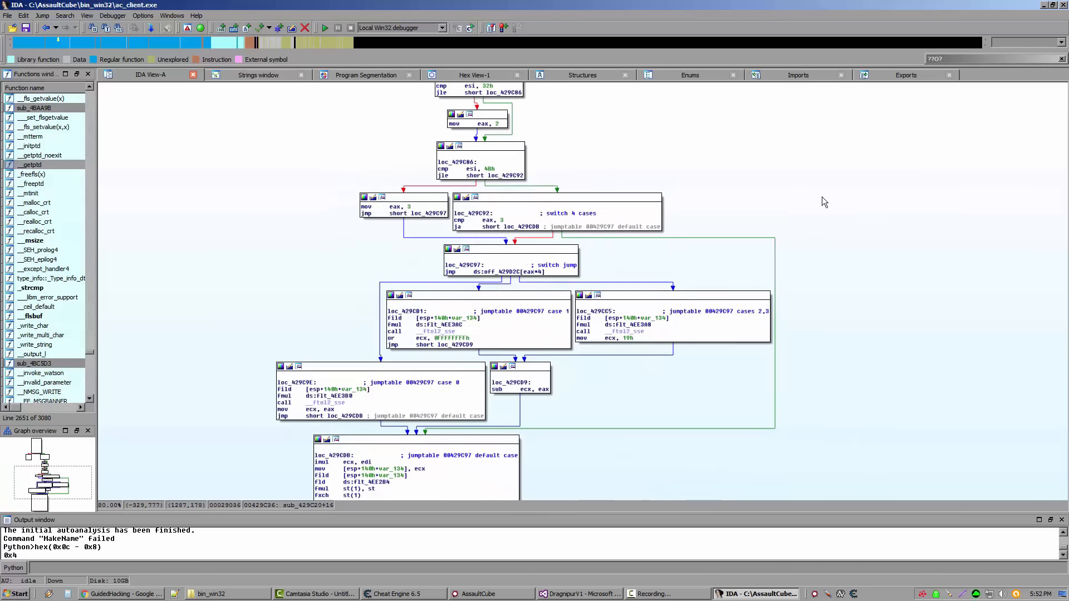
mouse_move(576, 344)
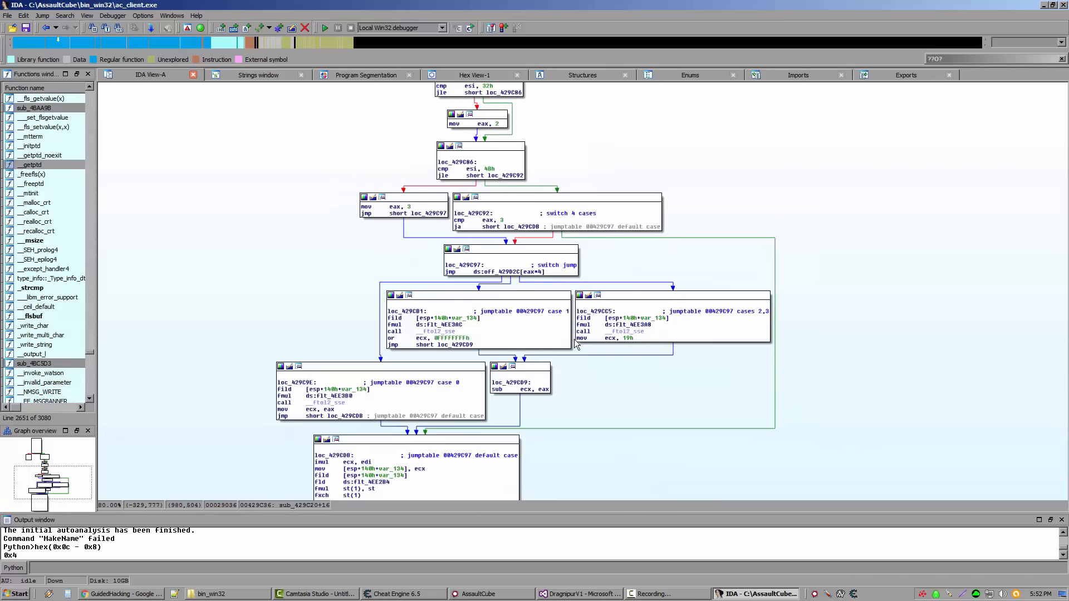
mouse_move(305, 243)
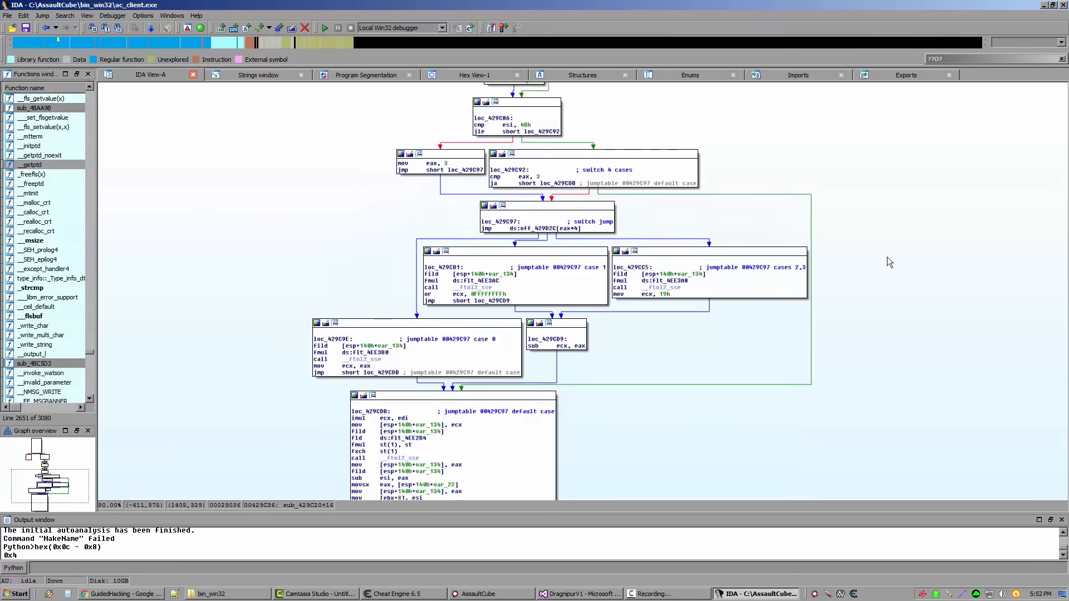
Step: Decompile sub_429C20, dismiss the .rdata read-only notice and select the __userpurge keyword
scroll(down, 3)
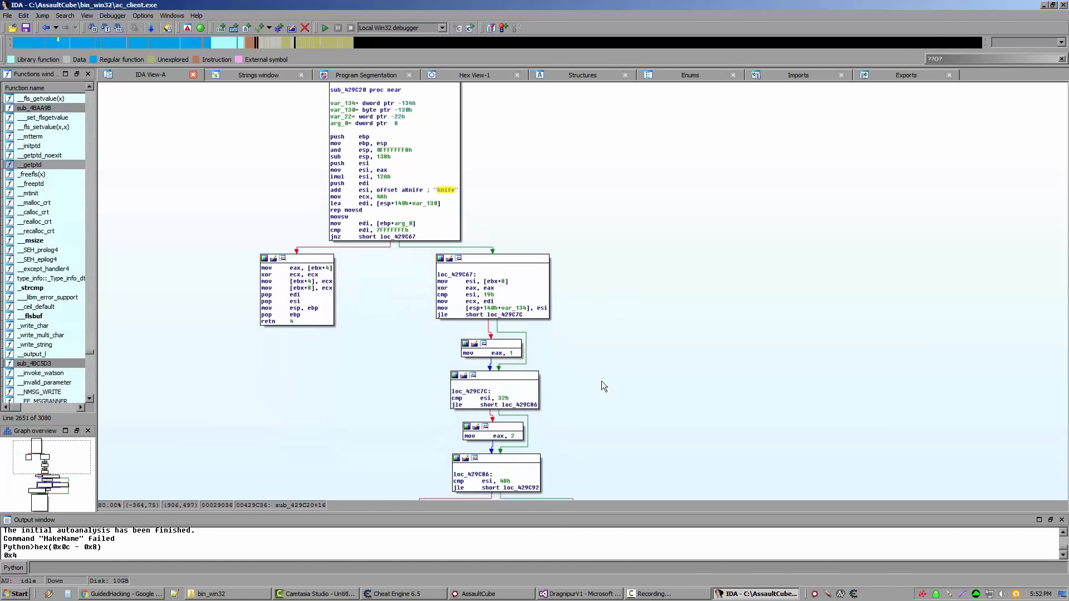
scroll(down, 3)
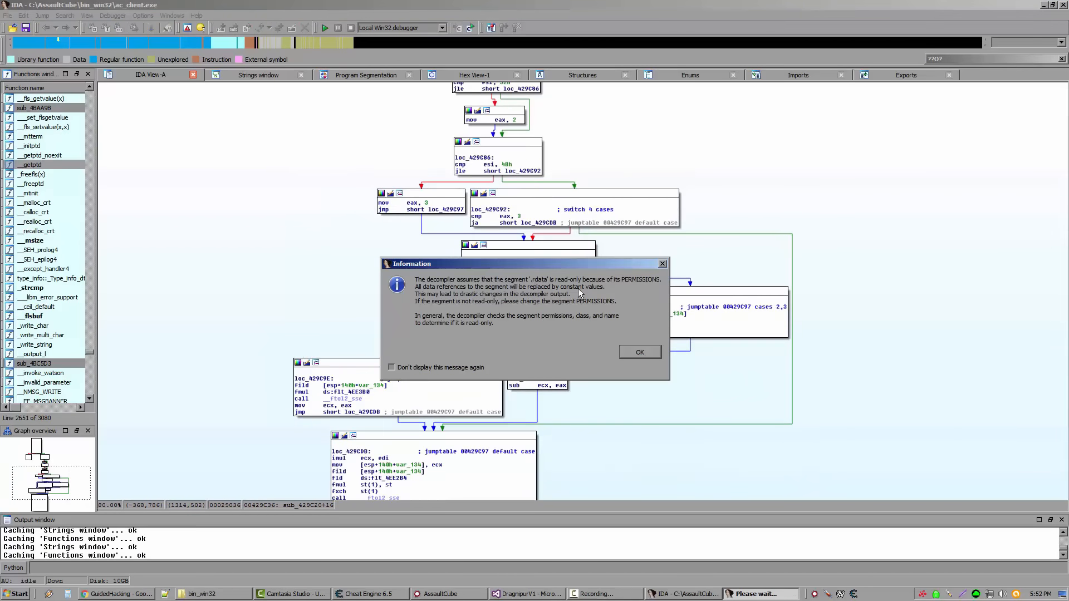
mouse_move(664, 305)
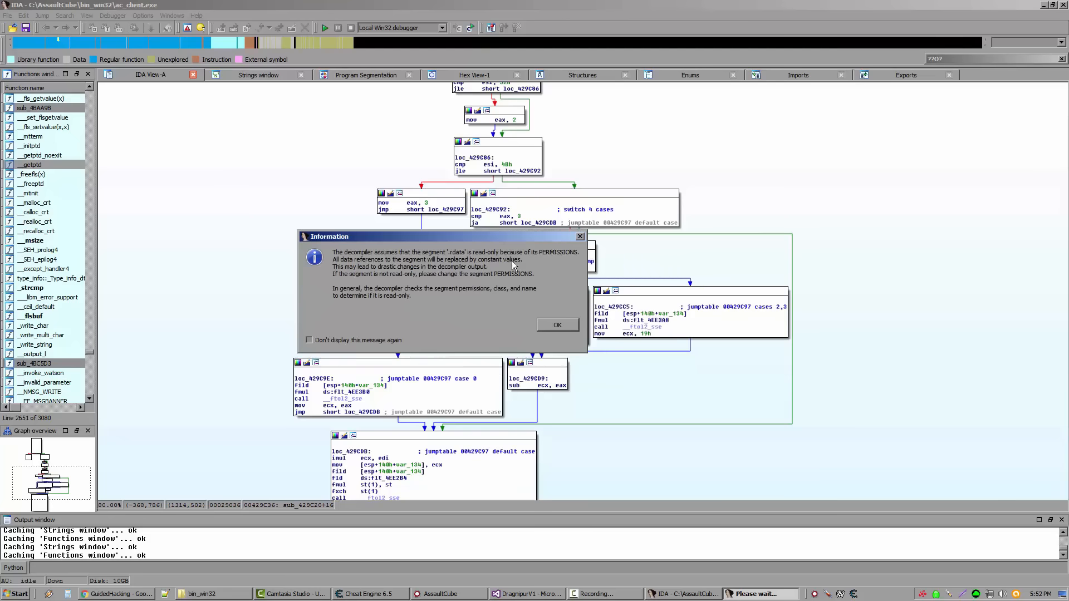
mouse_move(528, 325)
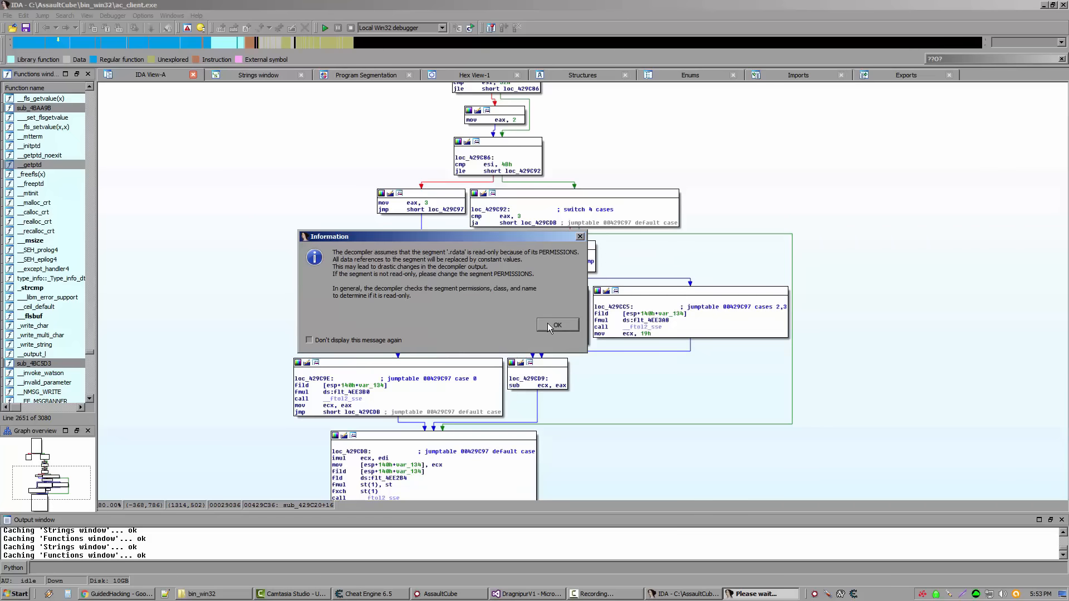
click(556, 324)
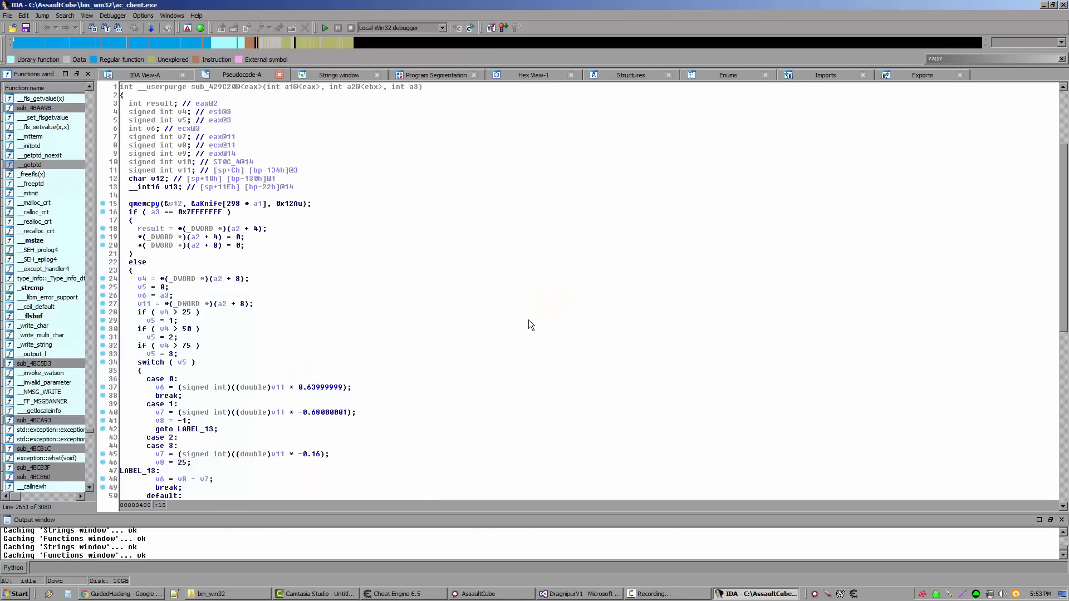
mouse_move(373, 164)
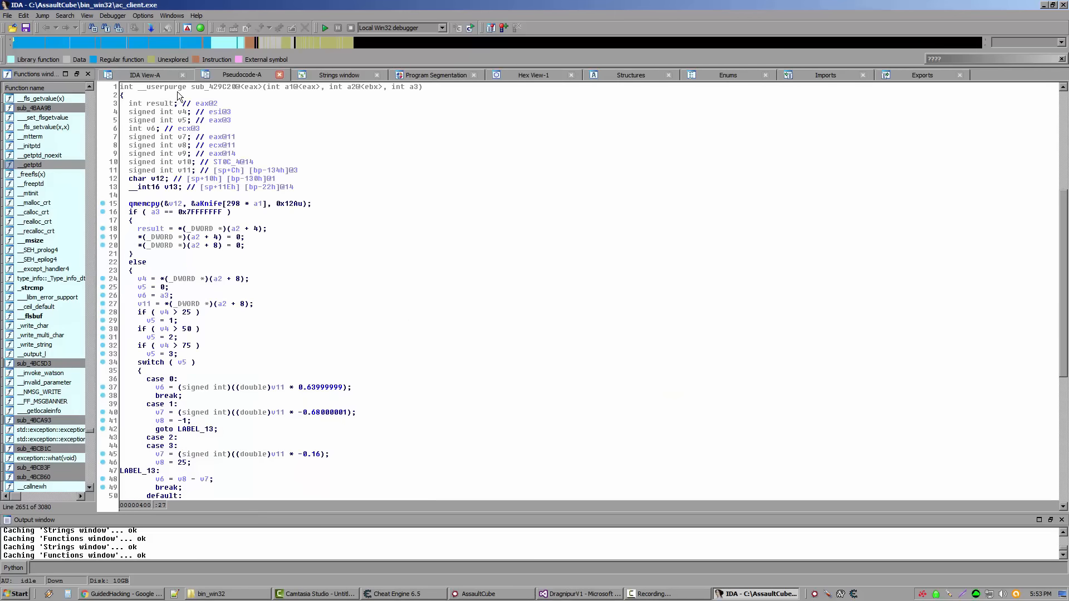
click(123, 594)
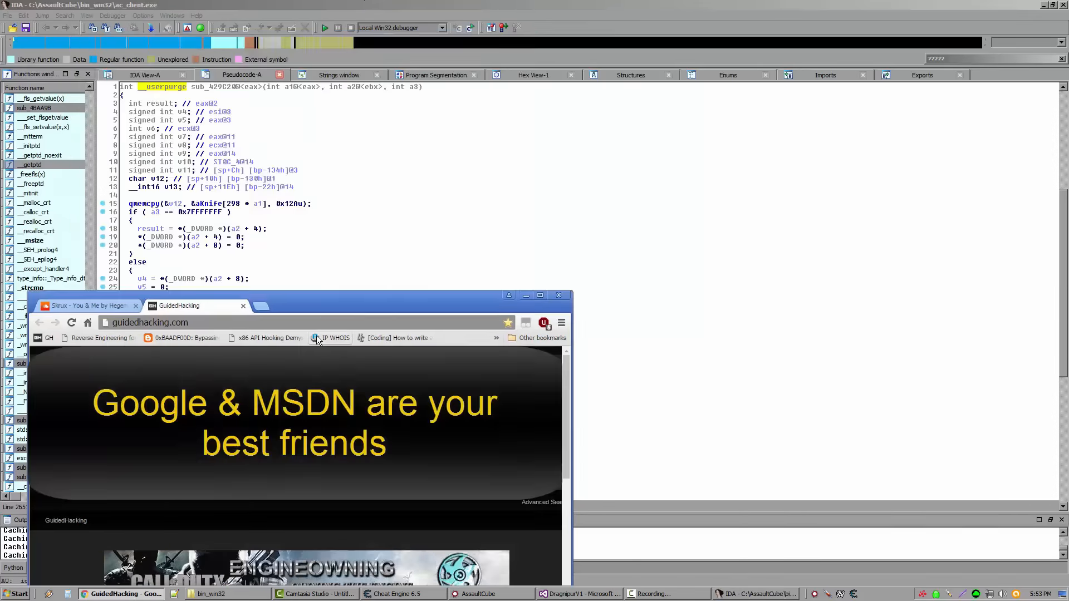
Step: Search Chrome for 'userpurge' to reach the IDA online help on the calling convention
text(userpu)
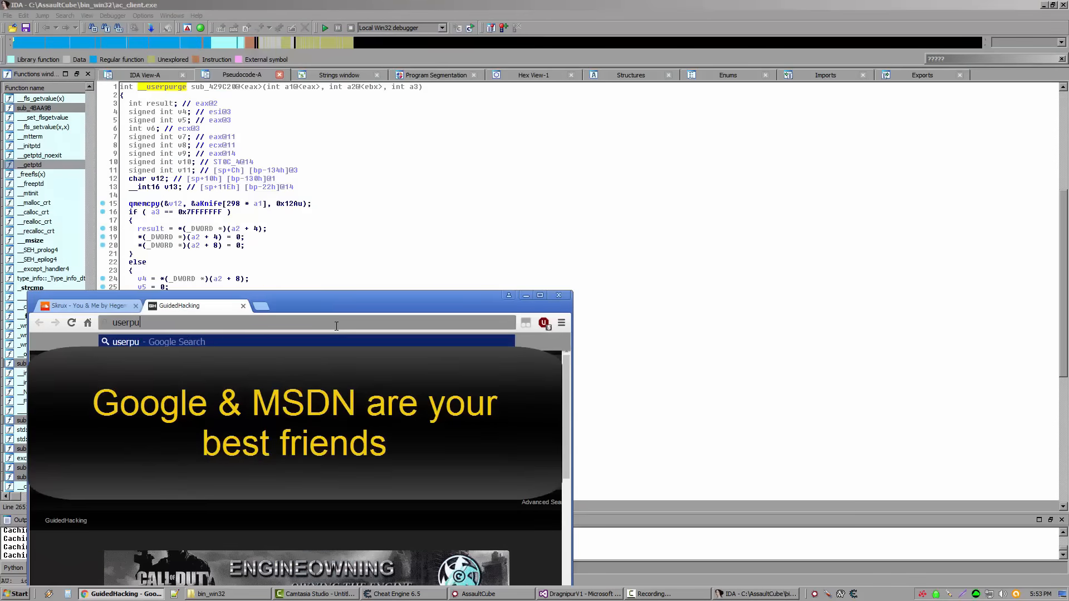
text(rge)
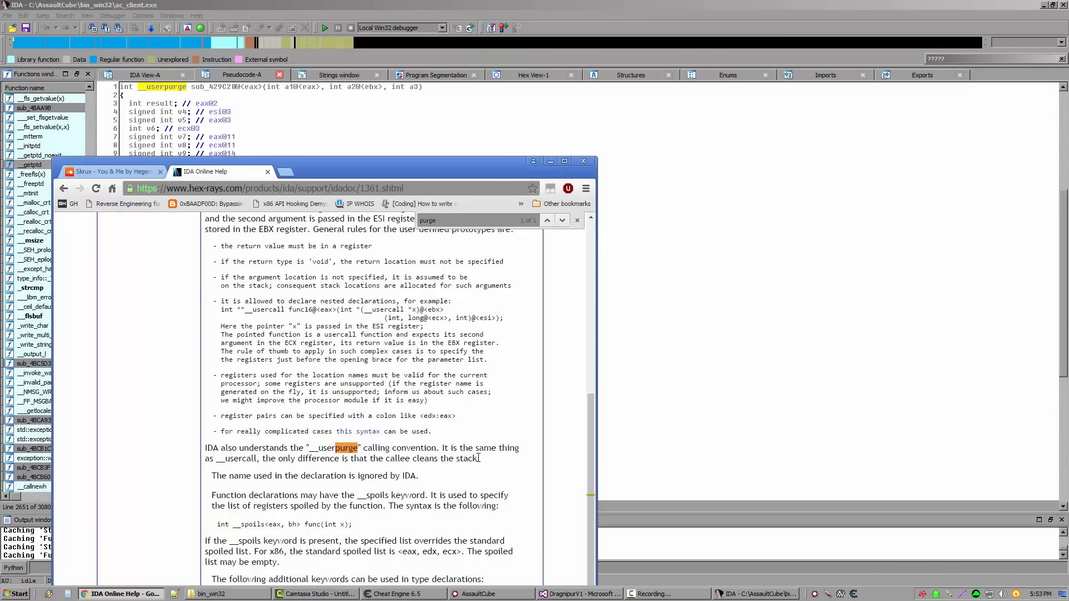
mouse_move(561, 397)
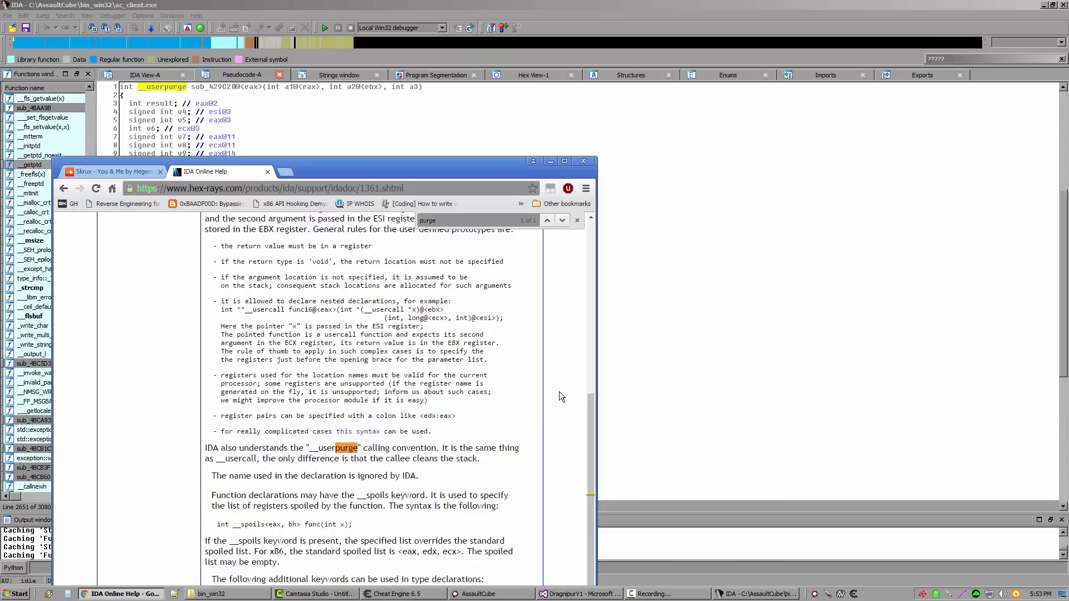
mouse_move(555, 452)
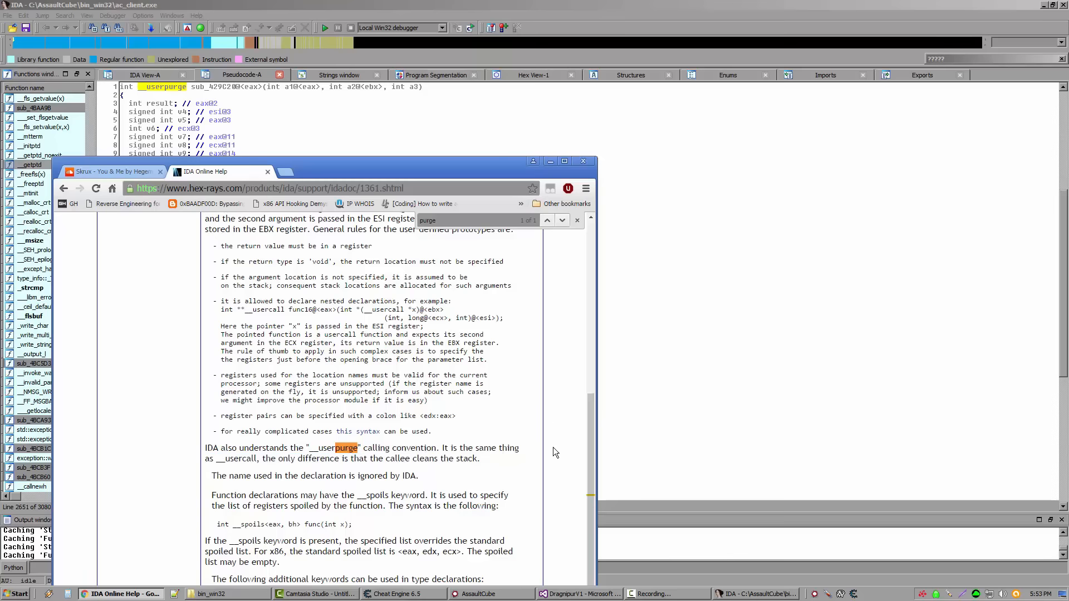
mouse_move(562, 496)
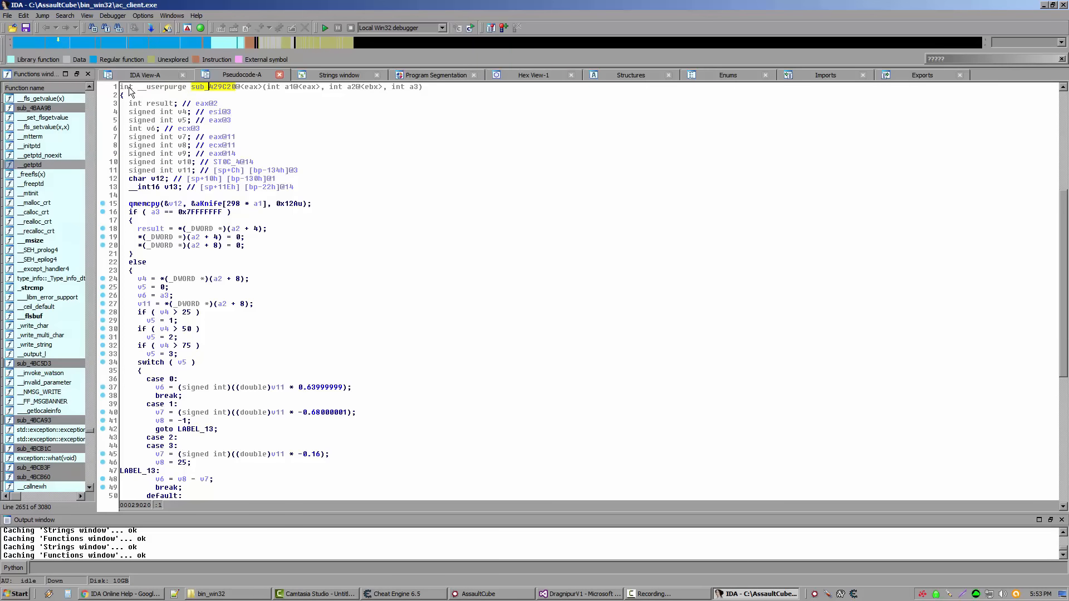
Step: Rename sub_429C20 in the pseudocode header to DecreaseHealth
click(134, 94)
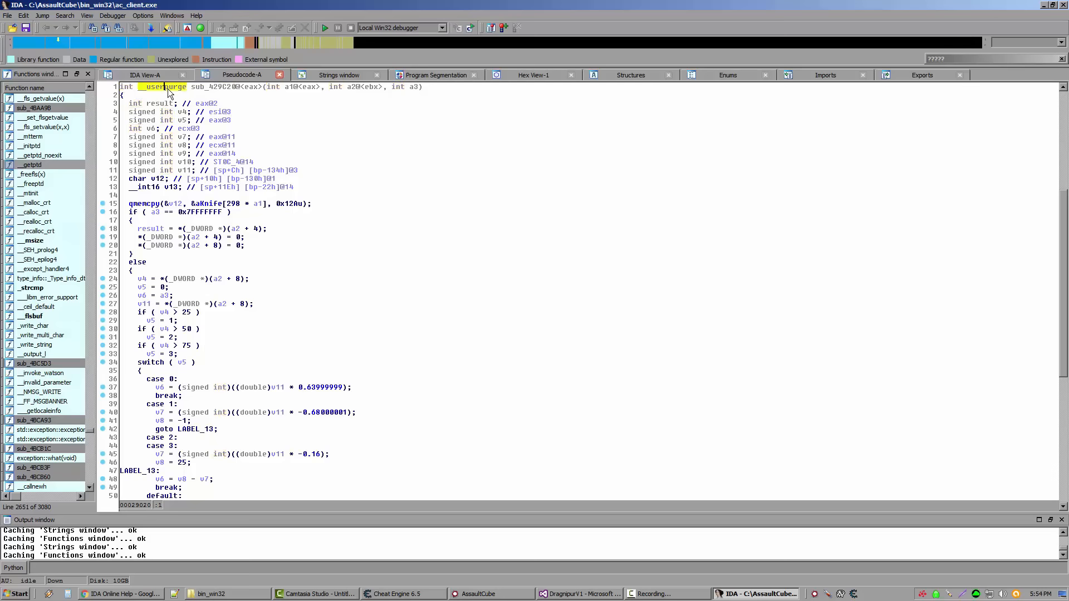
mouse_move(221, 92)
text(DecreaseHealth)
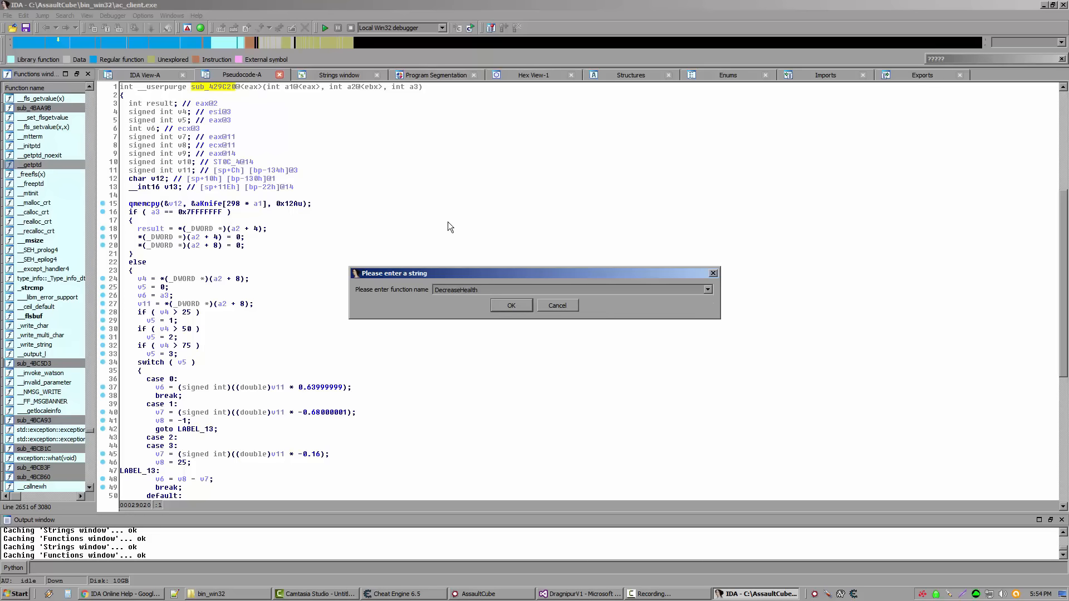
click(511, 305)
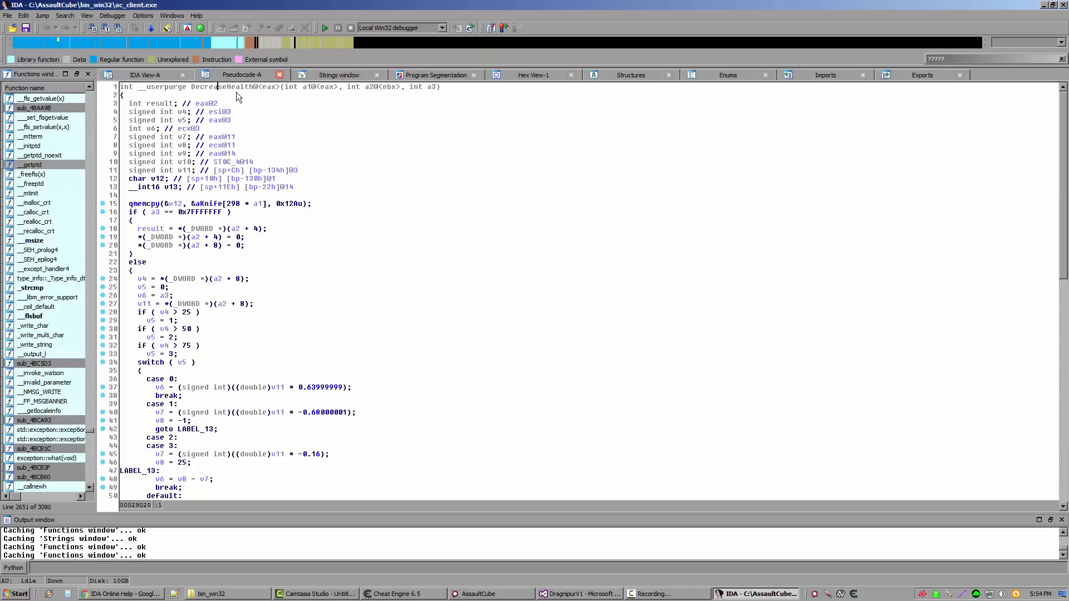
mouse_move(307, 94)
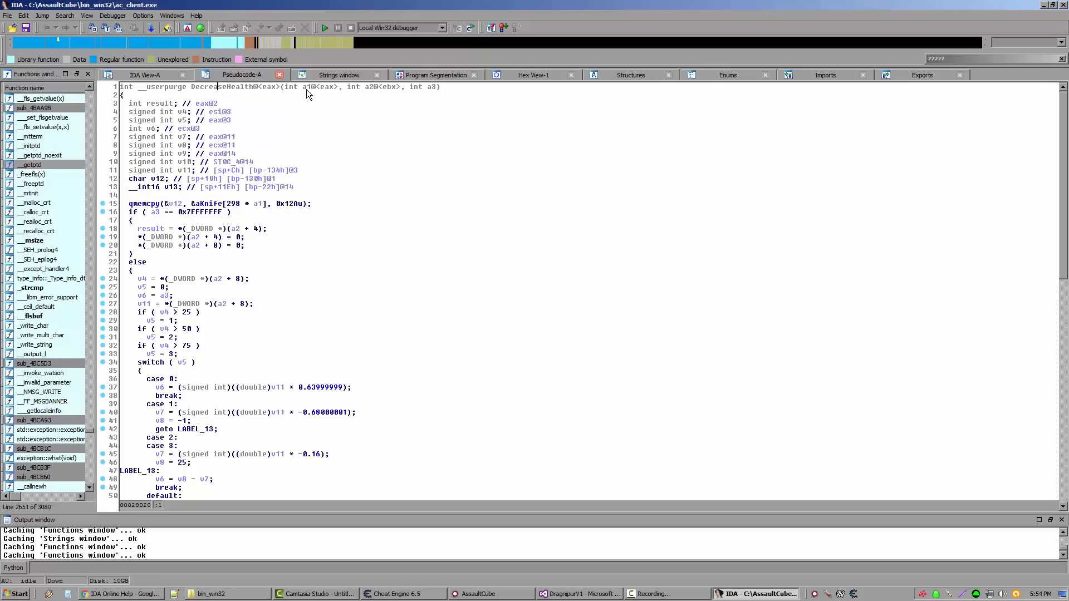
double_click(326, 86)
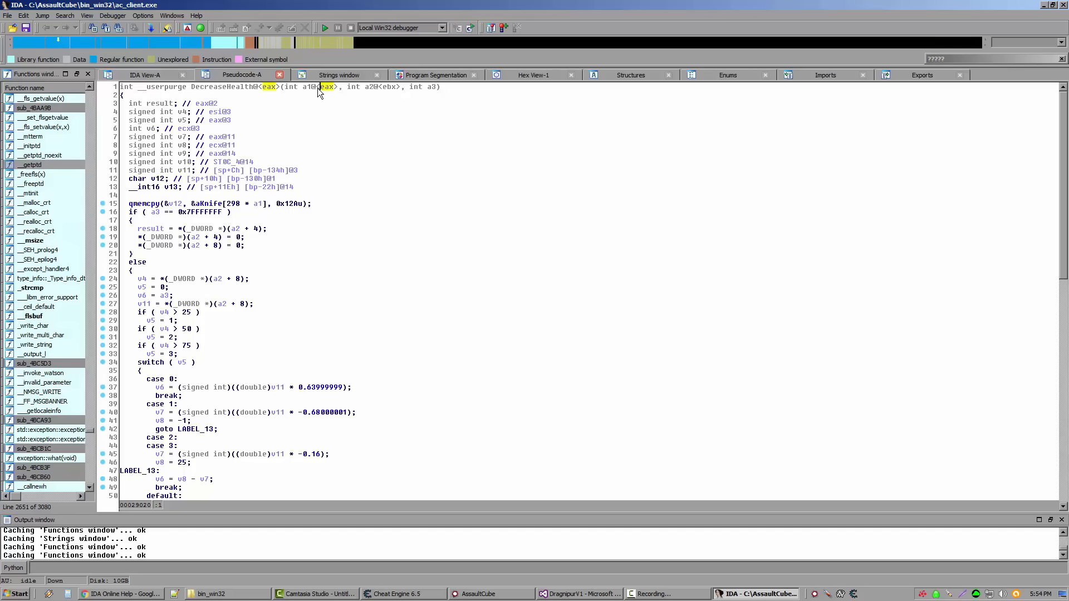
click(389, 87)
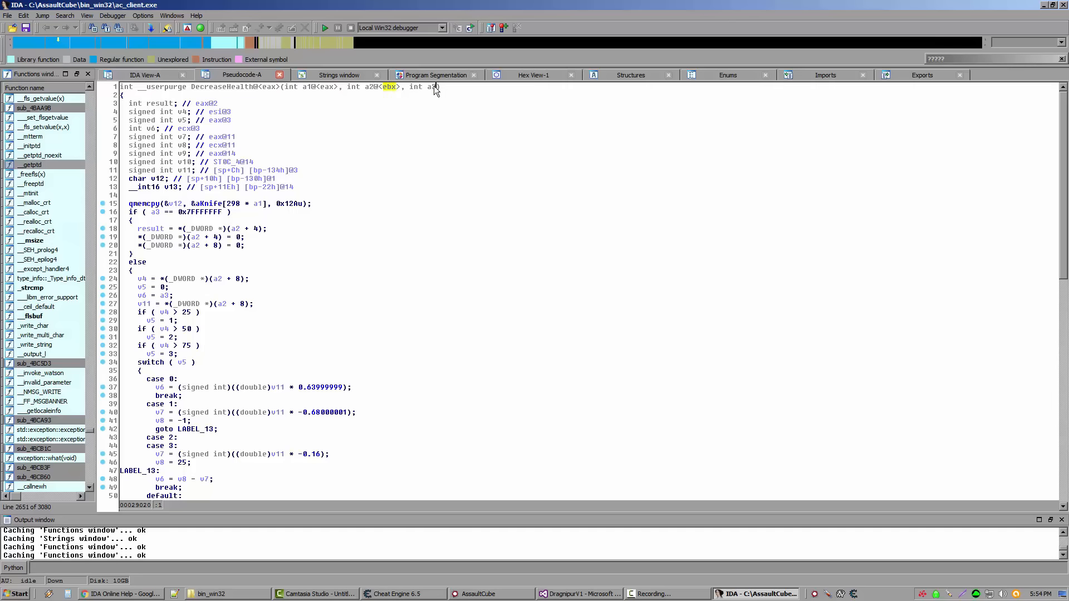
click(306, 86)
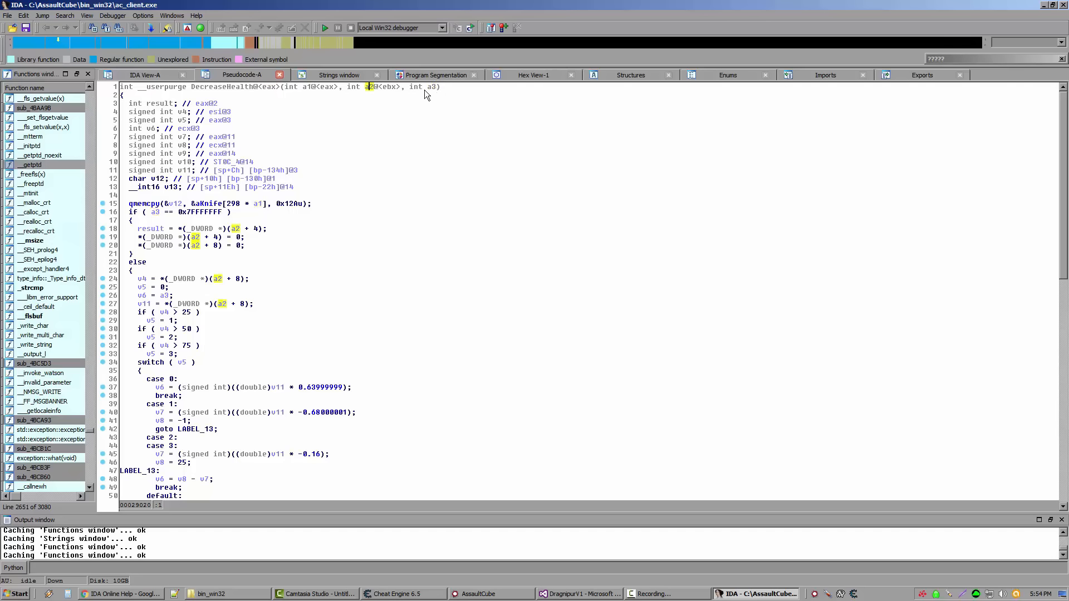
click(428, 87)
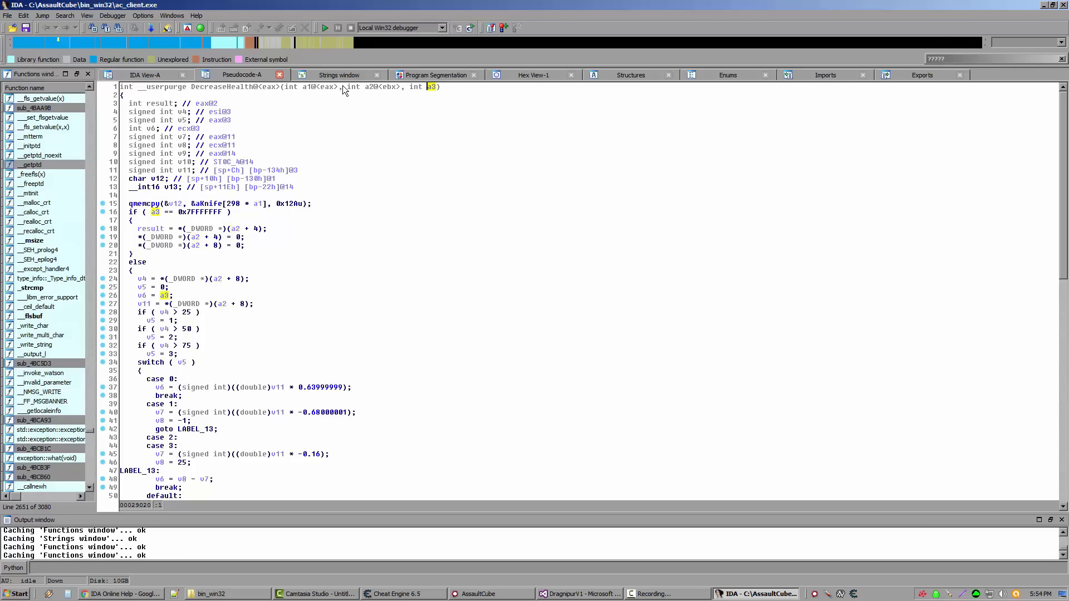
mouse_move(327, 96)
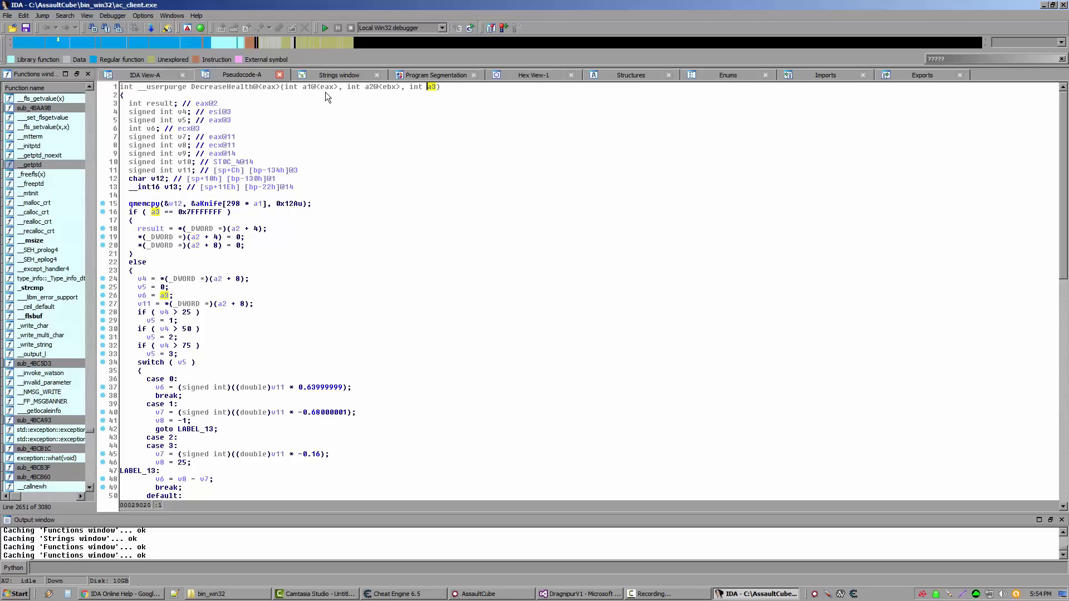
mouse_move(291, 121)
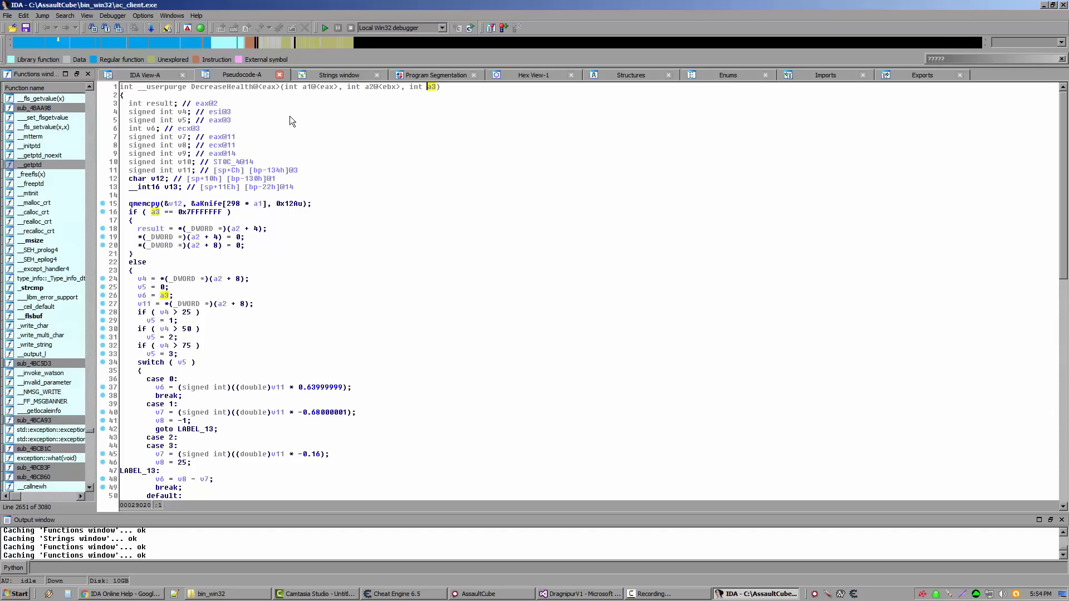
mouse_move(308, 87)
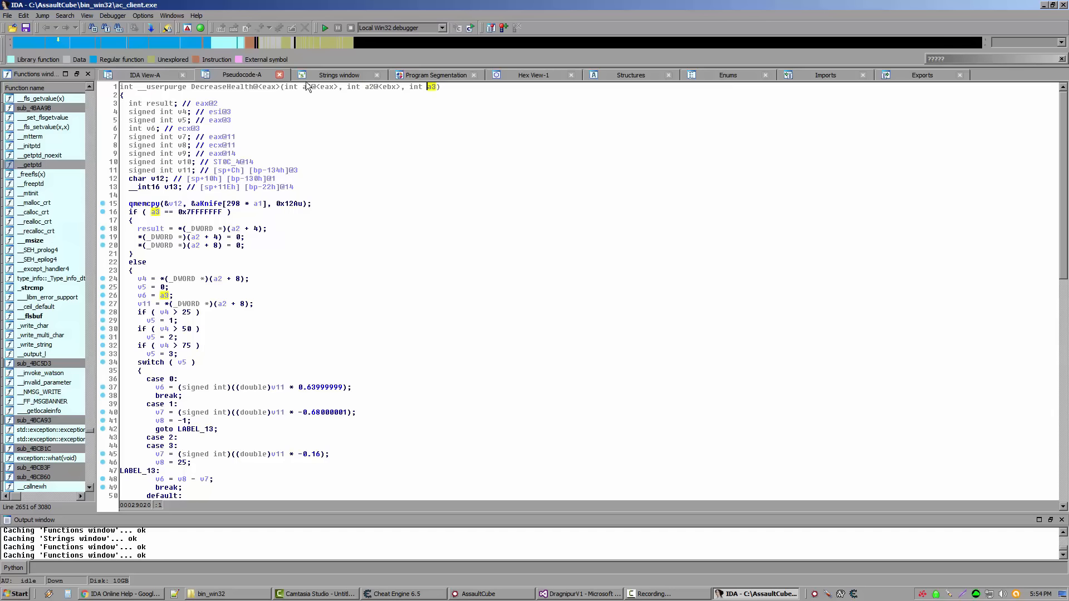
mouse_move(326, 59)
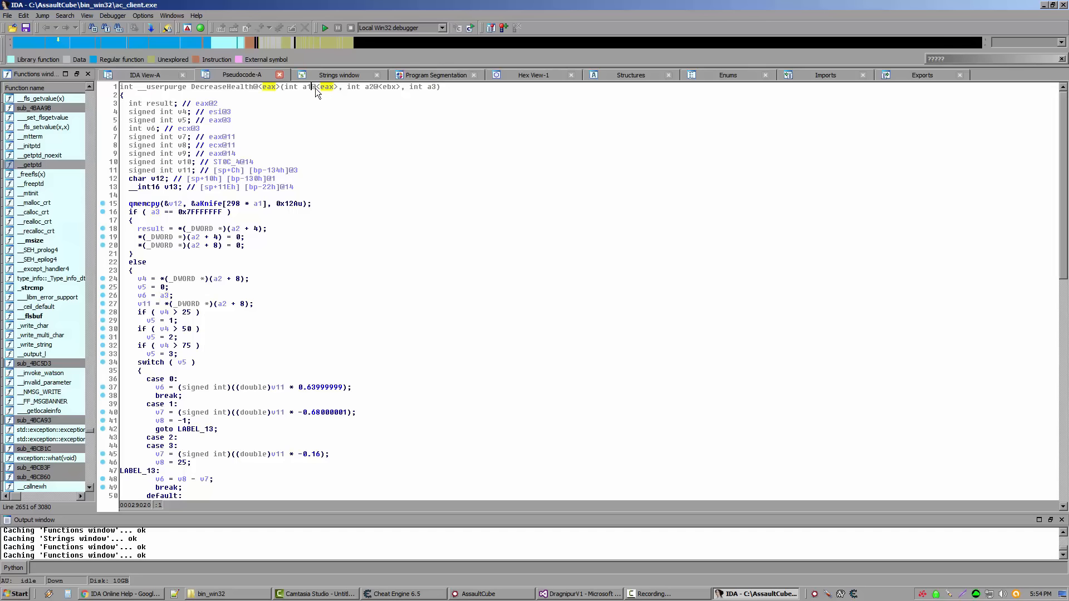
mouse_move(315, 92)
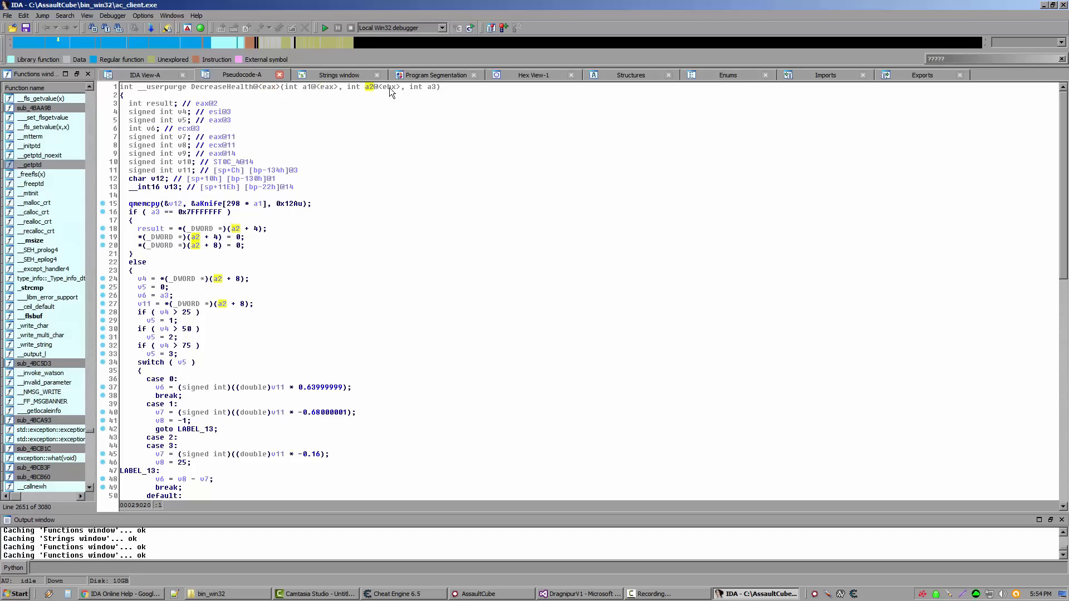
click(389, 87)
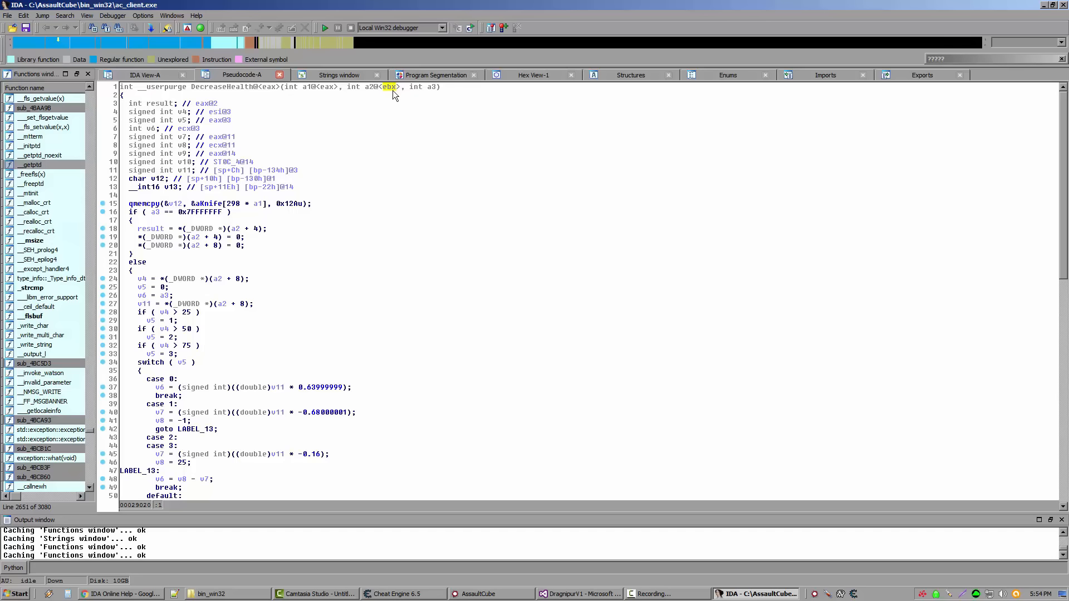
mouse_move(435, 87)
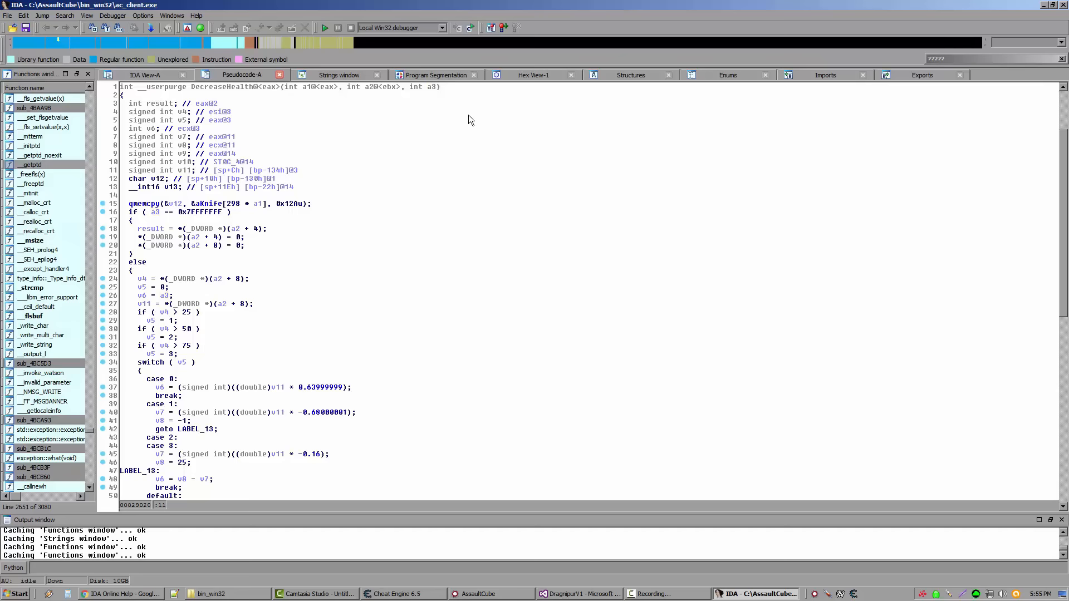
Step: Jump via xrefs to the caller sub_4269F0 at its DecreaseHealth call
right_click(222, 87)
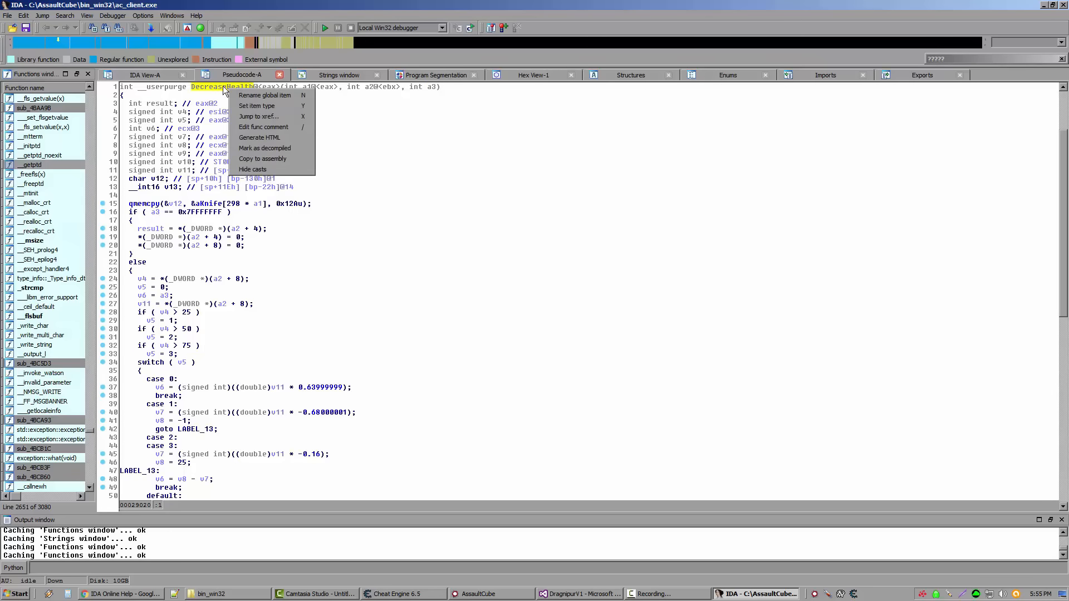
click(258, 116)
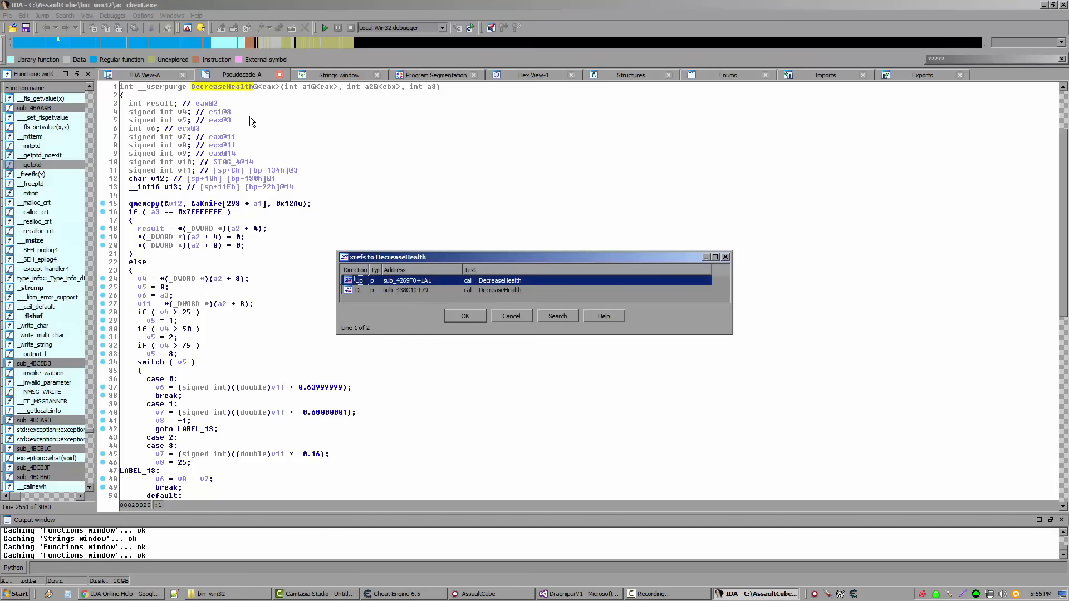
mouse_move(510, 288)
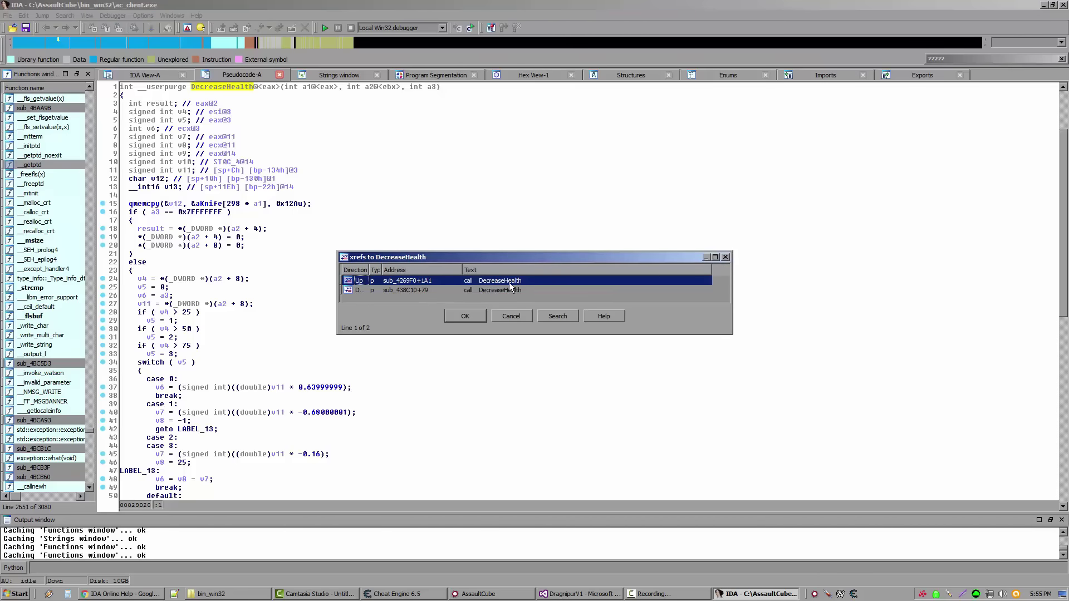
click(465, 315)
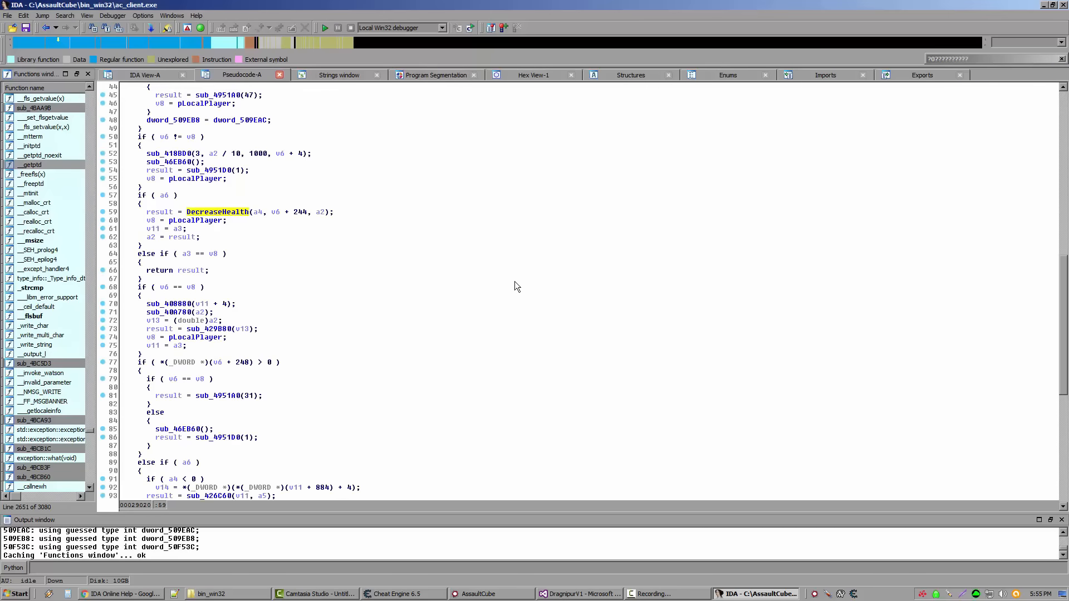
Step: Show the disassembly graph and jump to the operand xref calling DecreaseHealth
click(143, 74)
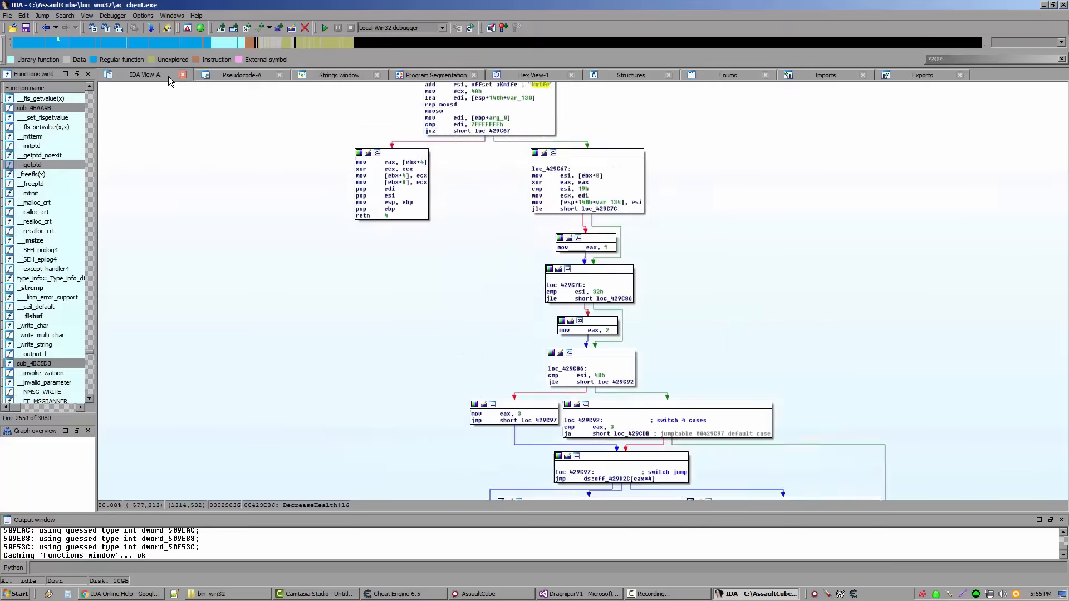
click(240, 75)
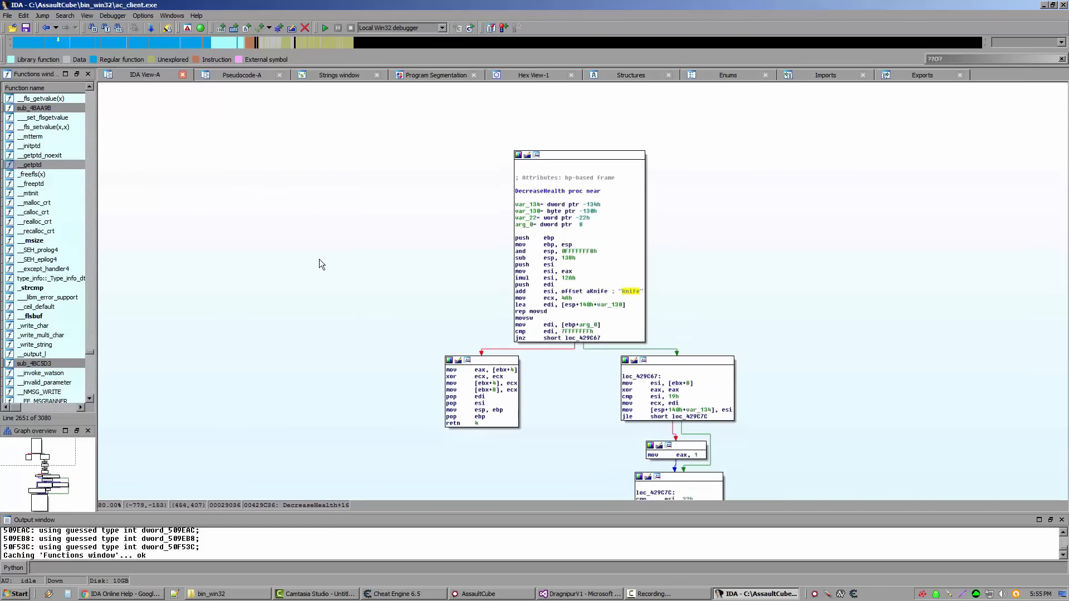
right_click(465, 88)
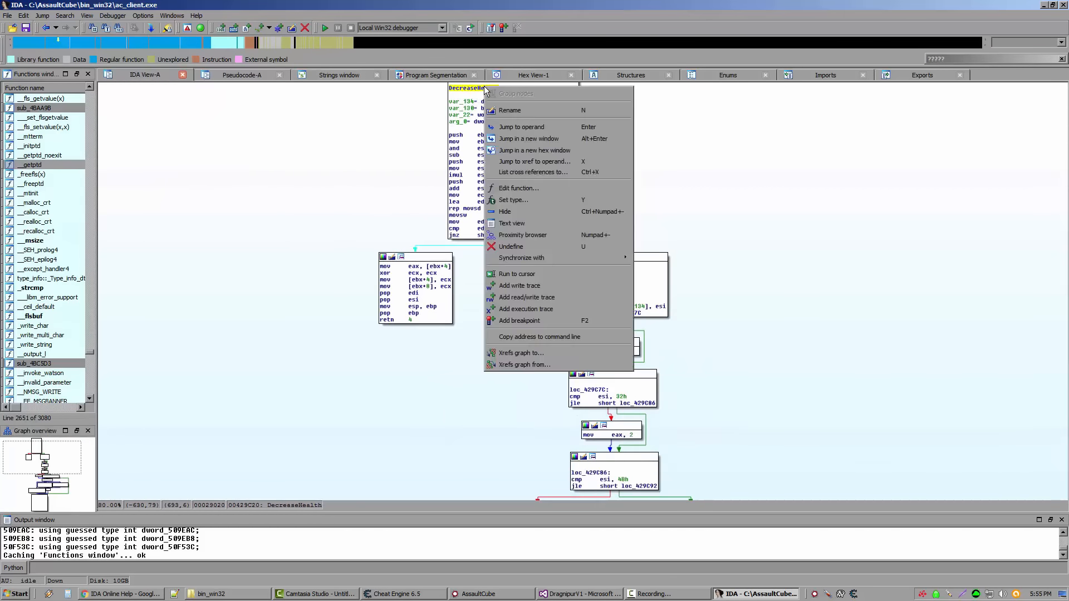
mouse_move(543, 165)
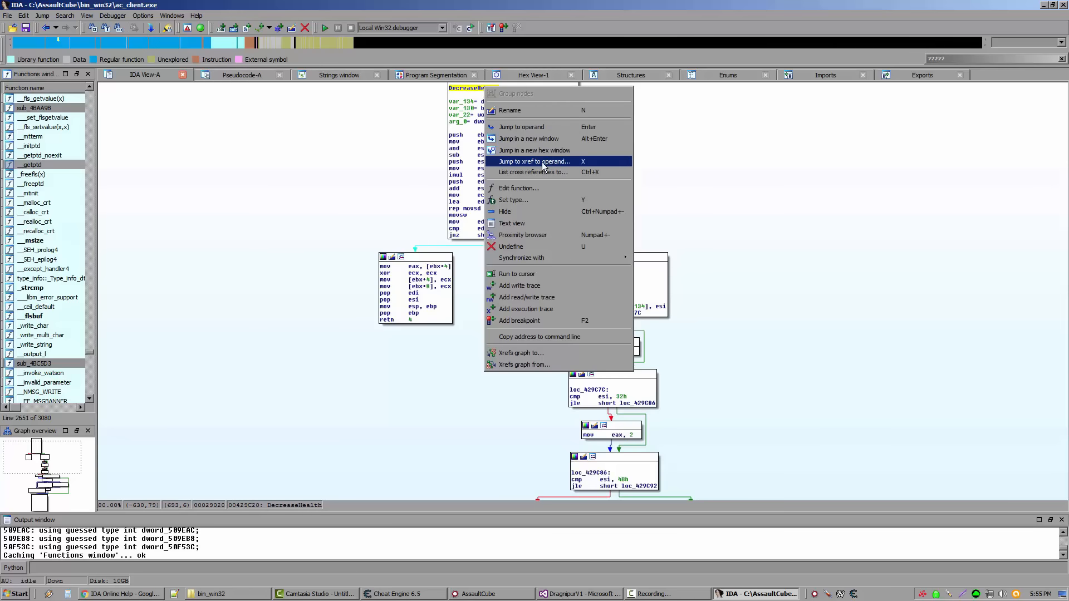
click(534, 161)
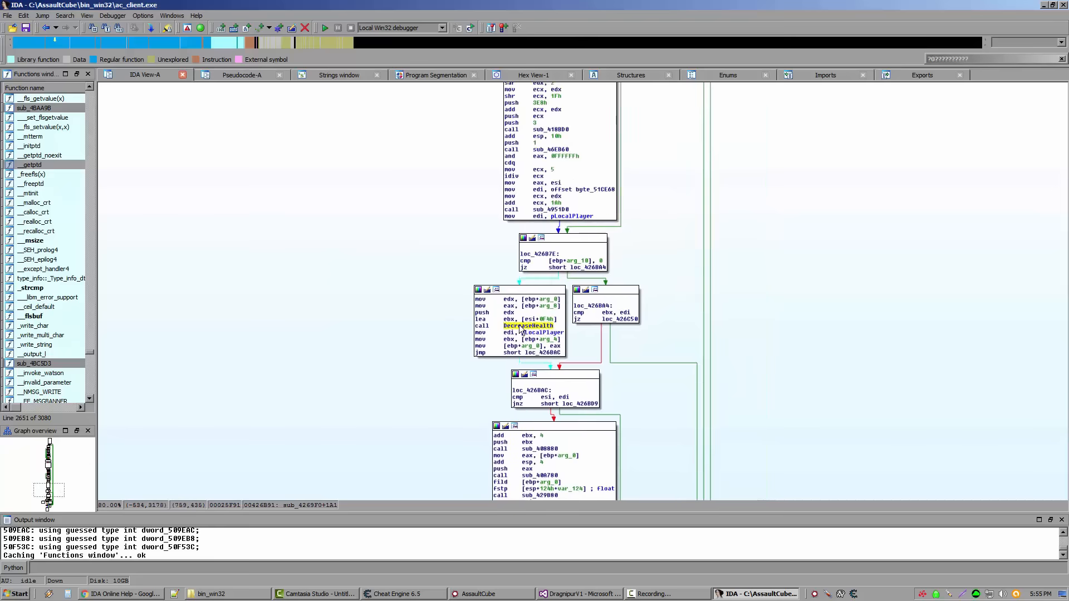
Step: Highlight the edx and eax registers carrying arguments in the calling block
scroll(up, 3)
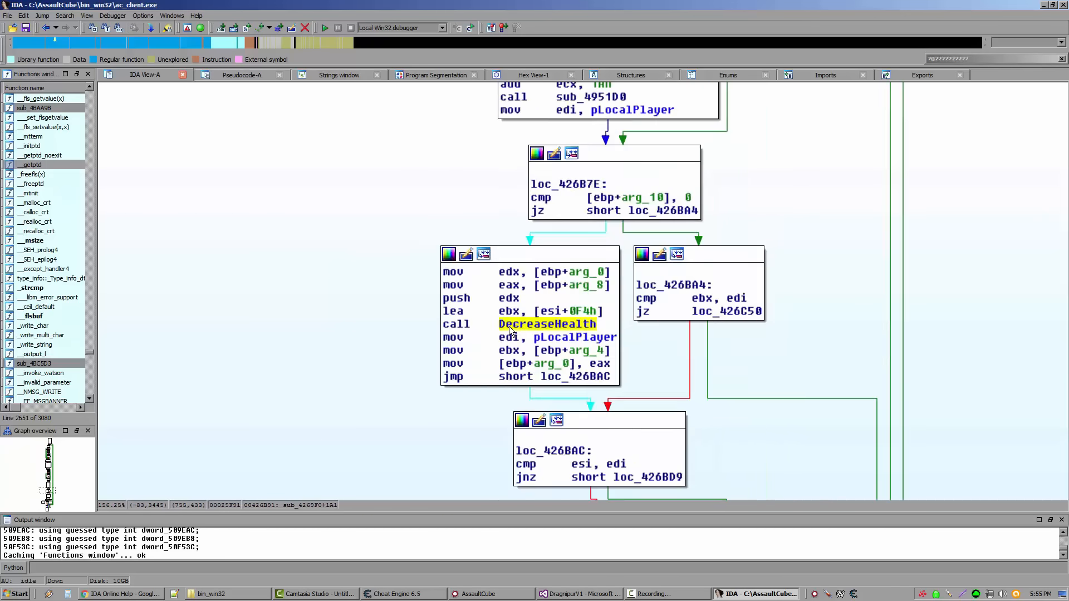
click(509, 298)
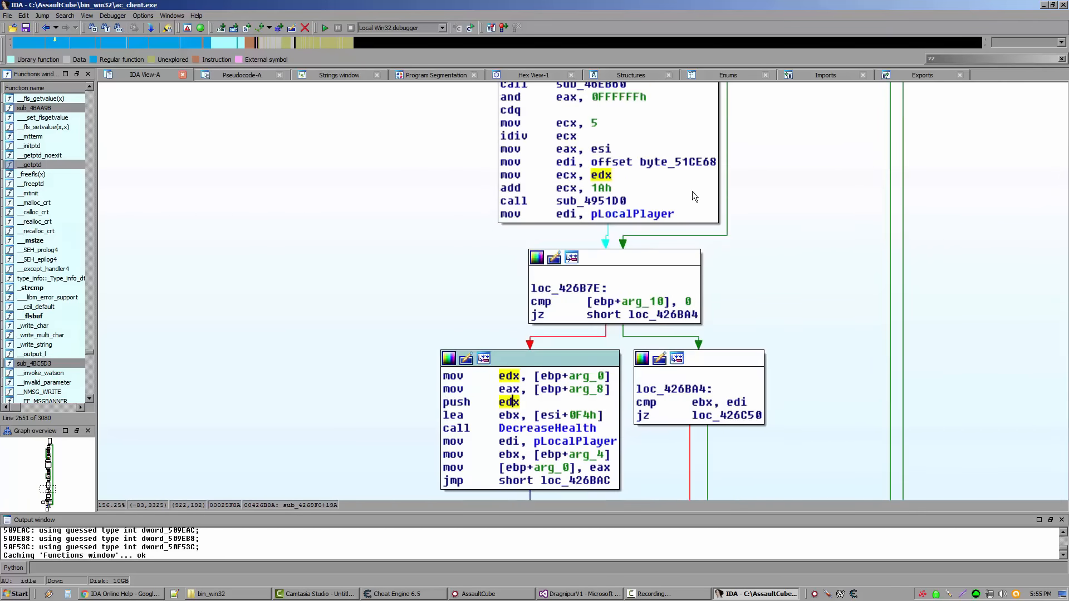
scroll(up, 3)
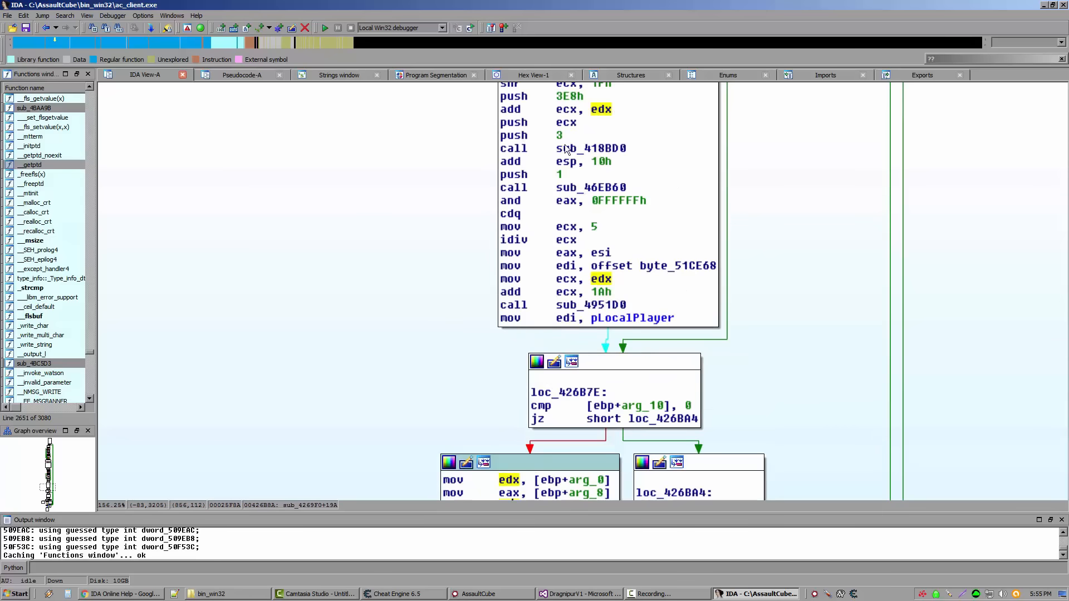
scroll(down, 3)
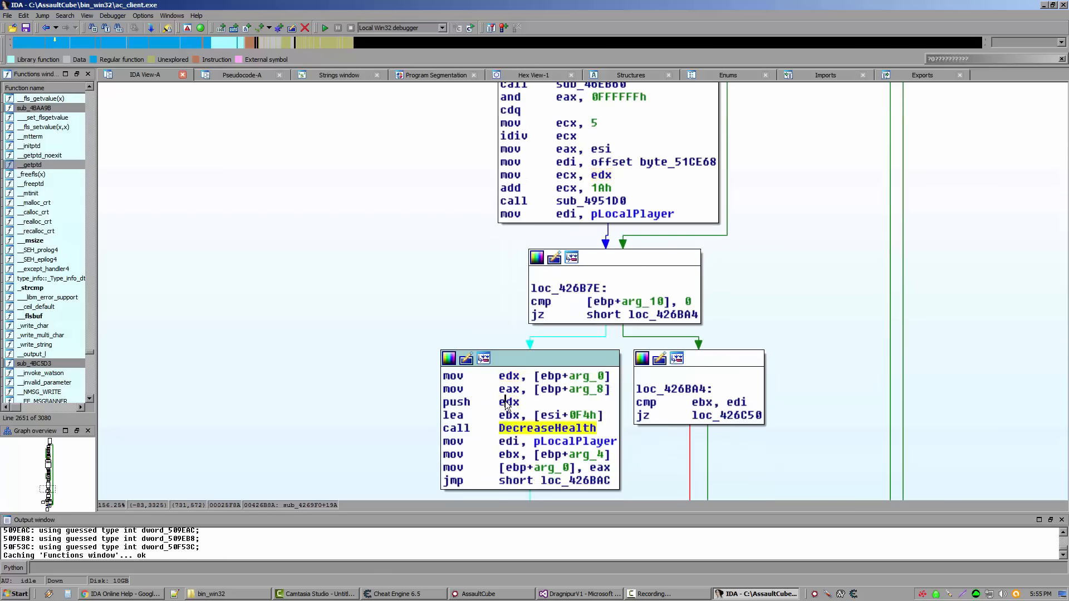
click(509, 401)
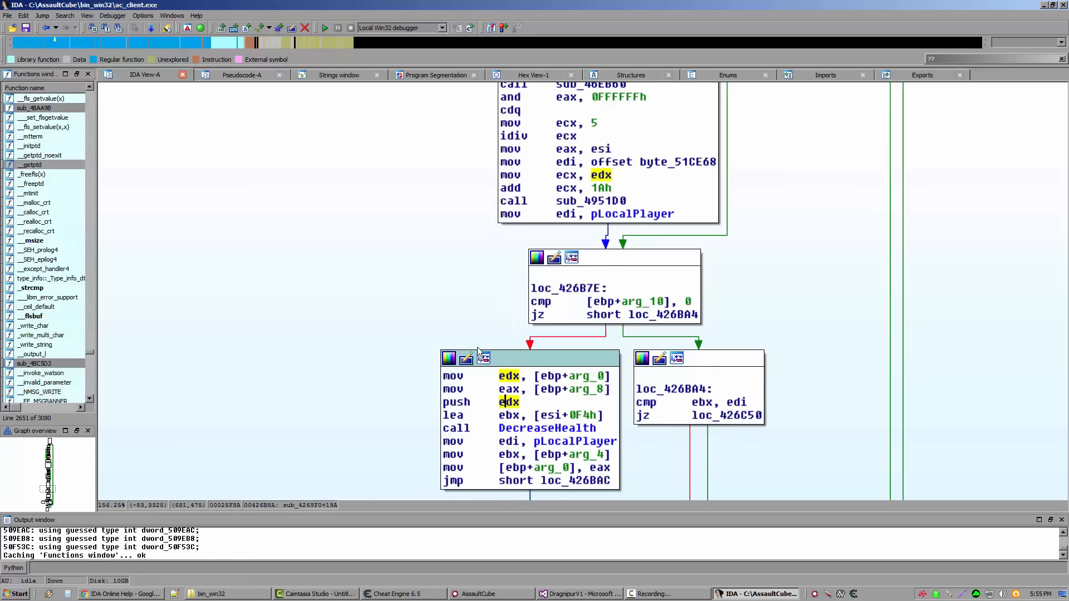
mouse_move(388, 239)
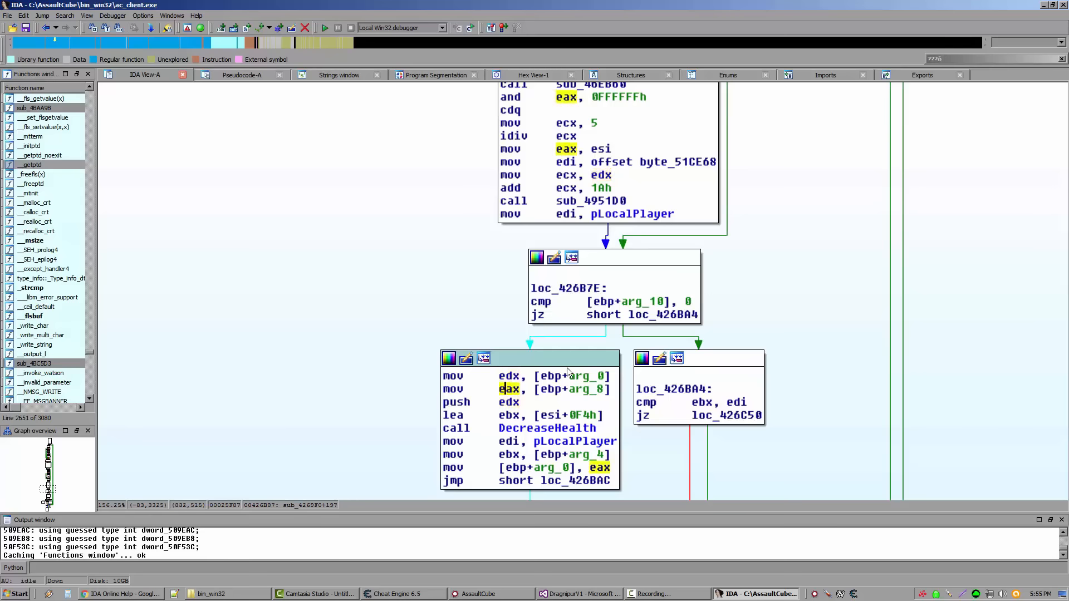
mouse_move(508, 401)
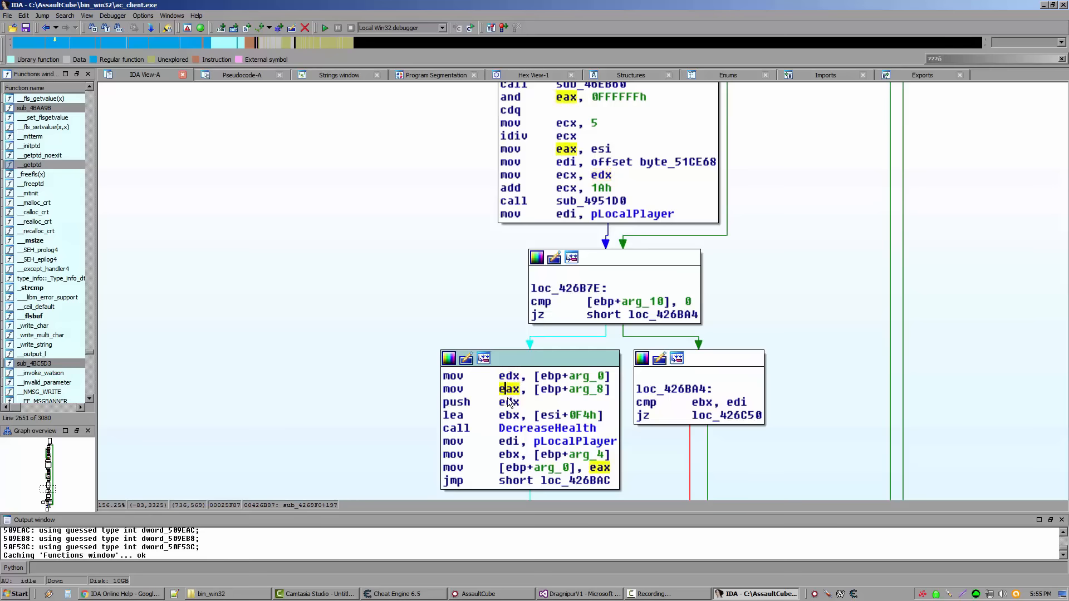
mouse_move(233, 83)
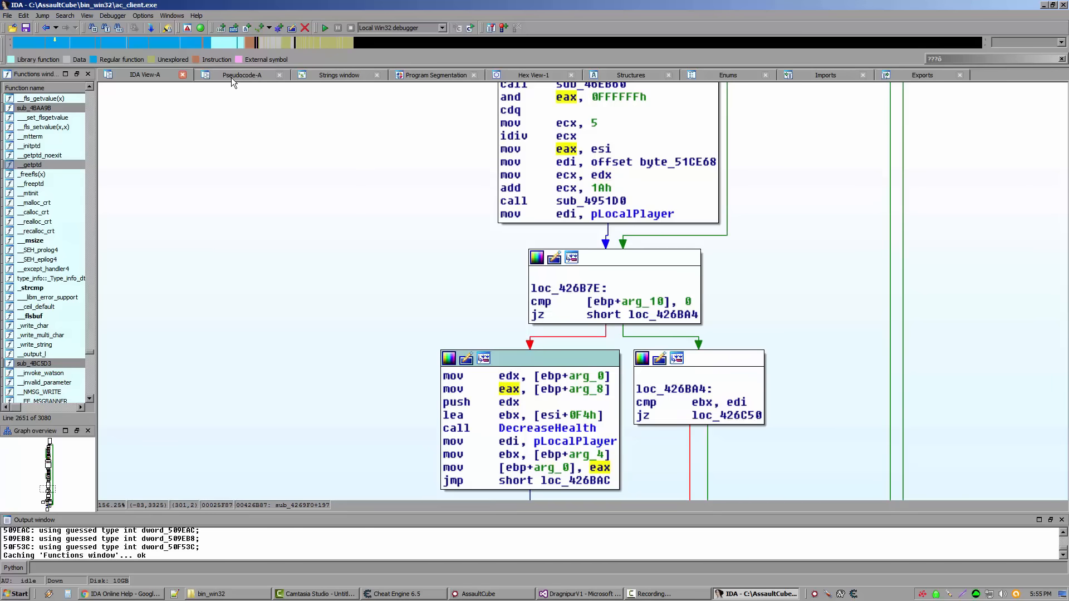
mouse_move(254, 85)
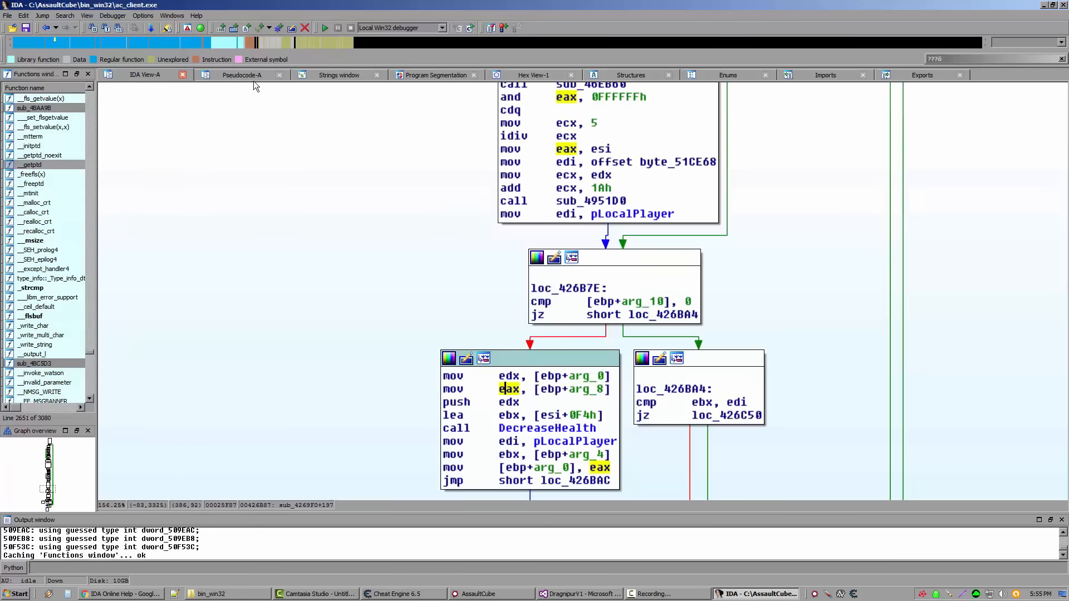
Step: Return to DecreaseHealth's pseudocode and review its declarations and qmemcpy line
click(241, 75)
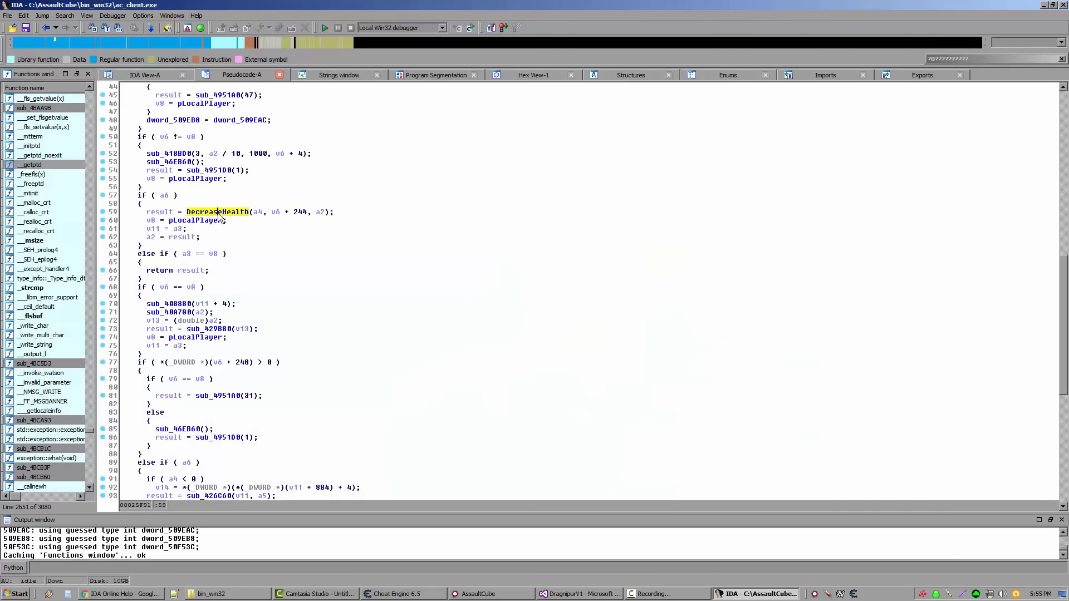
double_click(216, 212)
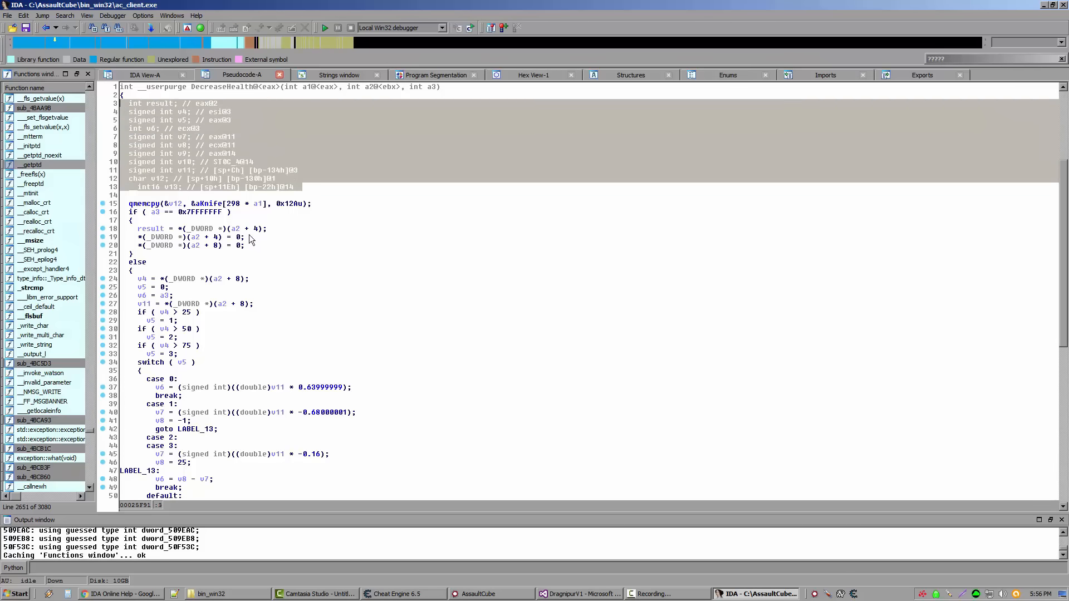
mouse_move(113, 107)
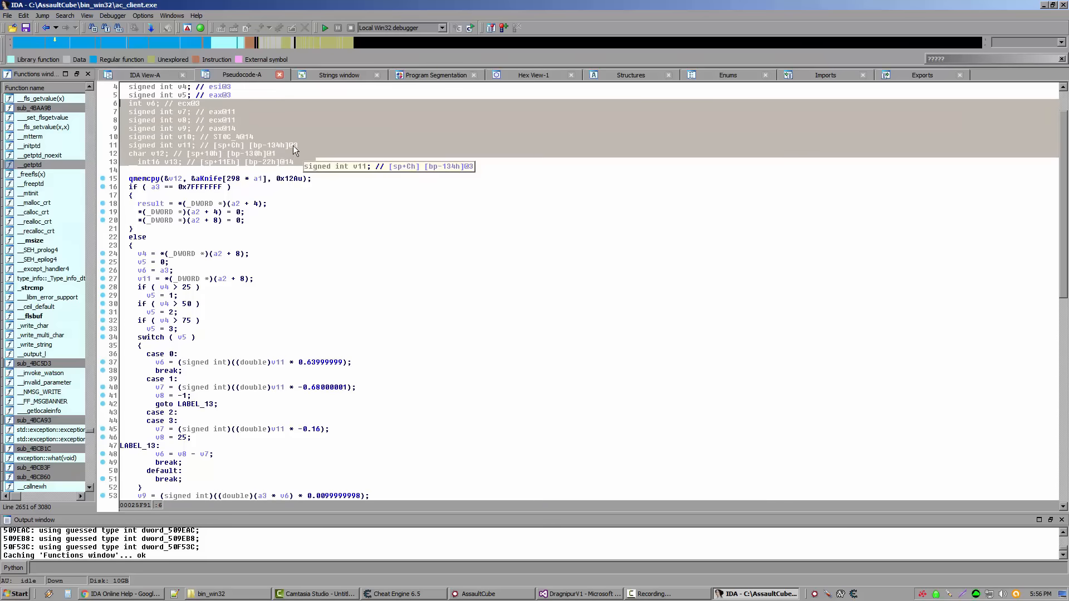
scroll(down, 3)
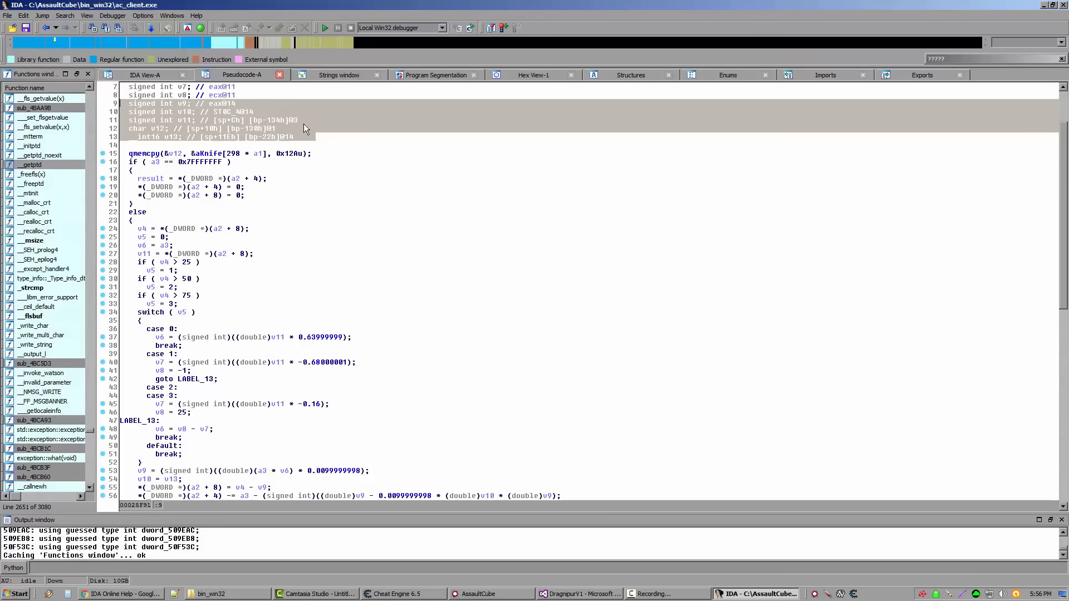
scroll(up, 3)
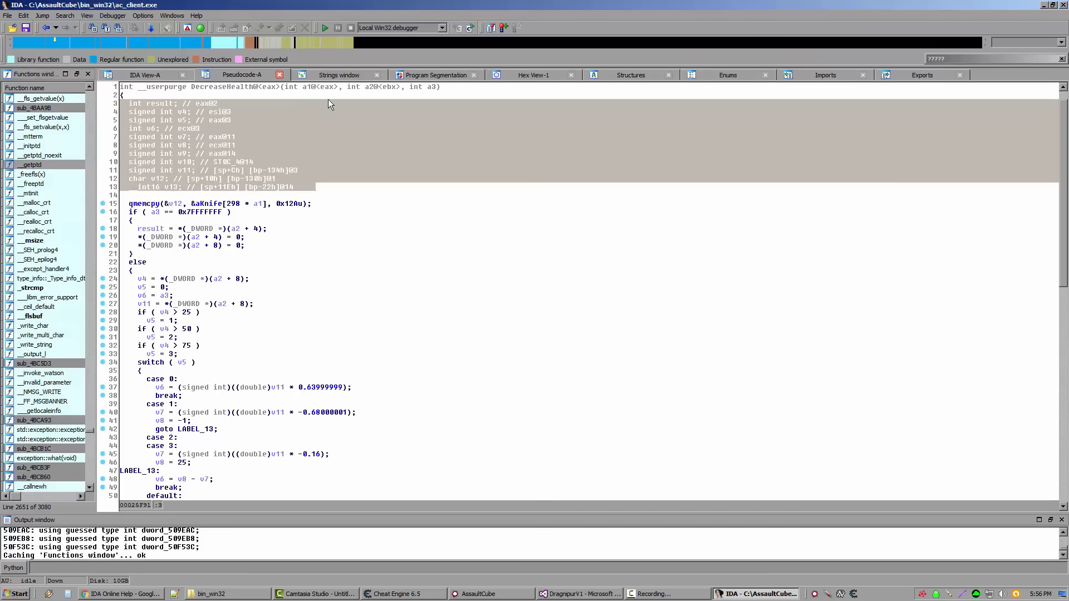
mouse_move(235, 170)
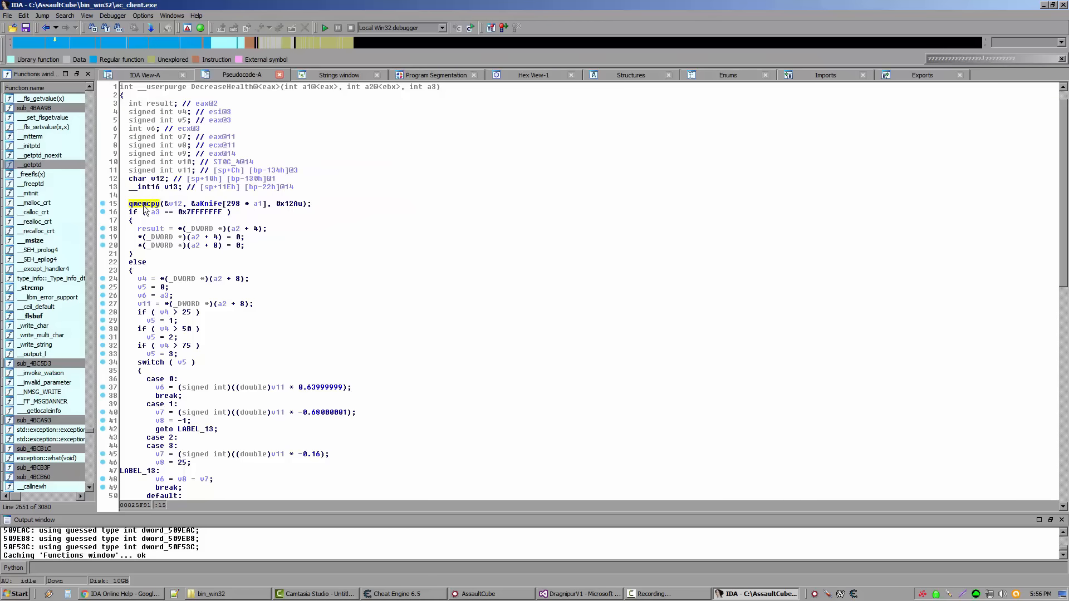
mouse_move(143, 203)
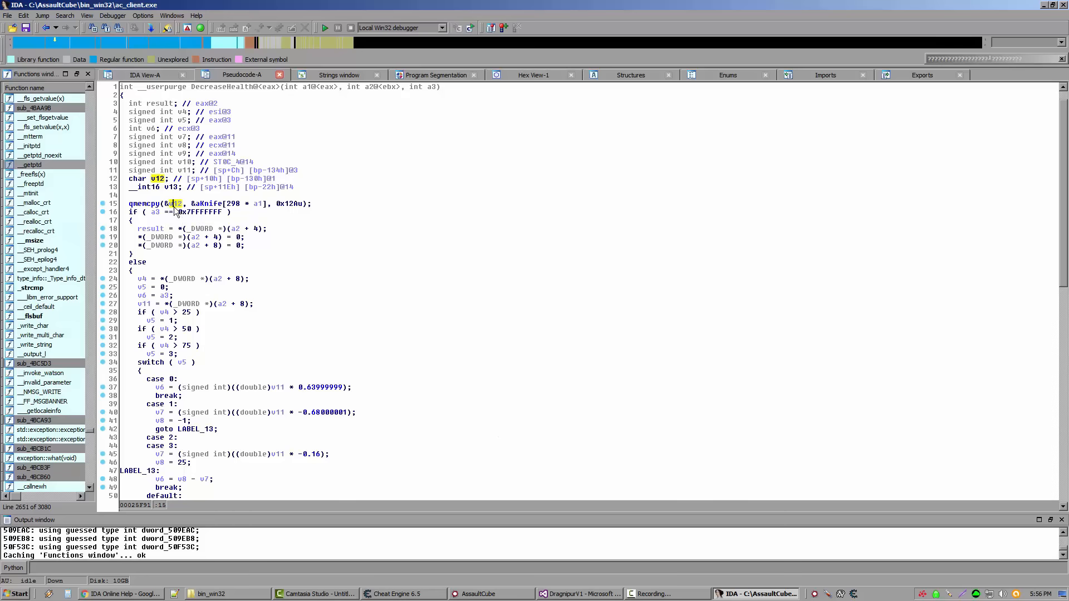
mouse_move(174, 203)
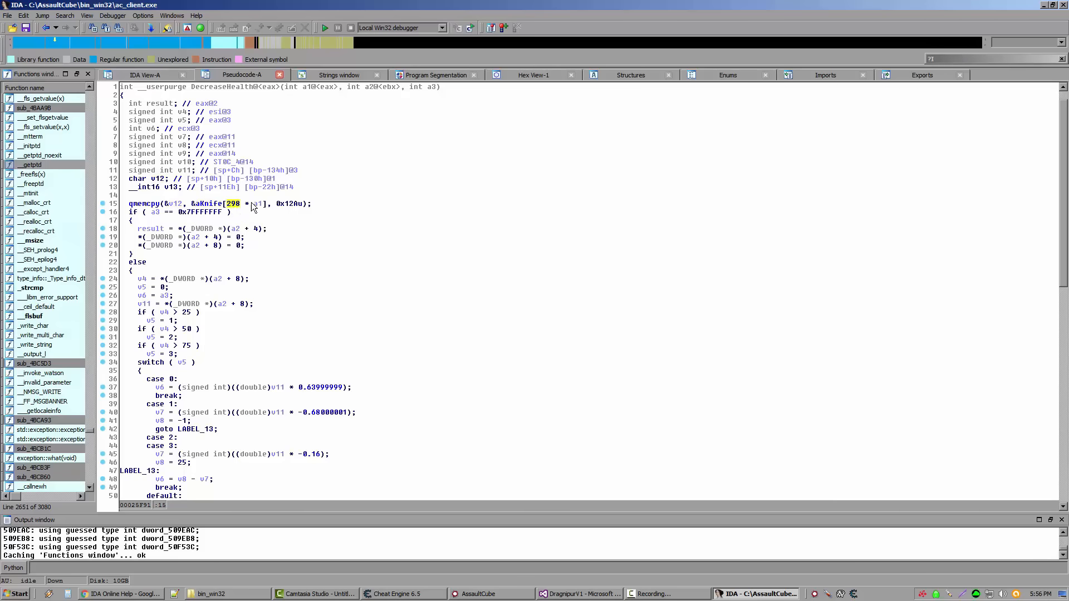
mouse_move(235, 212)
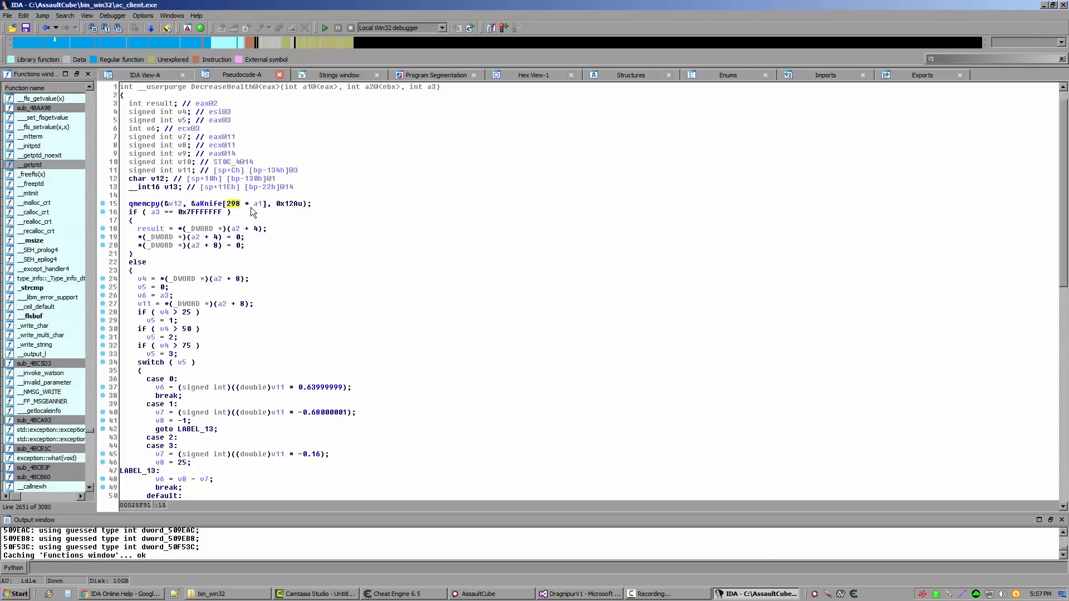
right_click(234, 203)
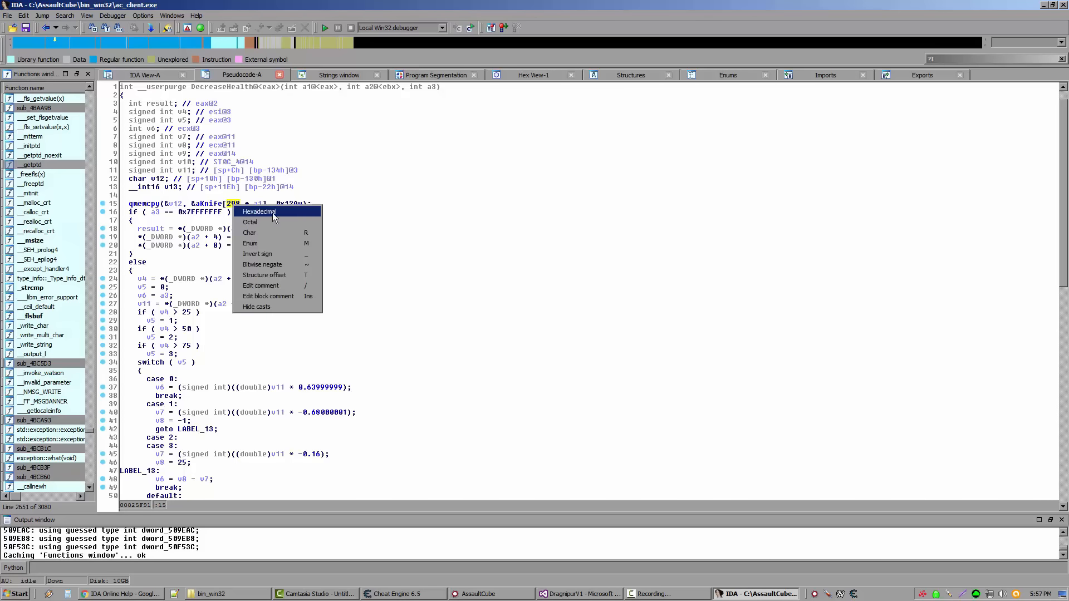
mouse_move(276, 233)
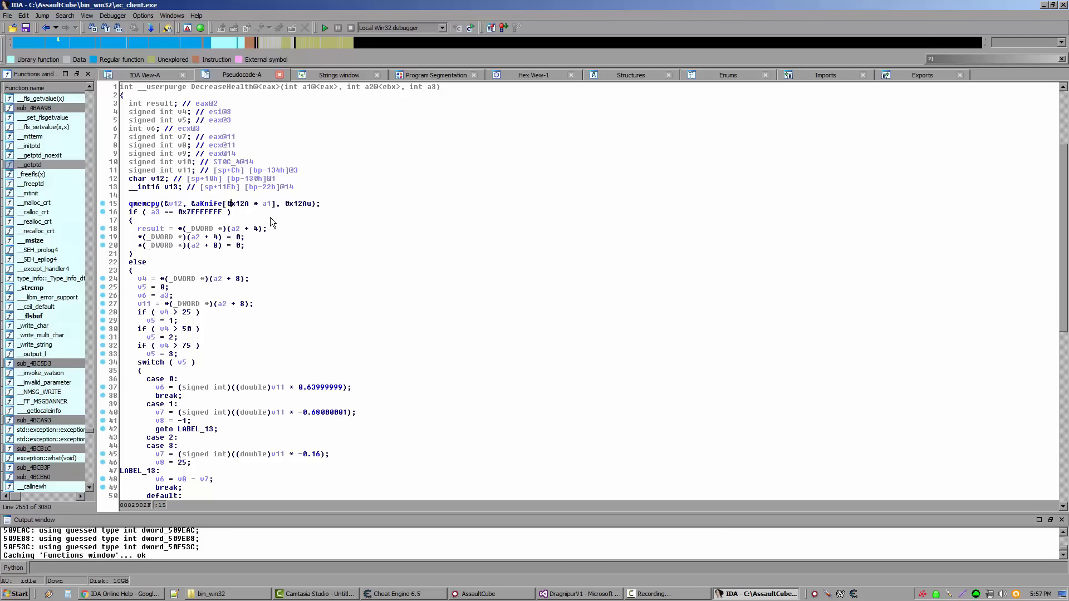
mouse_move(237, 203)
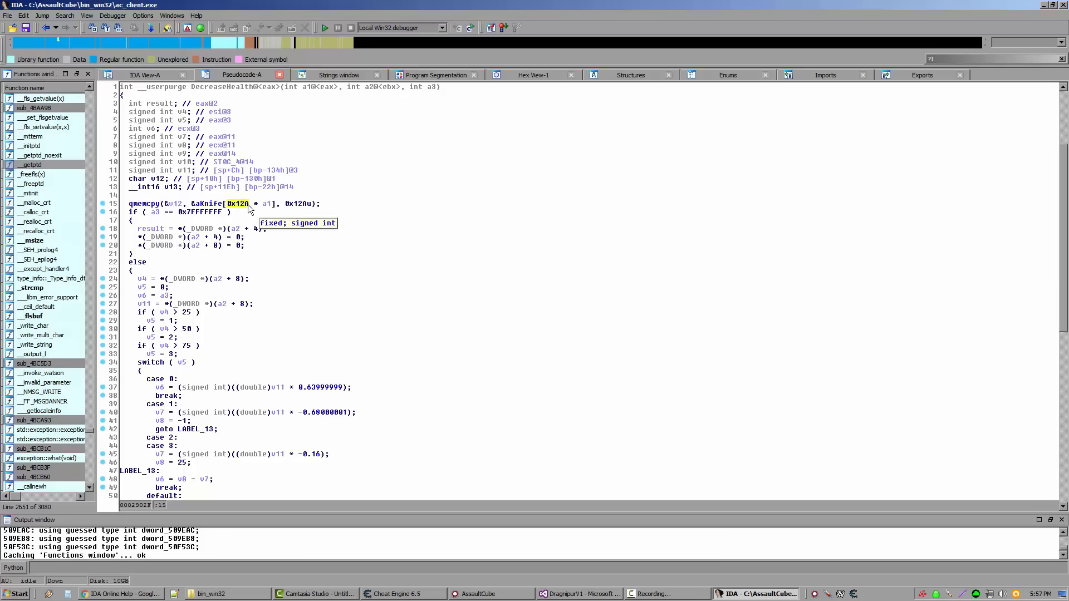
click(266, 203)
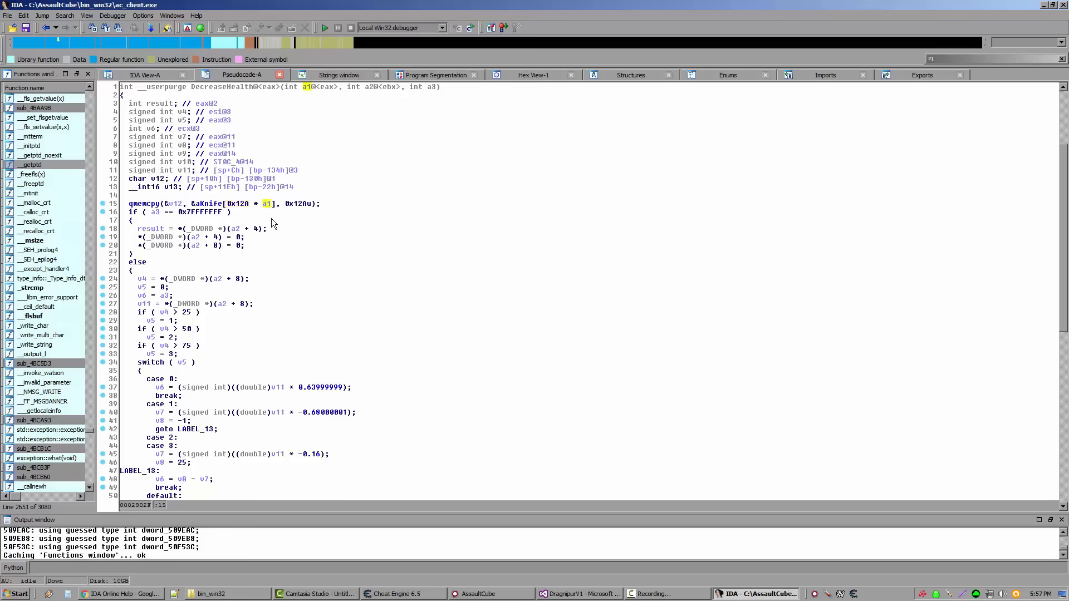
mouse_move(267, 204)
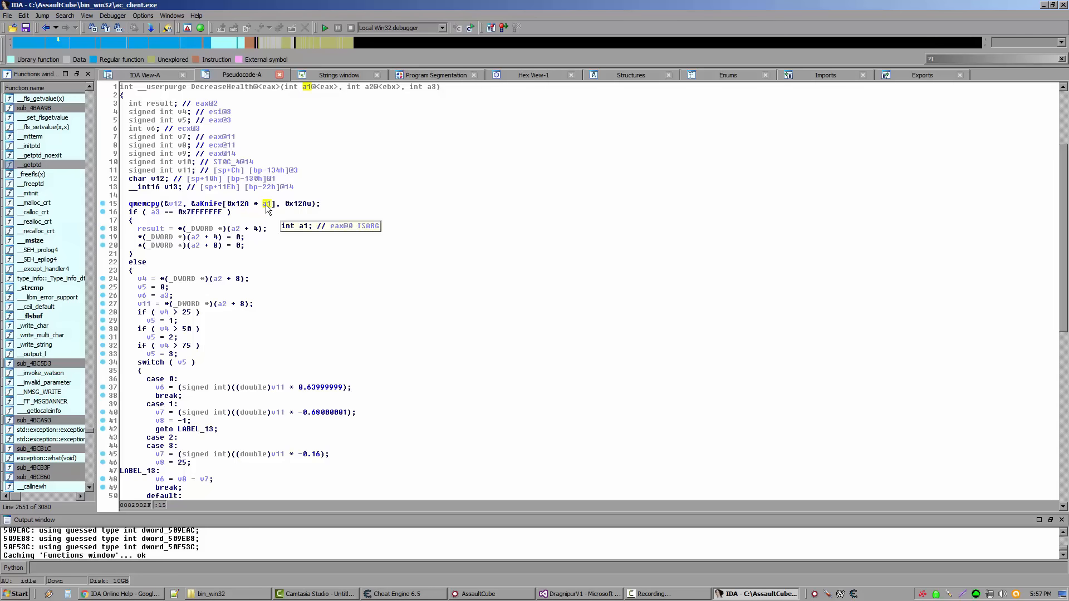
mouse_move(211, 208)
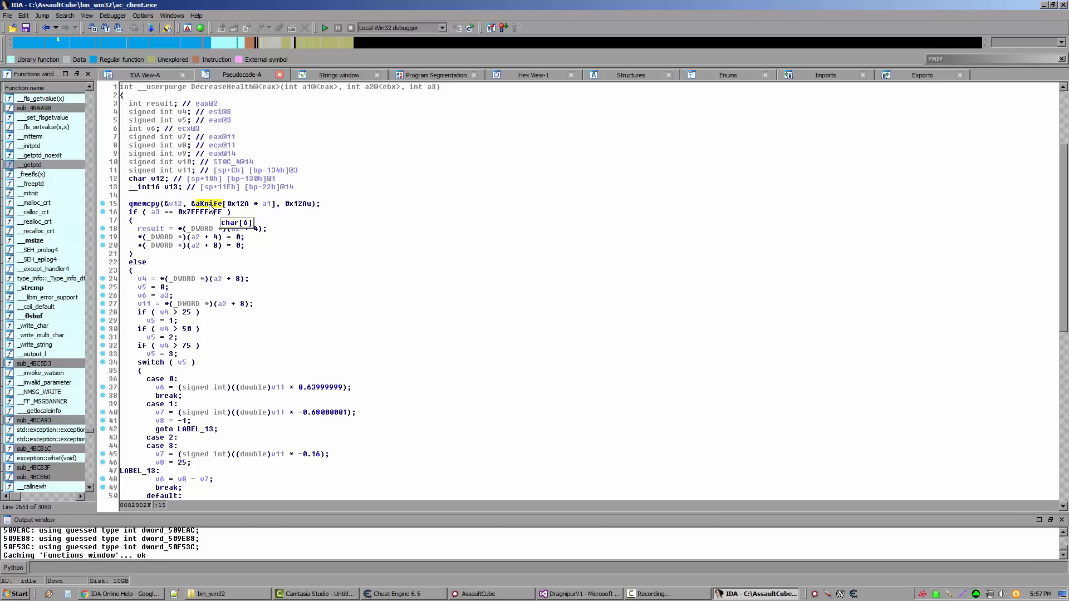
mouse_move(240, 208)
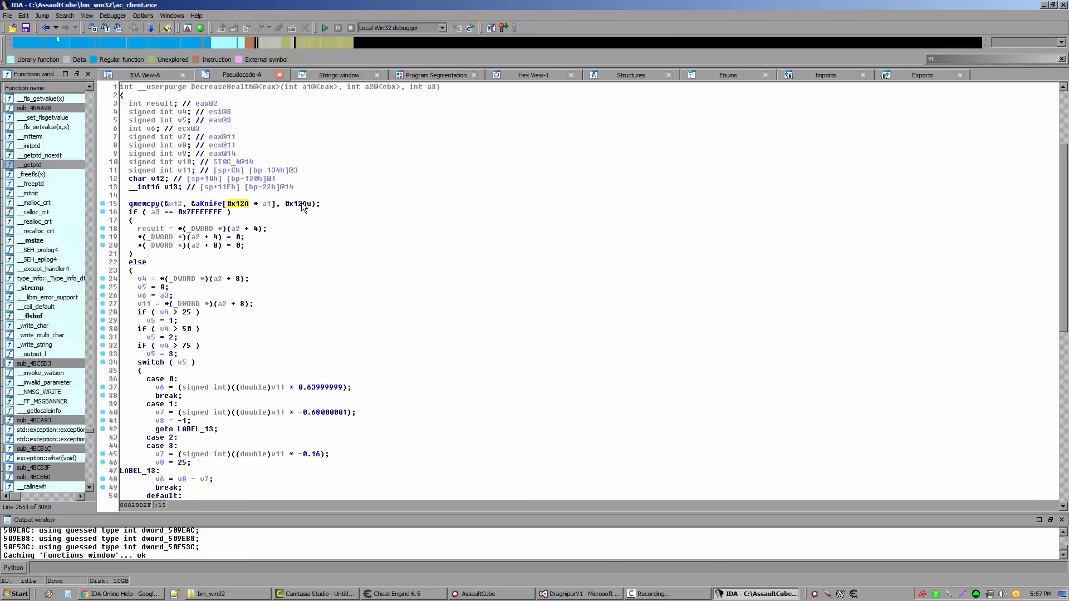
mouse_move(302, 203)
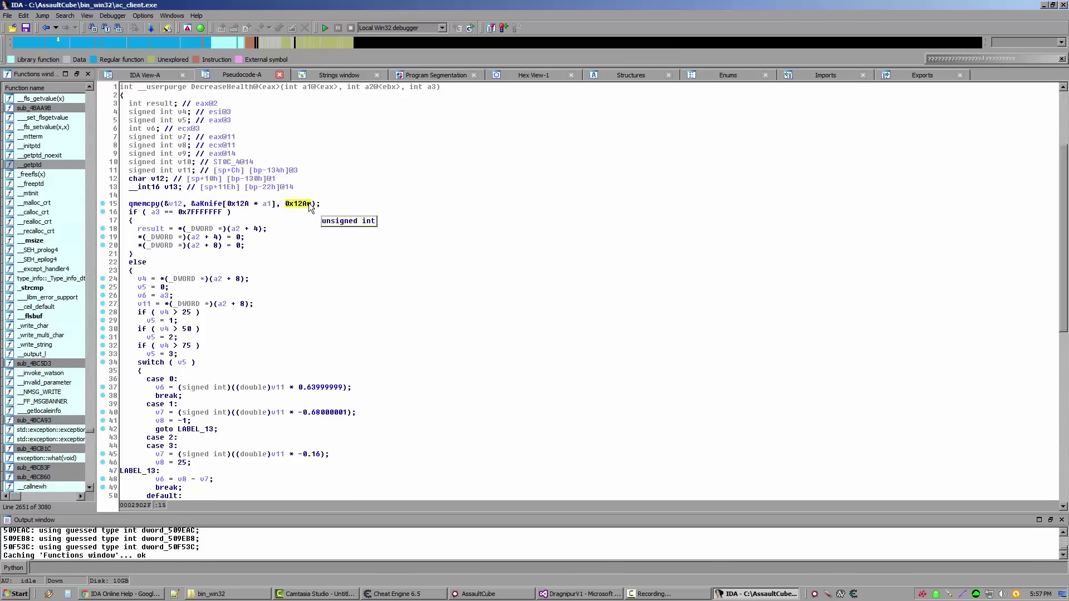
right_click(297, 203)
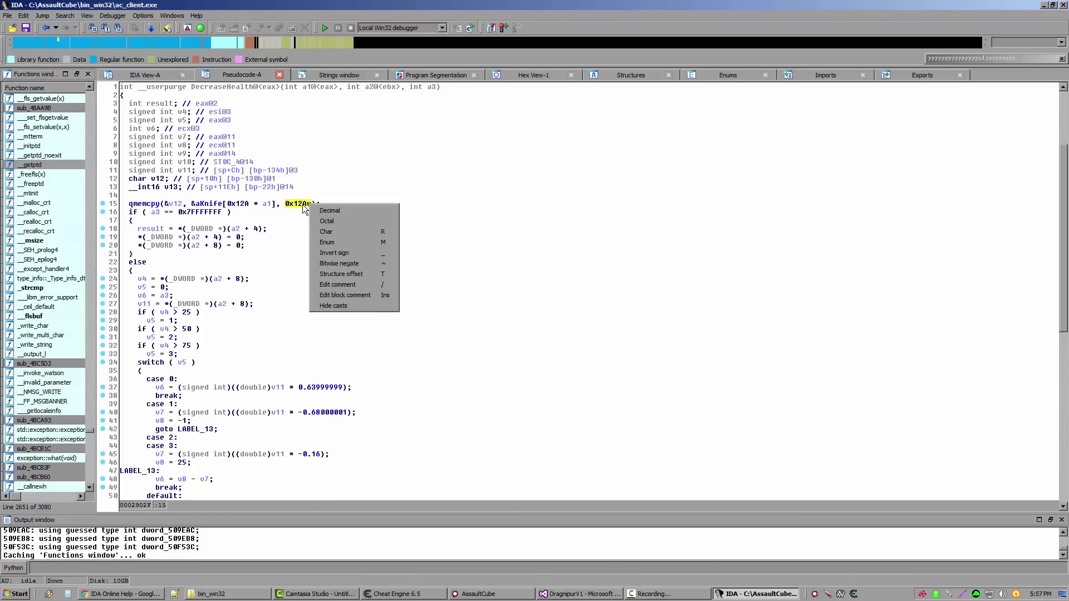
click(329, 210)
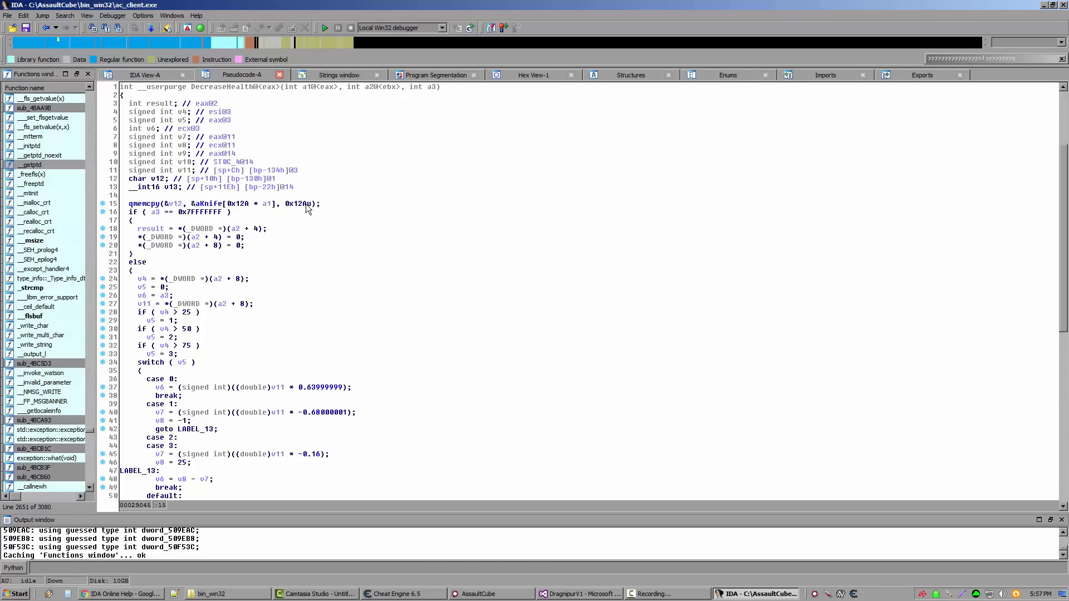
mouse_move(287, 221)
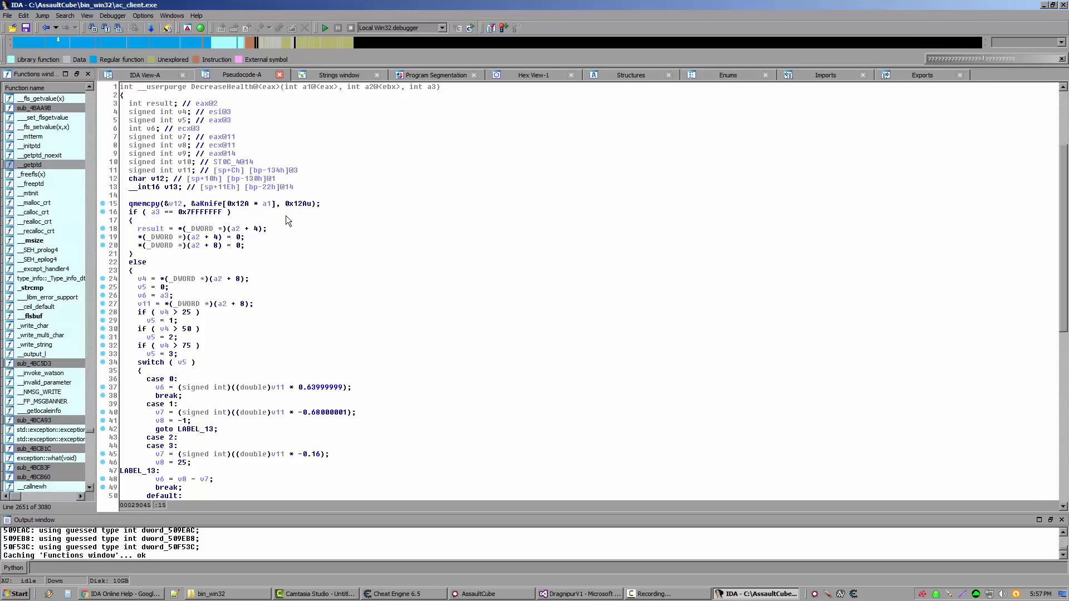
mouse_move(217, 210)
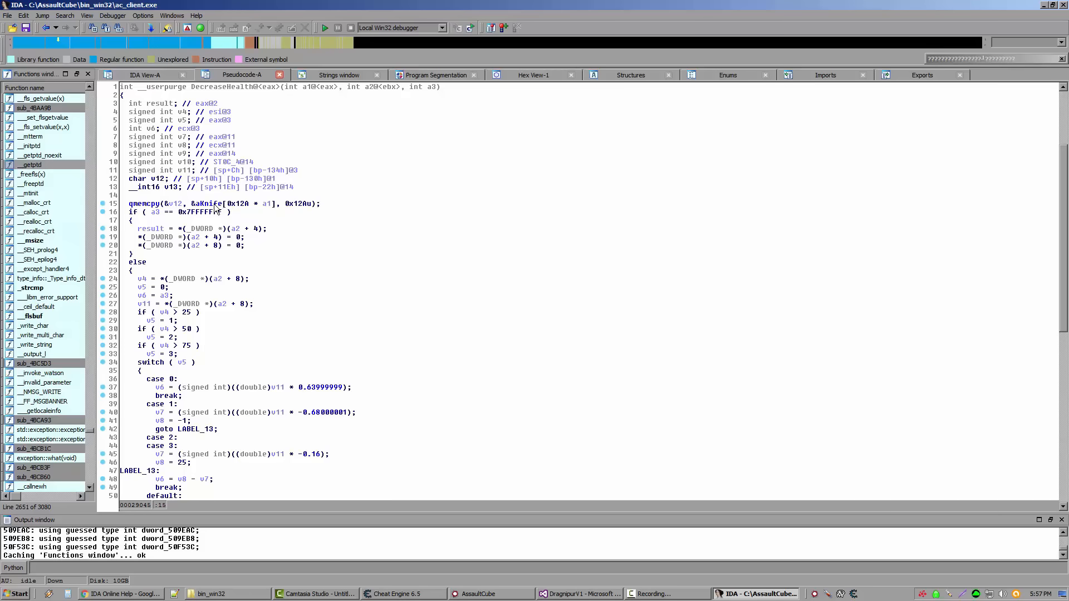
double_click(209, 204)
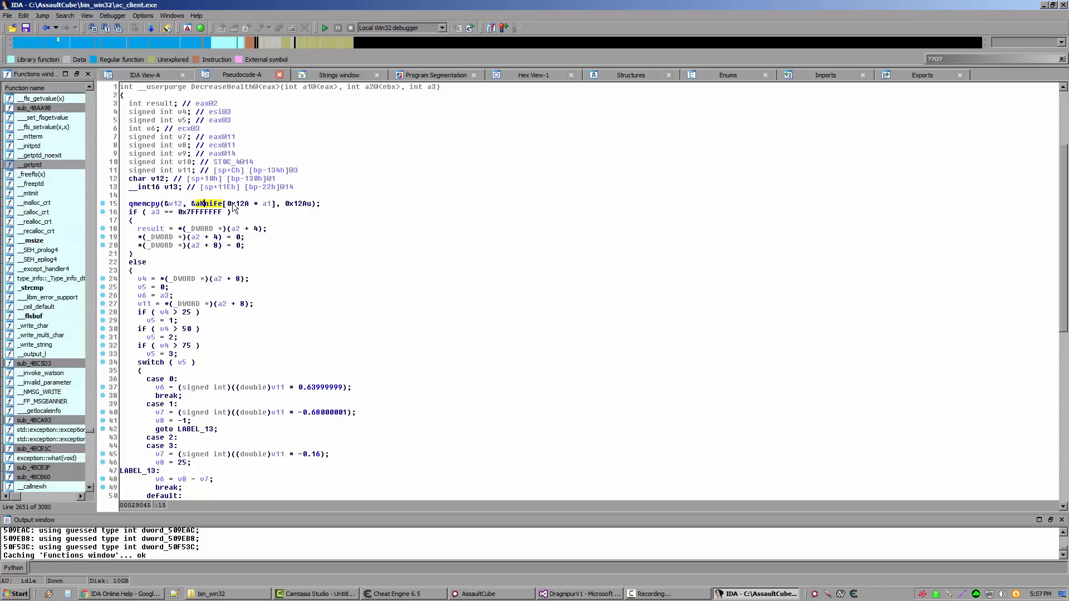
mouse_move(265, 209)
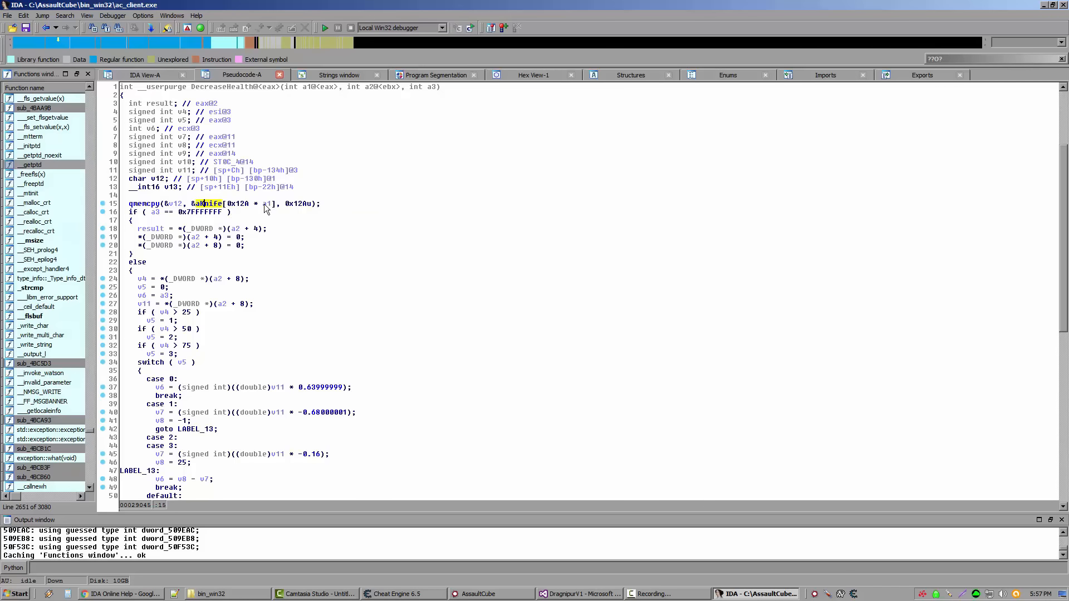
mouse_move(243, 212)
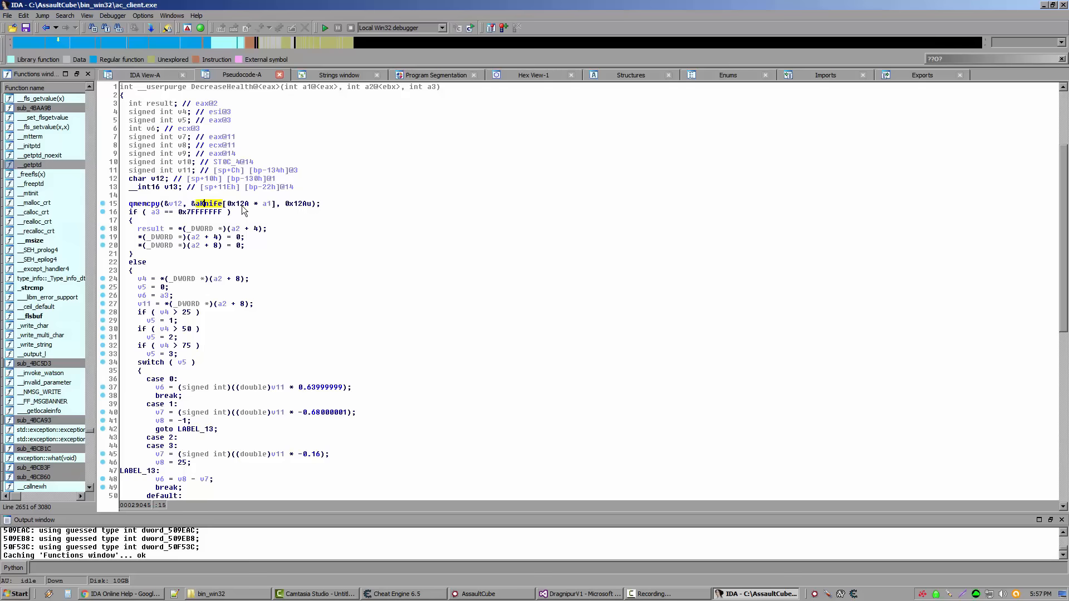
mouse_move(244, 209)
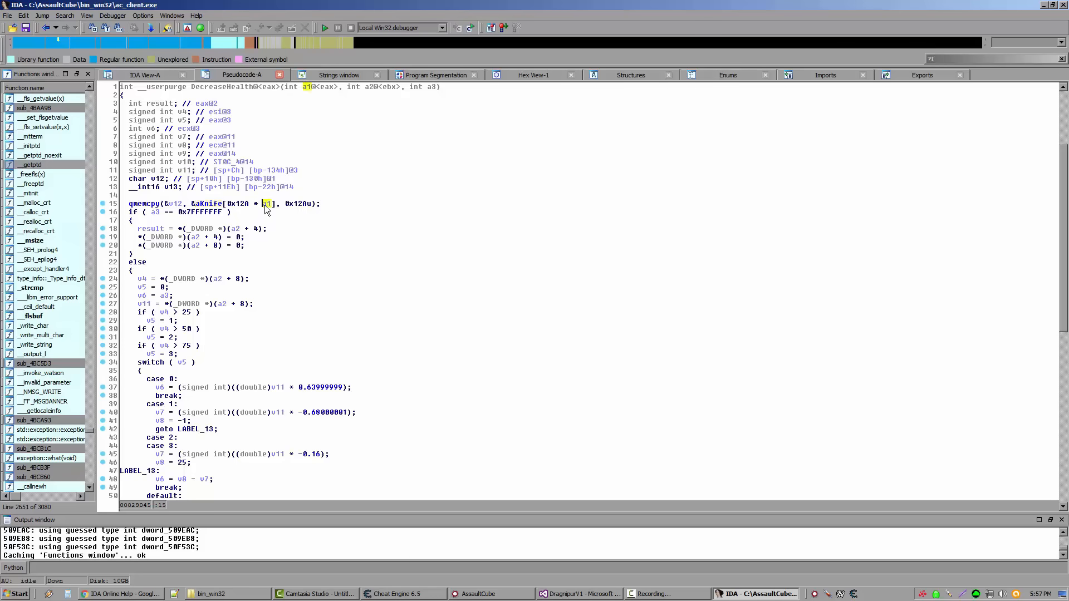
mouse_move(264, 207)
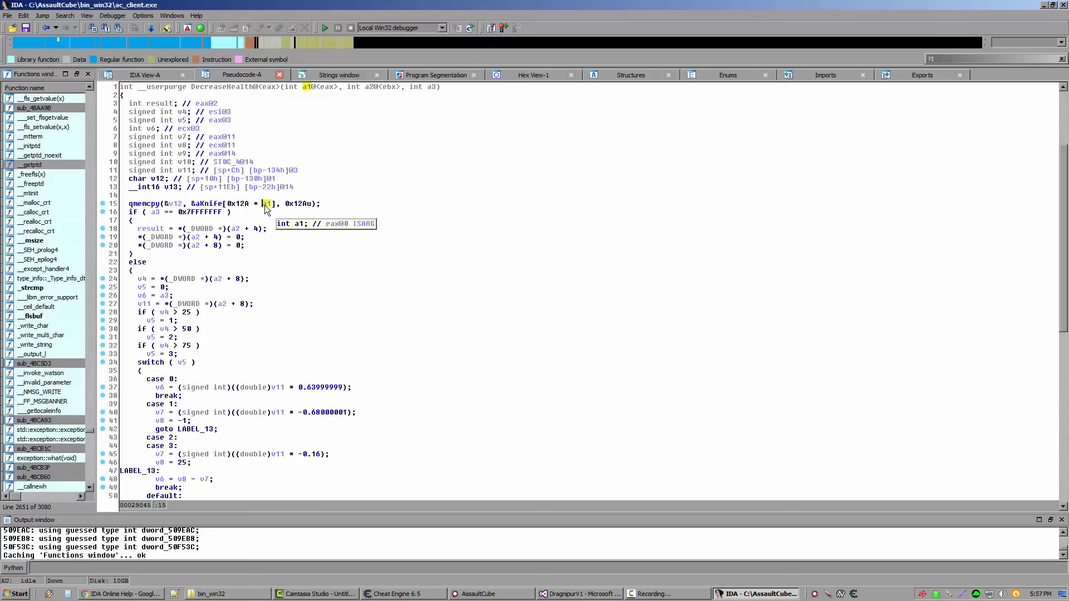
mouse_move(240, 106)
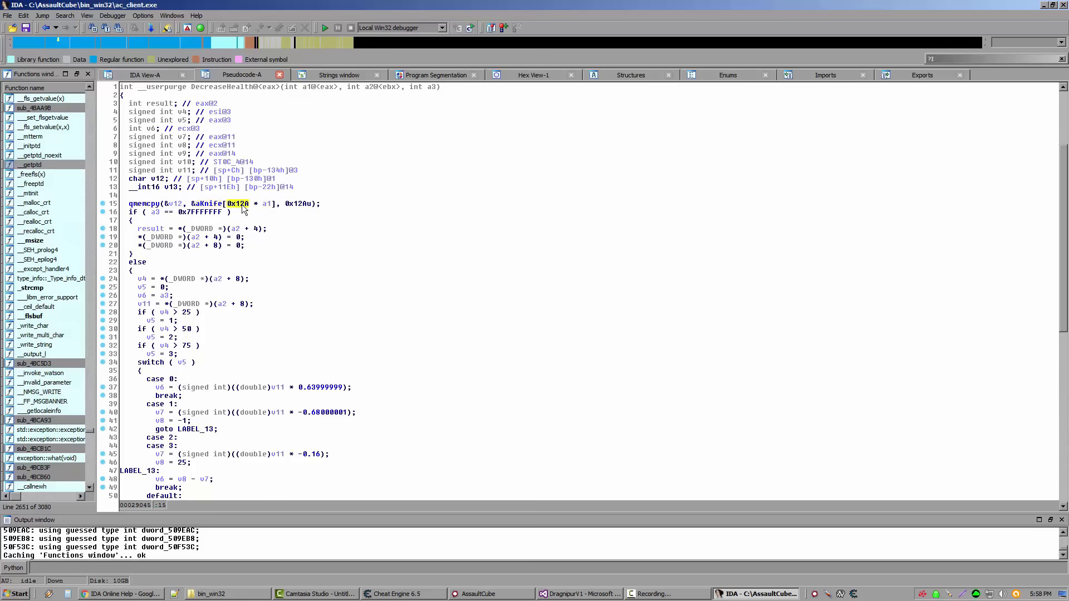
mouse_move(239, 205)
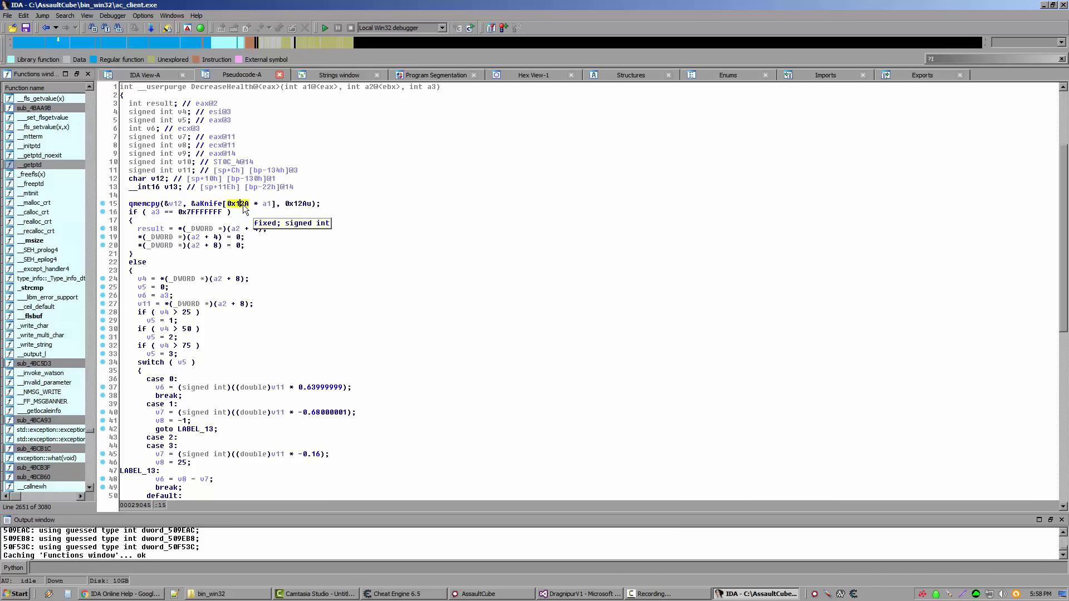
mouse_move(191, 206)
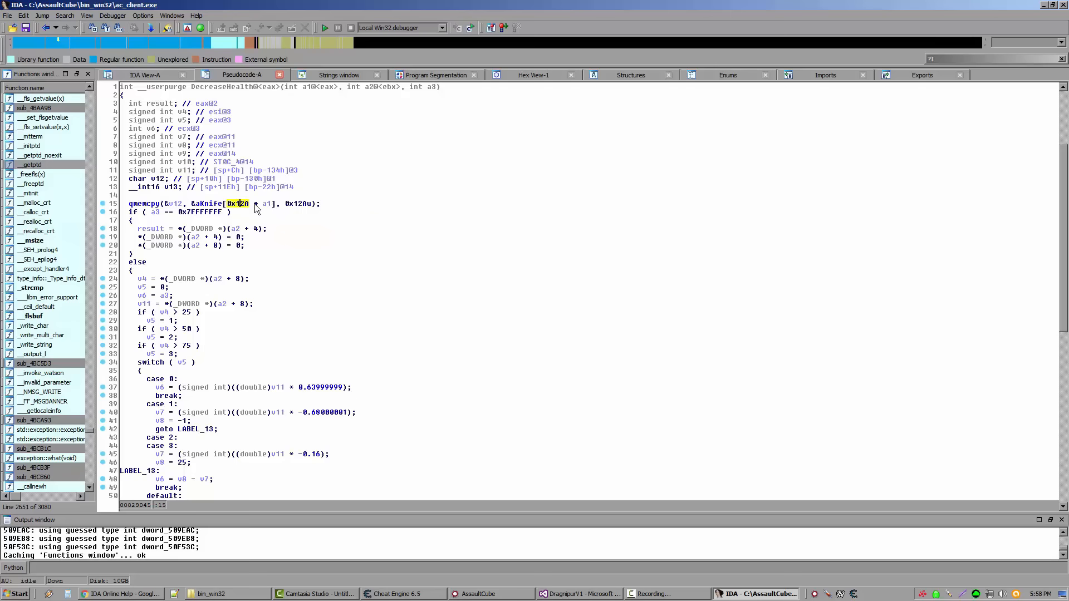
mouse_move(264, 205)
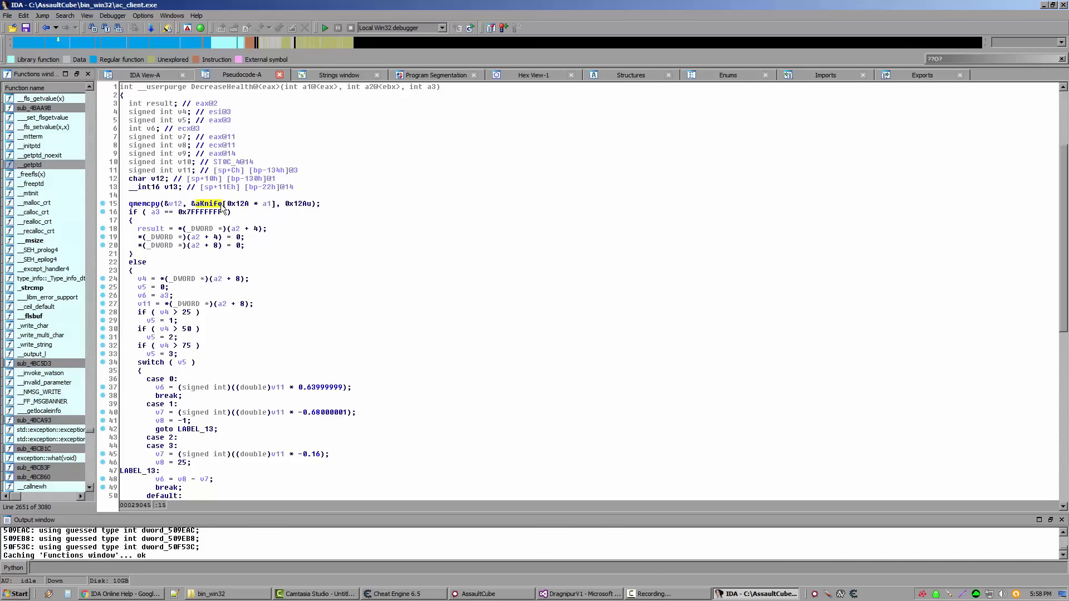
mouse_move(209, 203)
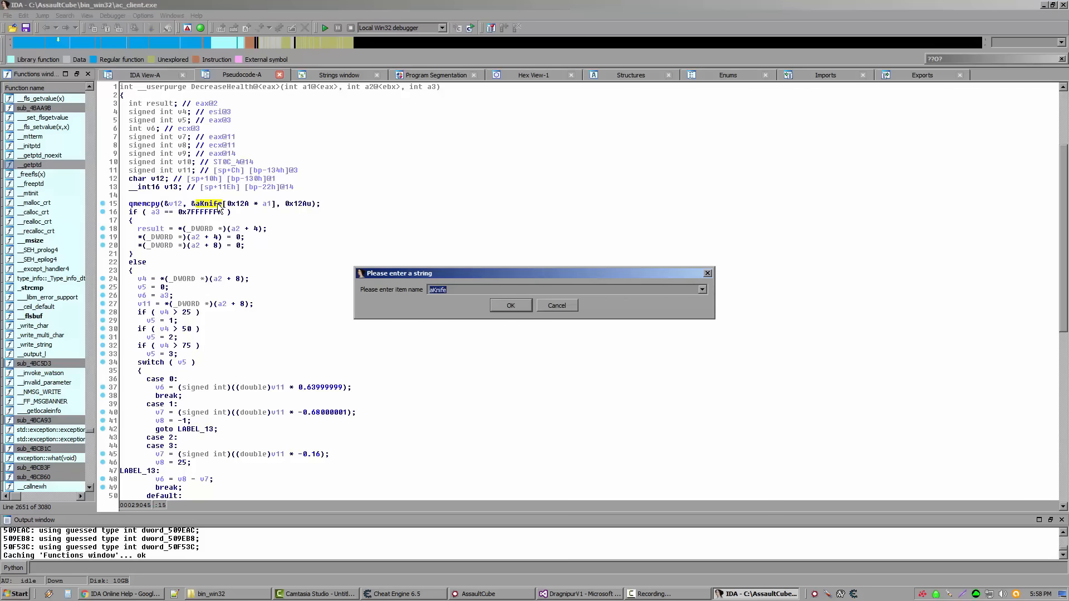
Step: Rename the aKnife array in the qmemcpy call to weaponArray
text(weaponAr)
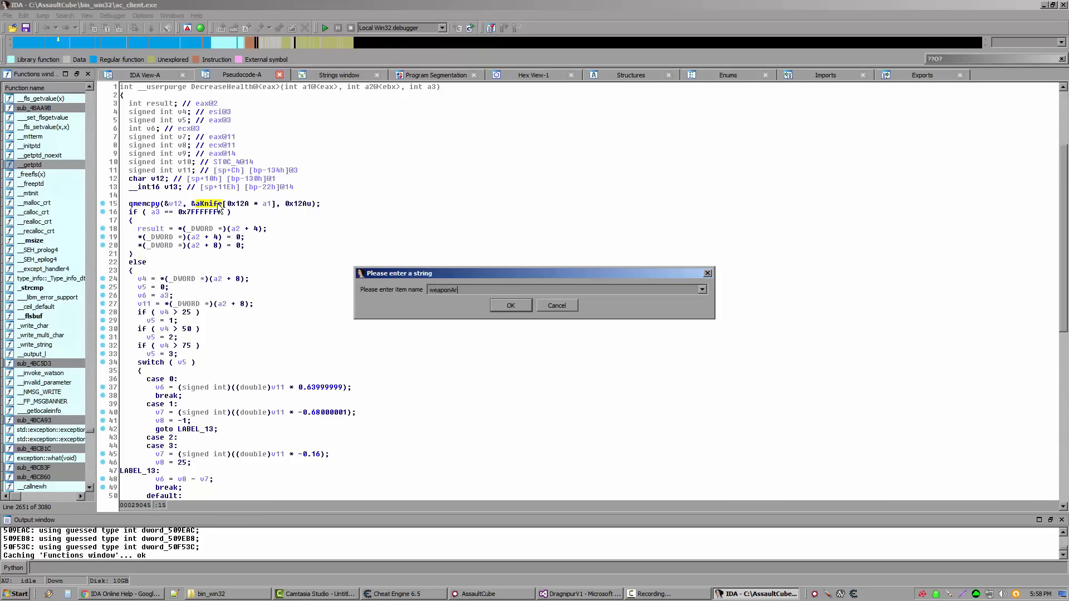
click(510, 304)
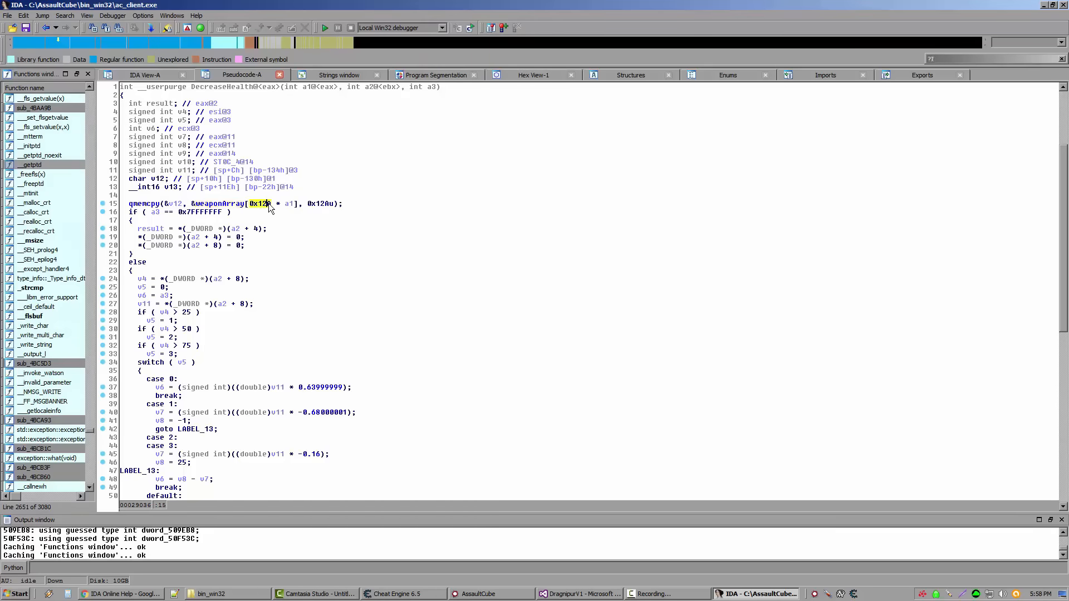
mouse_move(262, 204)
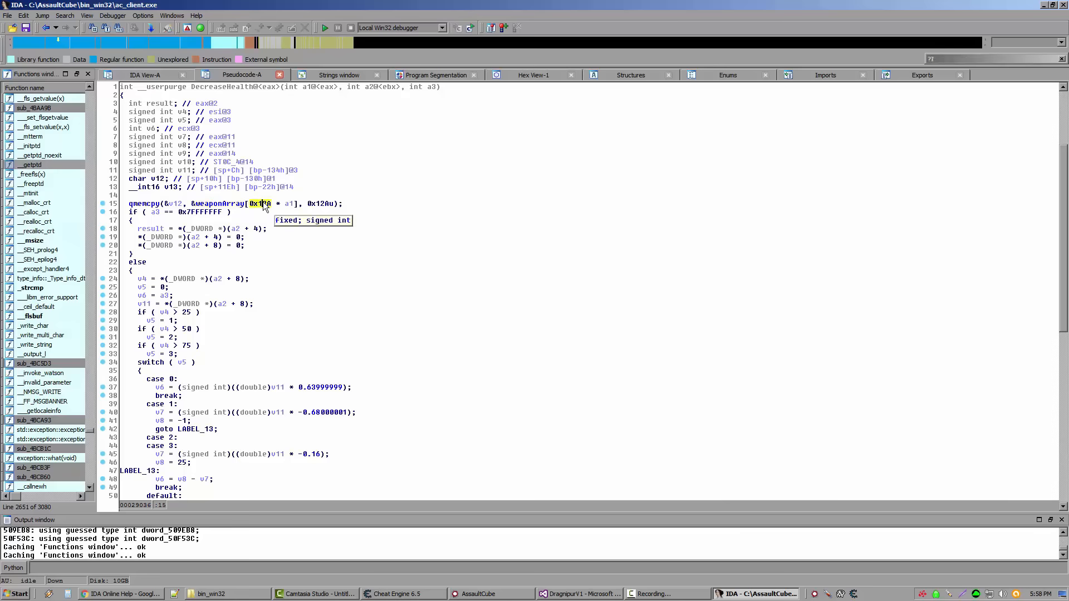
mouse_move(289, 204)
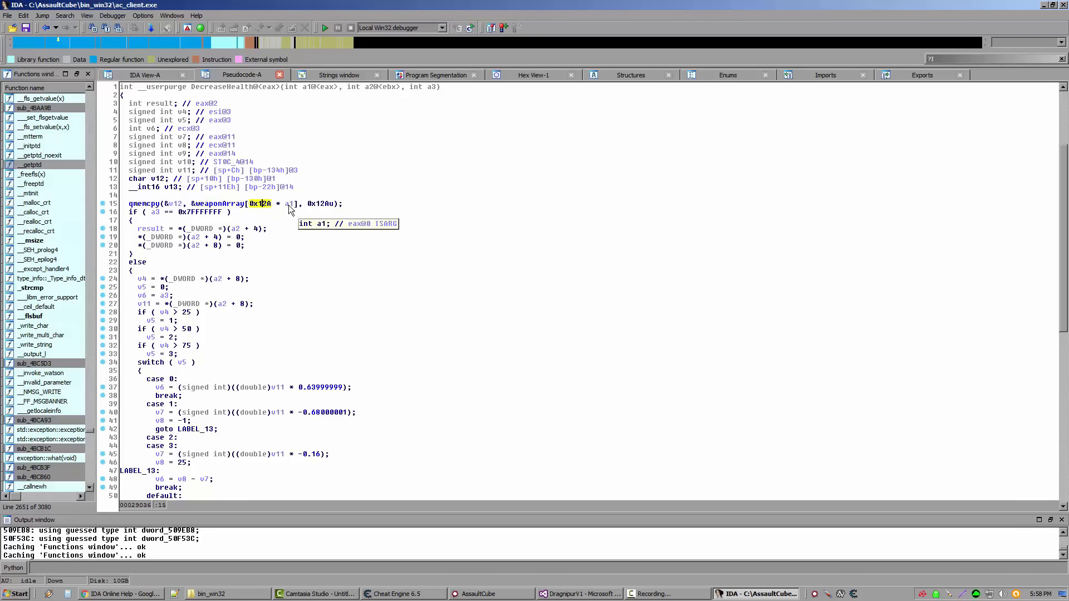
click(290, 203)
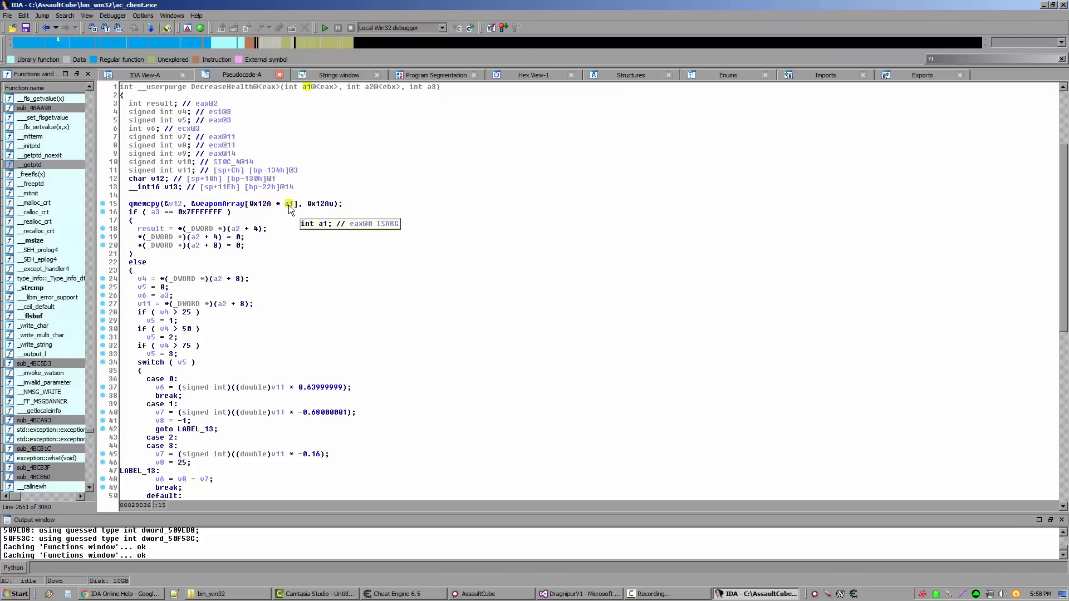
mouse_move(307, 90)
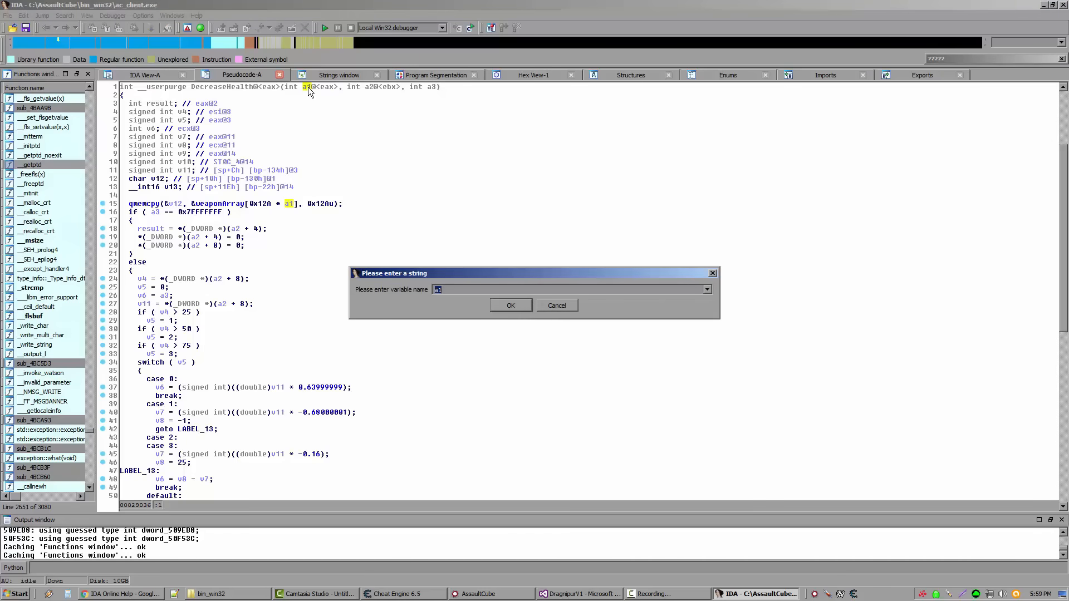
Step: Rename the a1 argument to weaponIndex throughout DecreaseHealth
text(weaponInde)
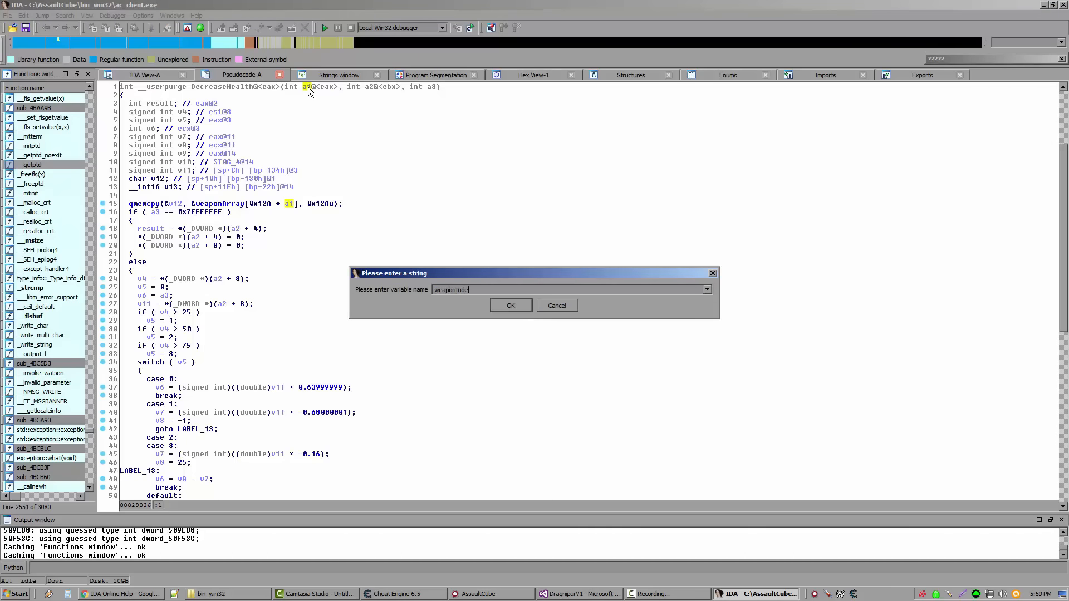
click(509, 304)
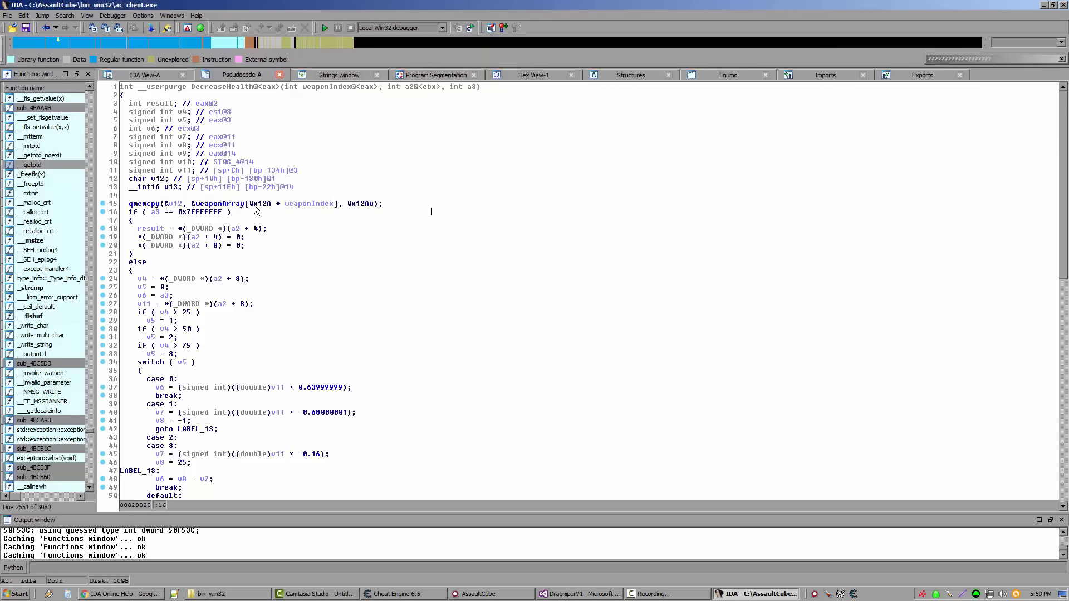
mouse_move(277, 206)
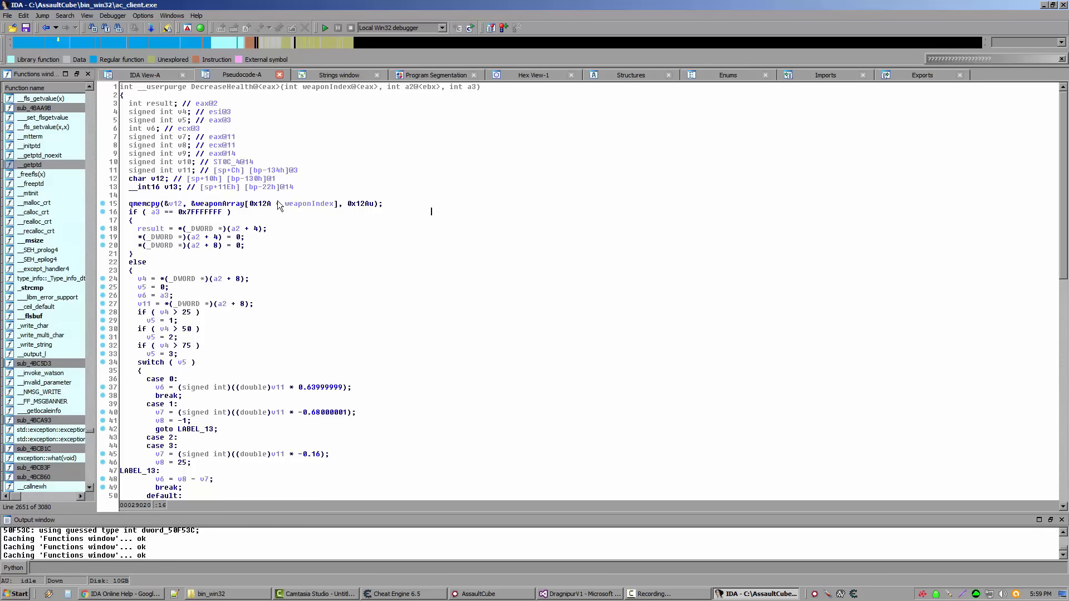
mouse_move(264, 211)
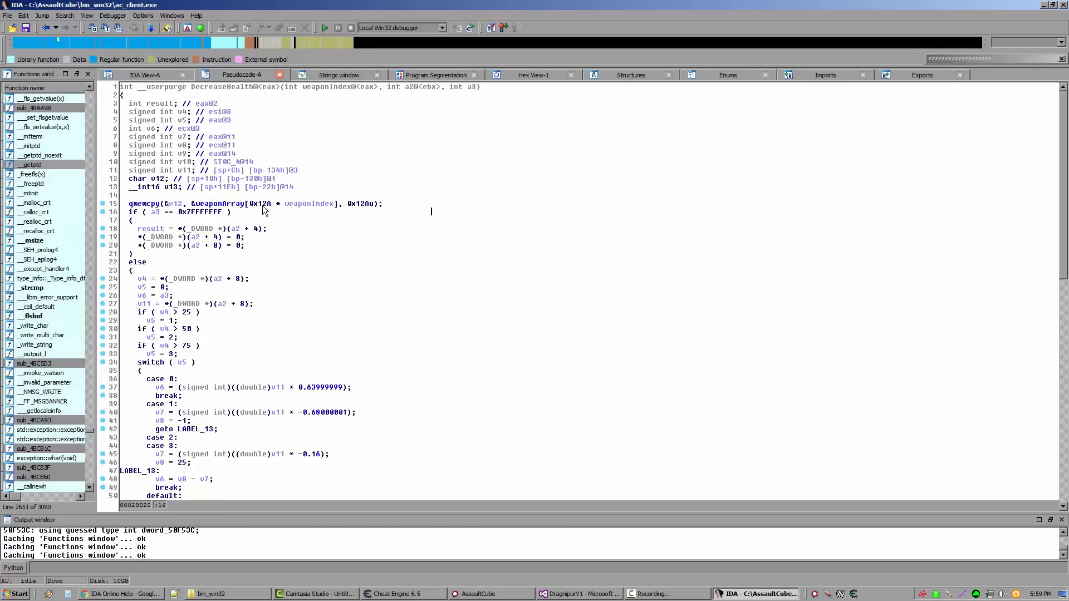
click(307, 204)
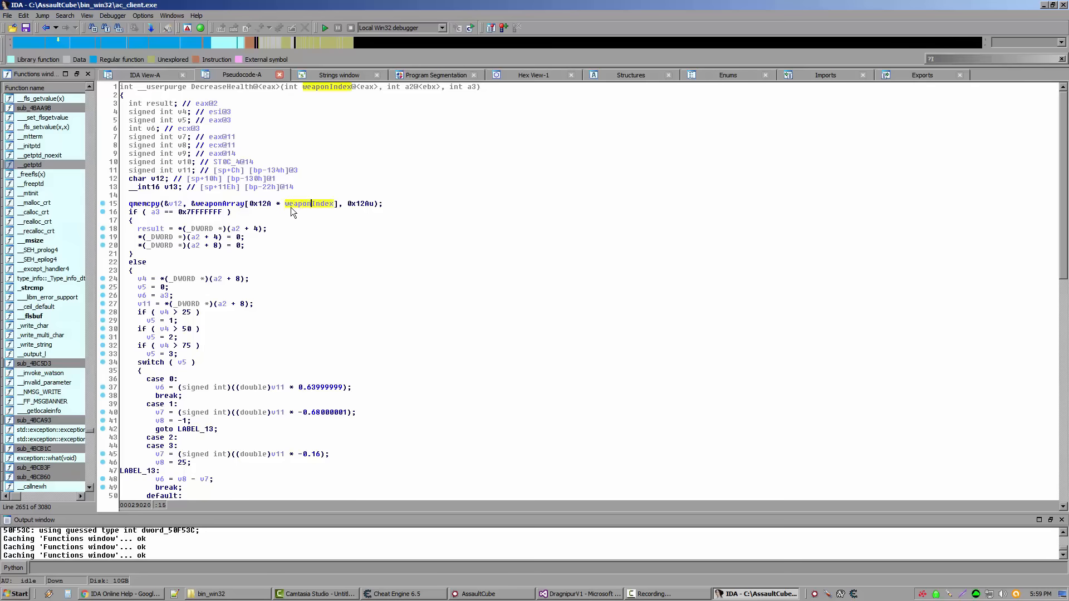
mouse_move(367, 212)
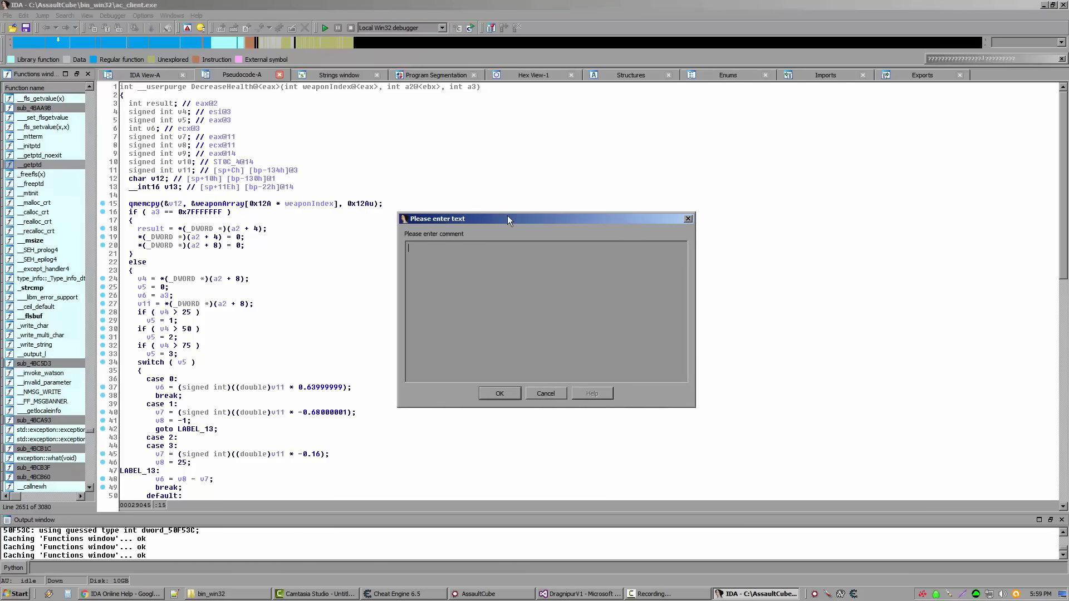
mouse_move(497, 226)
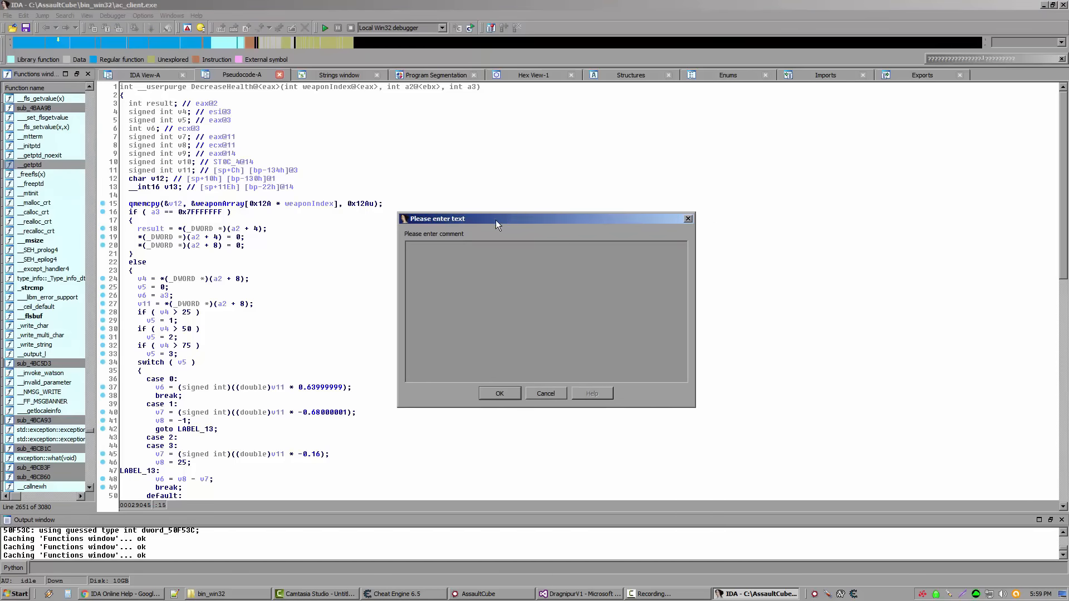
mouse_move(501, 226)
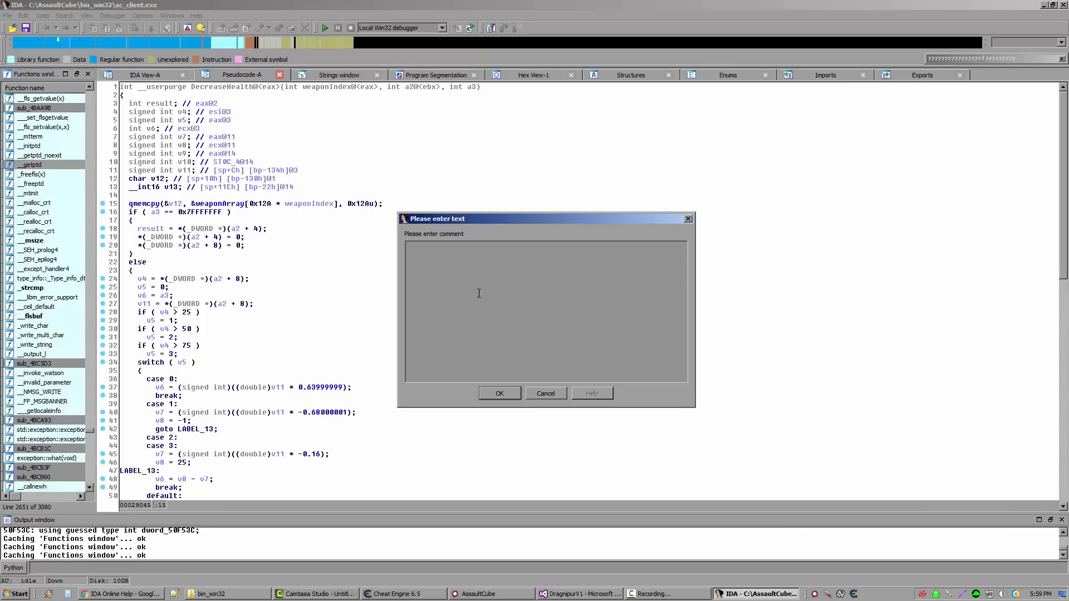
Step: Add the comment 'copy current weapon' on the qmemcpy line
text(c)
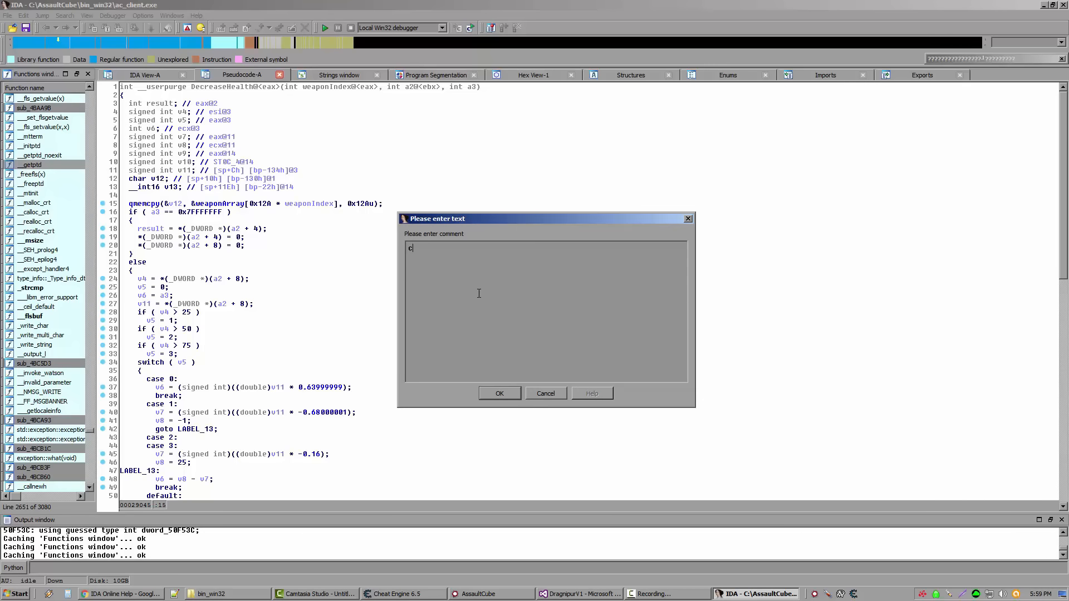
text(opy)
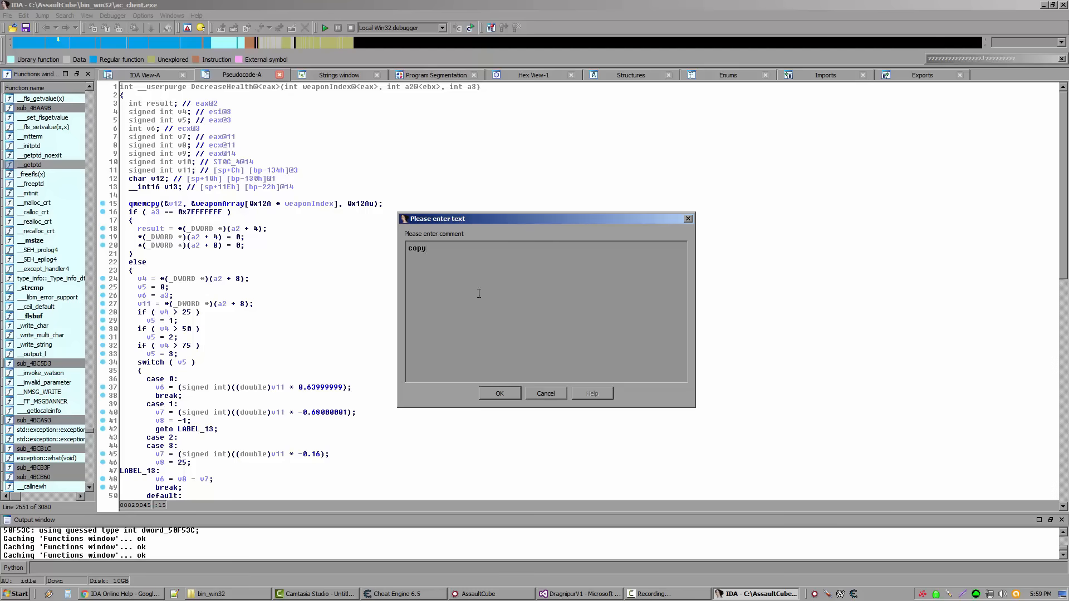
text(current w)
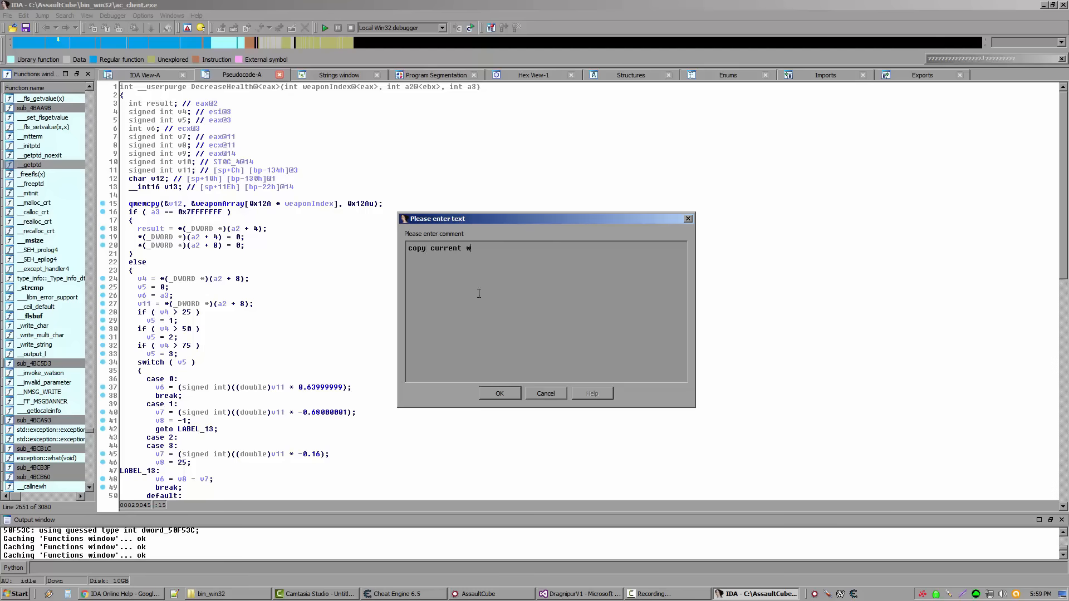
text(eapon)
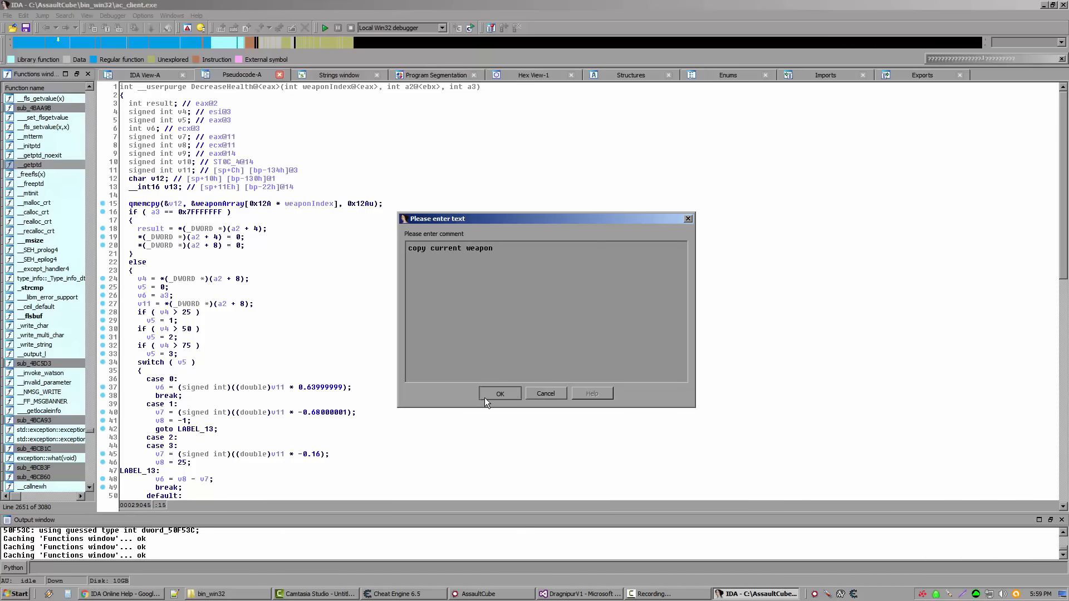
click(499, 394)
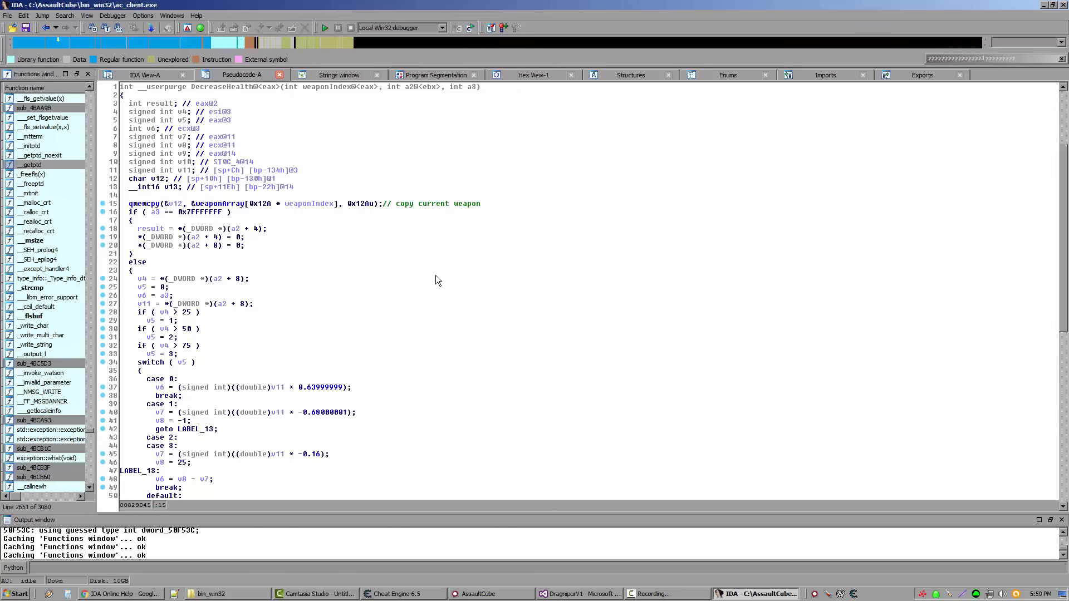
mouse_move(387, 221)
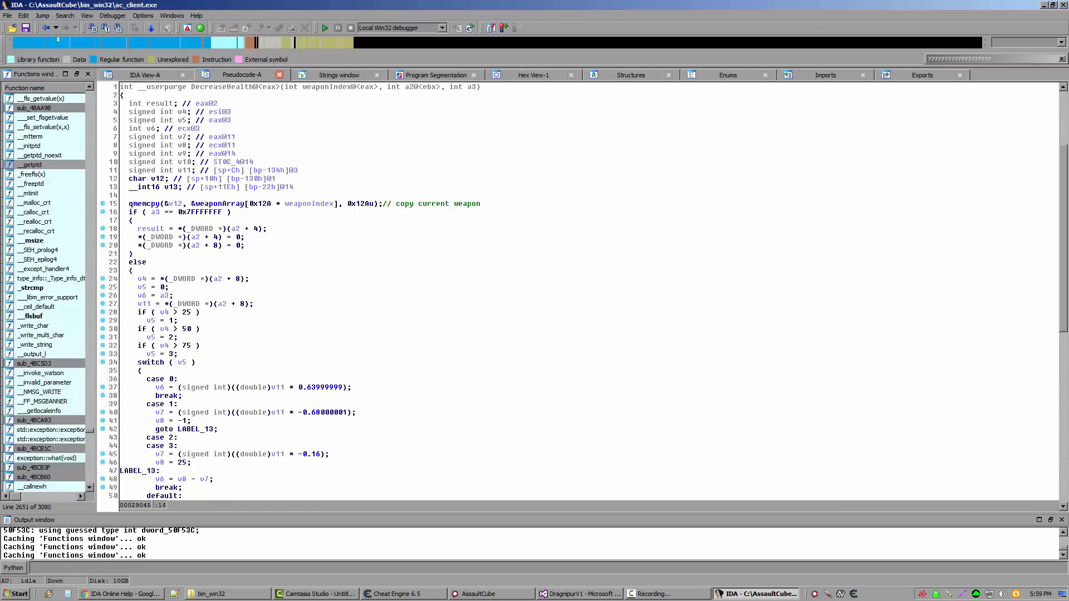
mouse_move(155, 216)
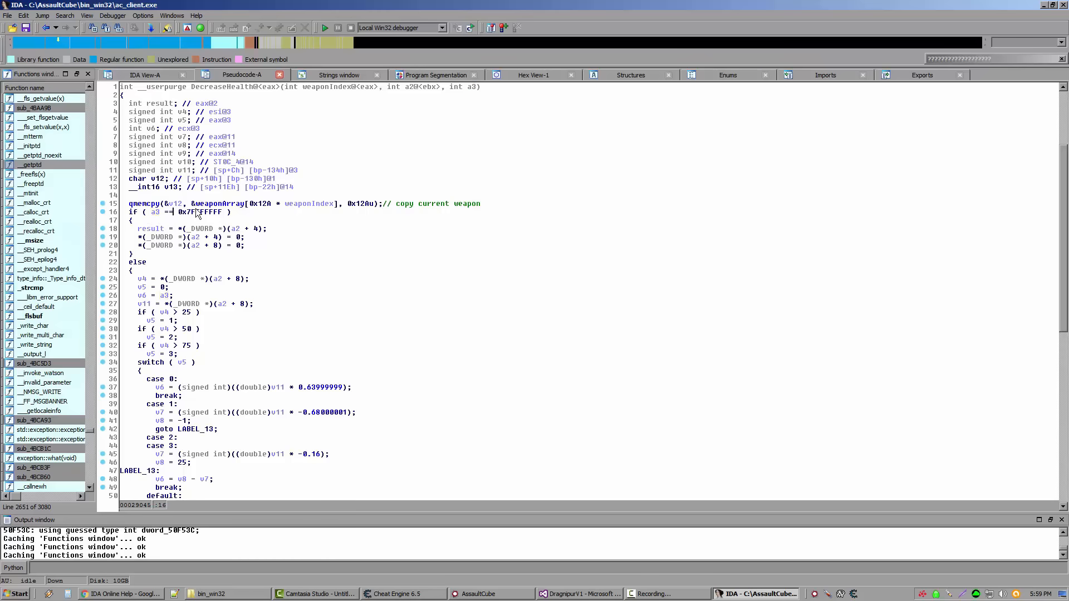
right_click(197, 212)
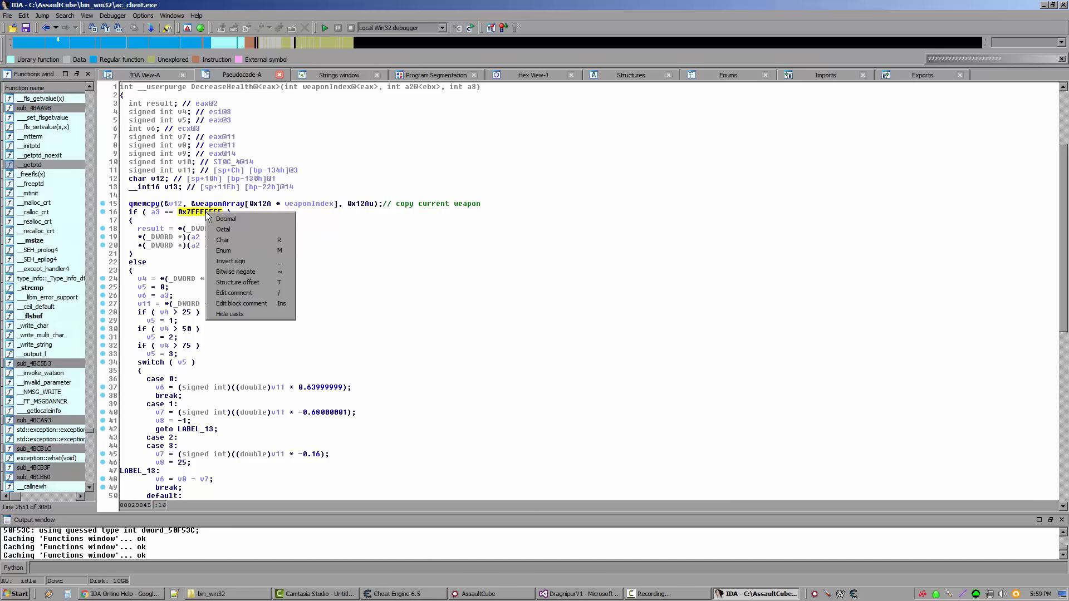
click(226, 219)
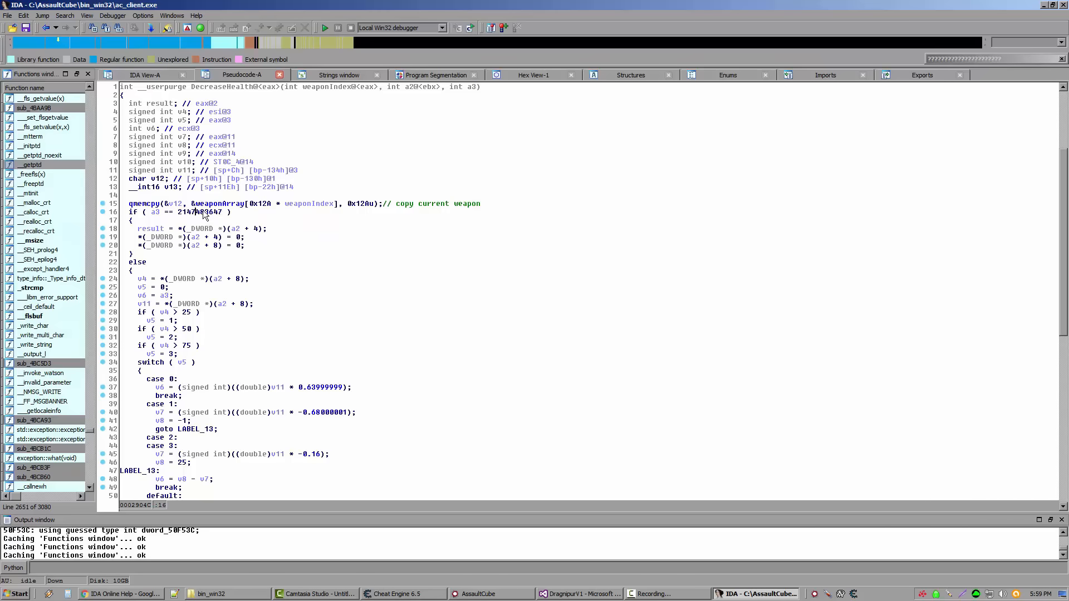
right_click(193, 212)
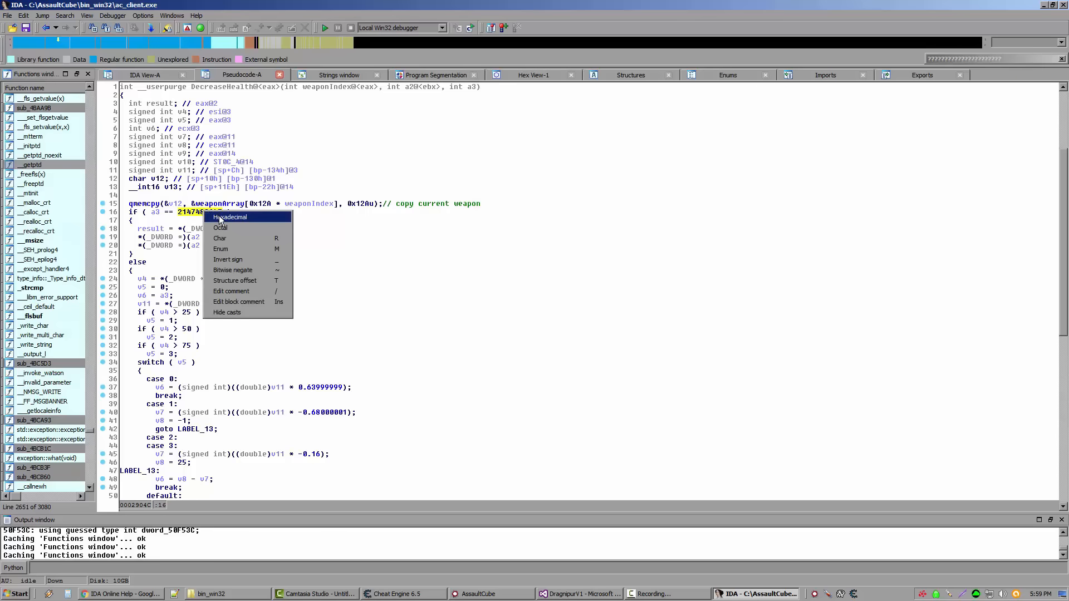
click(230, 216)
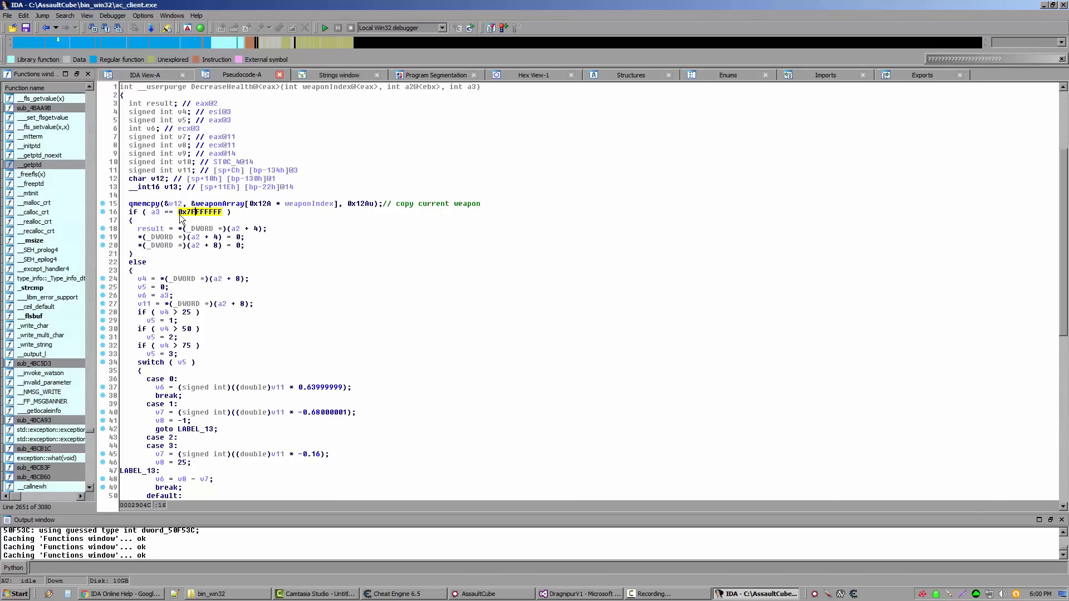
mouse_move(205, 212)
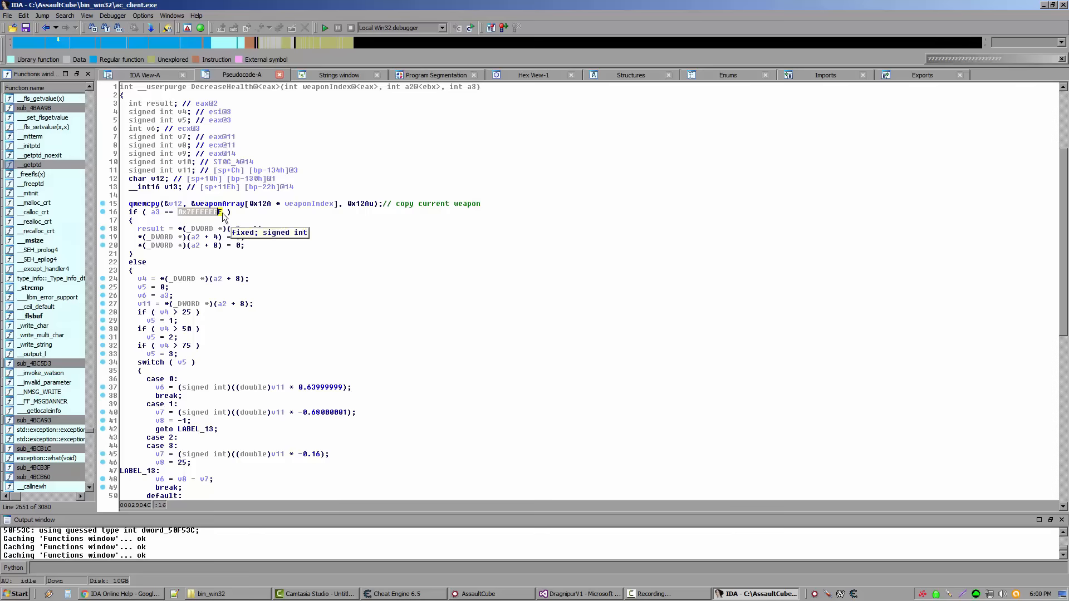
click(121, 594)
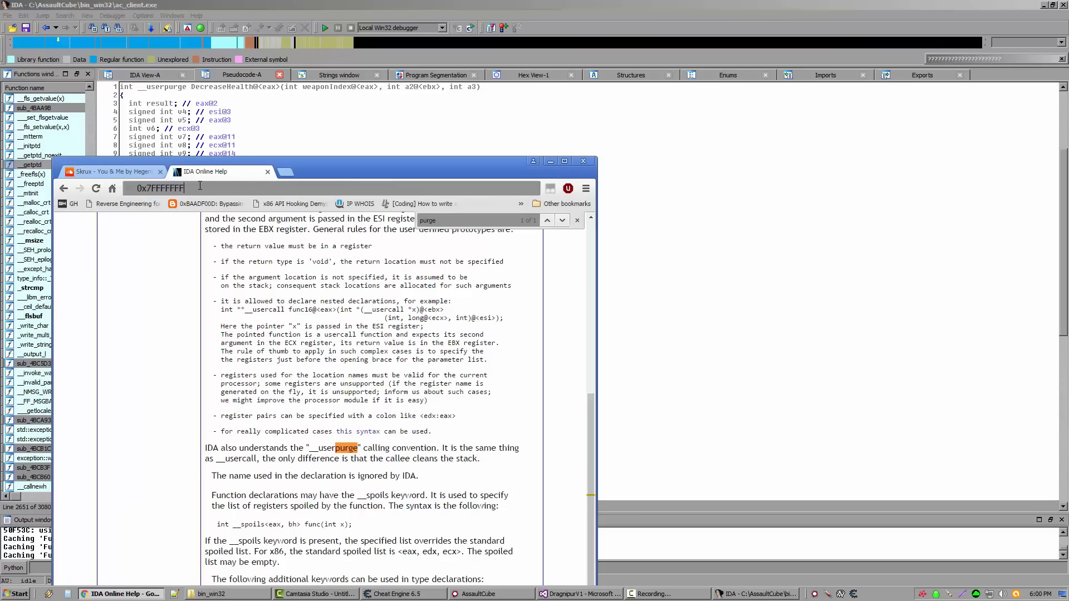
Step: Search Google for 0x7FFFFFFF and read that it is the Int32 maximum, 2,147,483,647
key(Return)
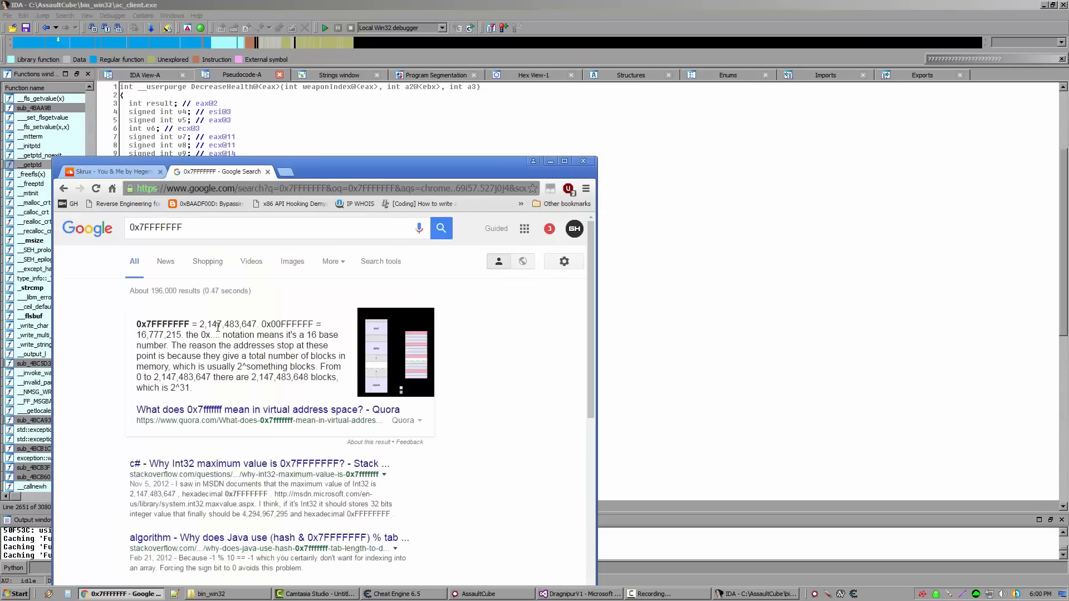
scroll(down, 3)
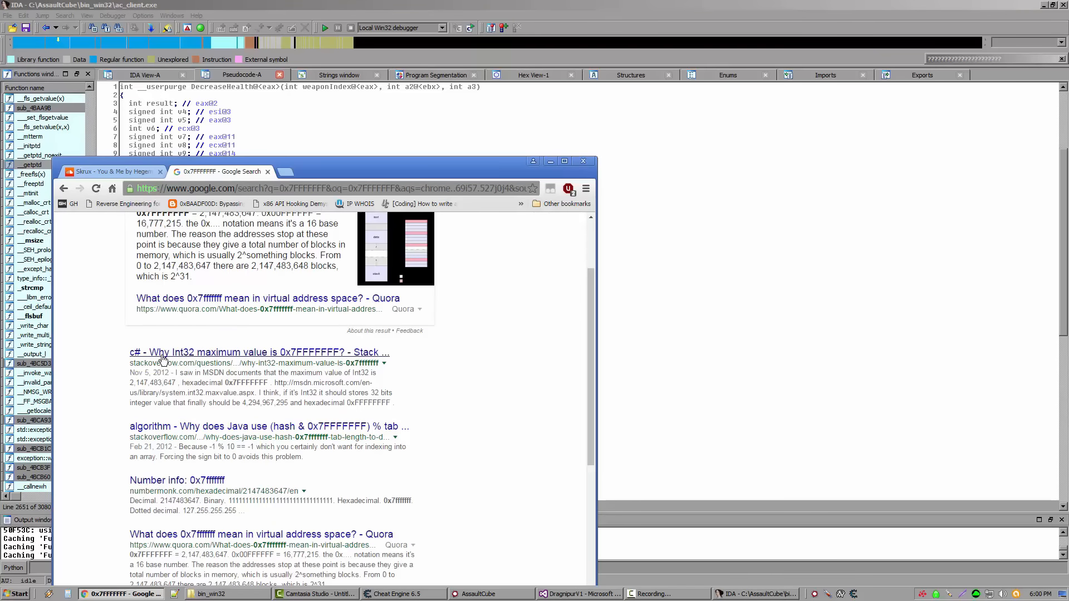
mouse_move(270, 358)
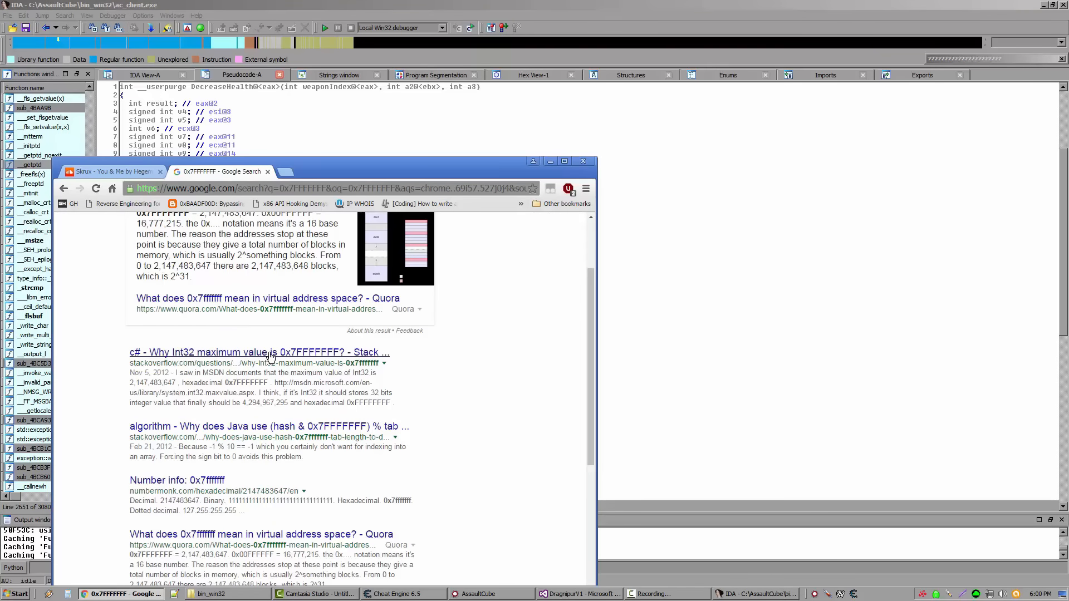
mouse_move(484, 317)
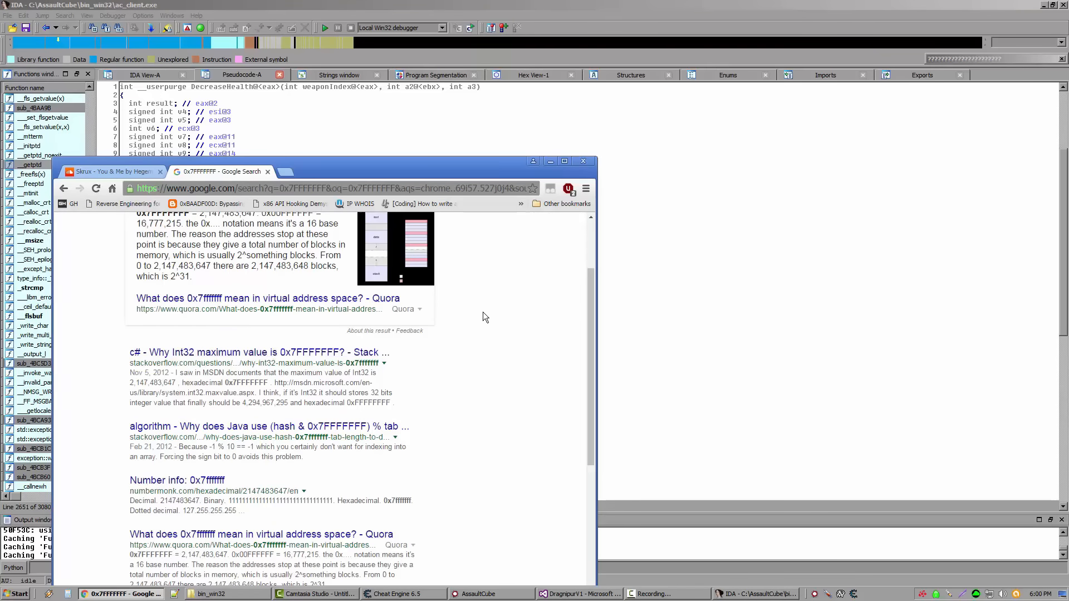
mouse_move(481, 344)
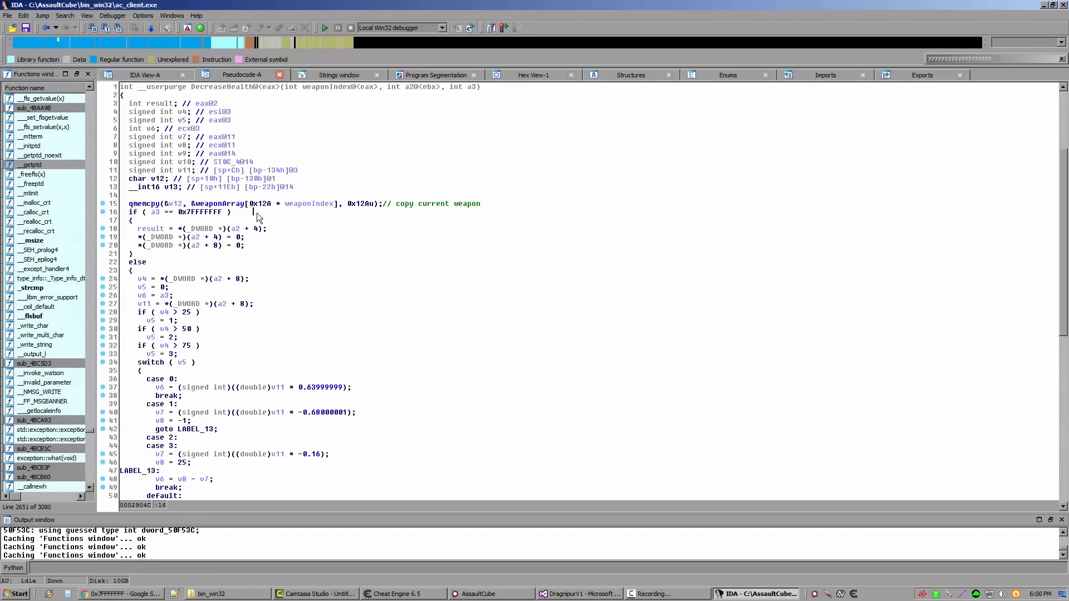
mouse_move(289, 211)
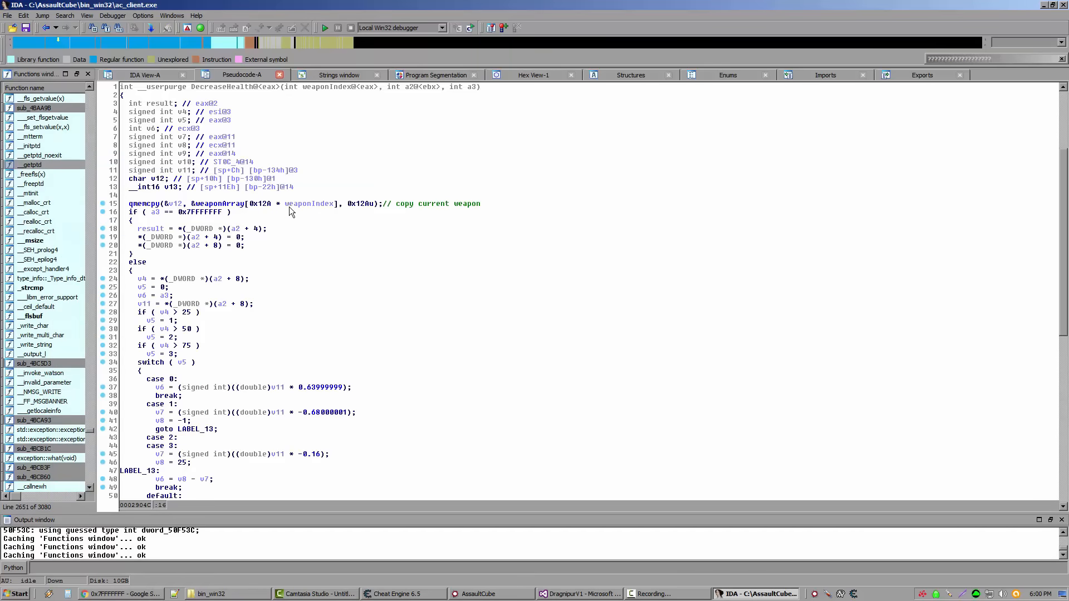
mouse_move(245, 222)
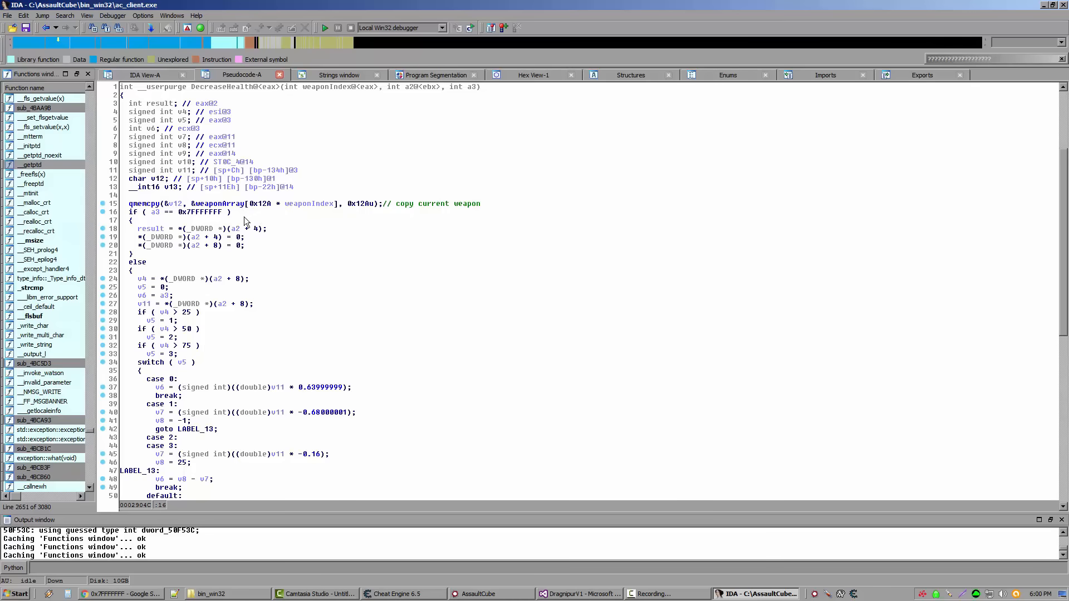
Step: Add the comment "if MAX_INT" to the 0x7FFFFFFF comparison on line 16
right_click(246, 222)
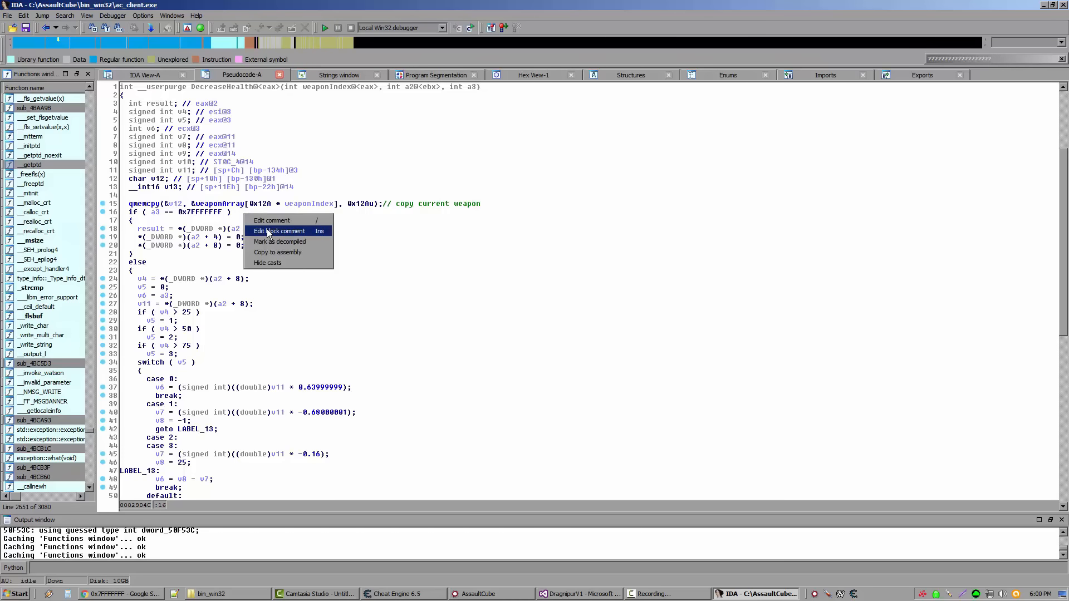
mouse_move(271, 221)
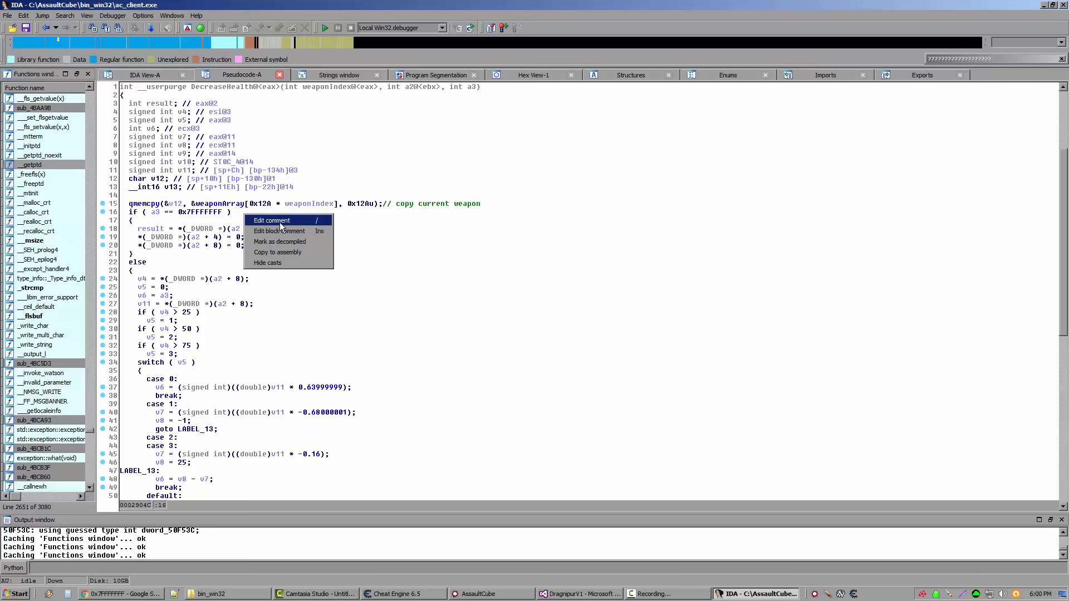
click(271, 221)
text(if MAX_INT)
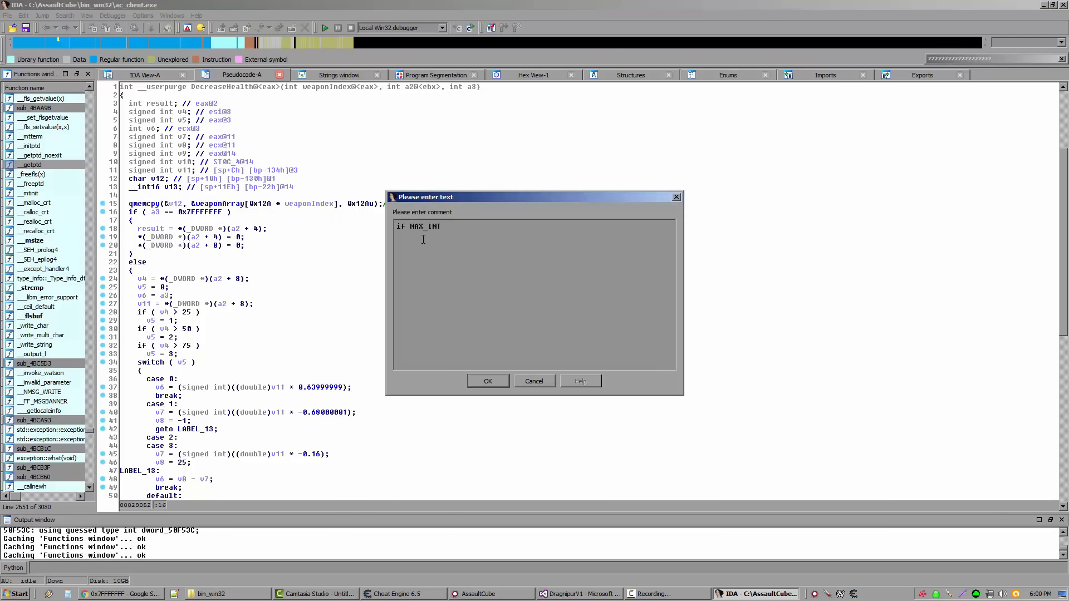
click(487, 381)
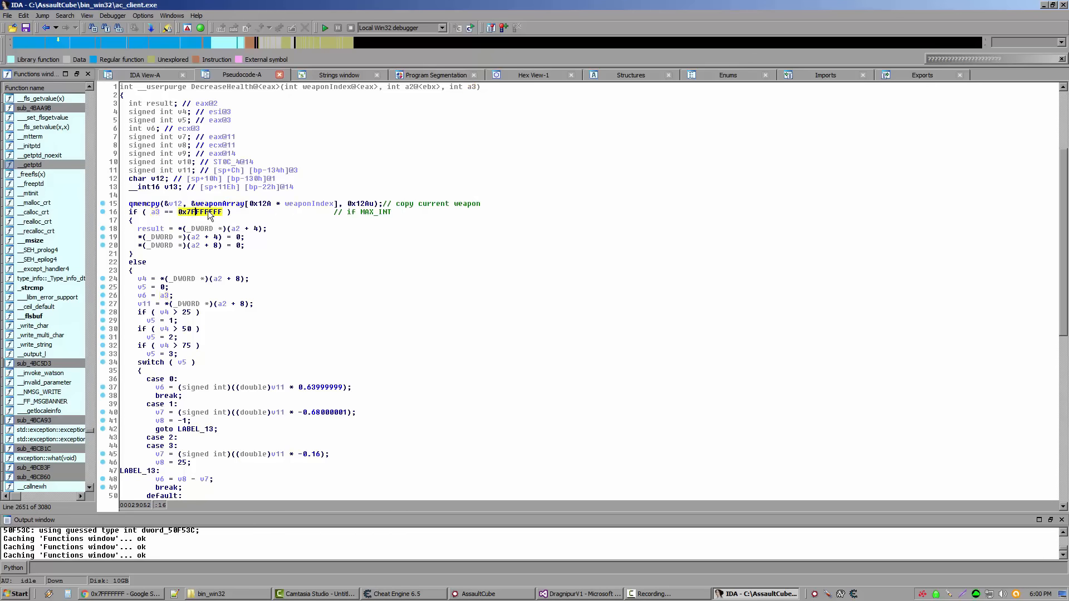
mouse_move(201, 212)
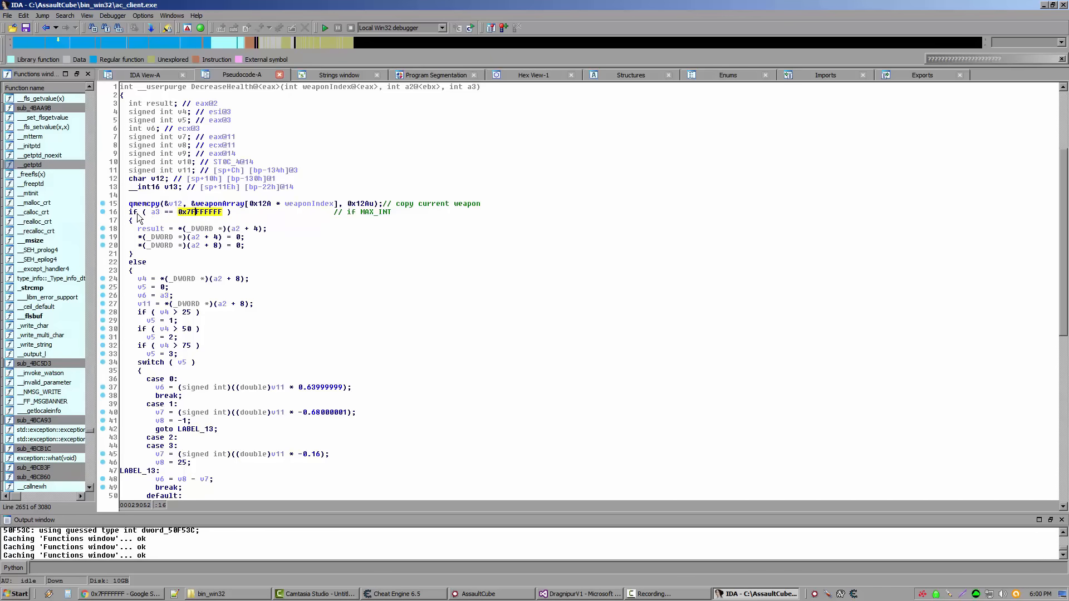
mouse_move(188, 229)
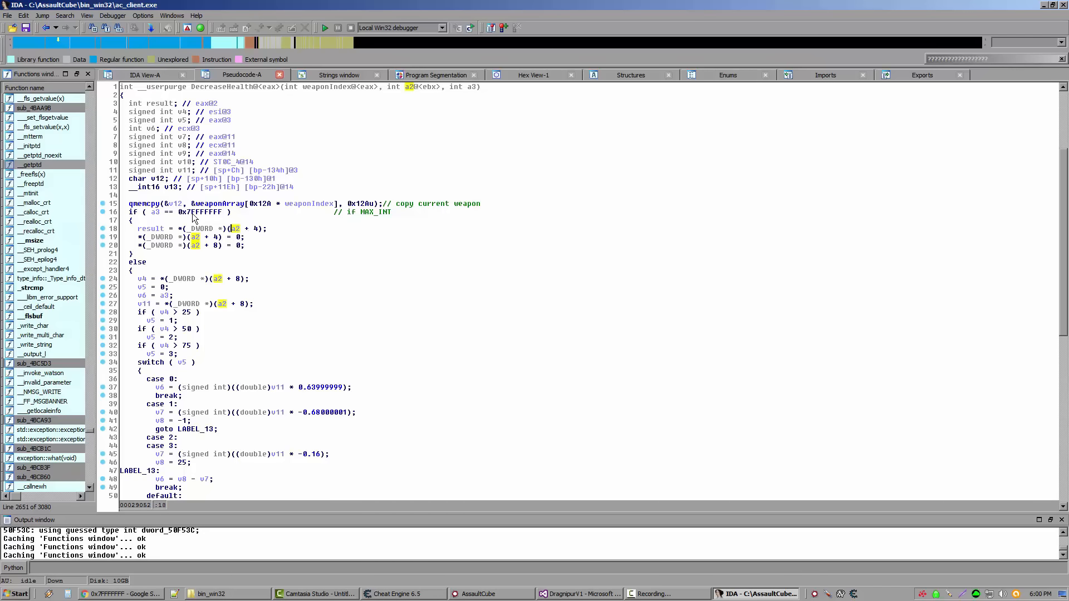
mouse_move(194, 231)
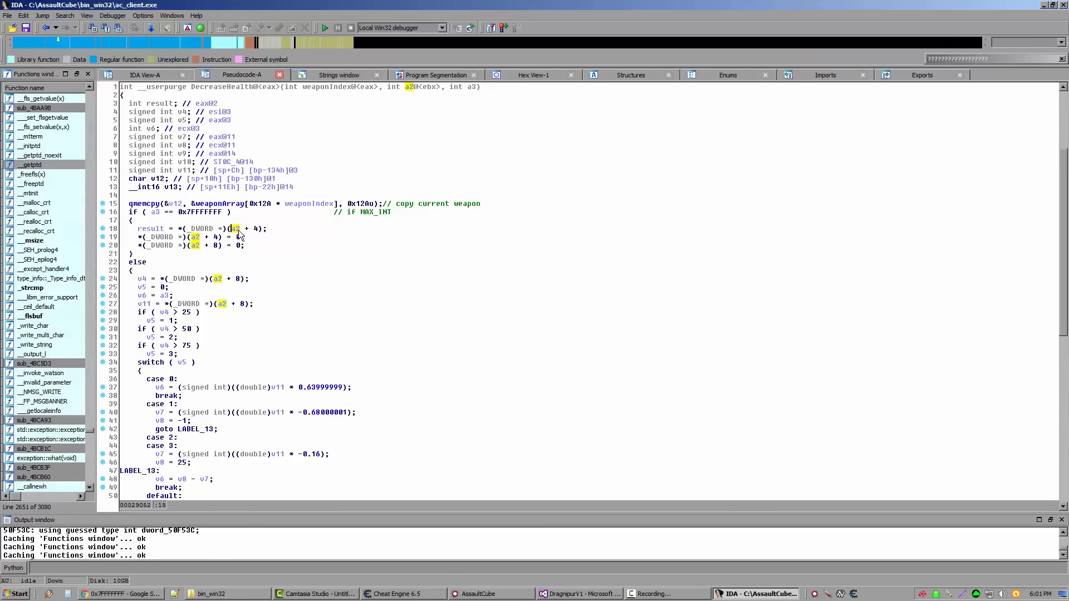
mouse_move(235, 228)
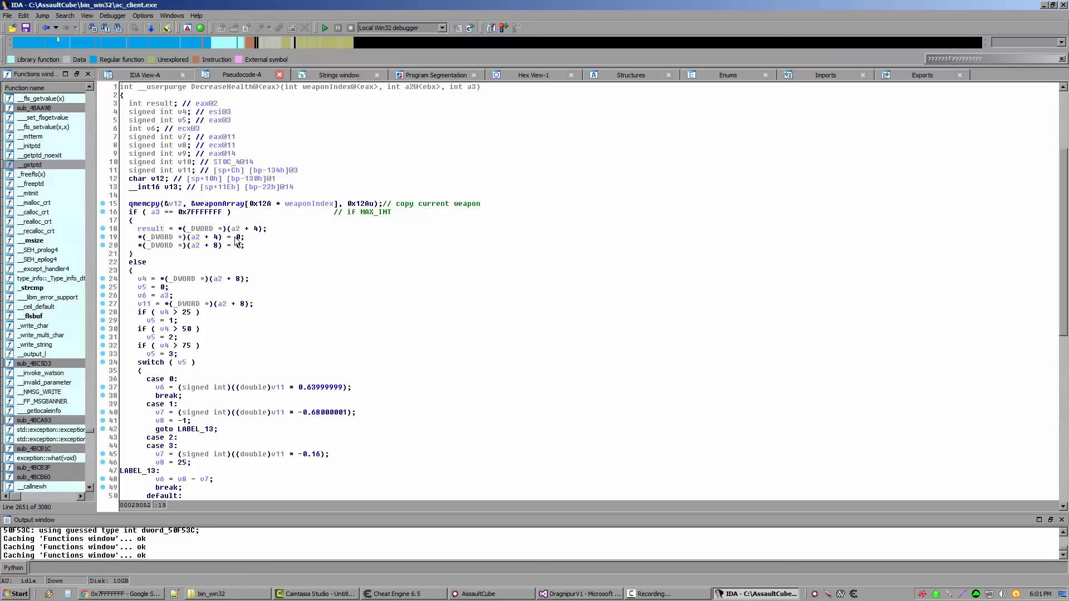
click(215, 246)
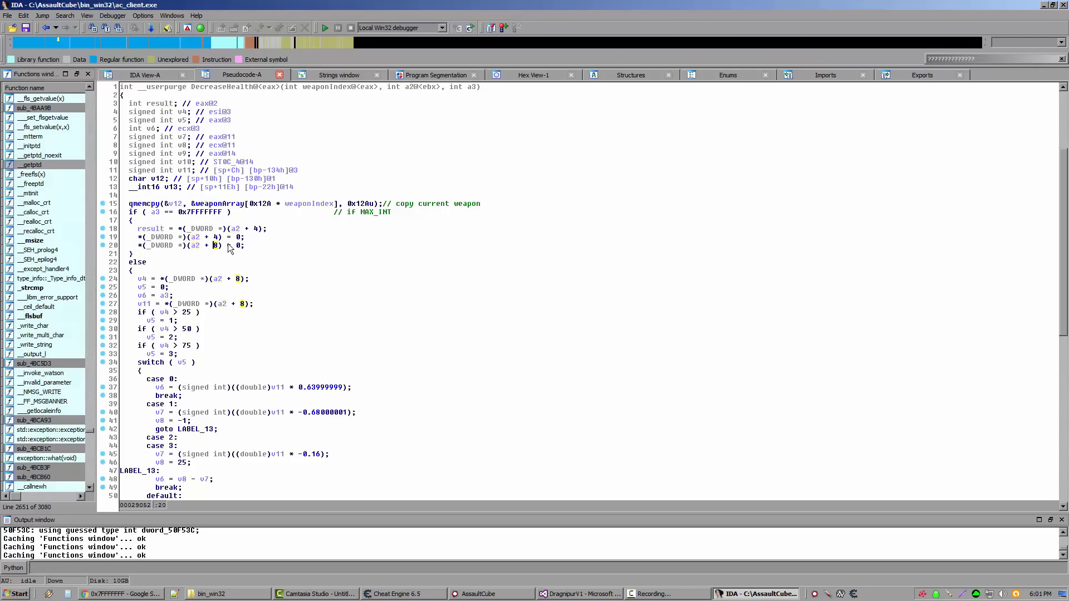
mouse_move(217, 246)
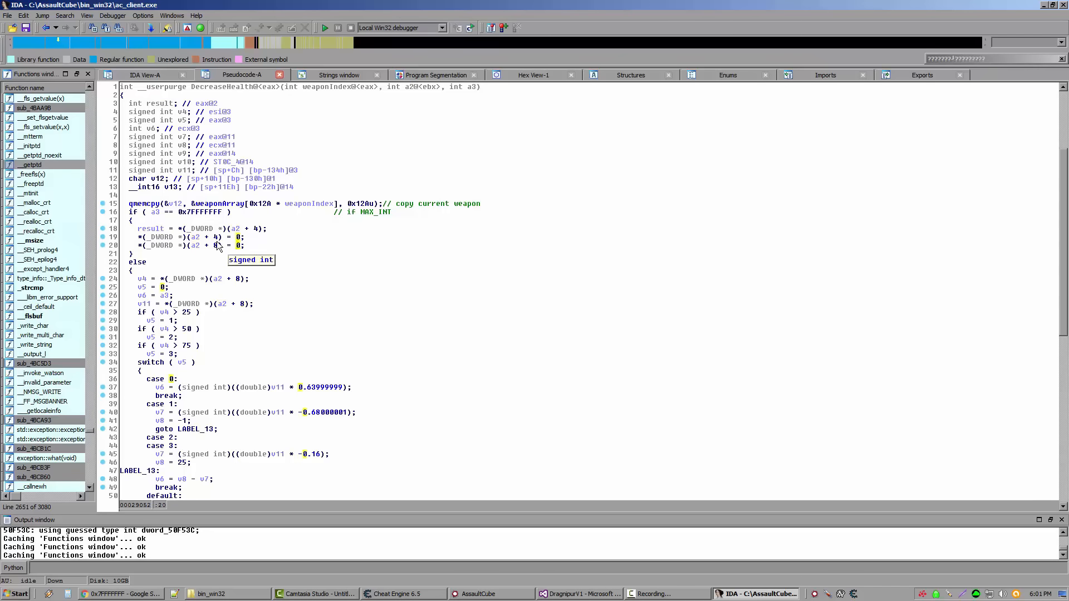
click(401, 594)
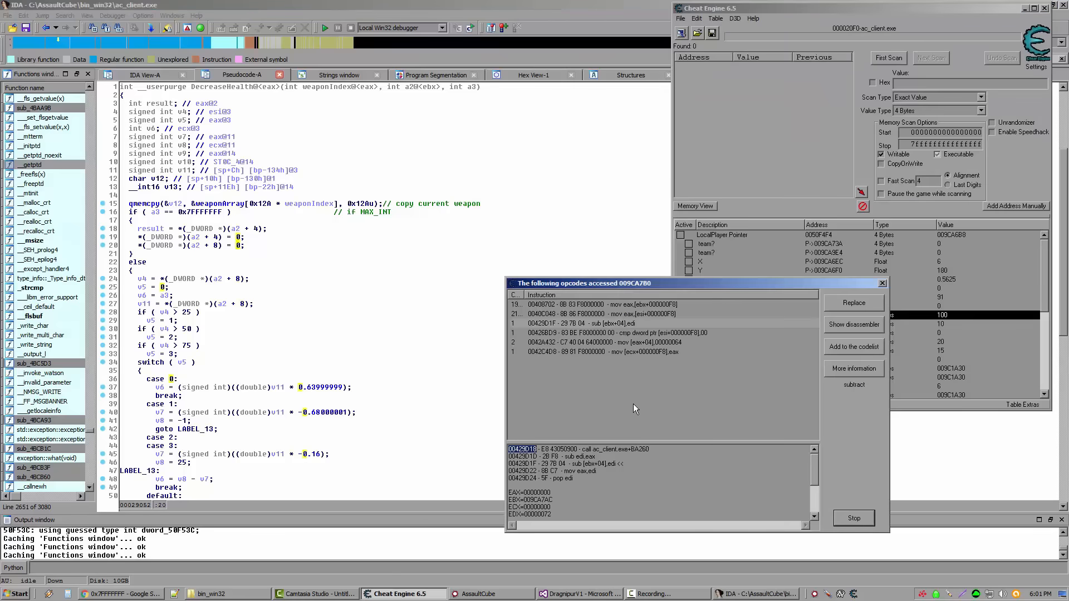
click(607, 323)
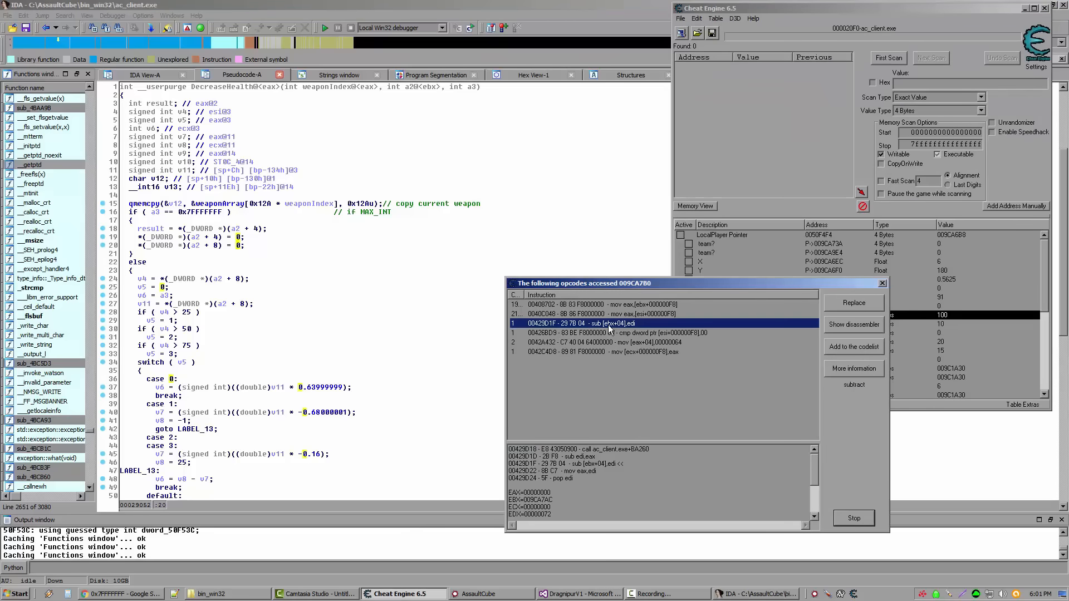
mouse_move(618, 332)
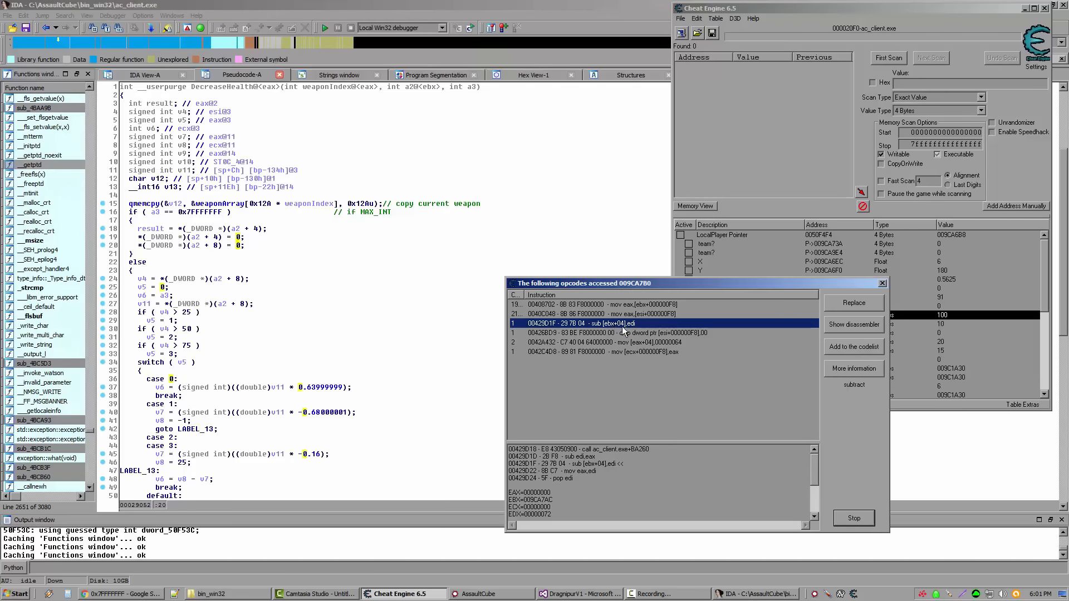
click(600, 304)
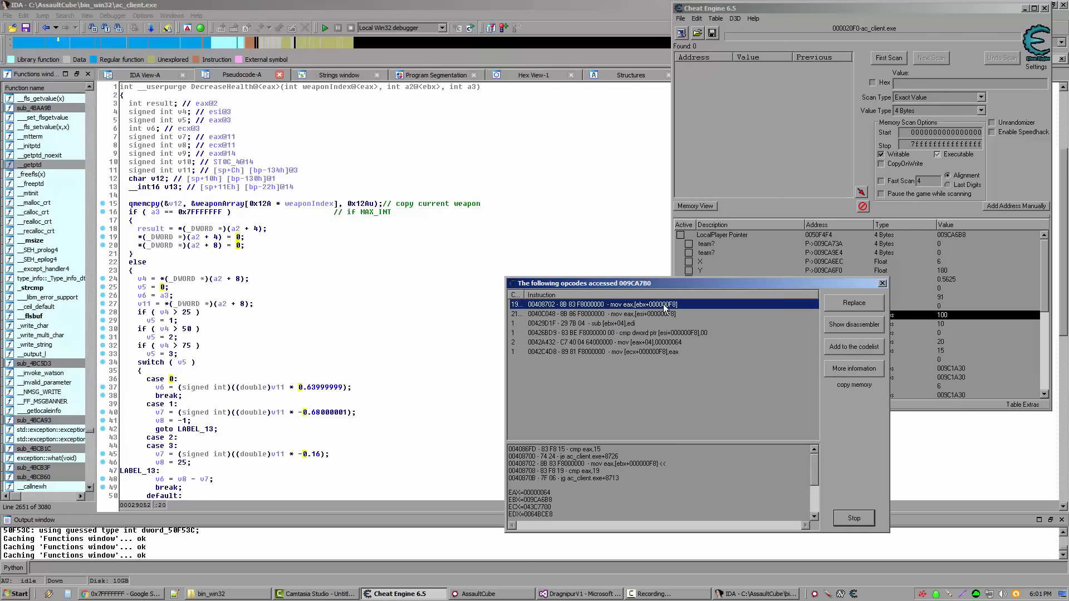
mouse_move(620, 327)
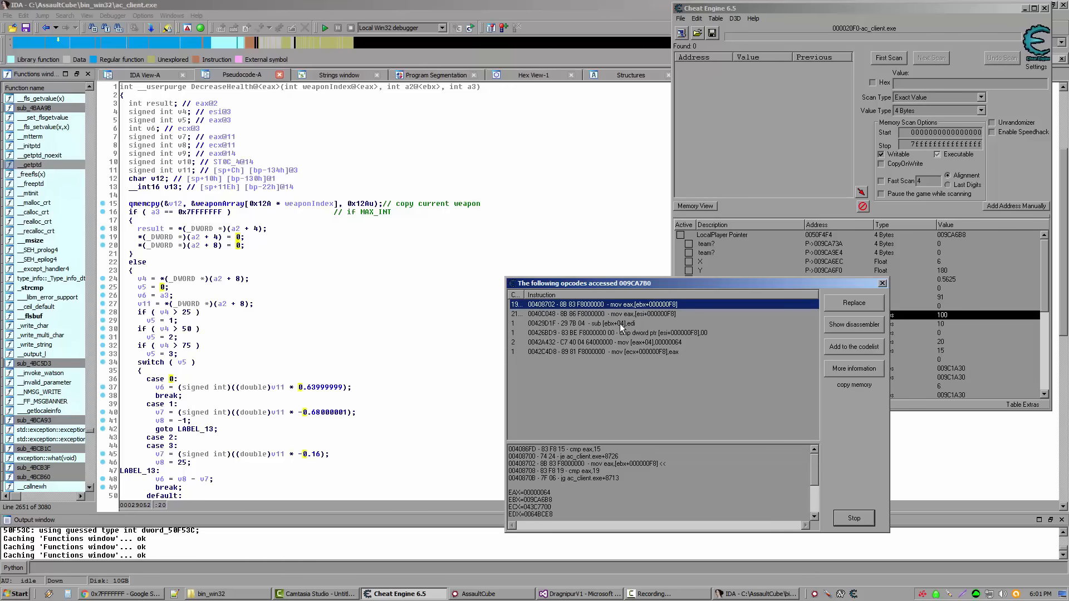
click(613, 322)
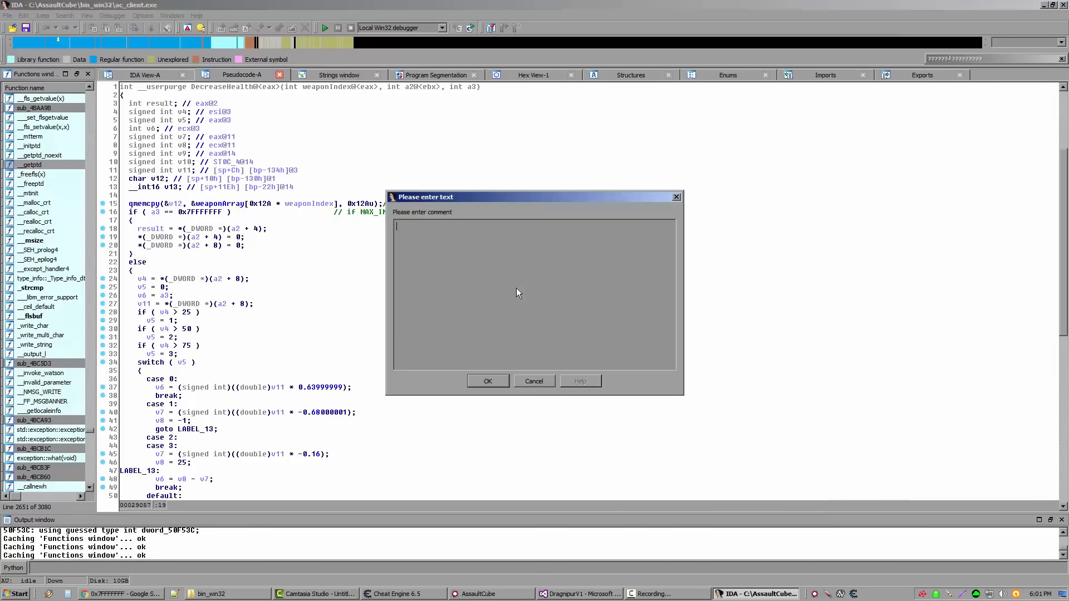
Step: Comment the a2 + 4 assignment as "set health to 0" and highlight the offset's uses
text(set)
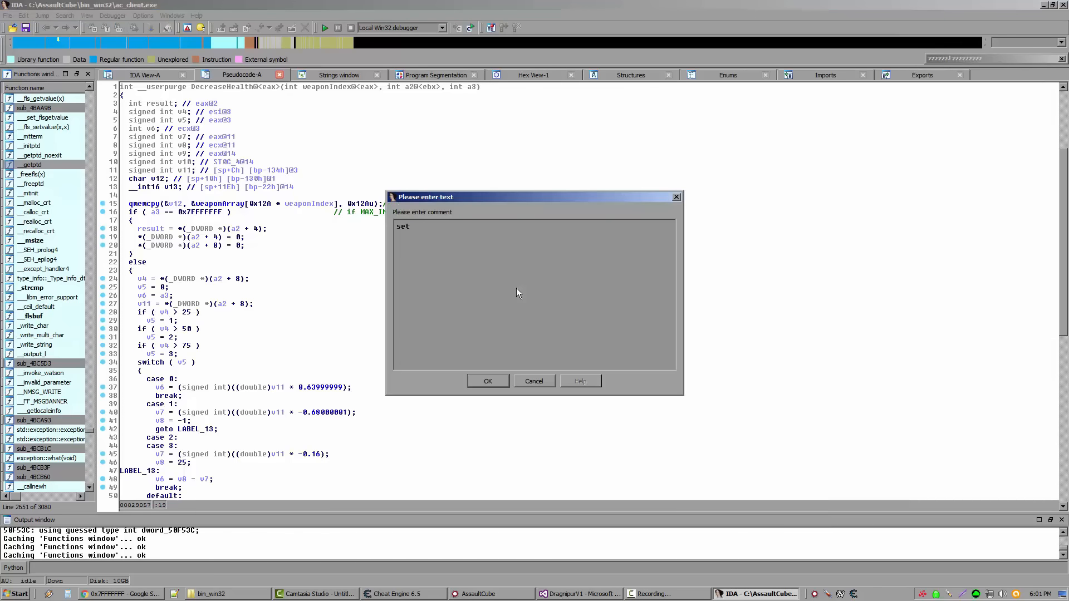
text(health to 0)
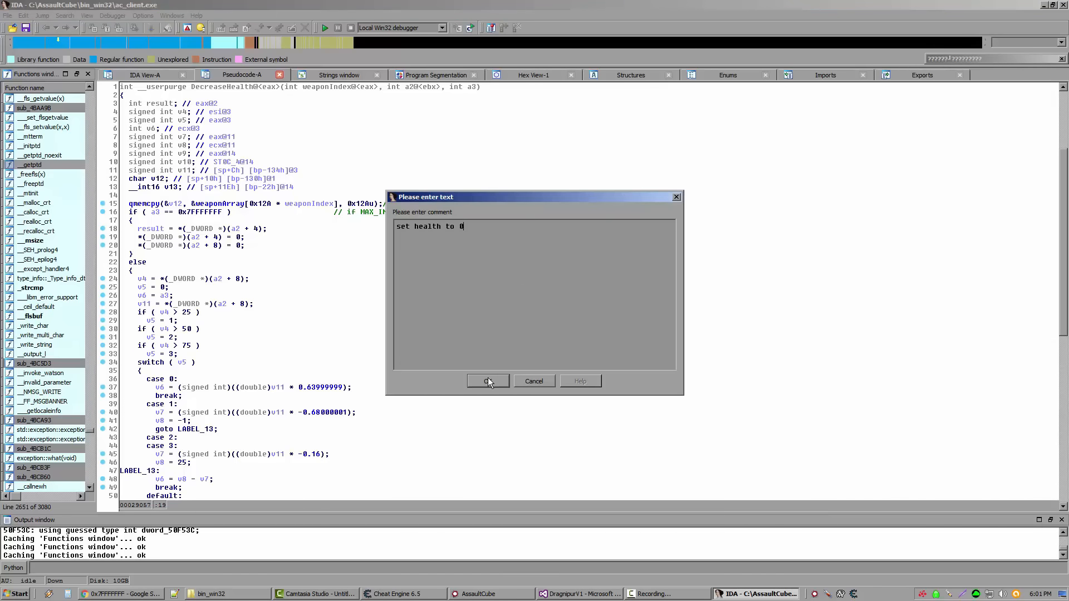
click(486, 381)
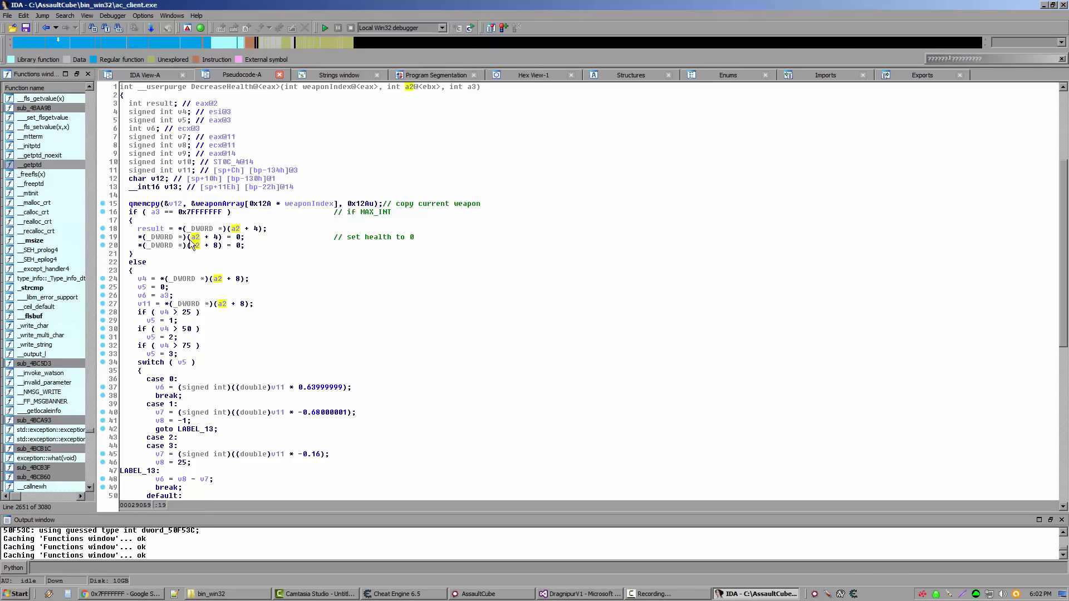
mouse_move(203, 233)
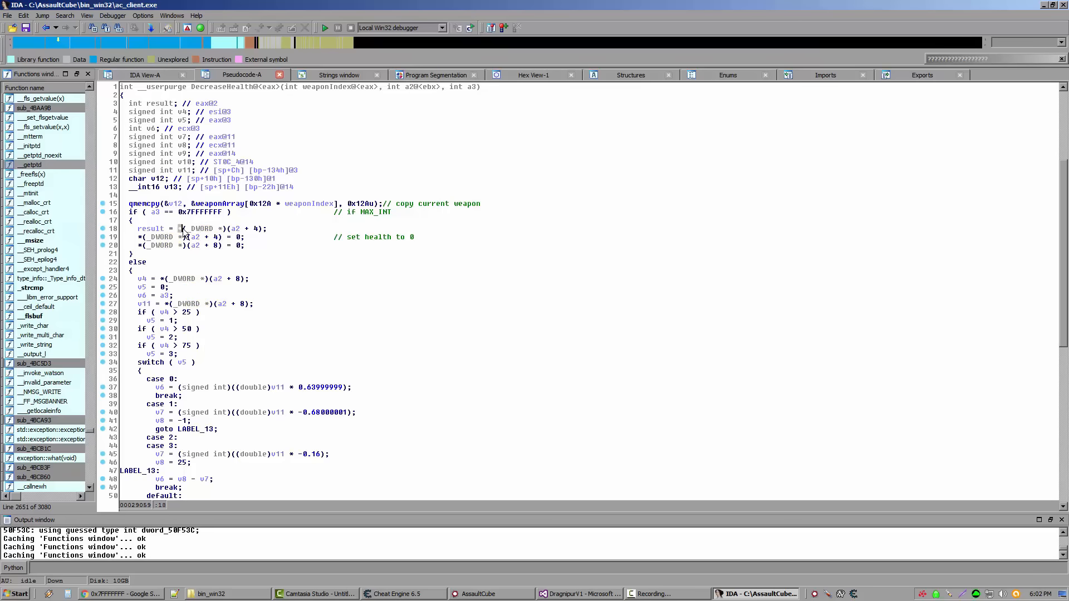
double_click(201, 228)
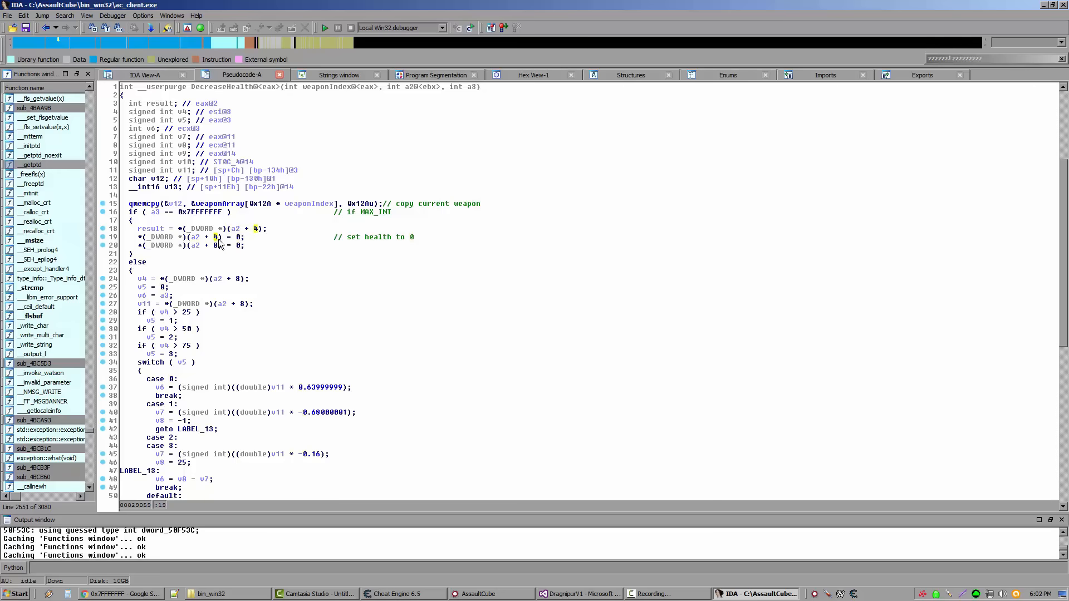
mouse_move(217, 245)
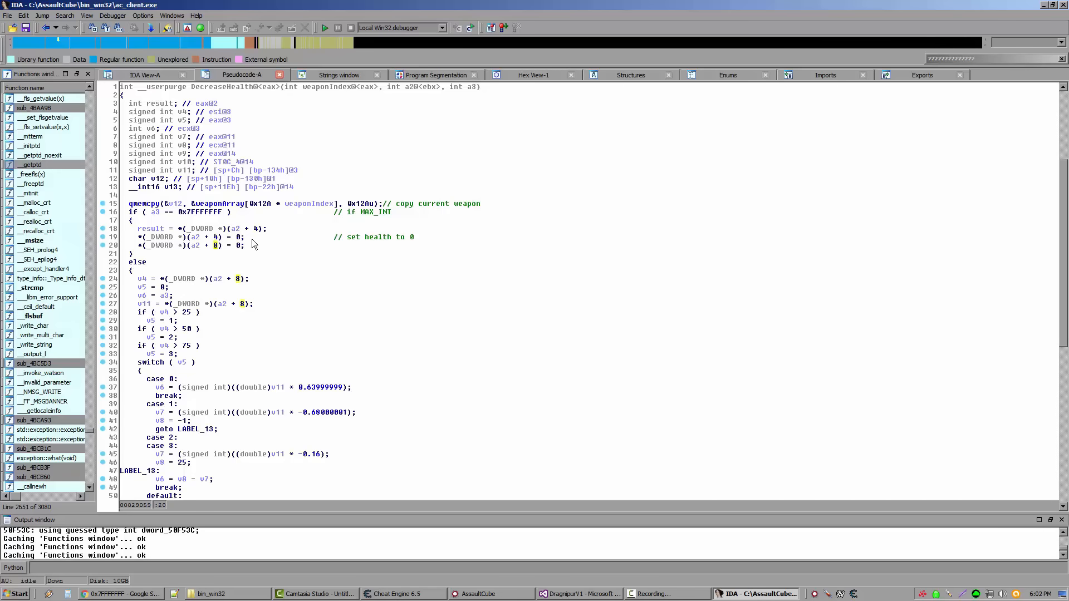
mouse_move(335, 269)
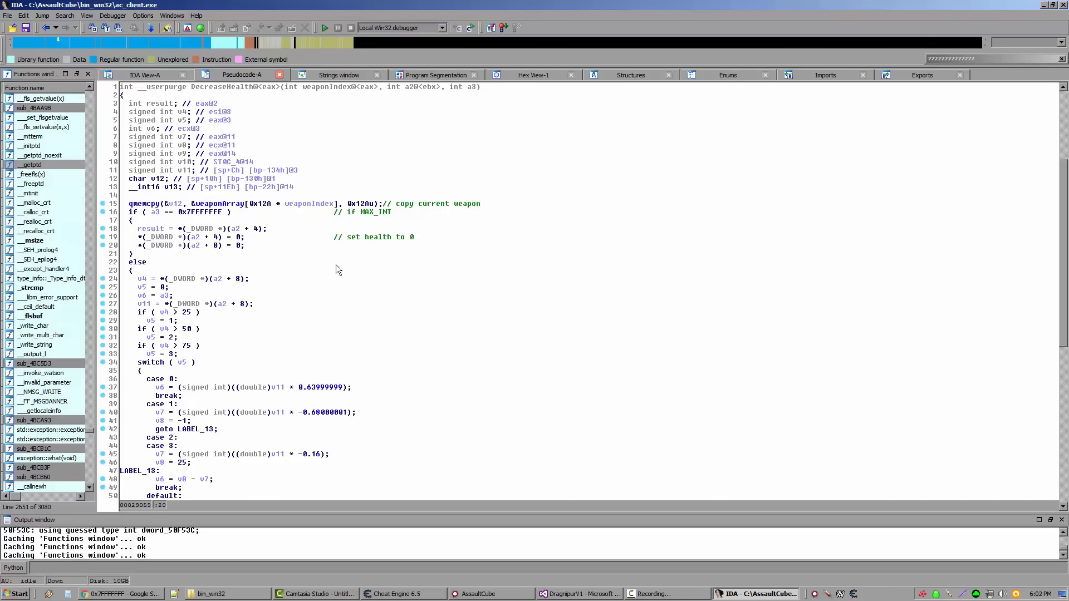
Step: In Cheat Engine, add a pointer entry four bytes past the Health address
click(403, 593)
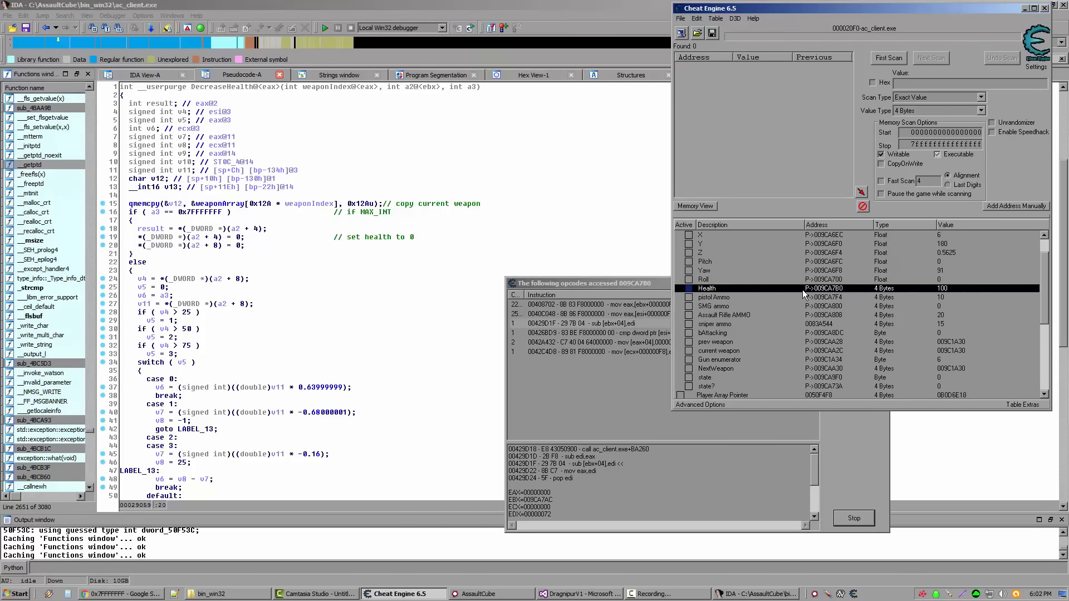
scroll(down, 3)
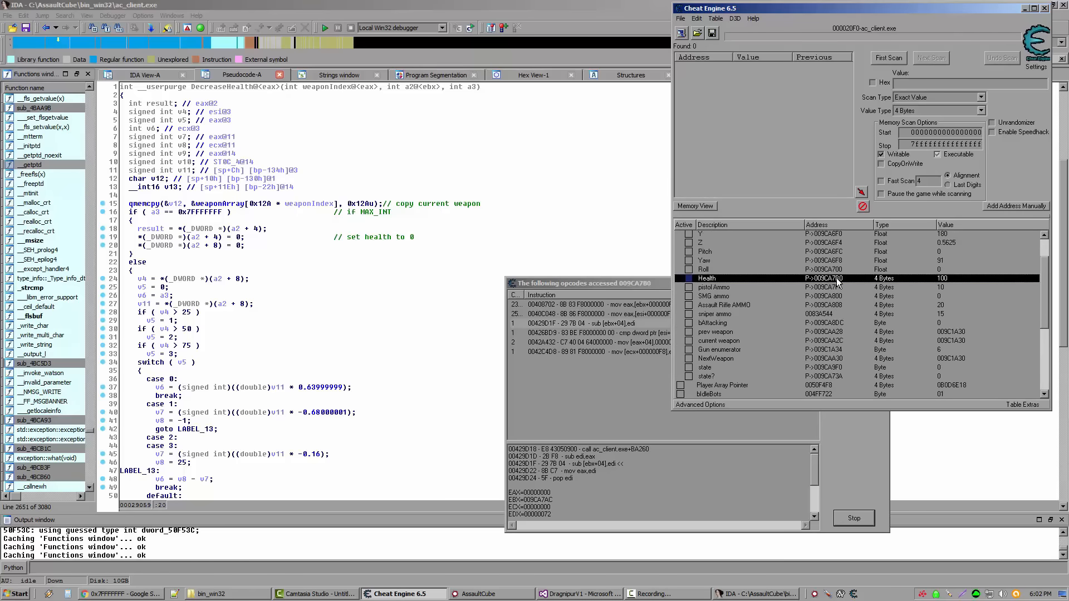
double_click(707, 279)
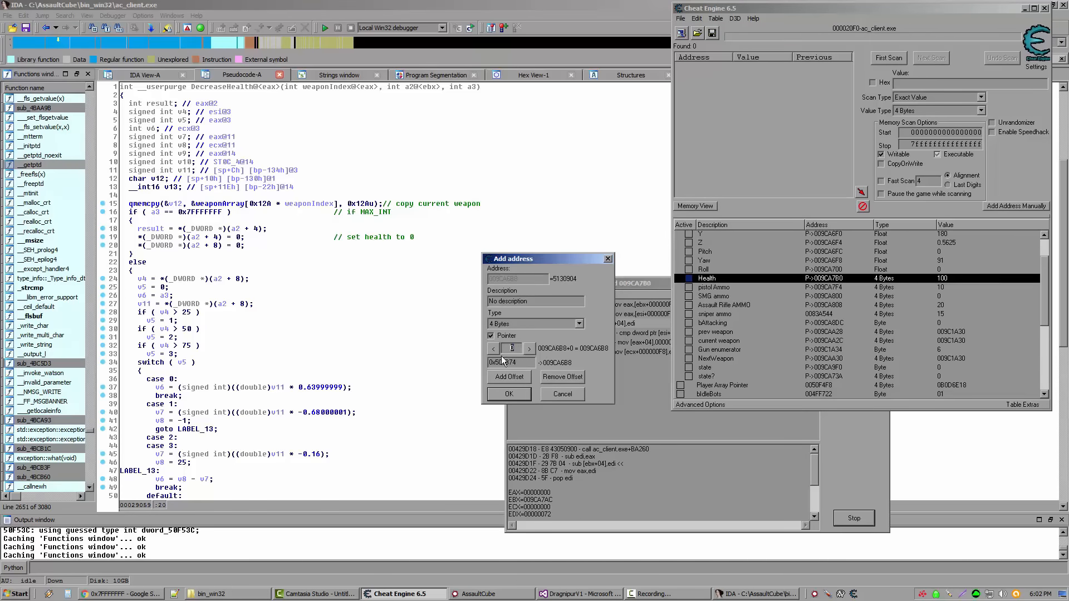
click(528, 349)
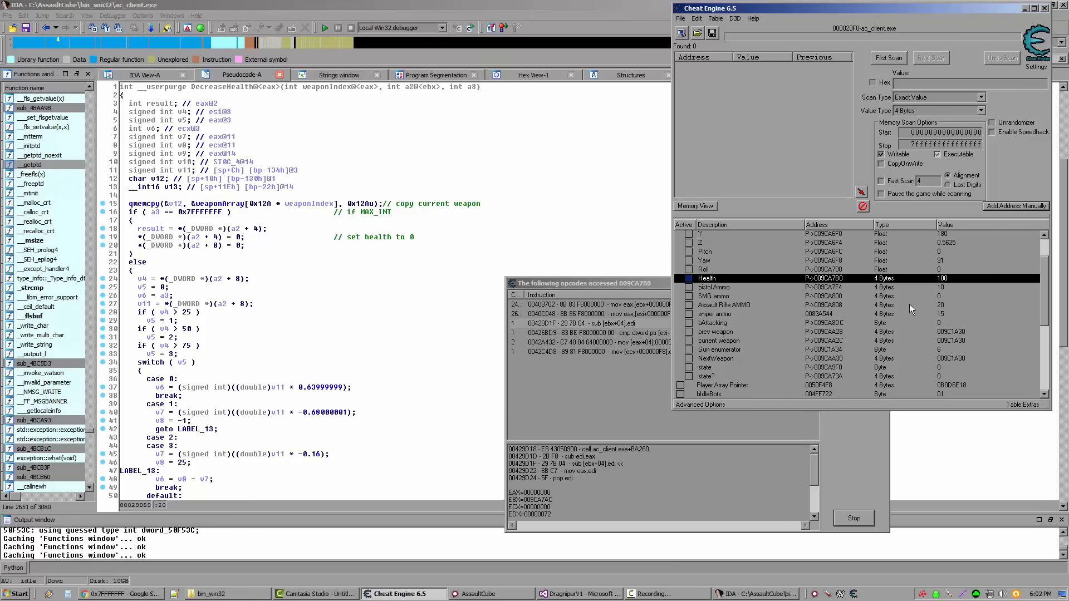
Step: Label the new entry "armor?", set its value to 55, and check it in AssaultCube
double_click(716, 394)
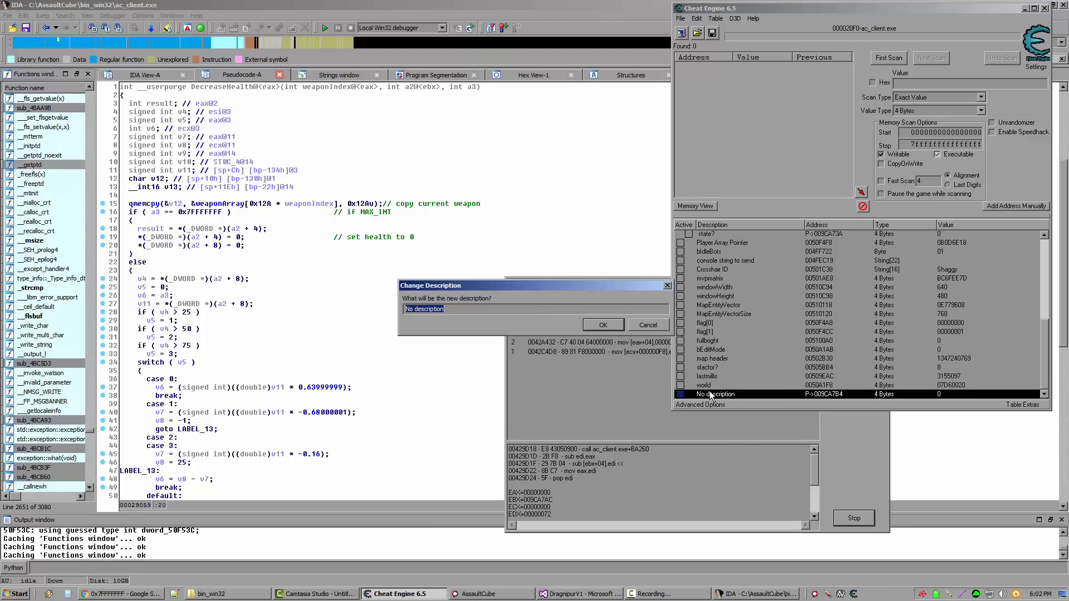
click(601, 324)
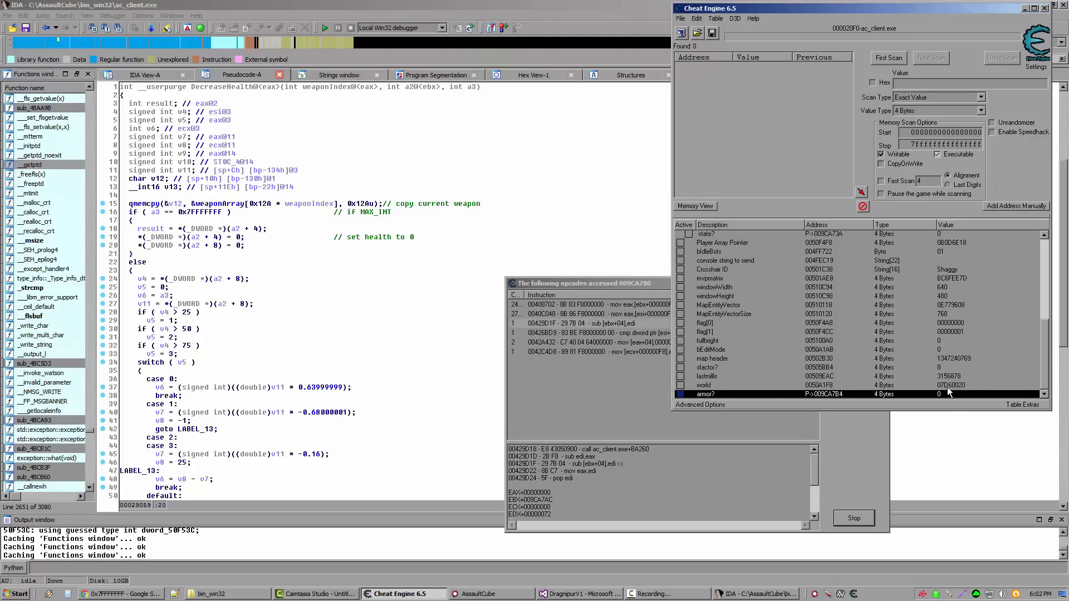
double_click(954, 394)
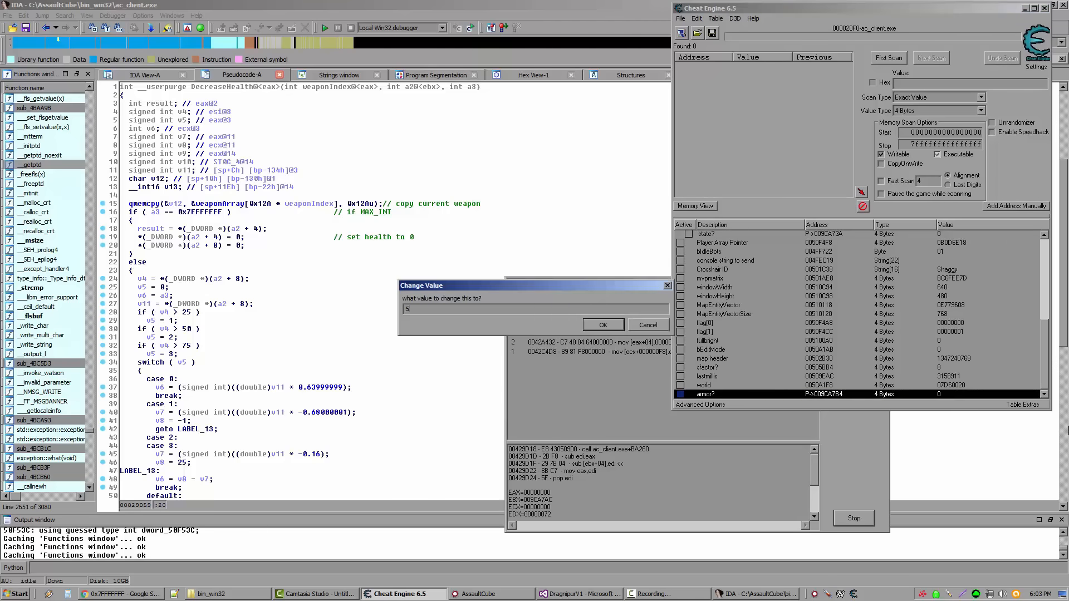
click(601, 324)
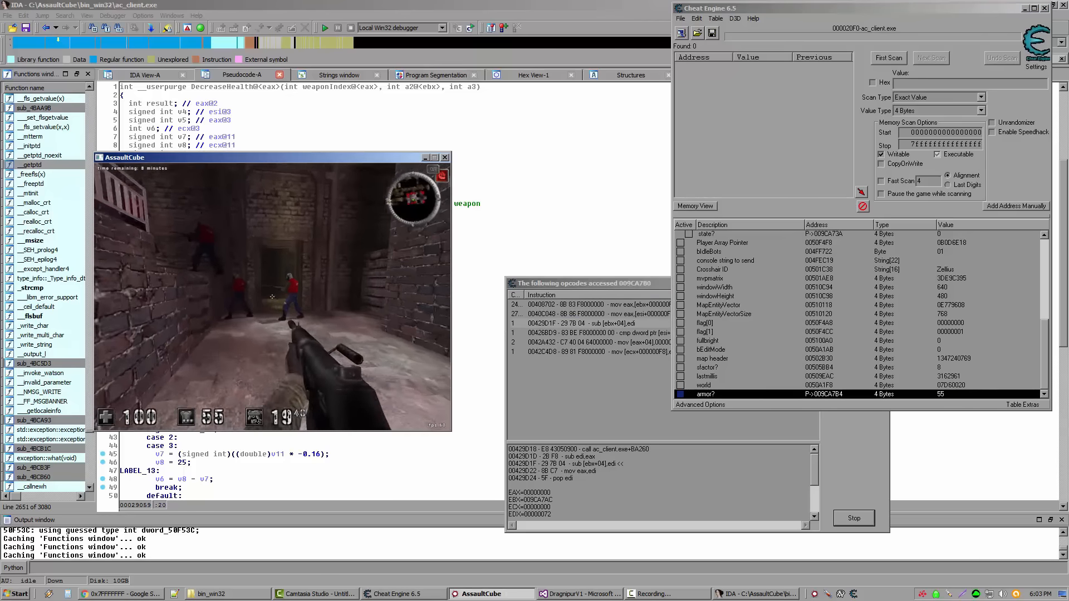
click(19, 593)
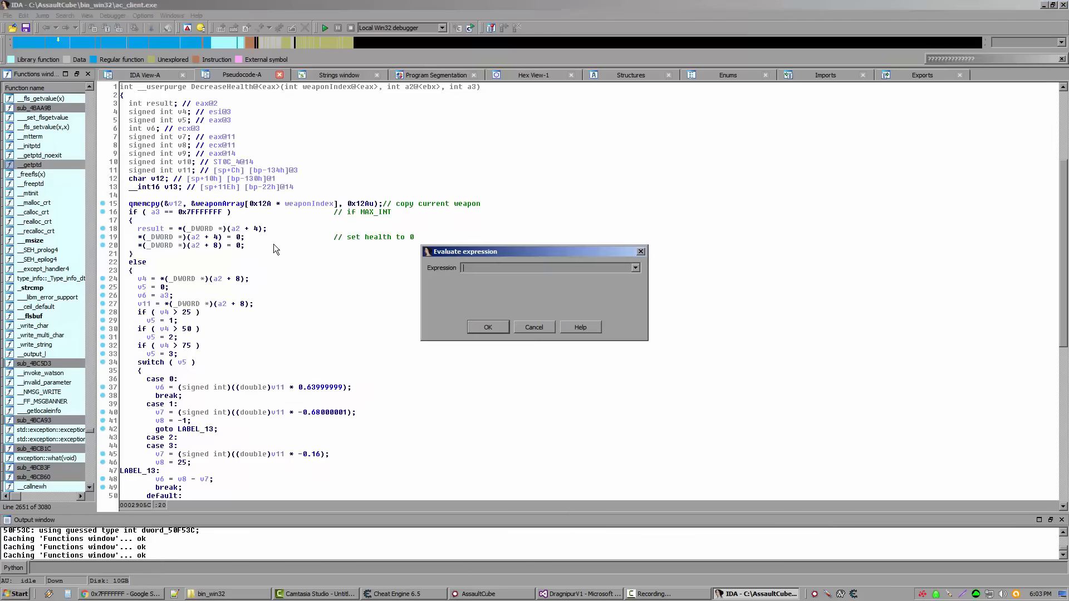
Step: Dismiss the stray Evaluate expression dialog and comment line 20 as "set armor to 0"
text(set armor to 0)
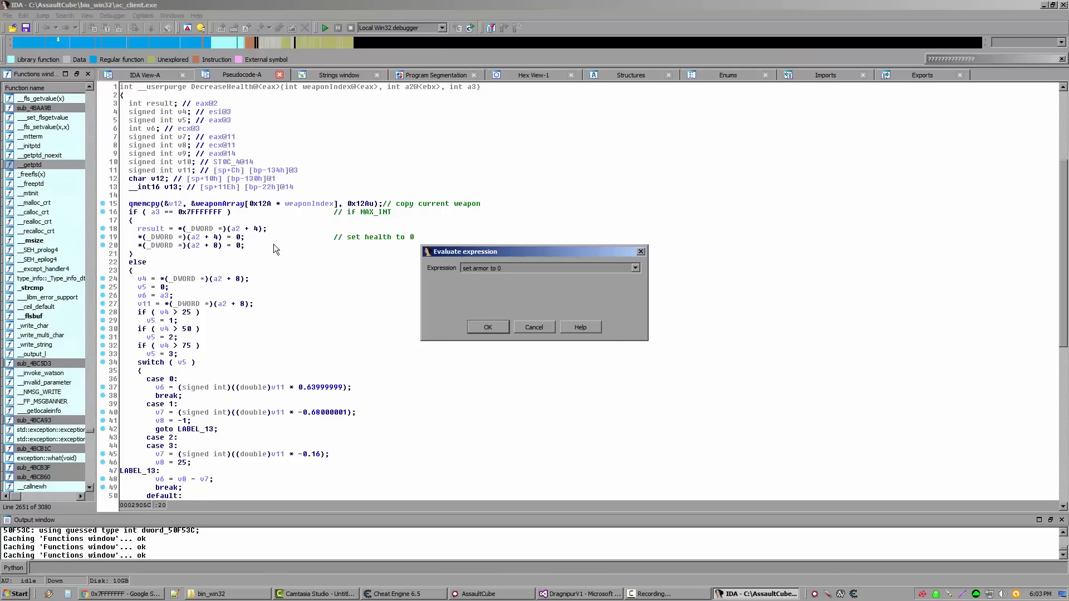
click(487, 328)
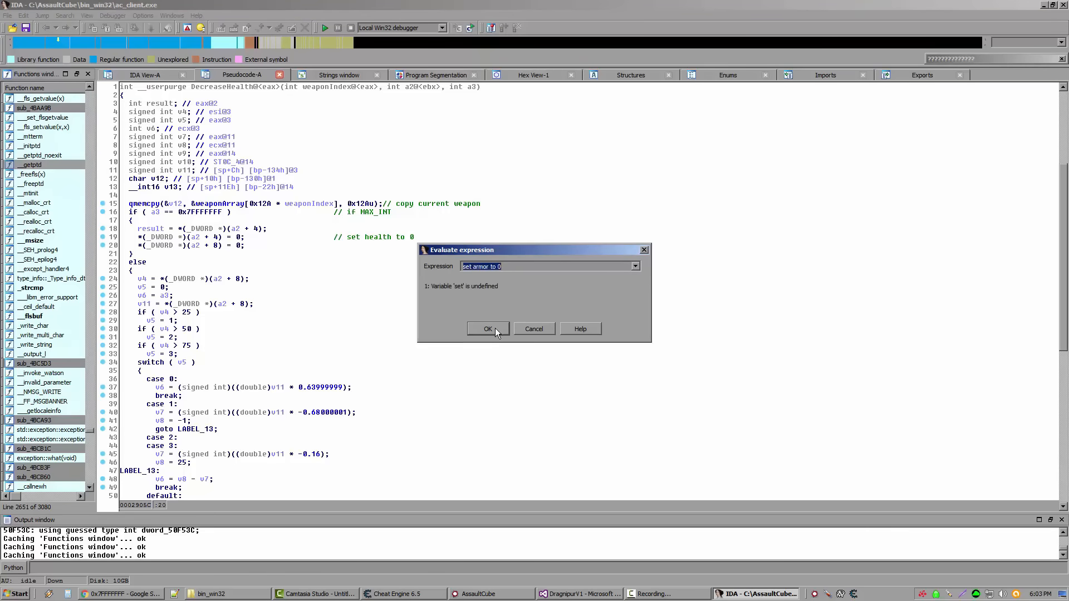
click(487, 329)
text(set)
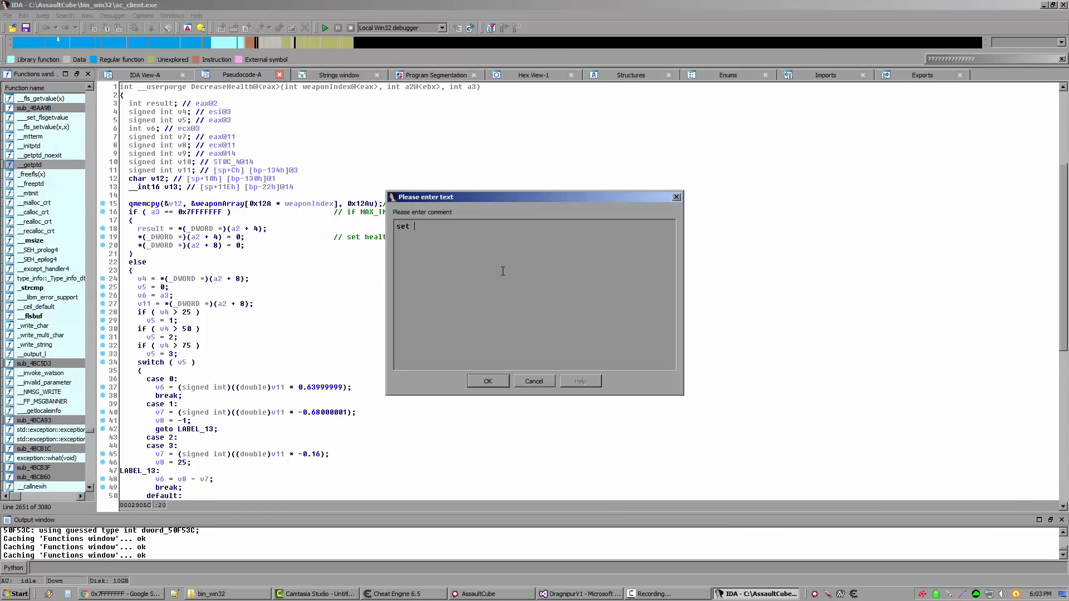
text(armor to 0)
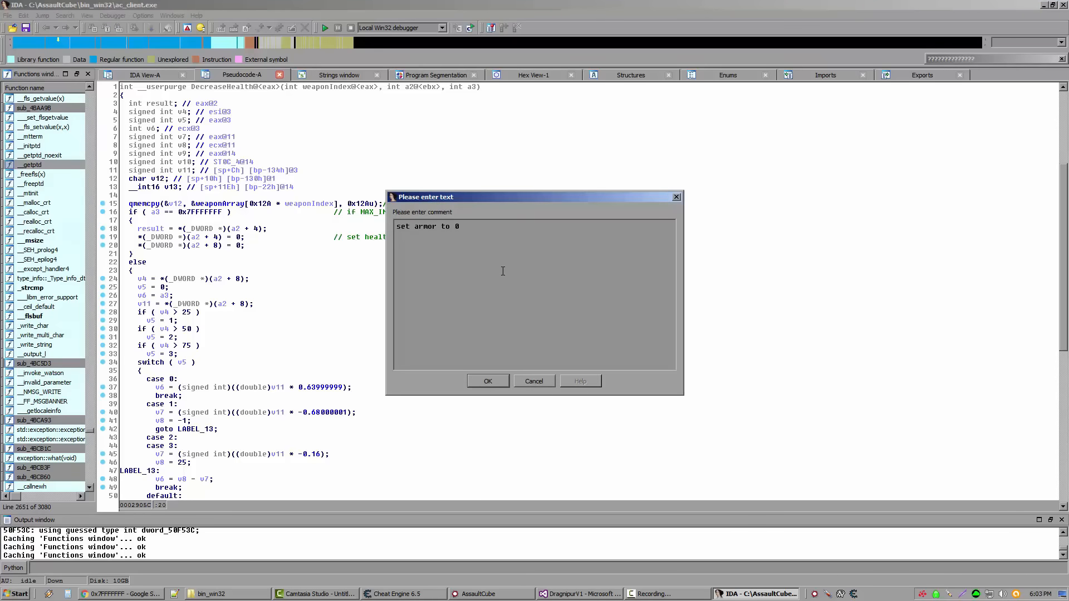
click(487, 381)
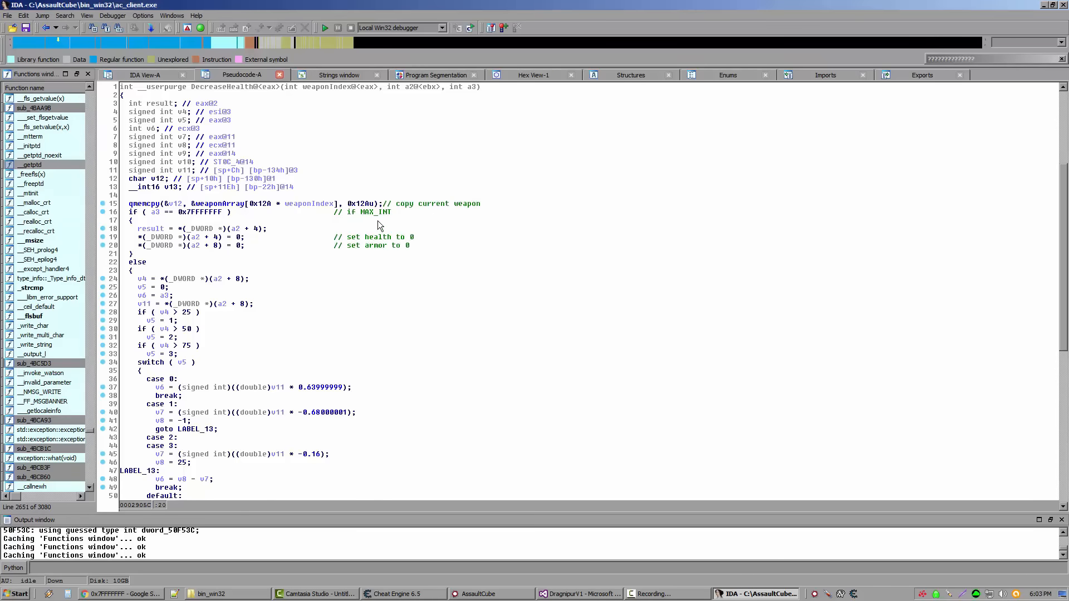
mouse_move(233, 233)
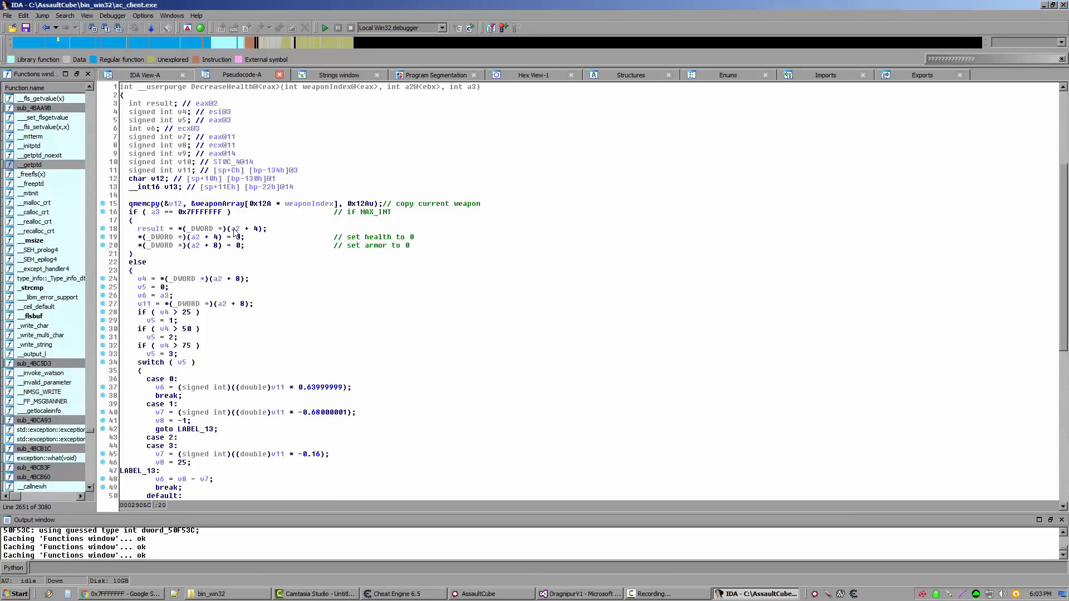
mouse_move(386, 216)
text(cop)
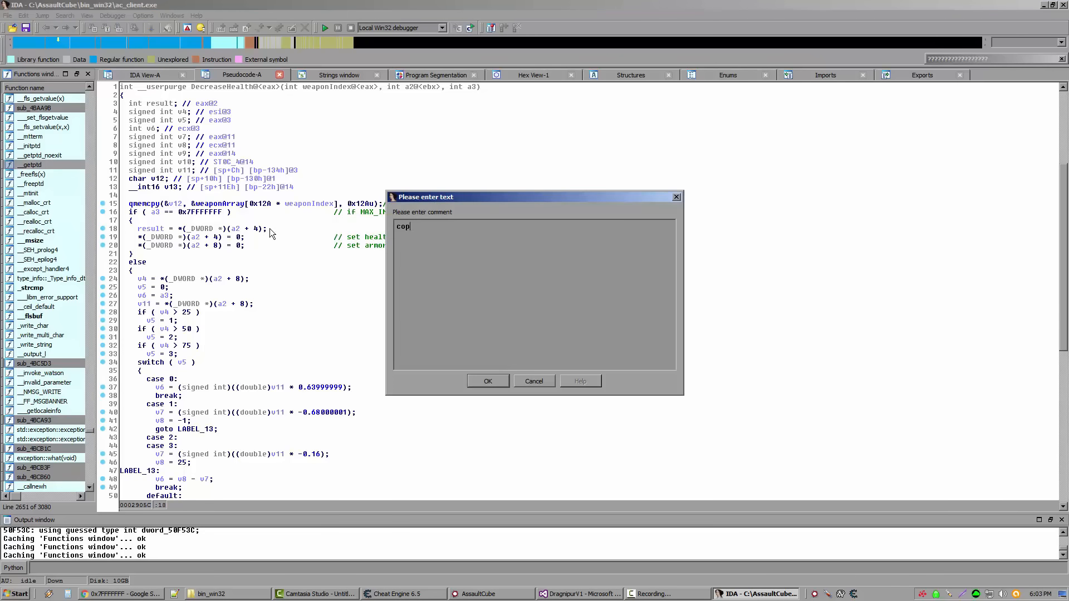
Step: Comment line 18 as "copy health into result"
text(y health into result)
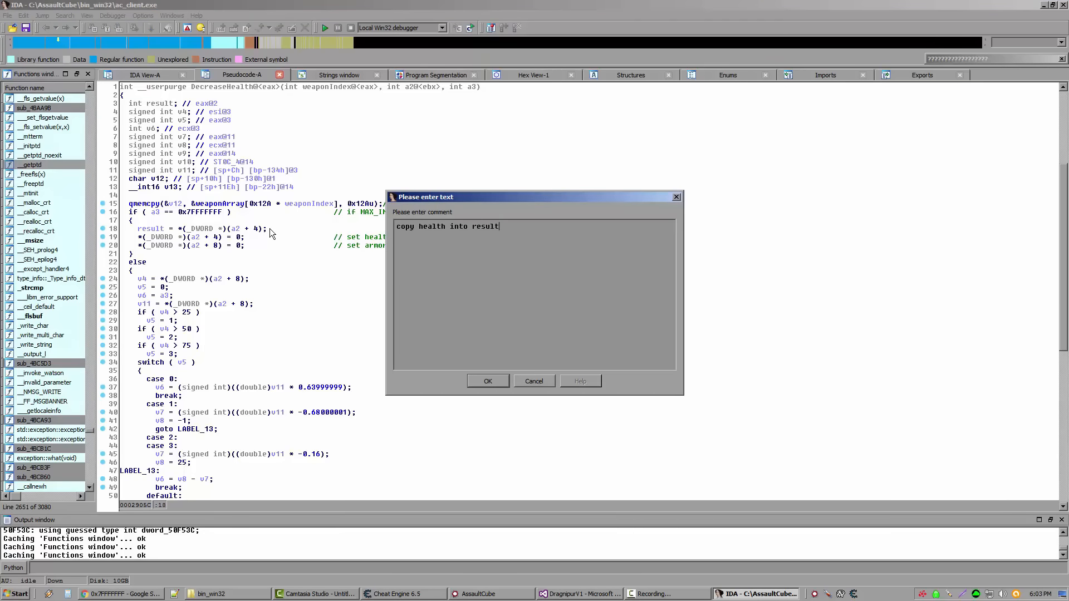
click(487, 381)
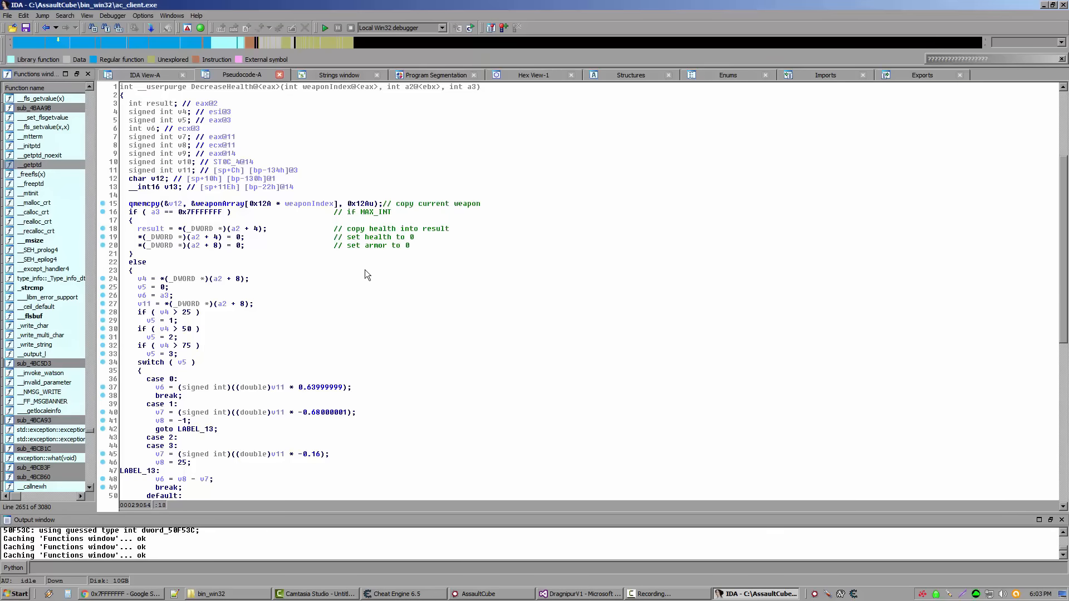
Step: Rename the DecreaseHealth parameter a3 to damage
double_click(375, 246)
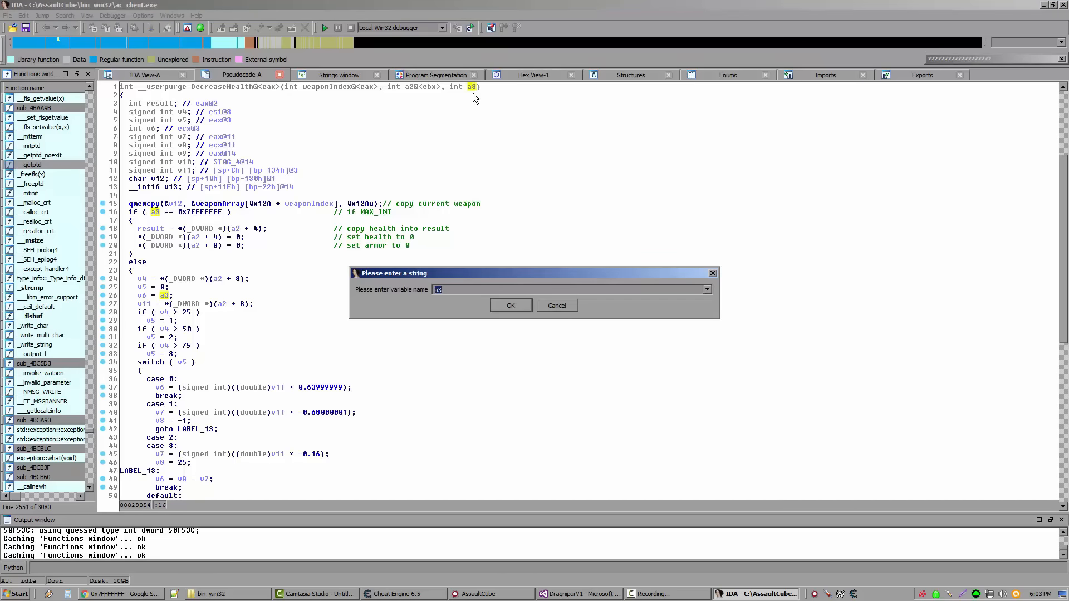
text(damage)
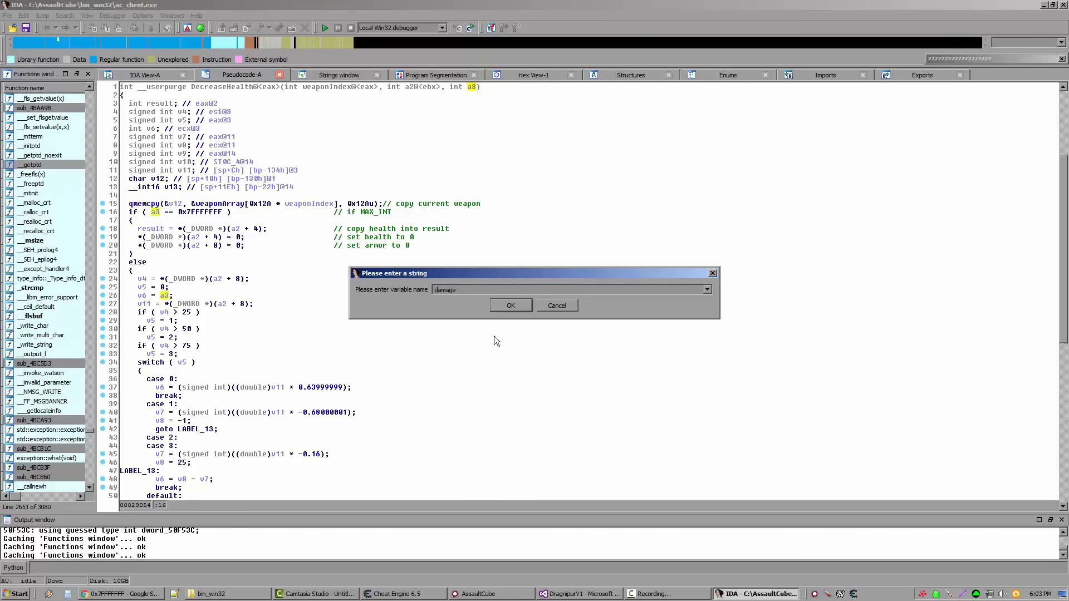
click(510, 305)
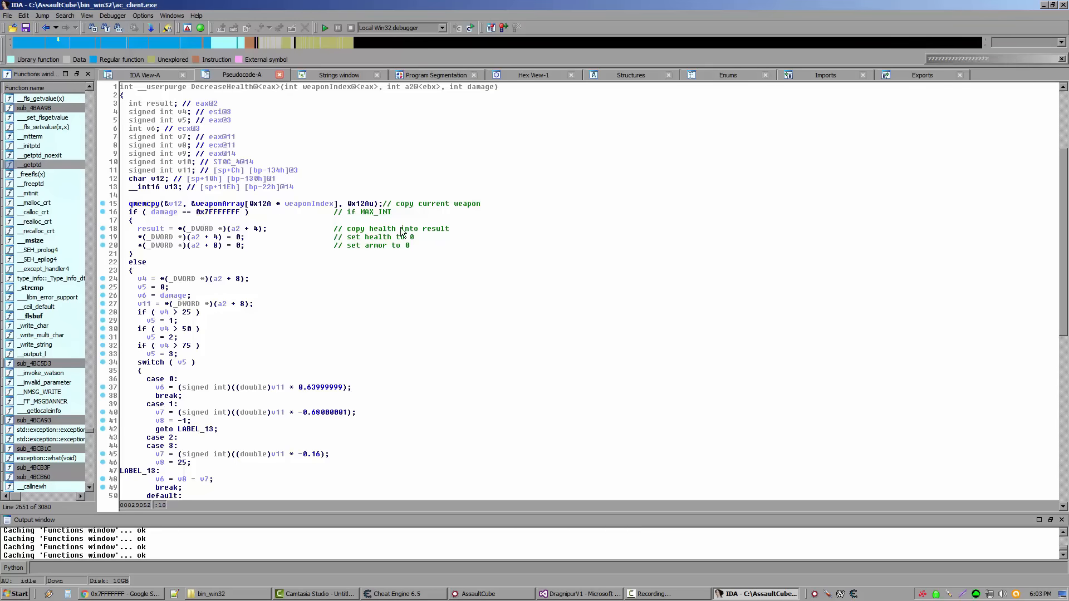
Step: Rename the parameter a2 to InvStatArray throughout the pseudocode
double_click(382, 237)
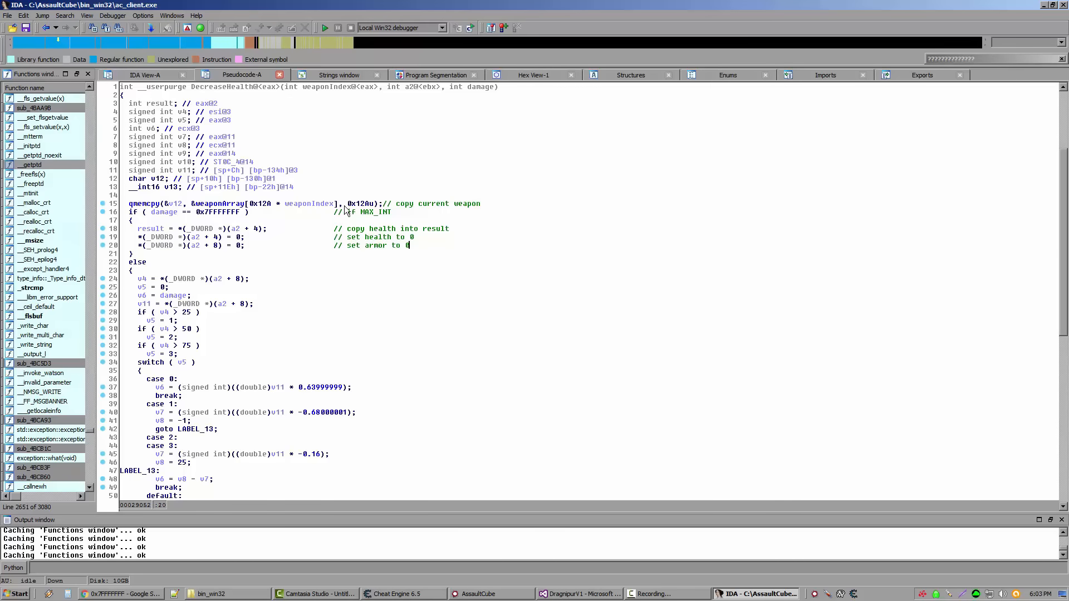
mouse_move(322, 227)
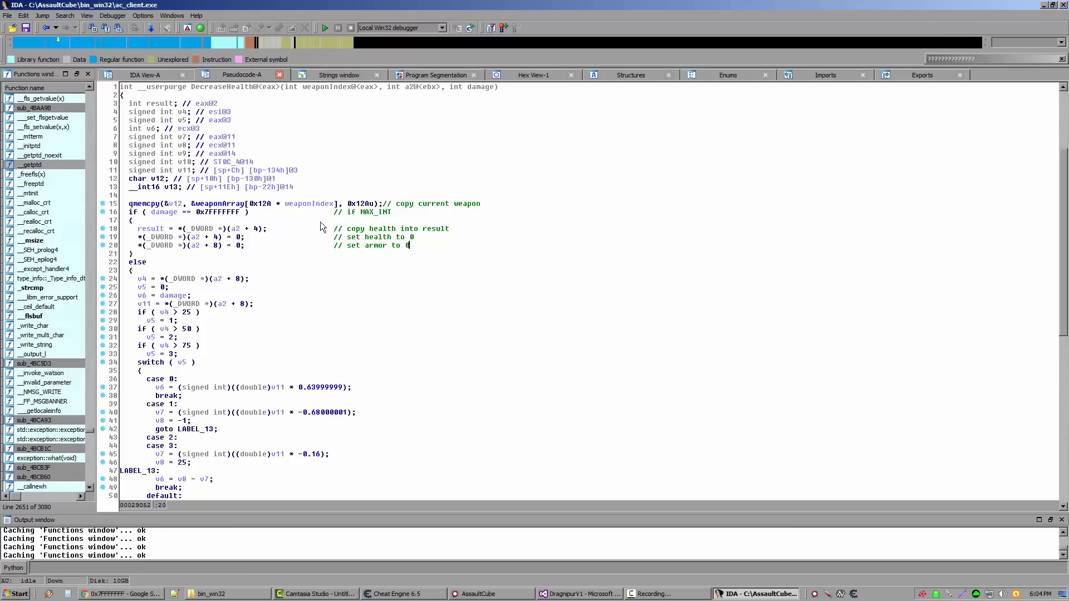
mouse_move(329, 236)
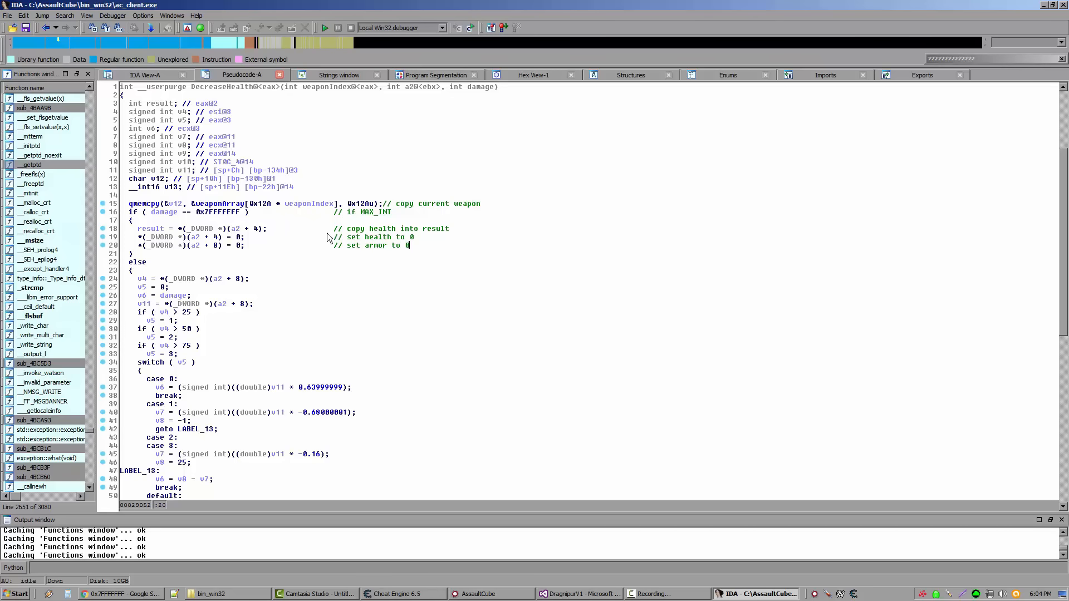
double_click(353, 237)
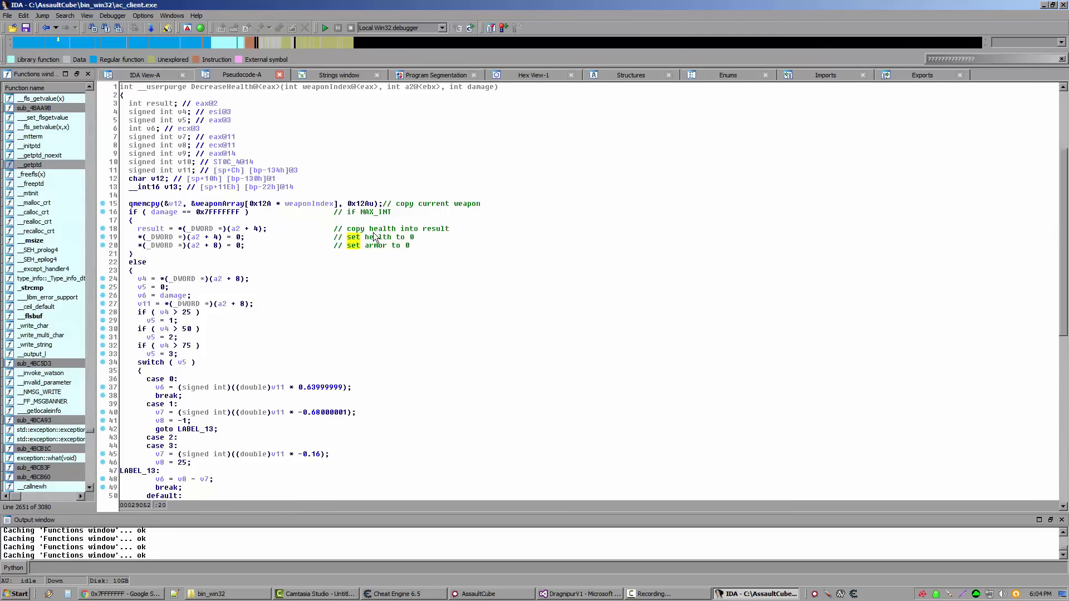
mouse_move(340, 87)
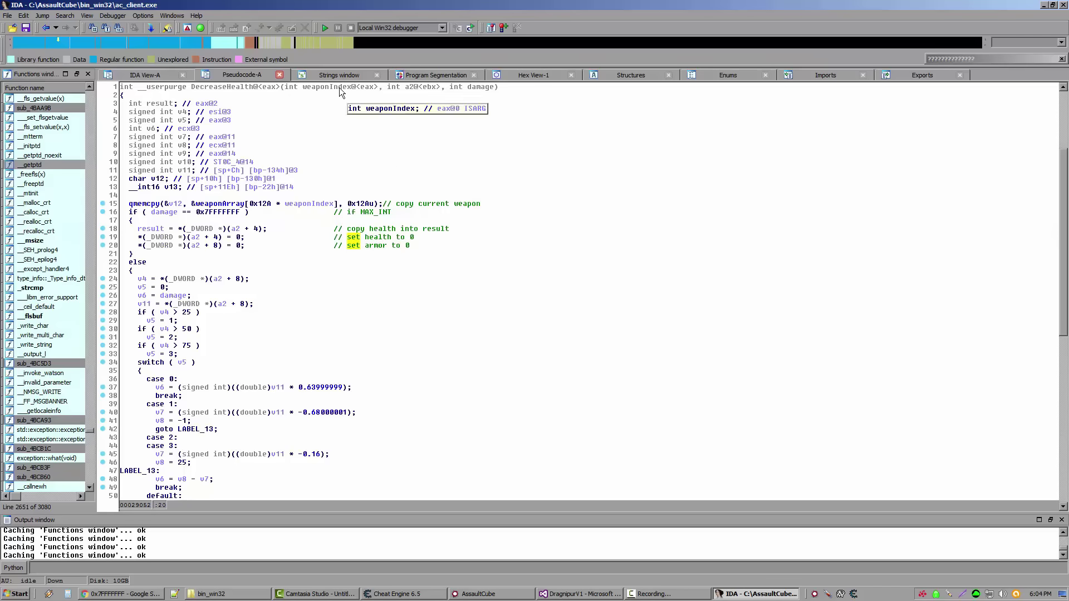
click(480, 87)
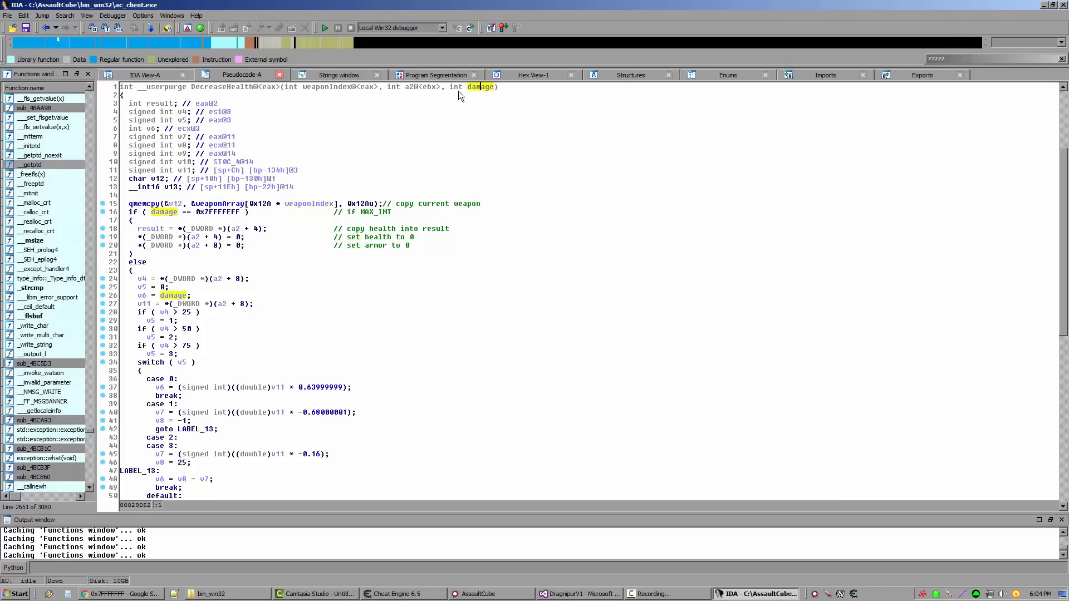
mouse_move(409, 87)
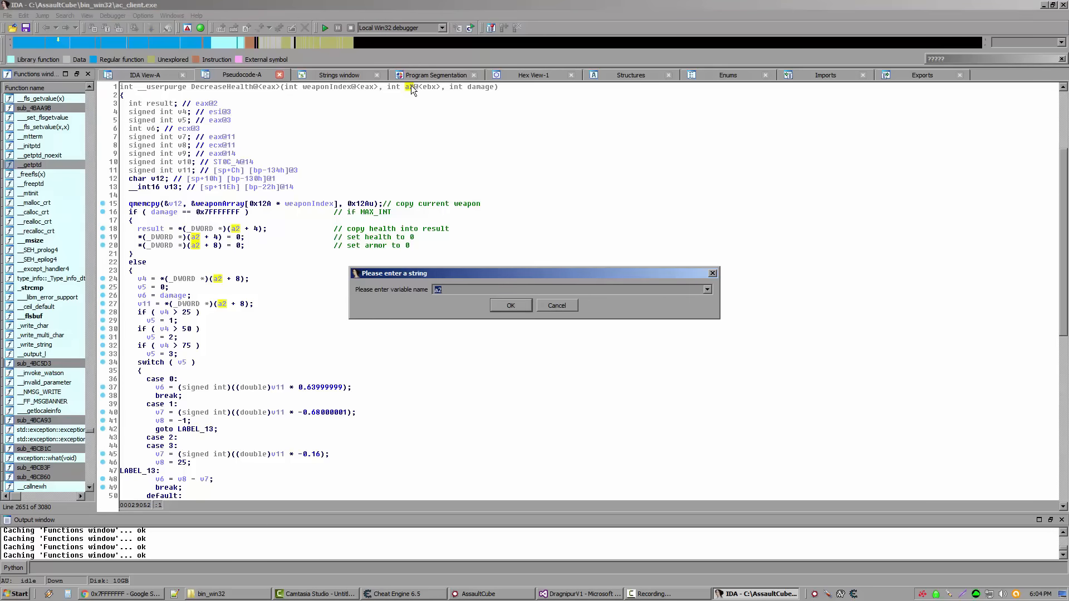
text(InS)
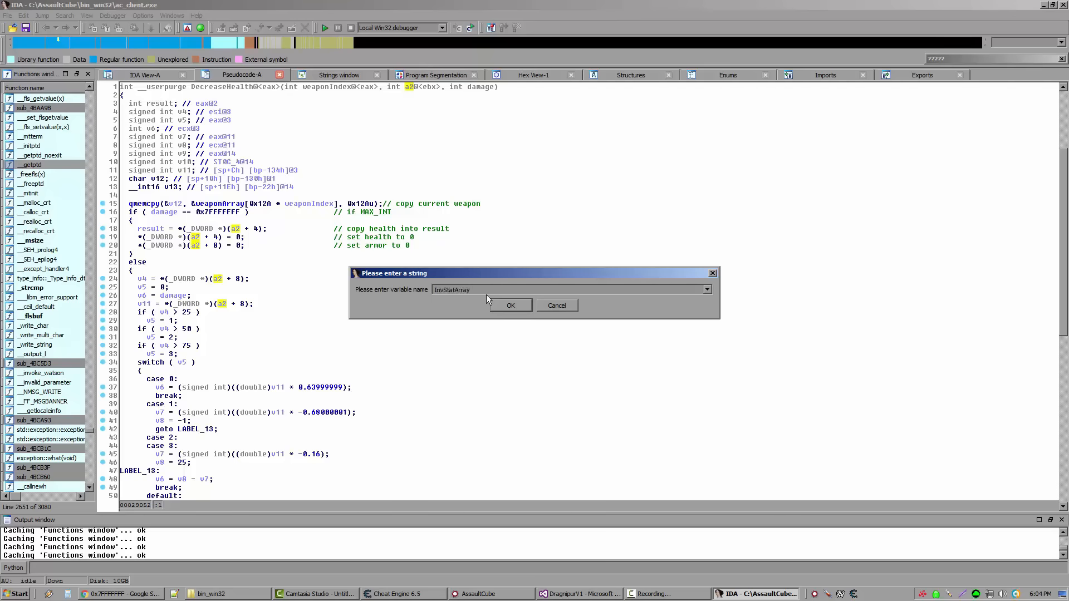
click(510, 304)
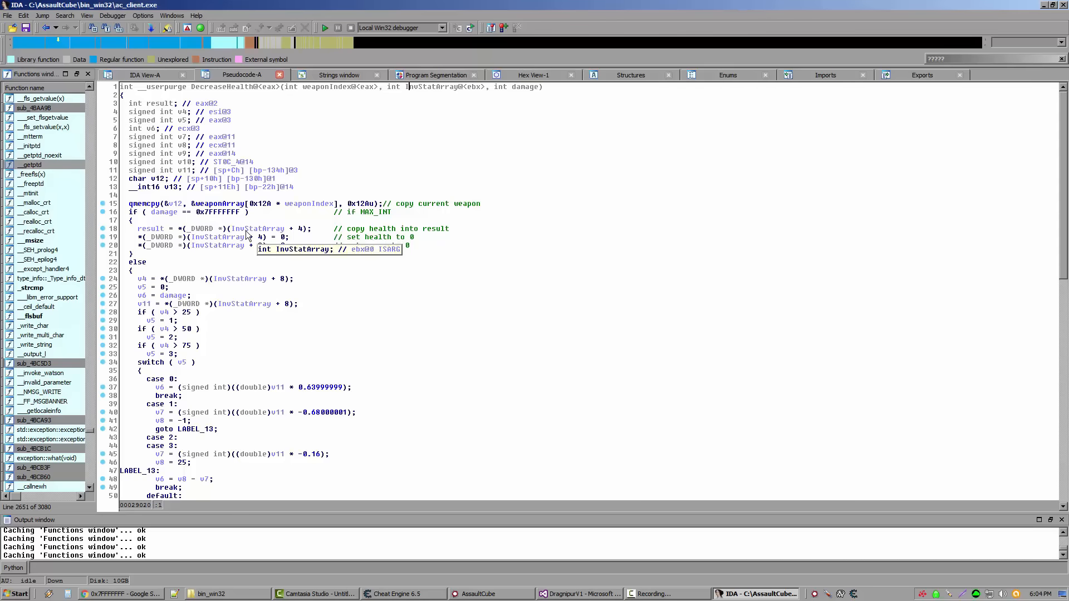
mouse_move(256, 221)
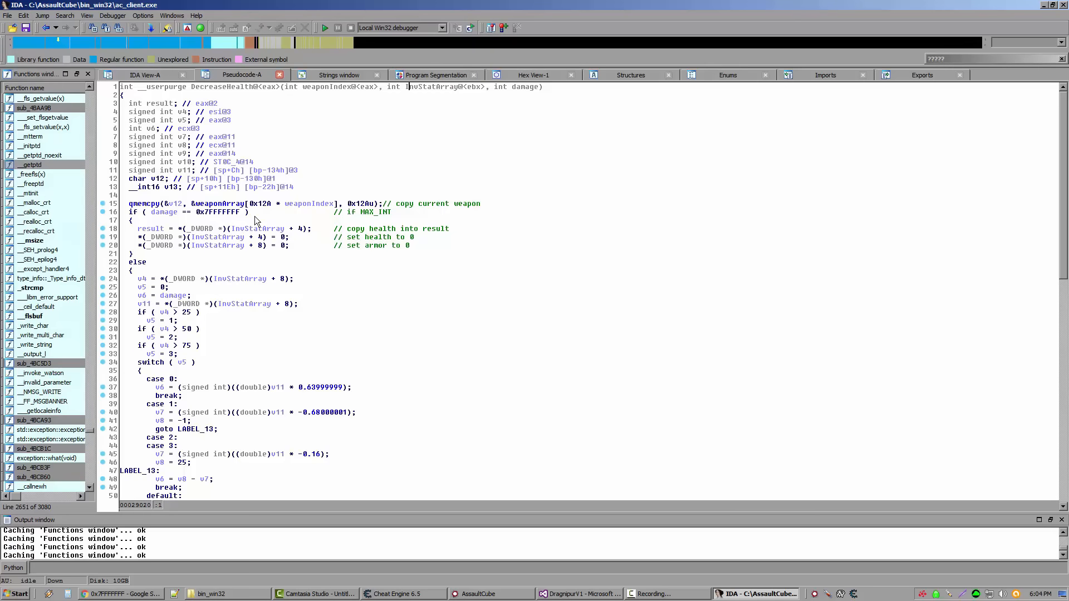
mouse_move(221, 274)
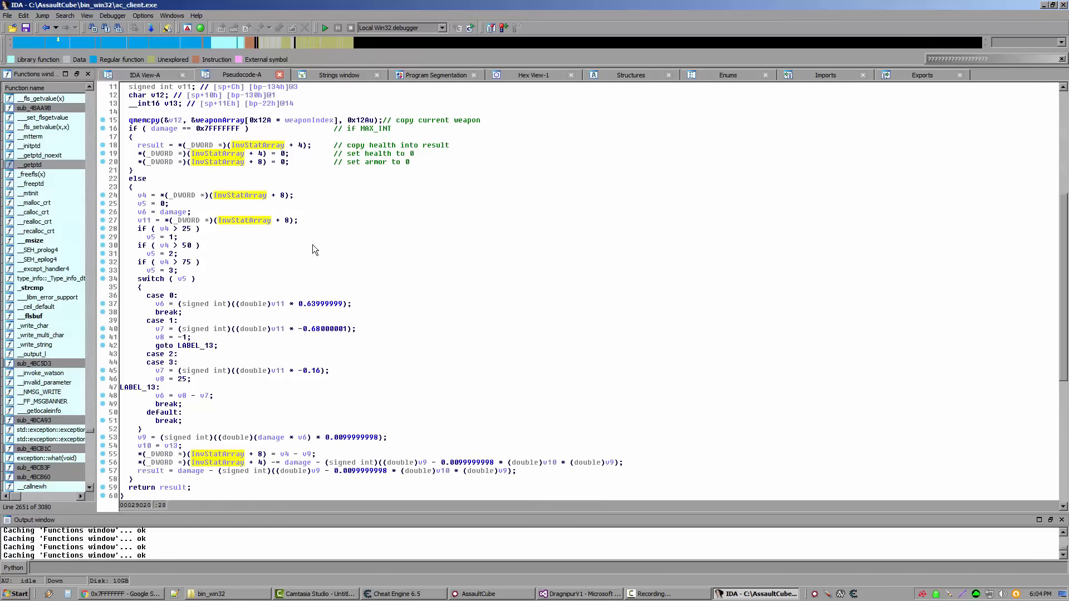
Step: Comment the else branch as "if not max_int", then select v4 for renaming
scroll(up, 3)
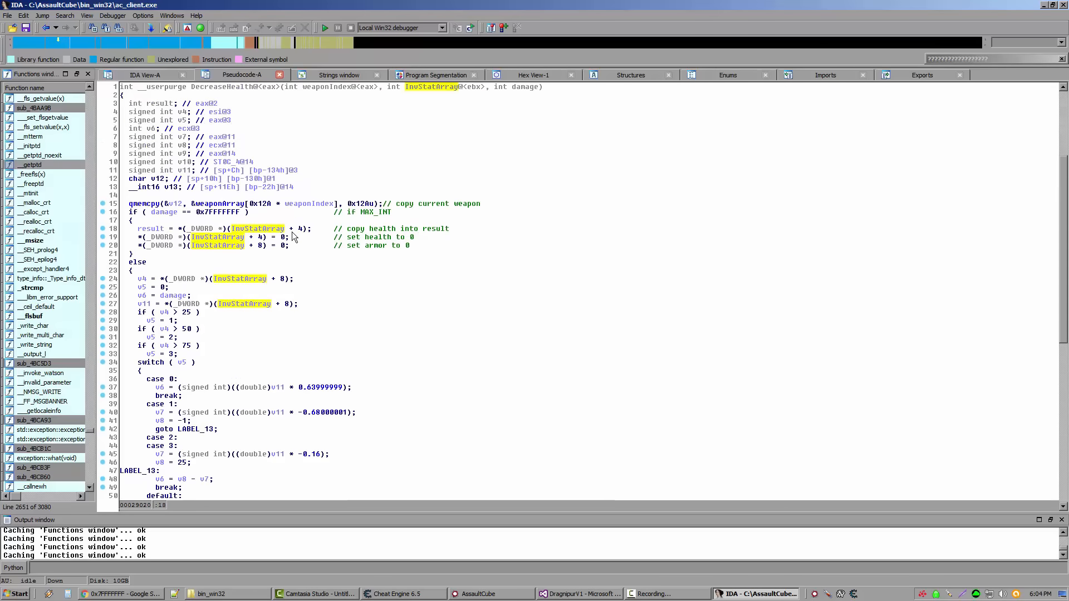
mouse_move(194, 246)
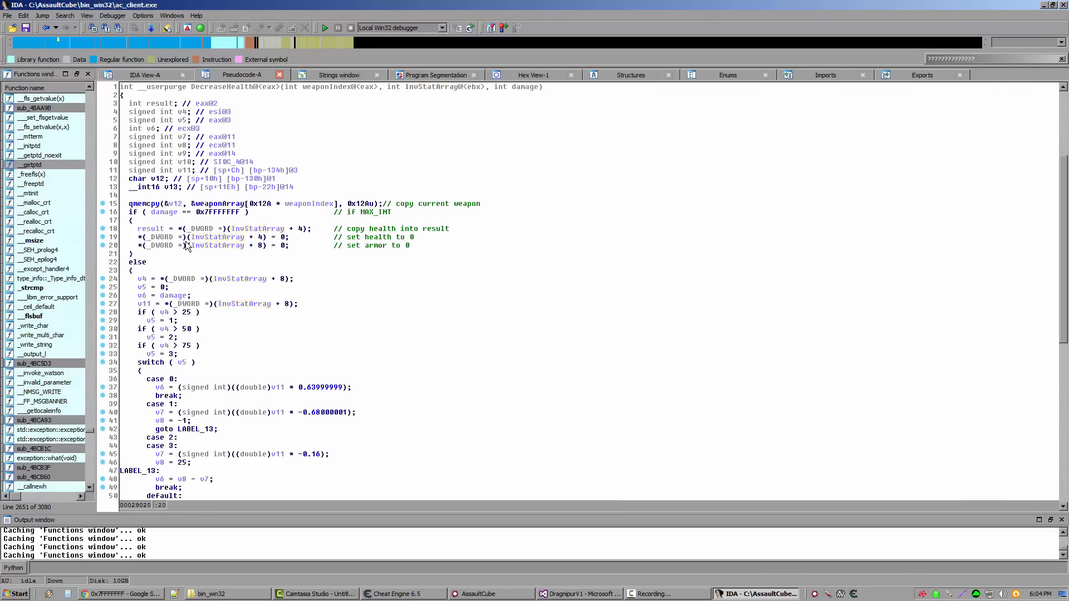
double_click(218, 212)
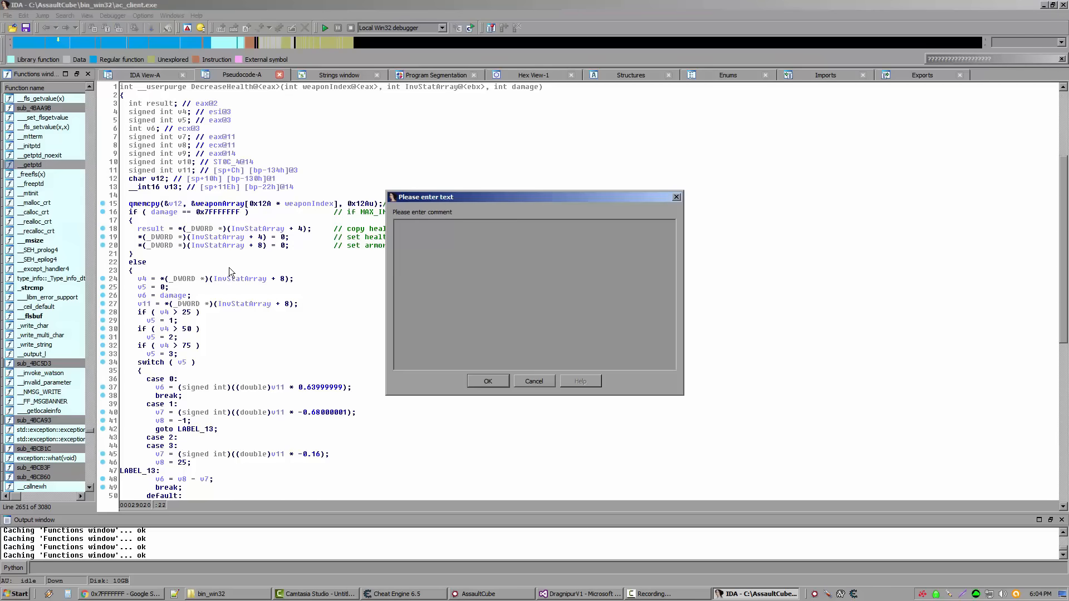
text(if not max)
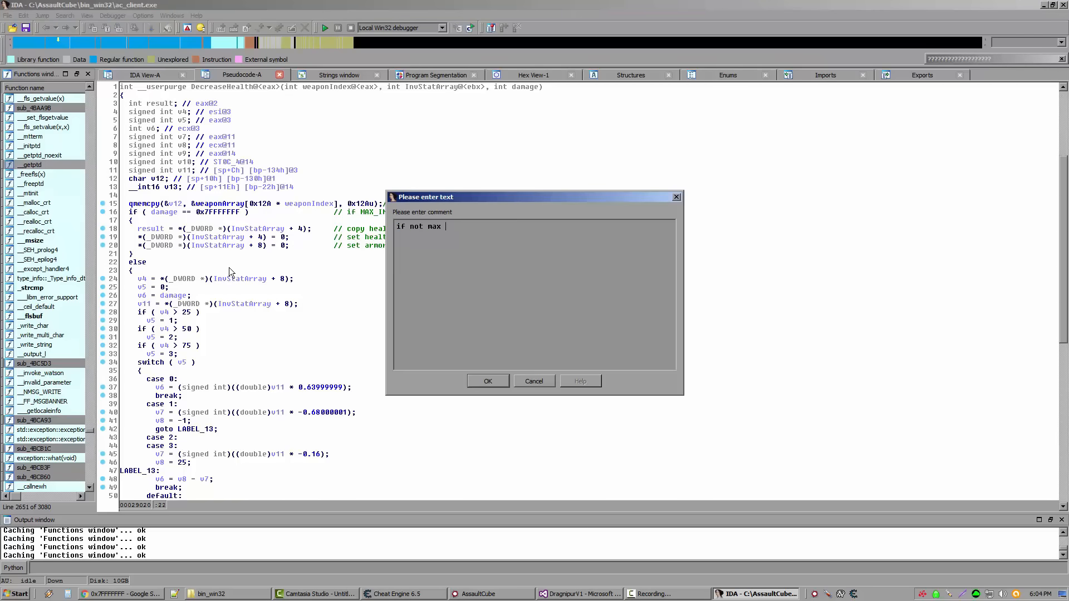
text(_int)
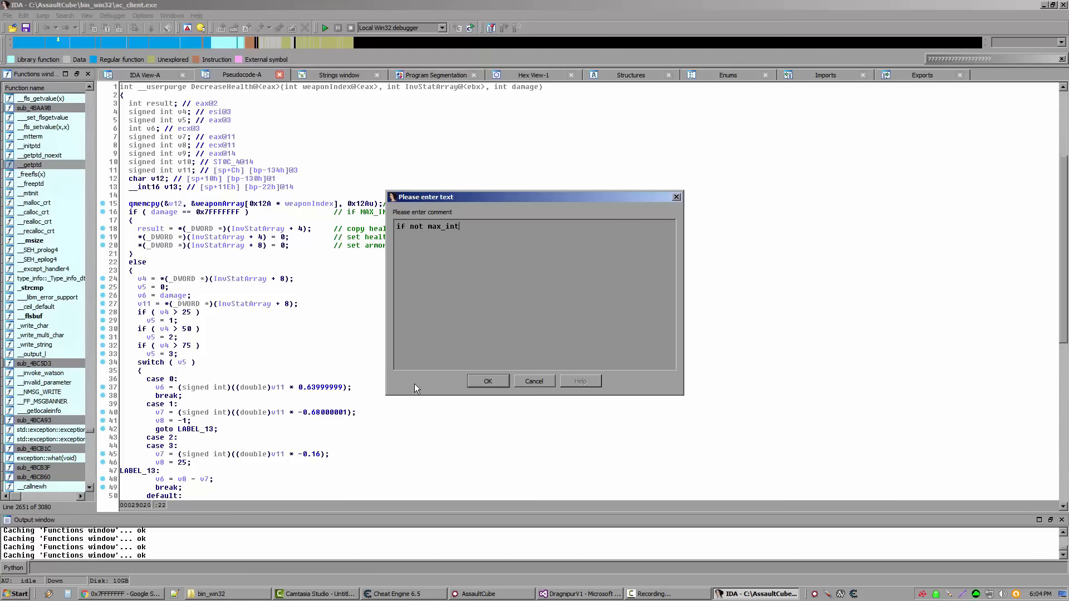
click(487, 380)
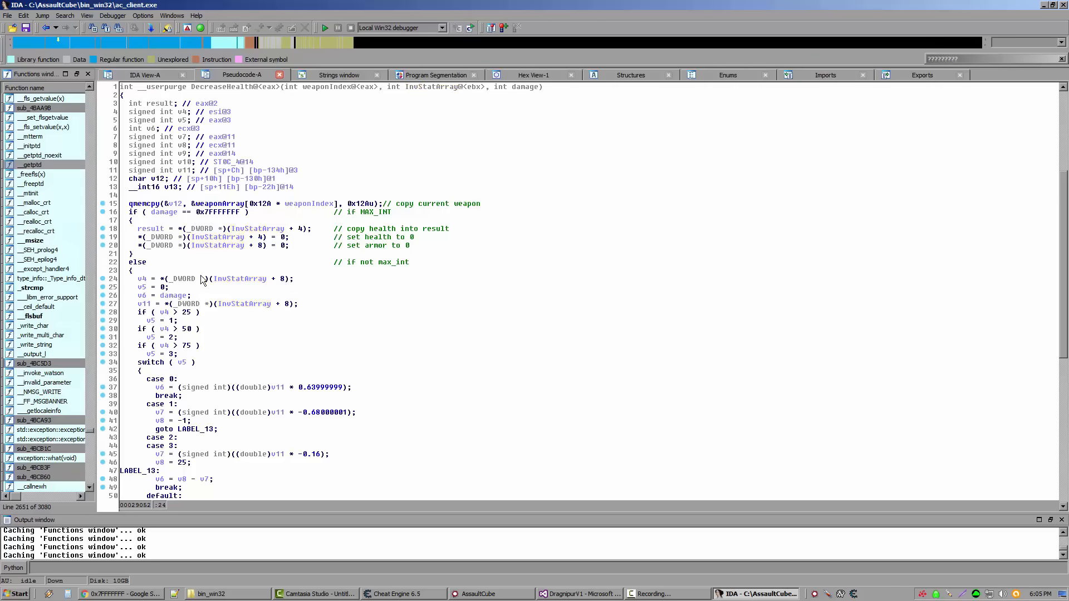
double_click(176, 279)
text(armorbuff)
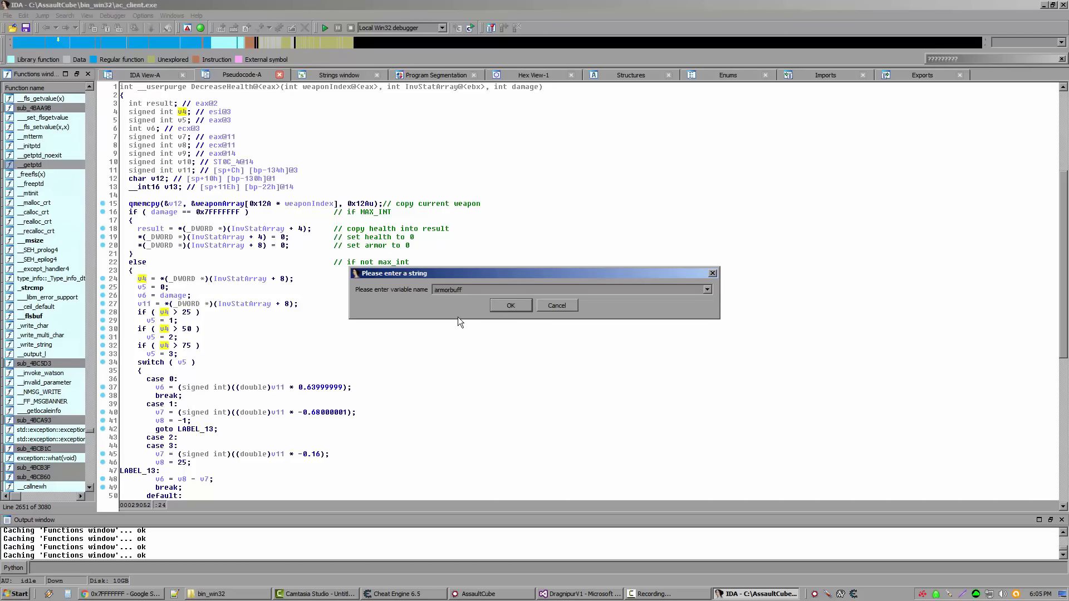
Step: Rename v4 to armorbuff and v6 to damagebuff
click(510, 305)
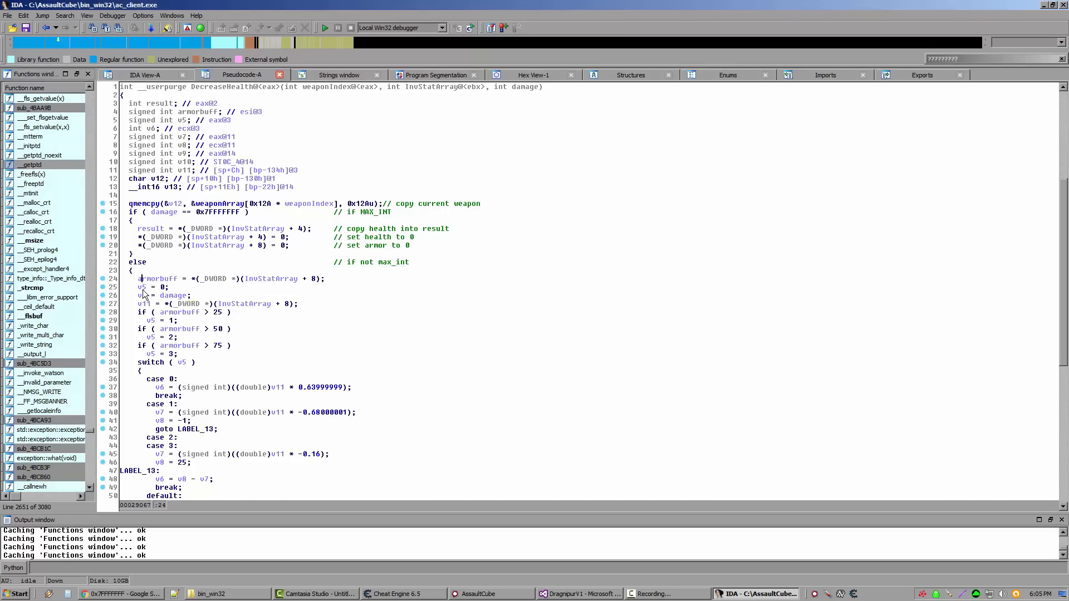
click(162, 286)
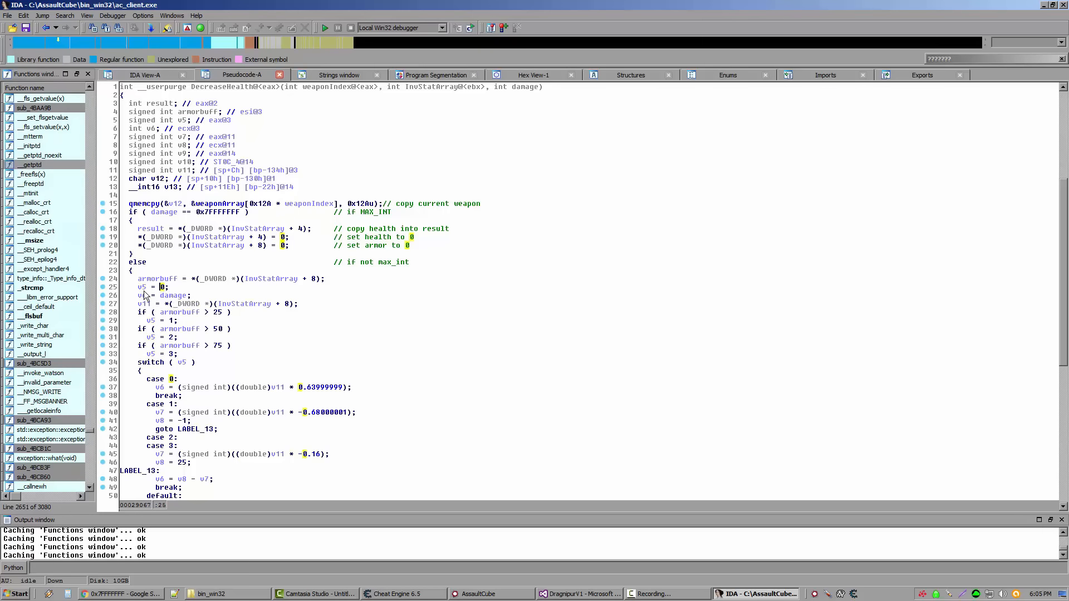
double_click(173, 295)
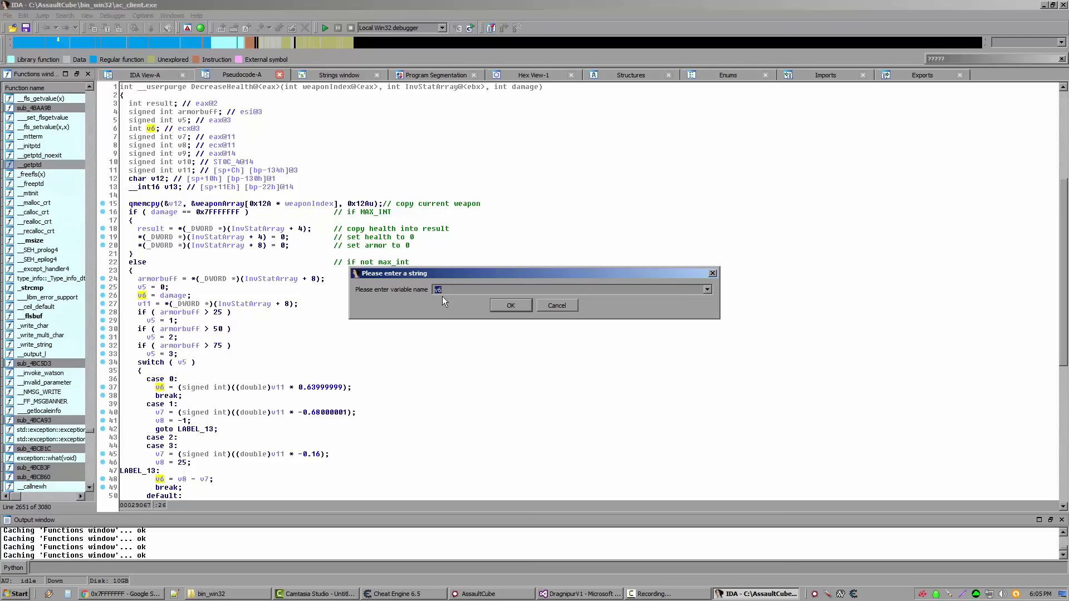
text(damagebuff)
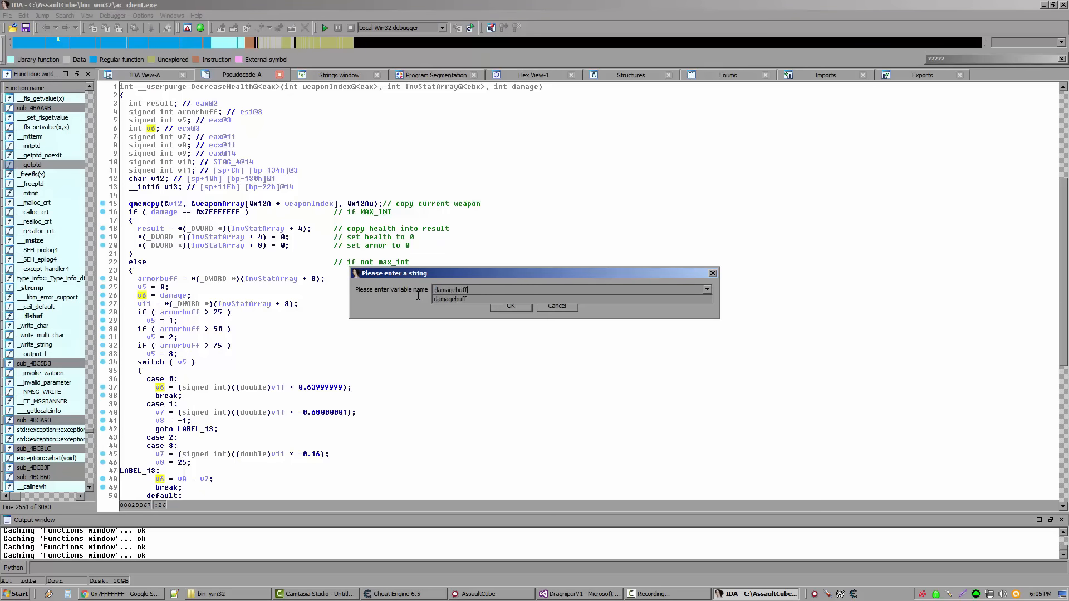
click(509, 306)
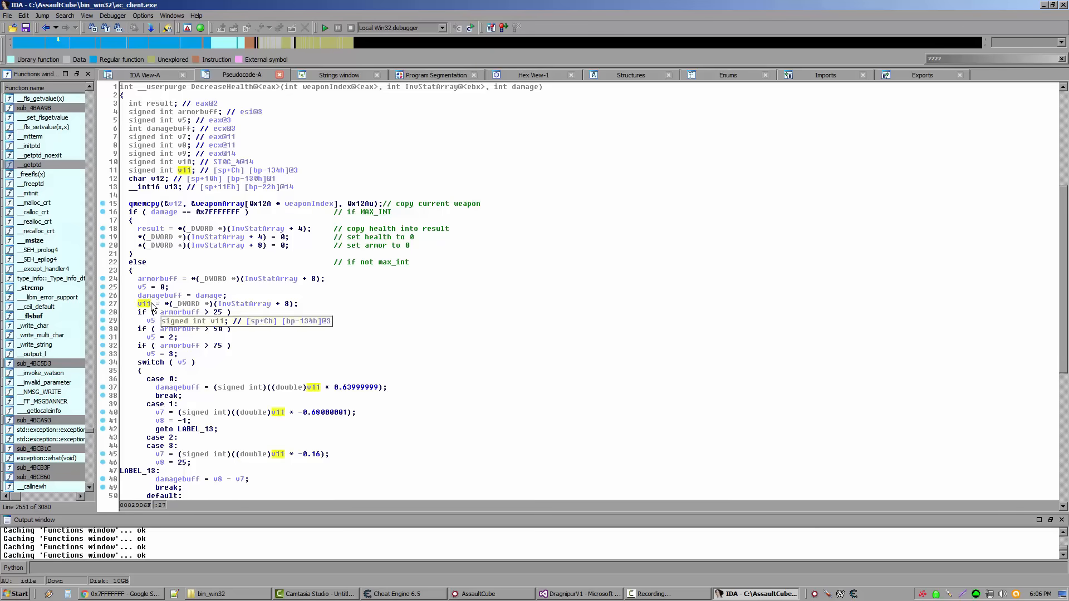
mouse_move(150, 307)
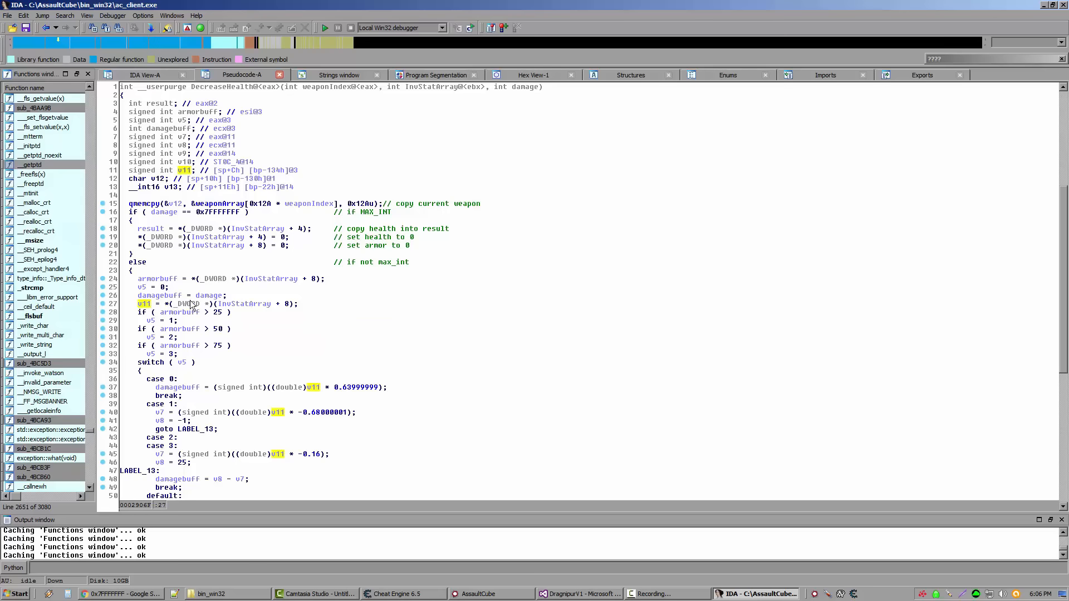
mouse_move(143, 304)
text(armorbuff2)
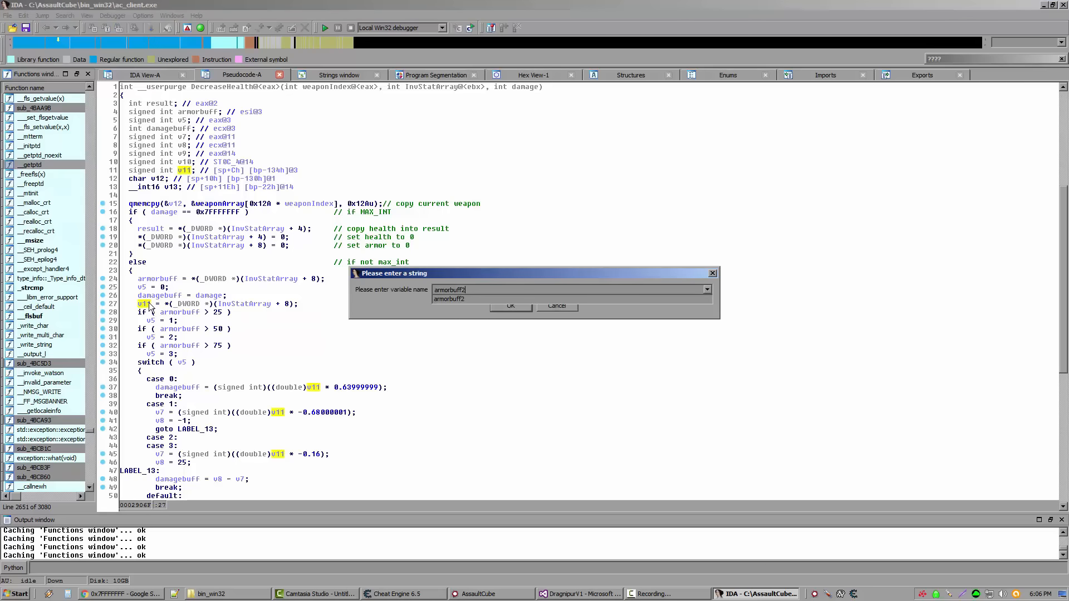
Step: Rename v11 to armorbuff2
click(510, 306)
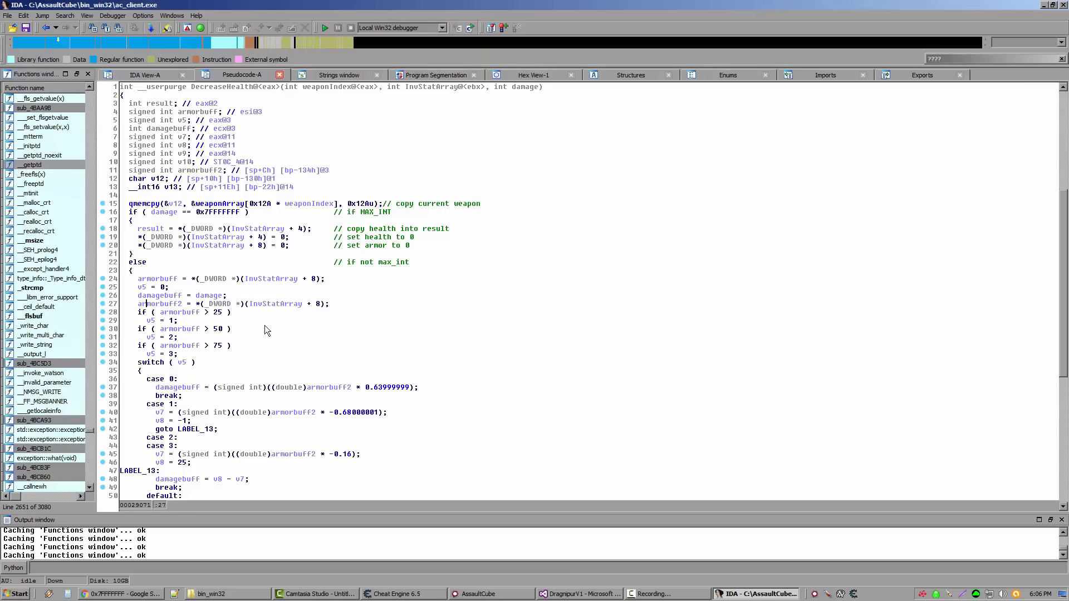
click(180, 312)
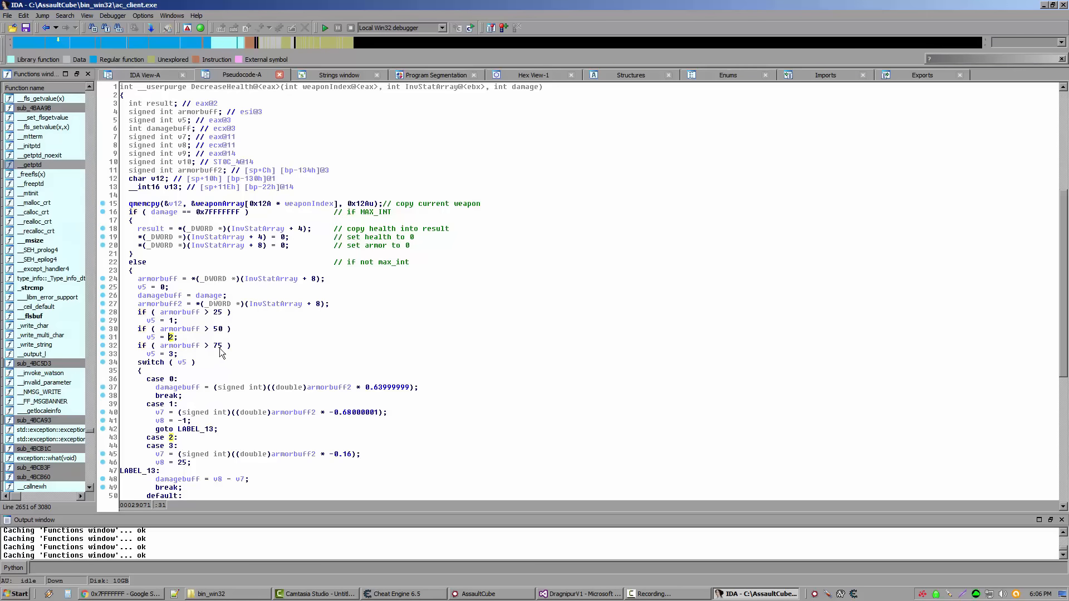
scroll(down, 3)
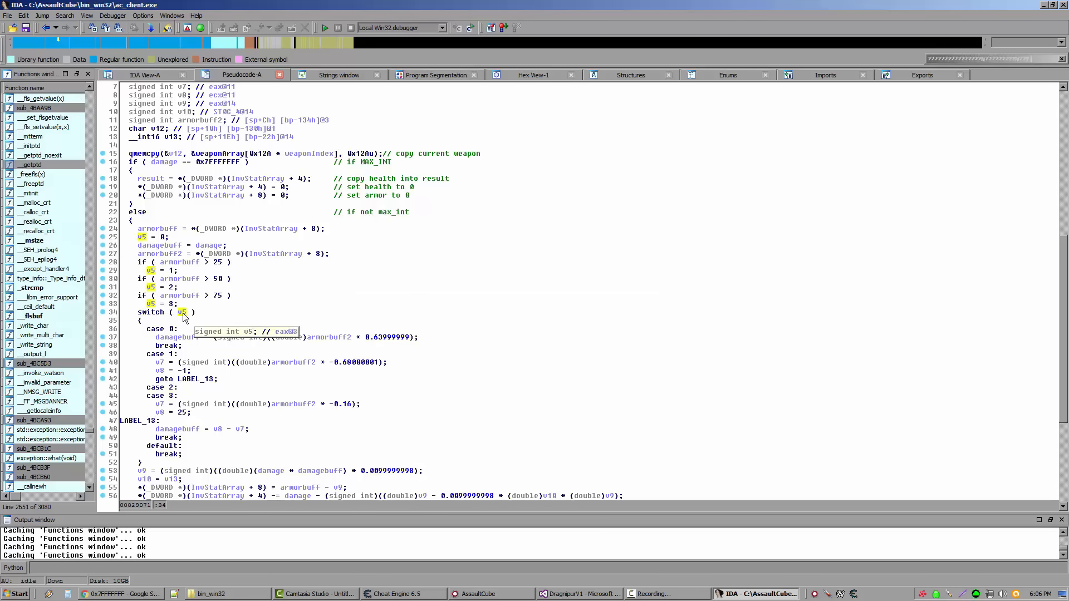
mouse_move(182, 312)
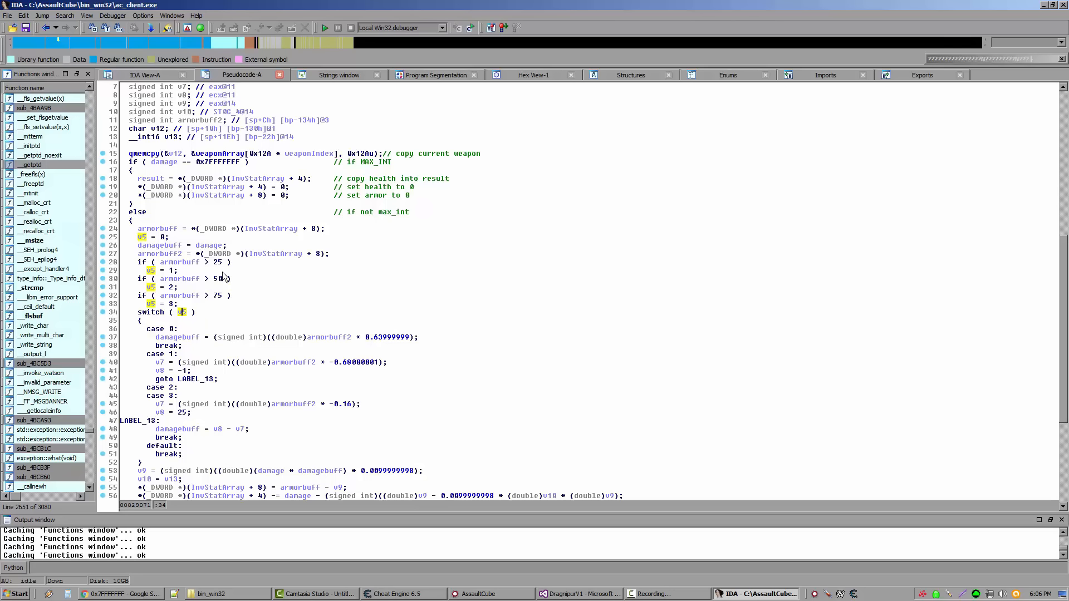
mouse_move(215, 297)
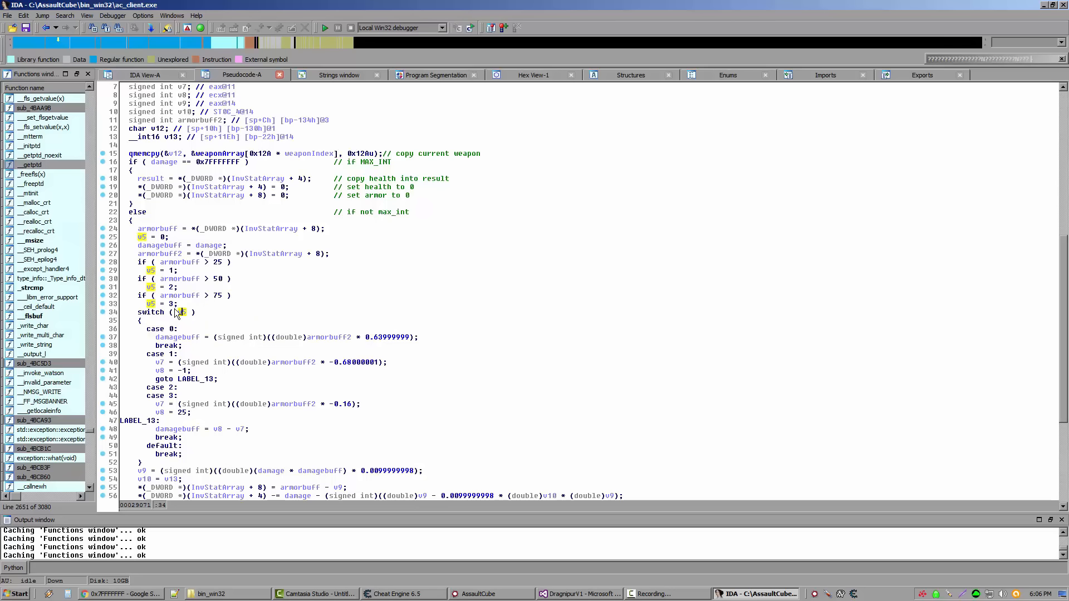
mouse_move(170, 349)
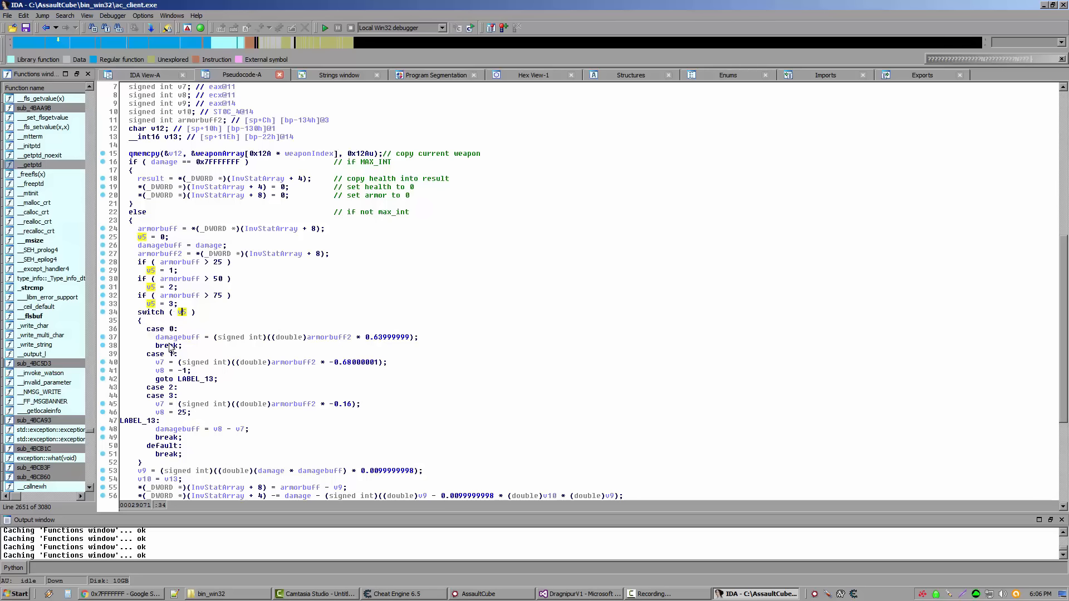
mouse_move(205, 247)
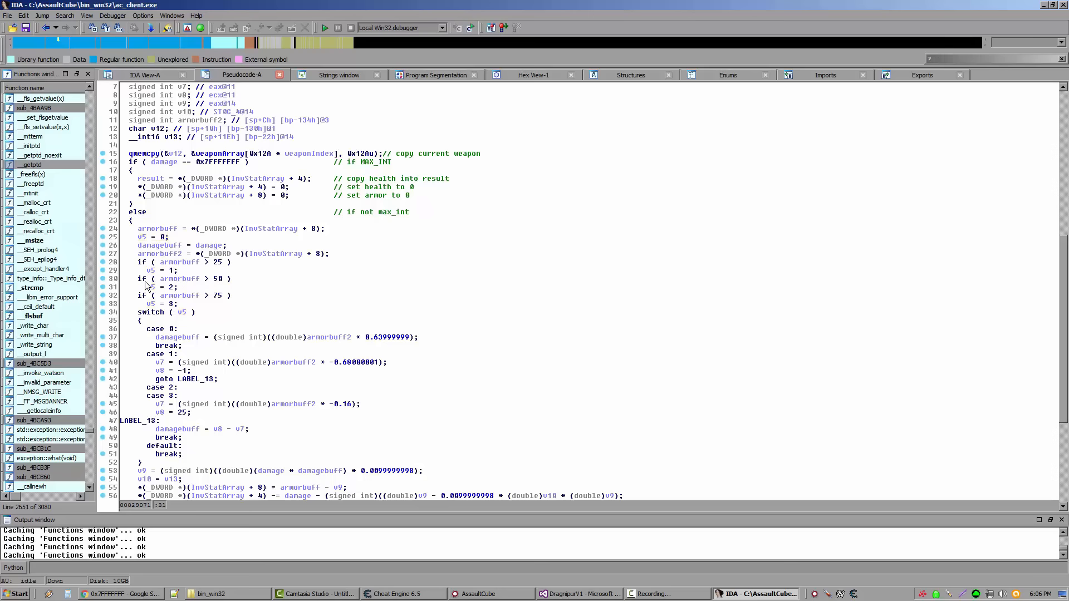
scroll(down, 3)
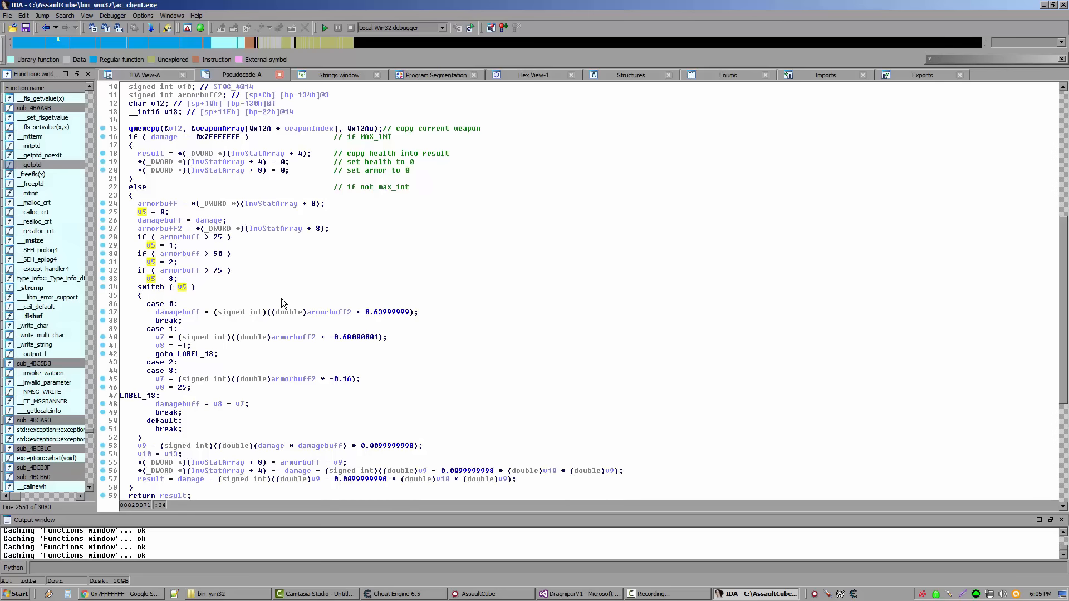
mouse_move(231, 298)
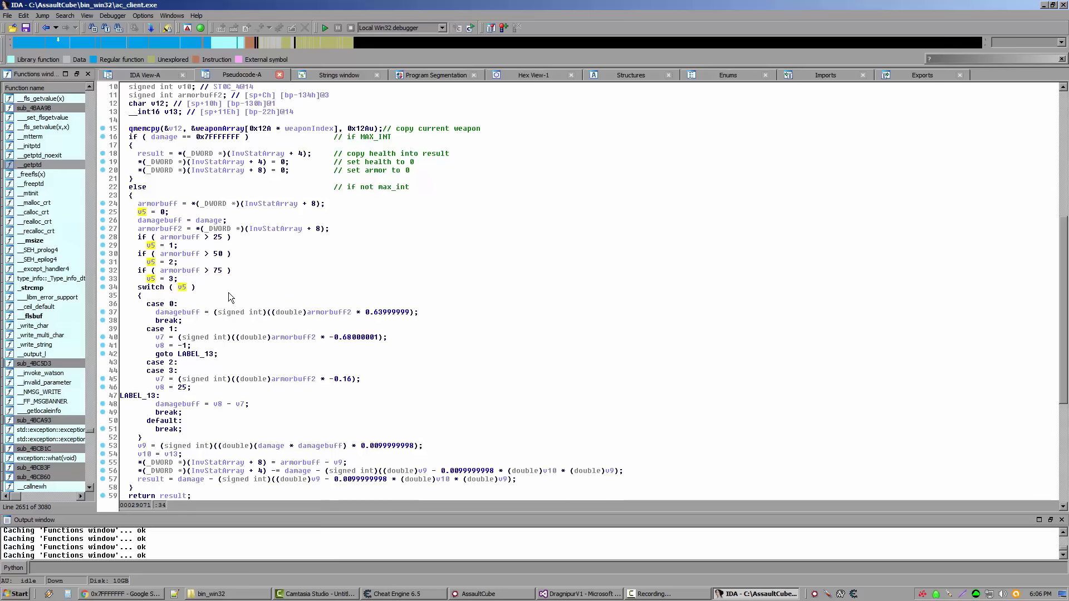
mouse_move(175, 285)
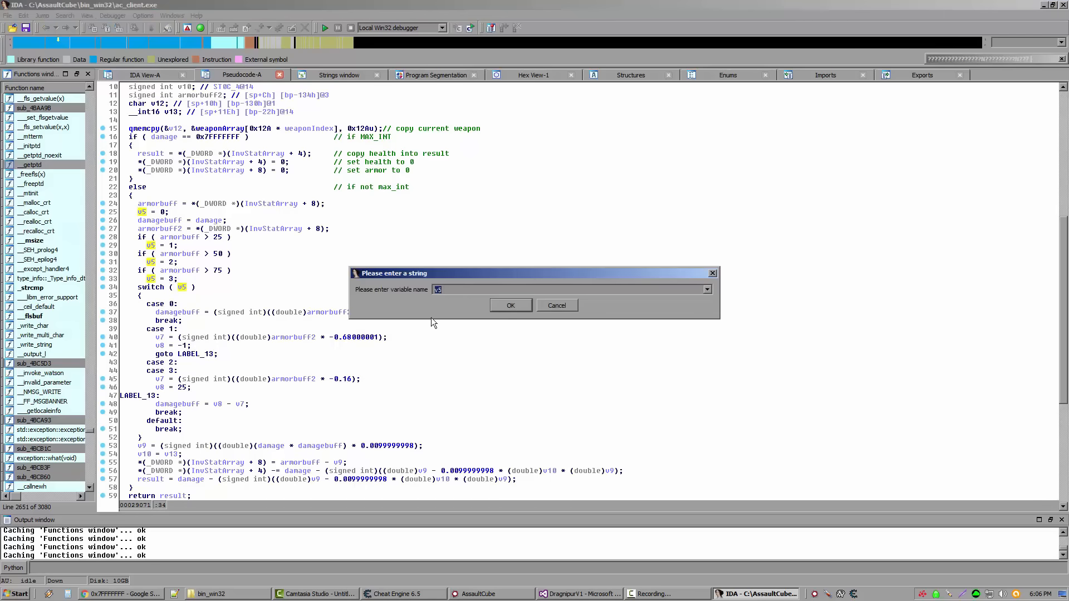
Step: Rename the switch variable v5 to armorAbsorbtionRate
text(armorAbsorbtionRate)
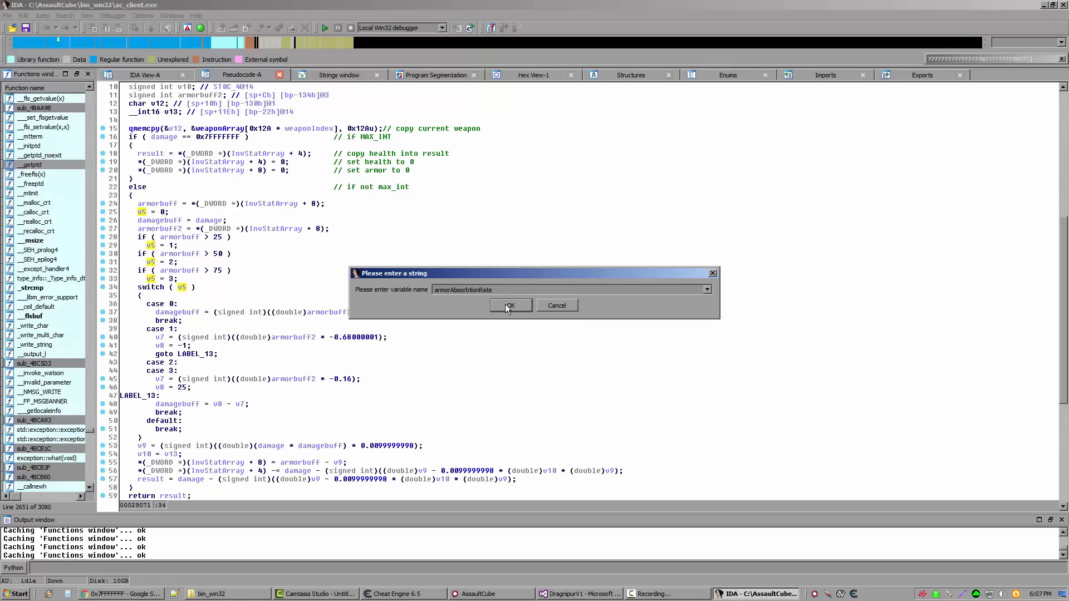
click(509, 305)
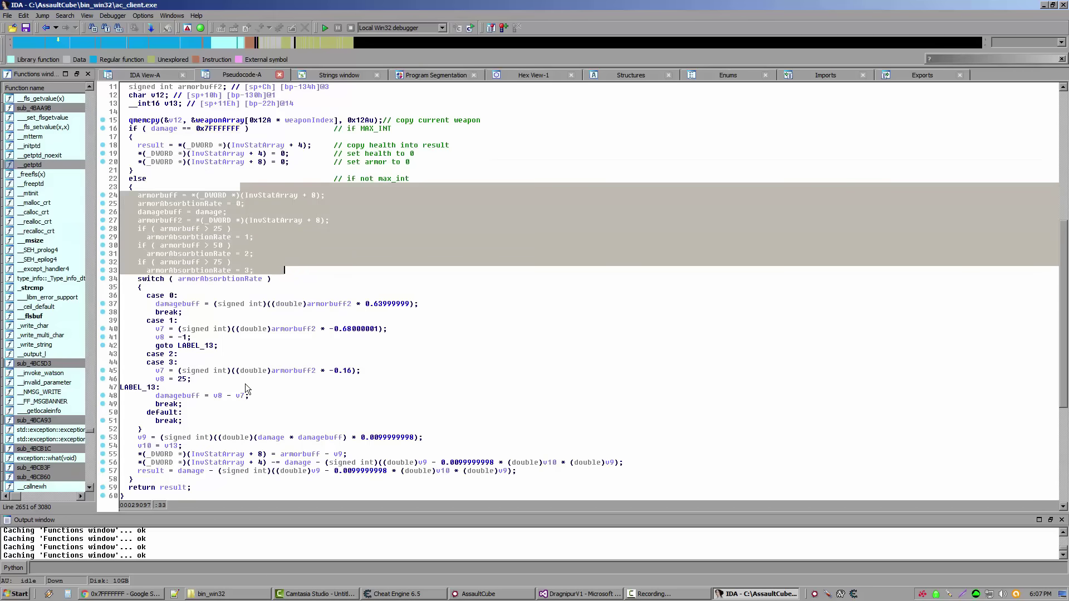
mouse_move(208, 278)
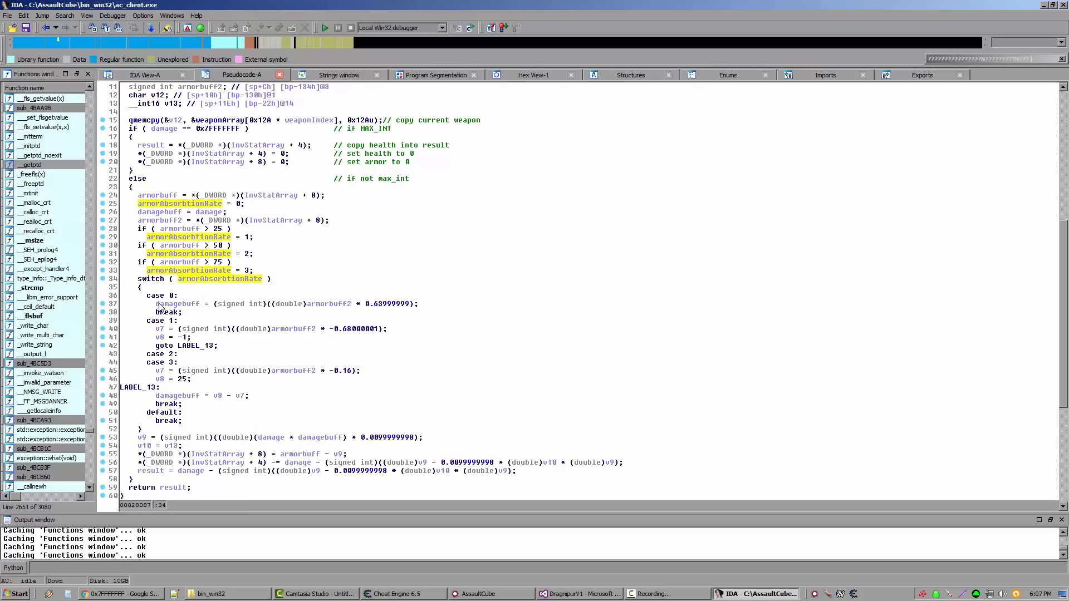
mouse_move(210, 279)
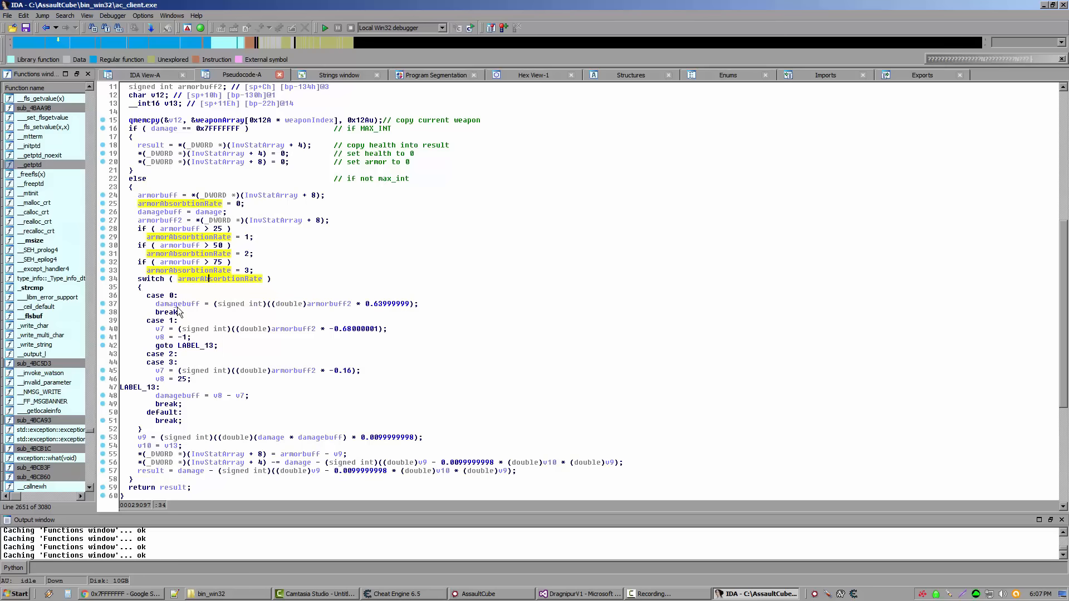
click(198, 262)
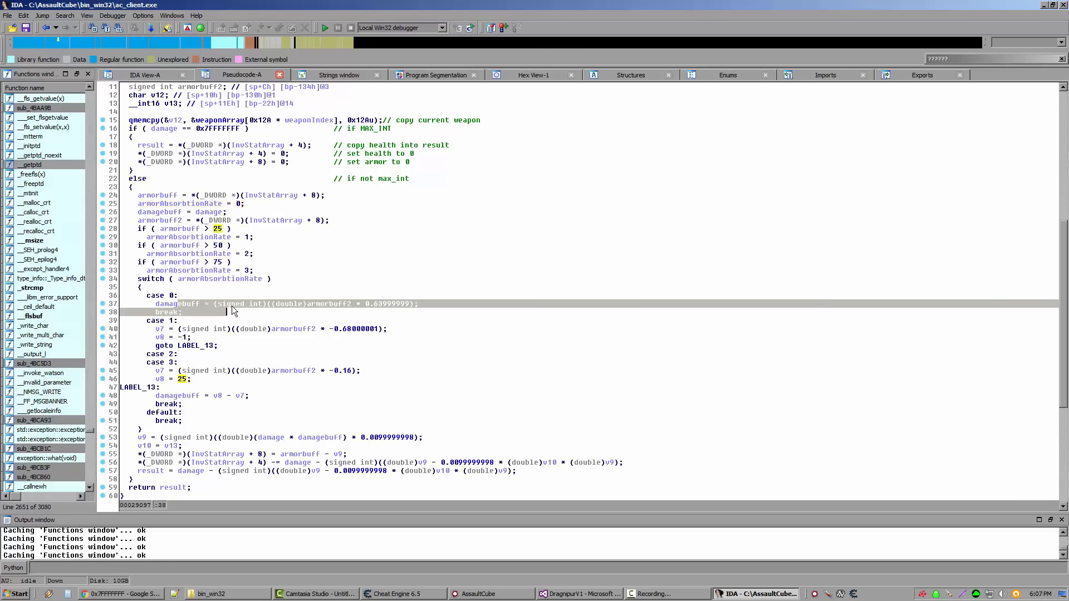
double_click(232, 304)
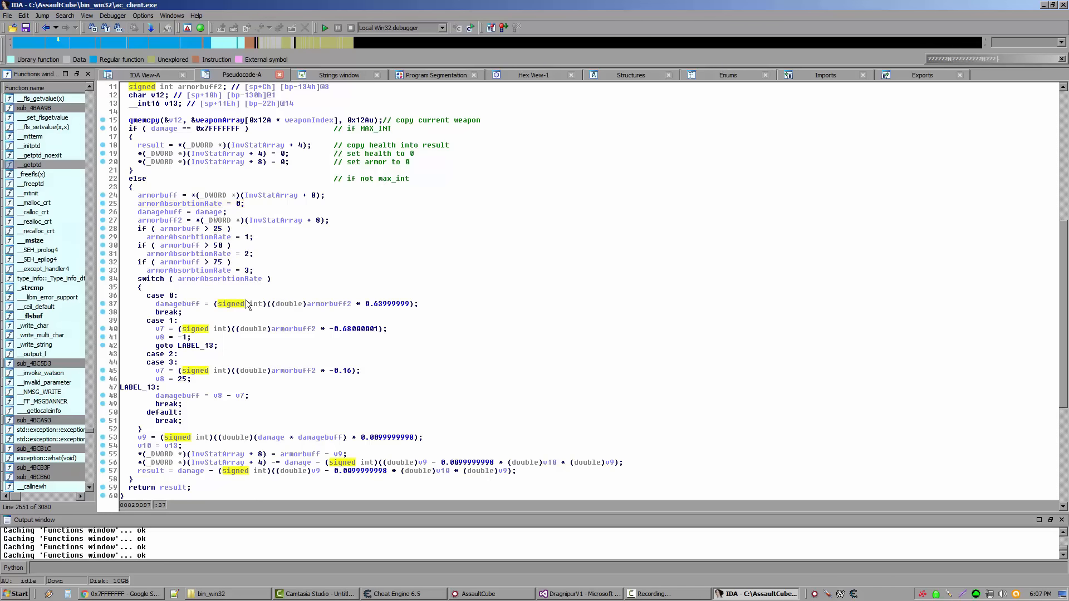
mouse_move(288, 311)
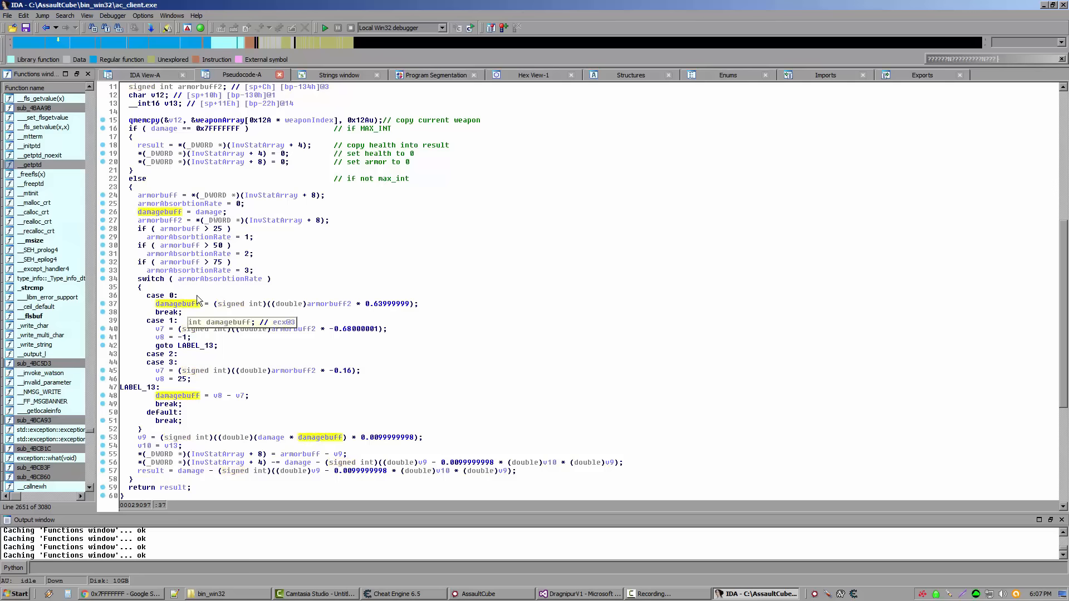
mouse_move(322, 303)
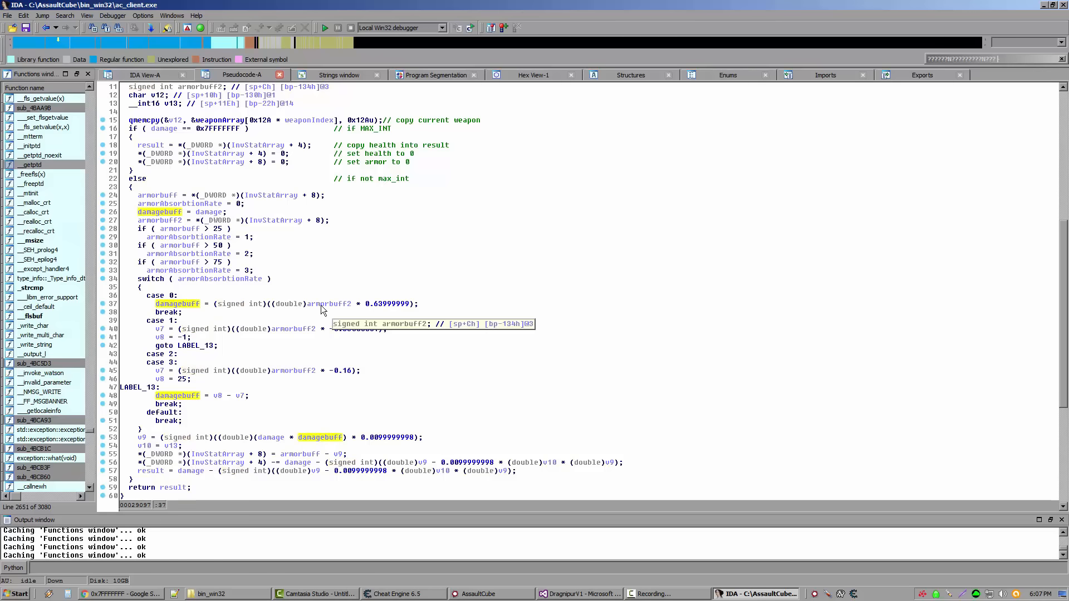
click(327, 303)
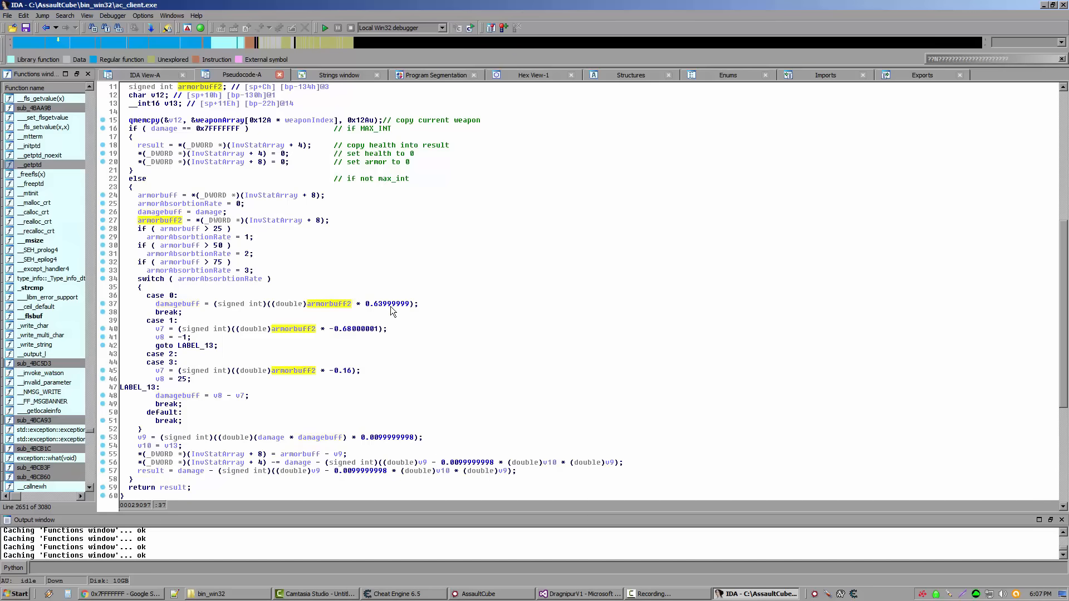
mouse_move(392, 308)
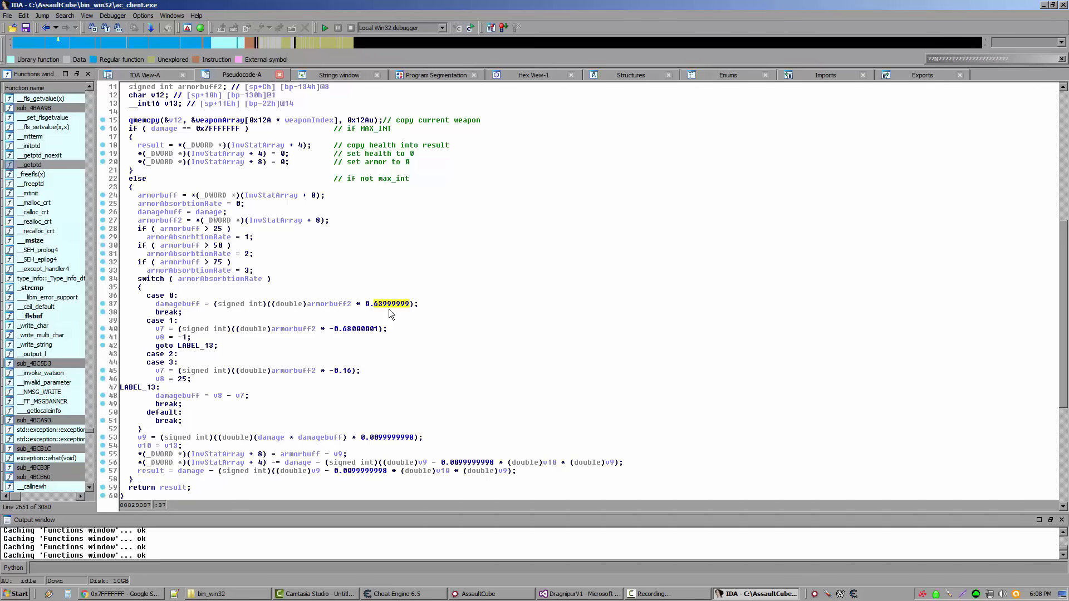
mouse_move(345, 321)
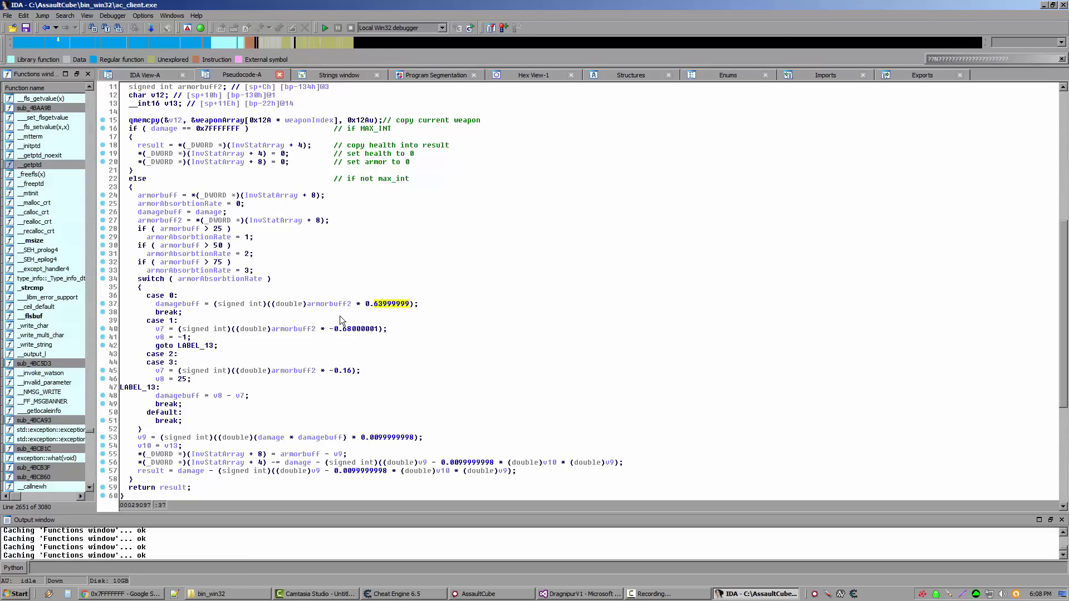
mouse_move(368, 318)
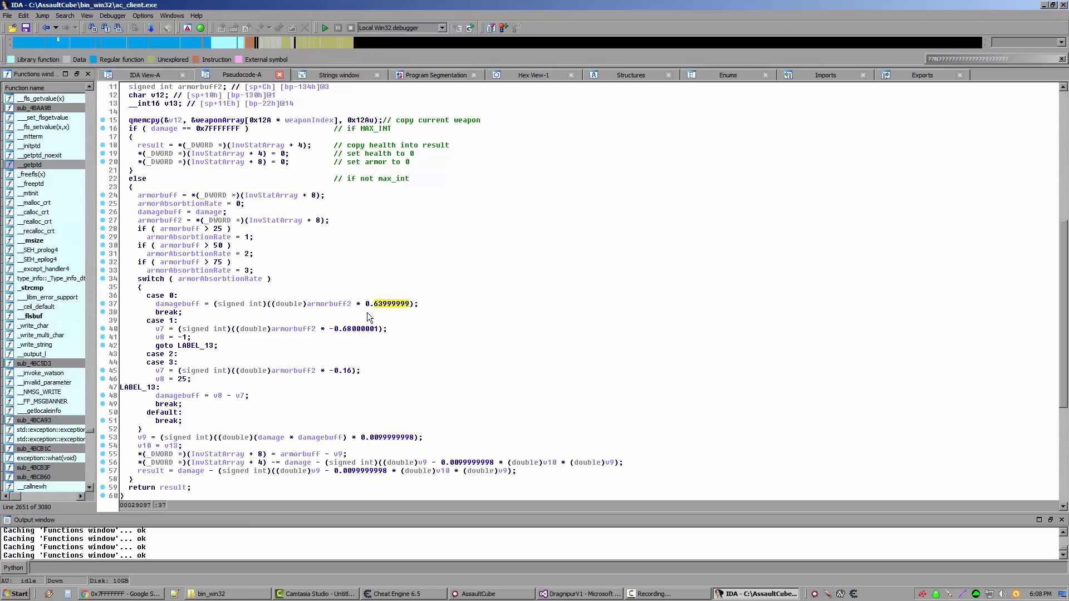
mouse_move(360, 312)
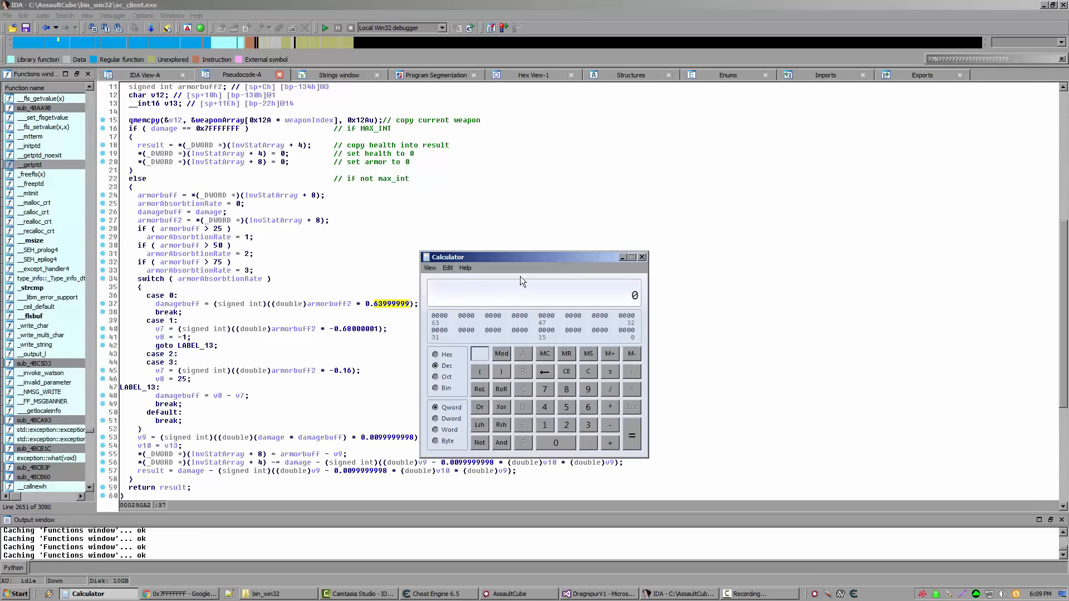
mouse_move(363, 310)
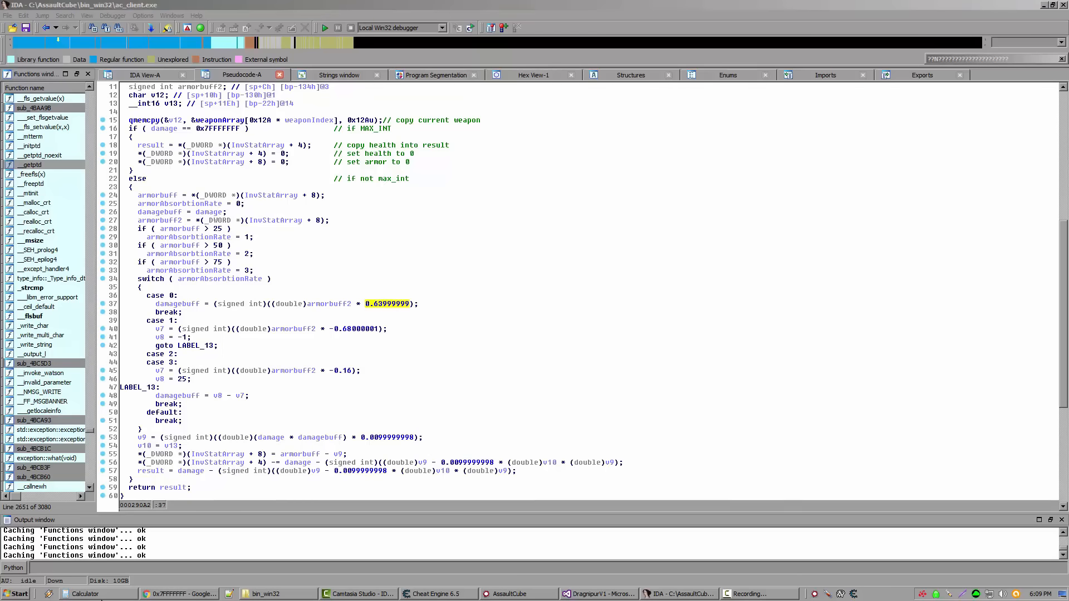
Step: In Calculator, compute reciprocals of the armor multipliers: 1.5625 for 0.64 and 1.4706 for 0.68
click(87, 593)
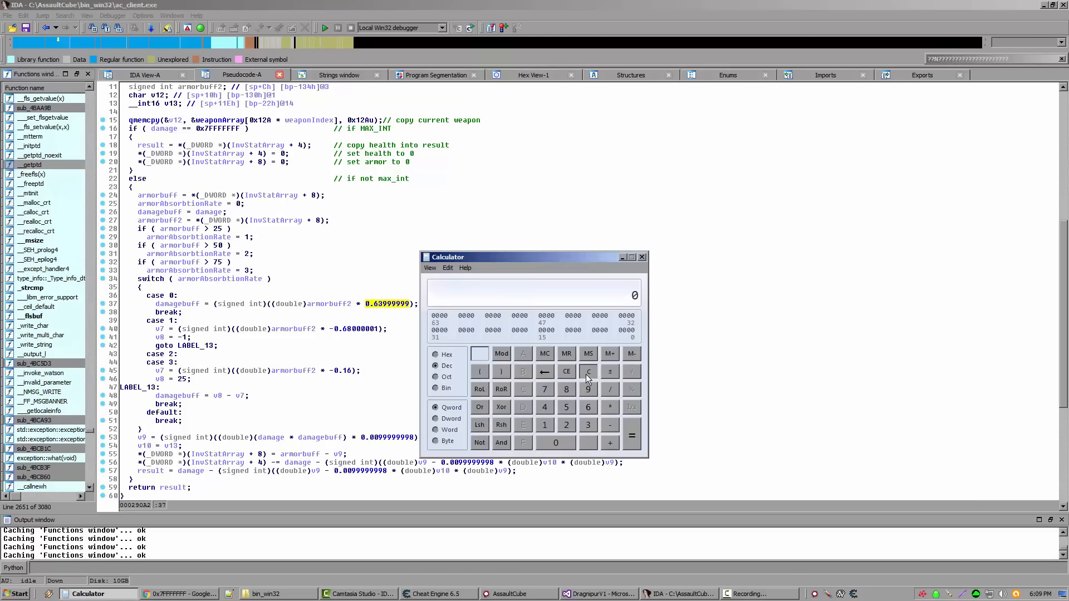
click(429, 267)
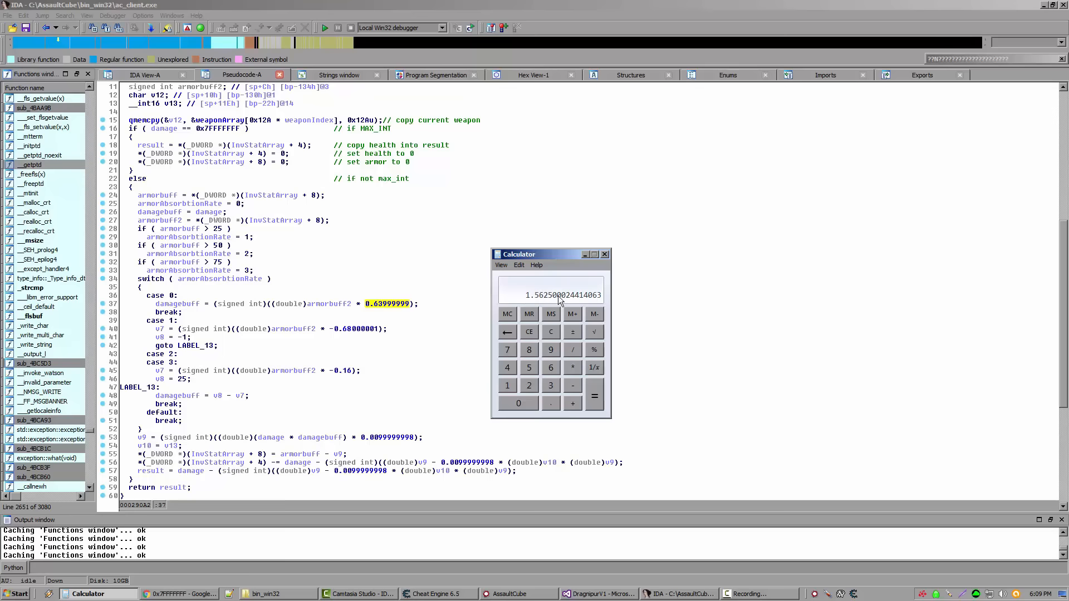
mouse_move(378, 328)
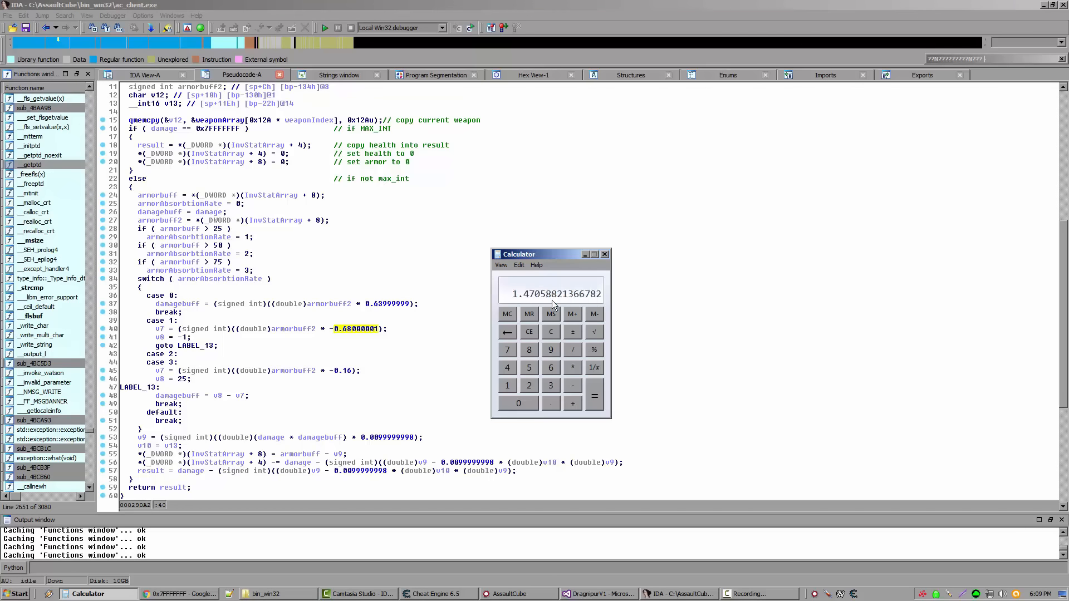
mouse_move(408, 329)
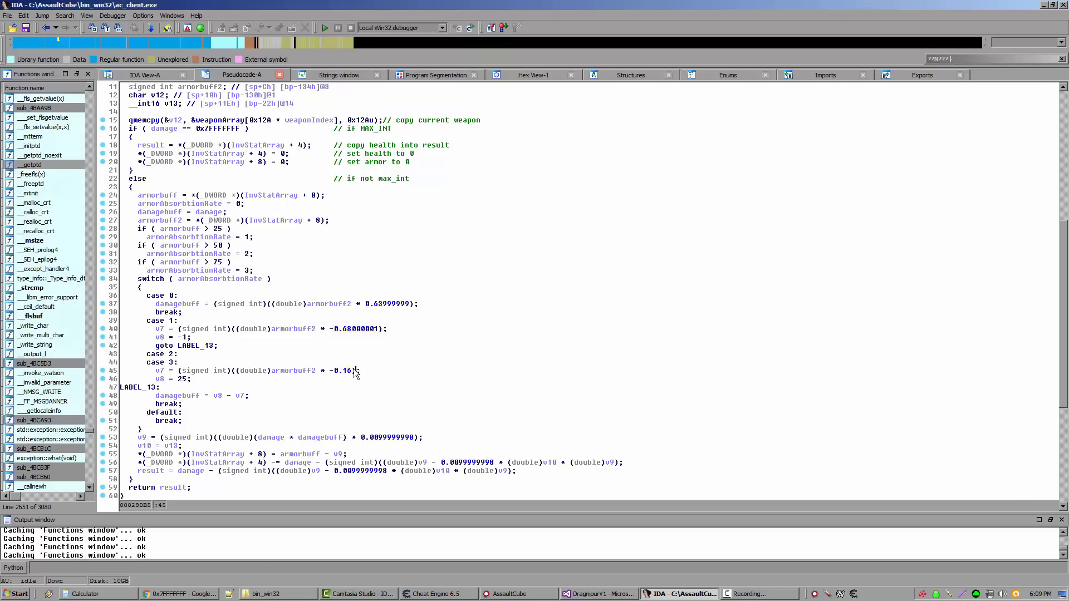
click(87, 594)
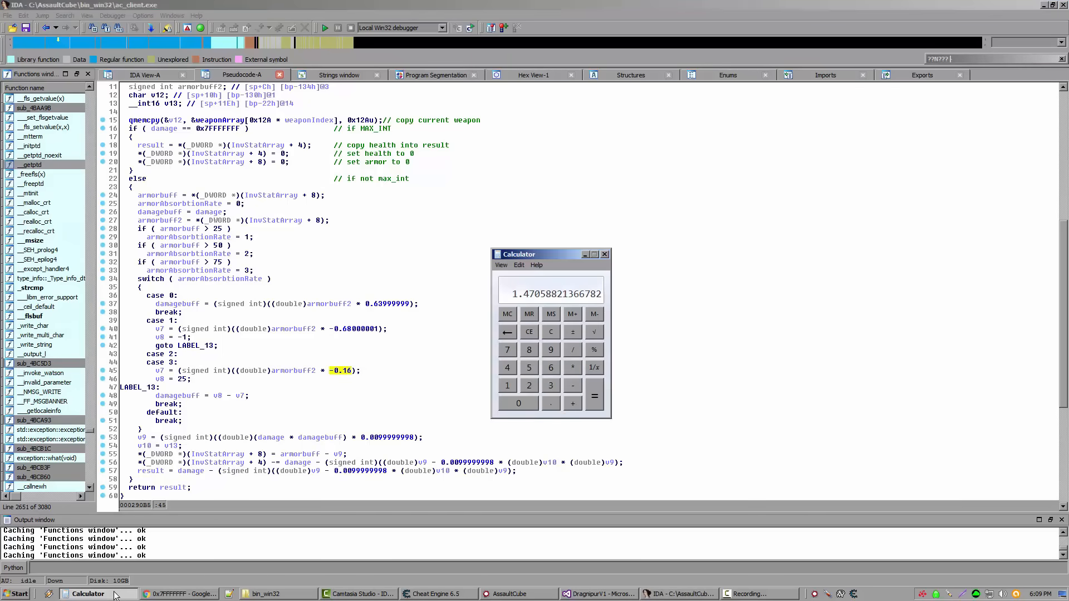
click(550, 332)
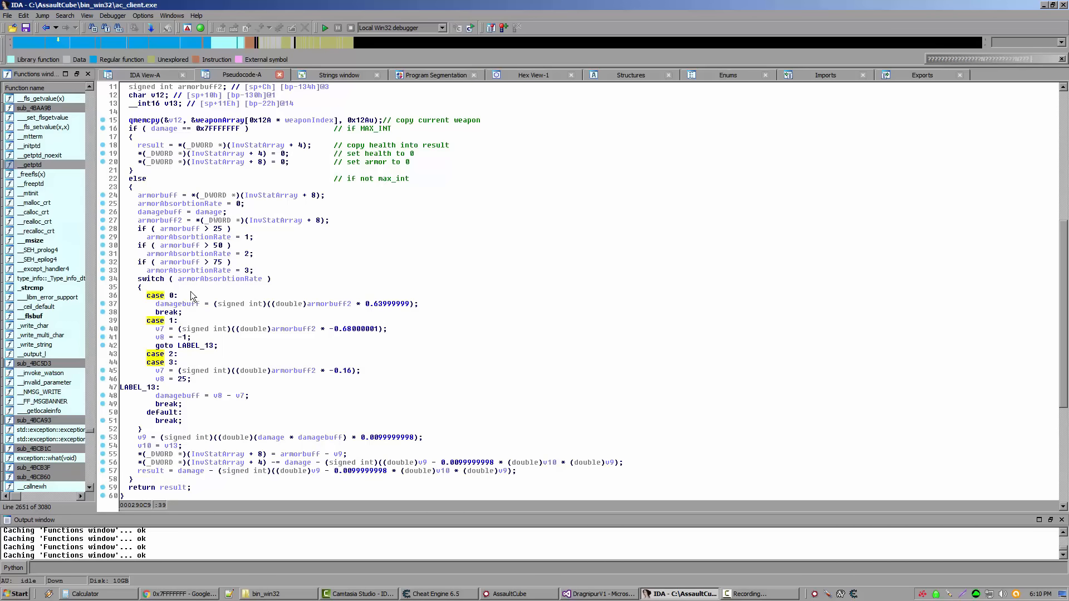
mouse_move(186, 242)
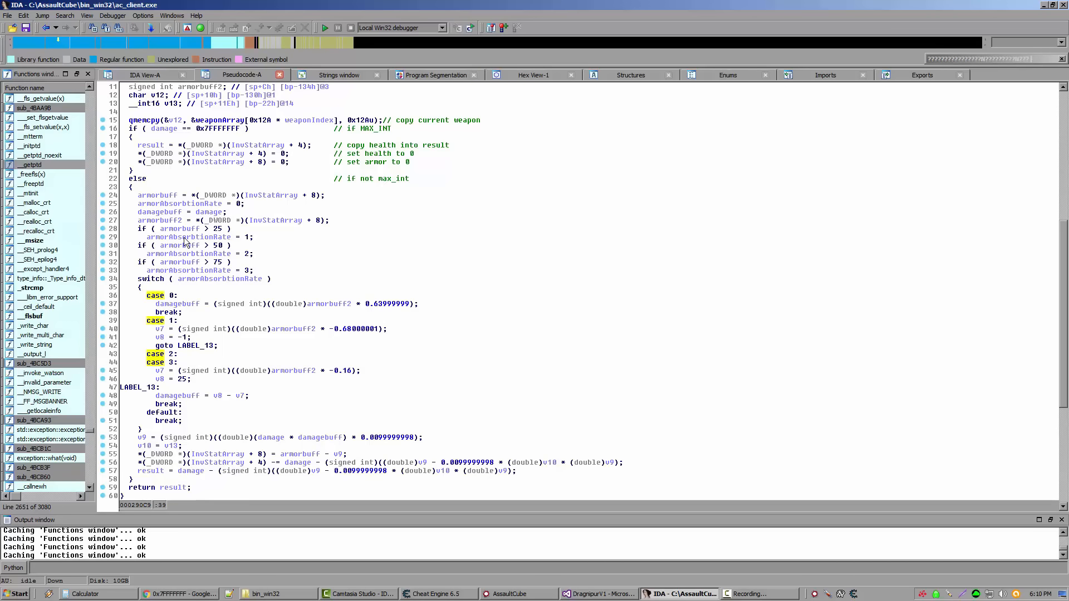
mouse_move(191, 261)
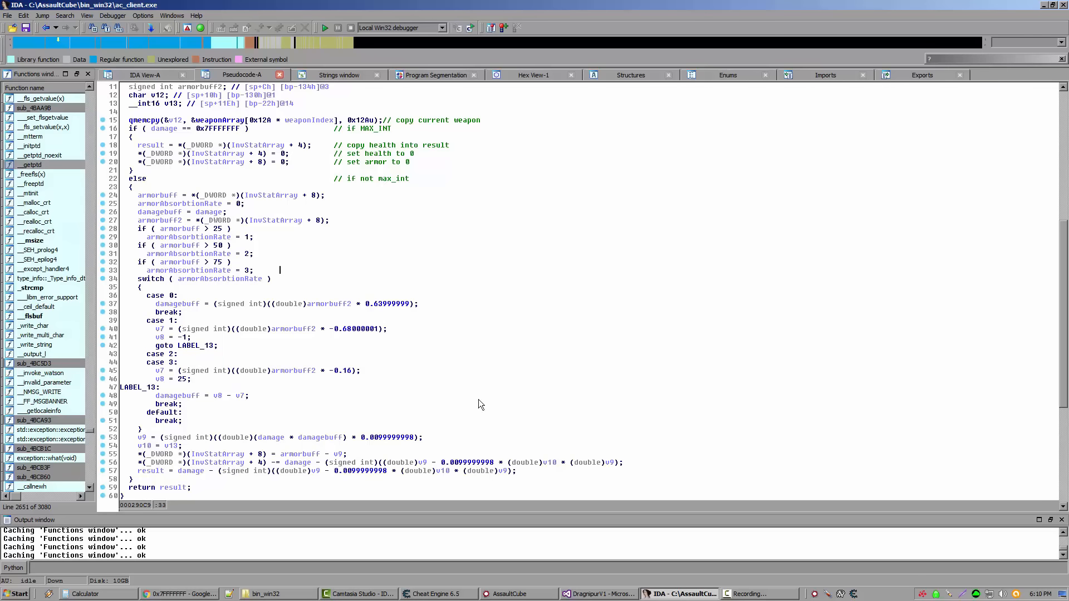
mouse_move(239, 358)
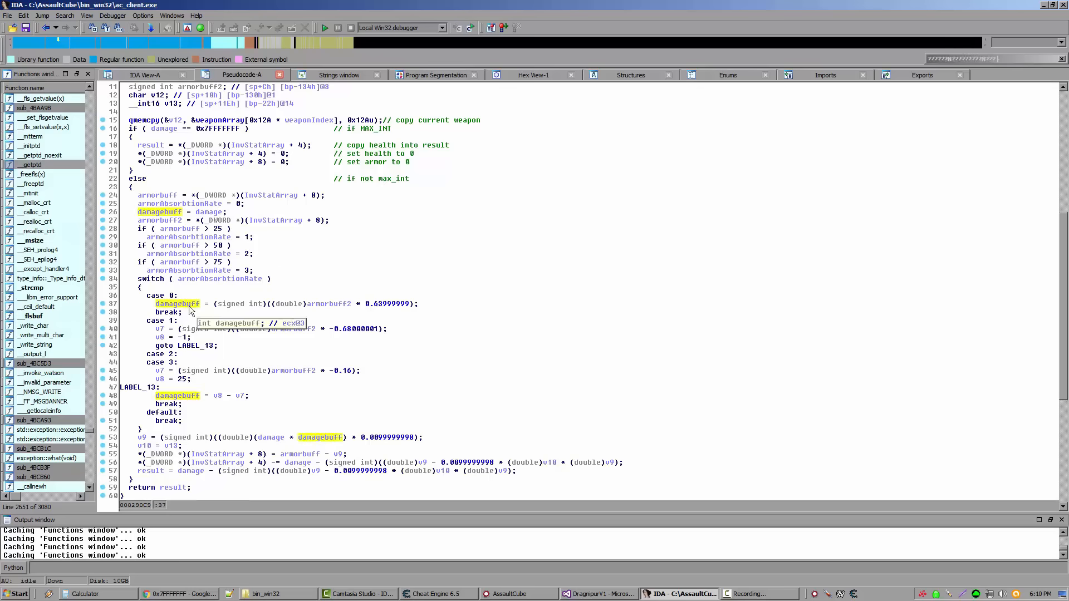
mouse_move(180, 341)
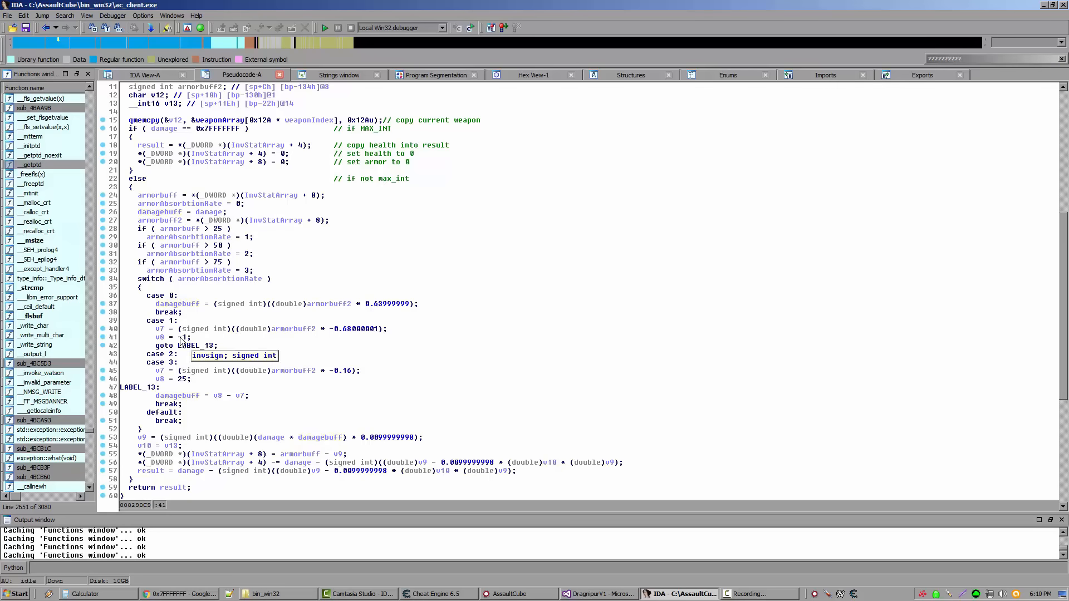
mouse_move(179, 379)
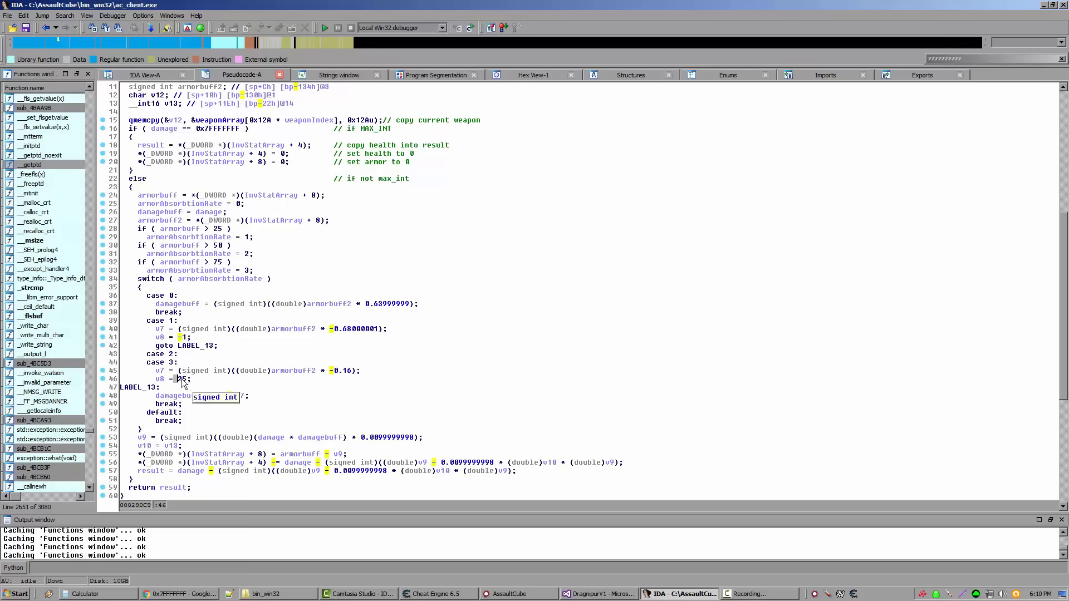
mouse_move(170, 347)
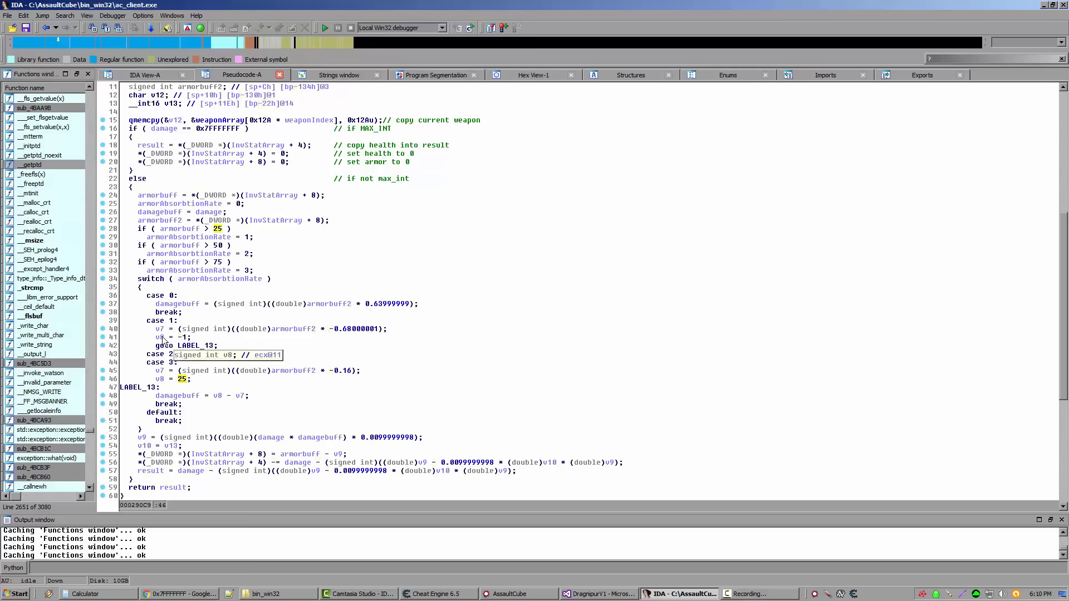
mouse_move(162, 337)
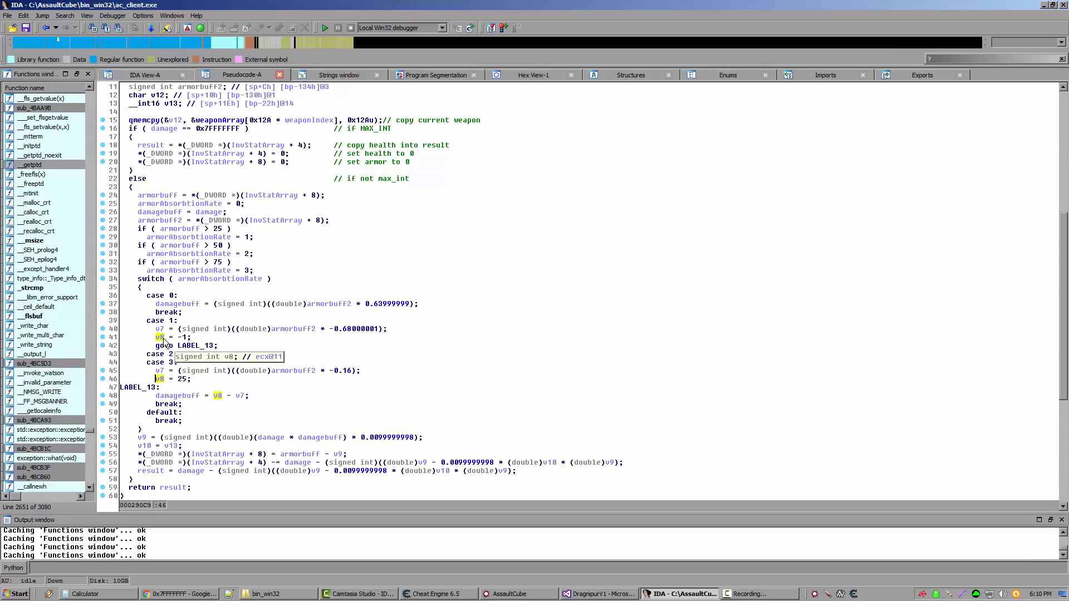
mouse_move(352, 353)
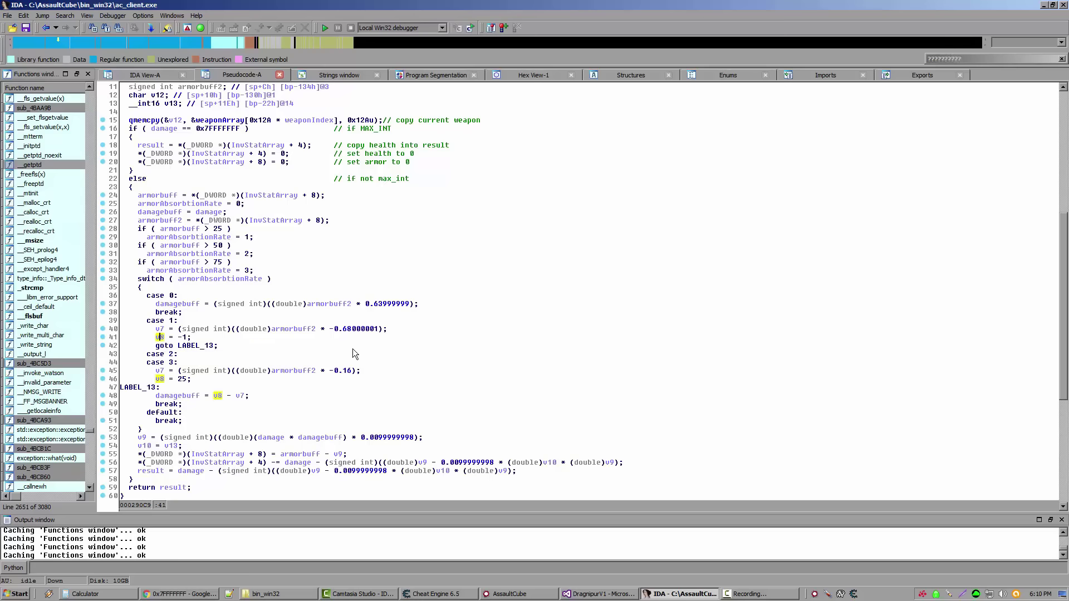
mouse_move(210, 353)
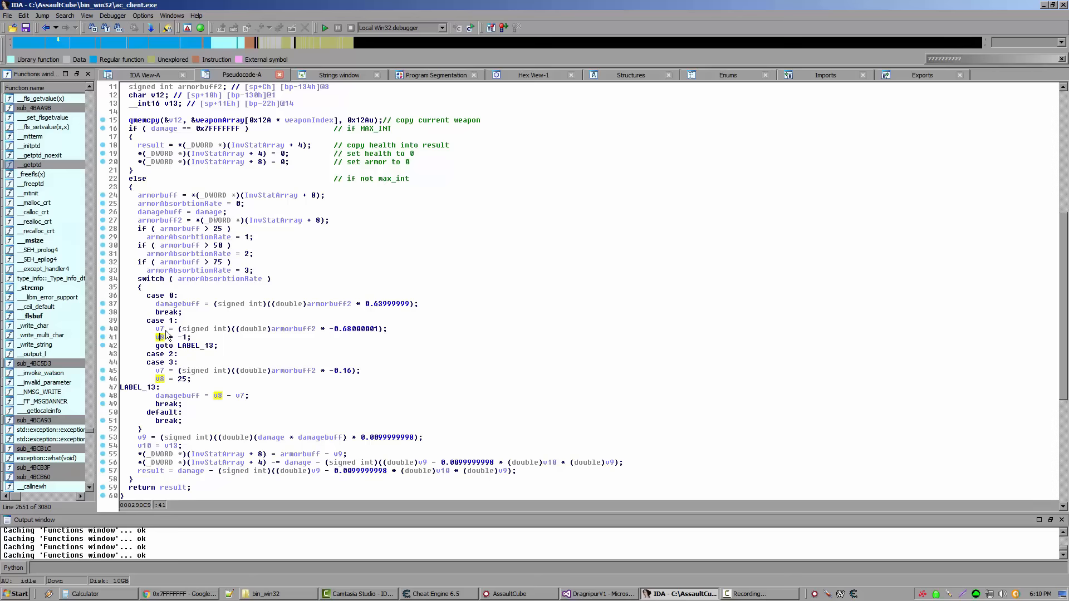
mouse_move(161, 374)
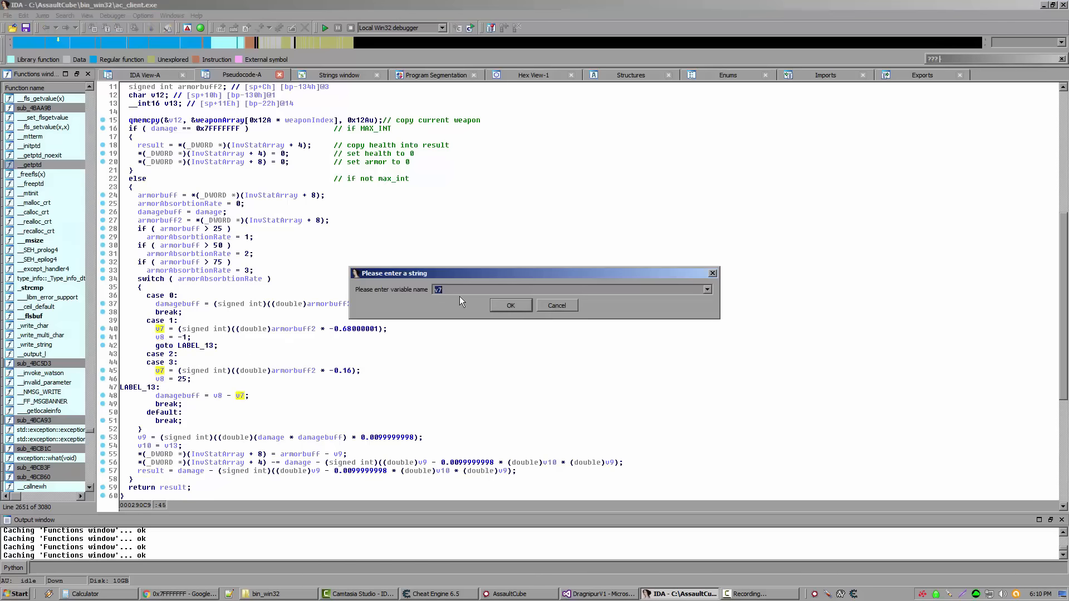
Step: Enter armorabsorbtionrate2 as v7's new name and confirm it in the rename dialog
text(a)
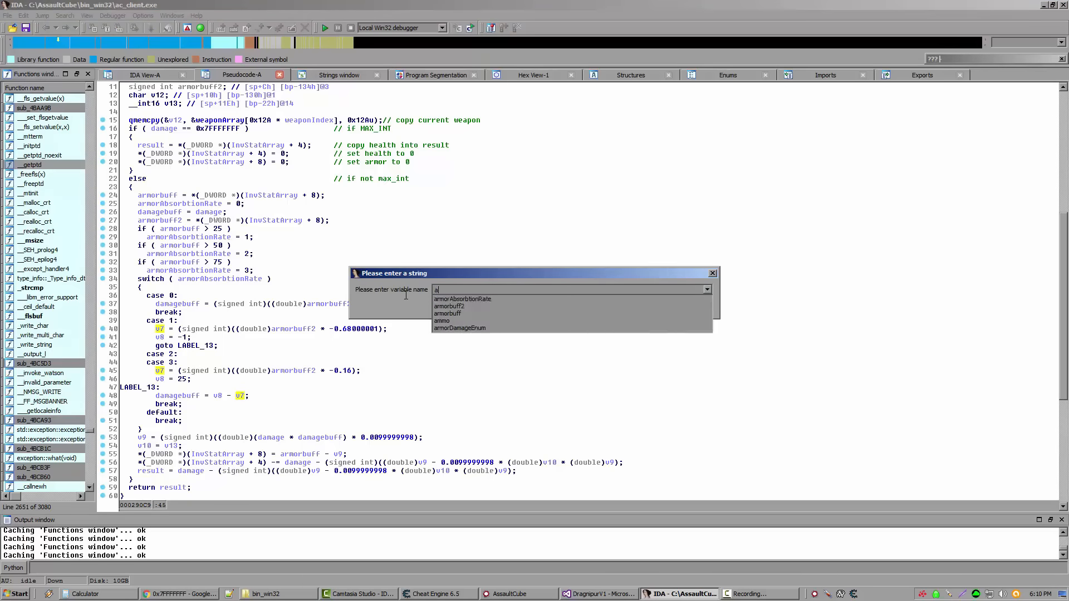
text(b)
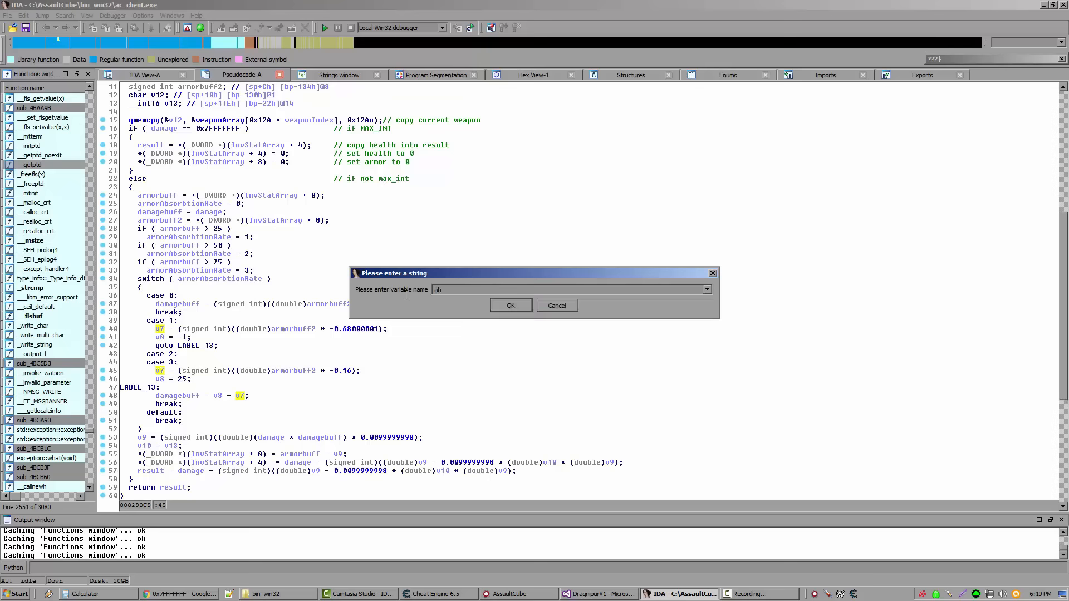
text(armorabsorbtionr)
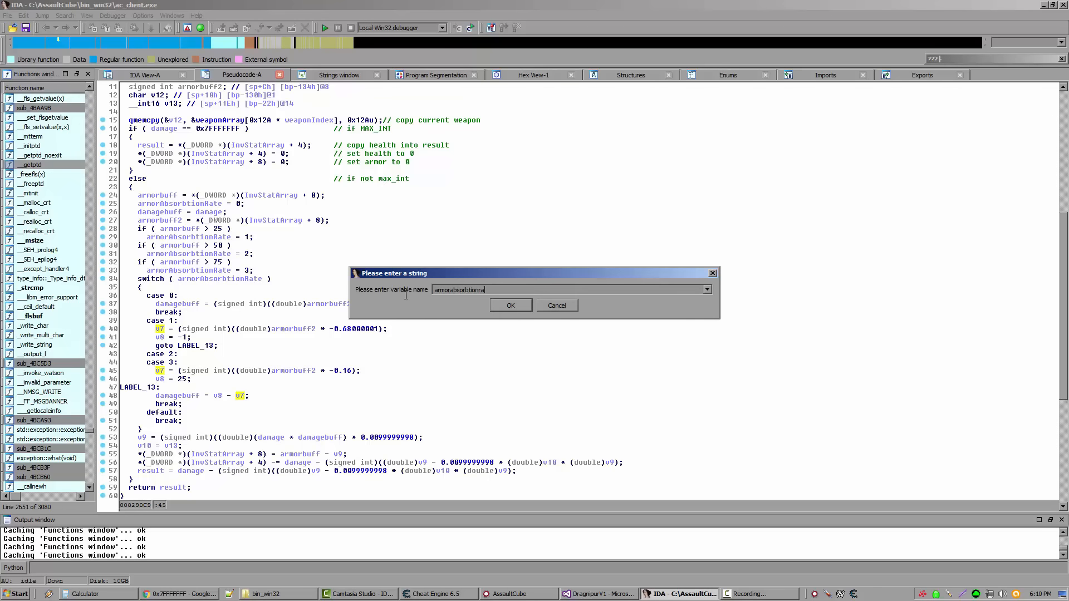
text(armorabsorbtionrate2)
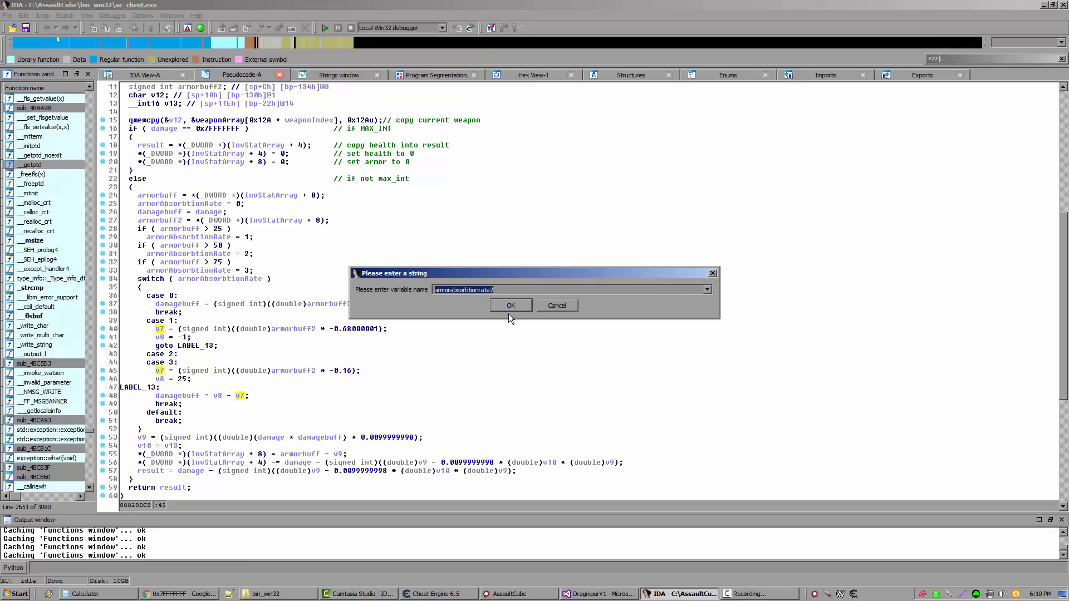
click(510, 305)
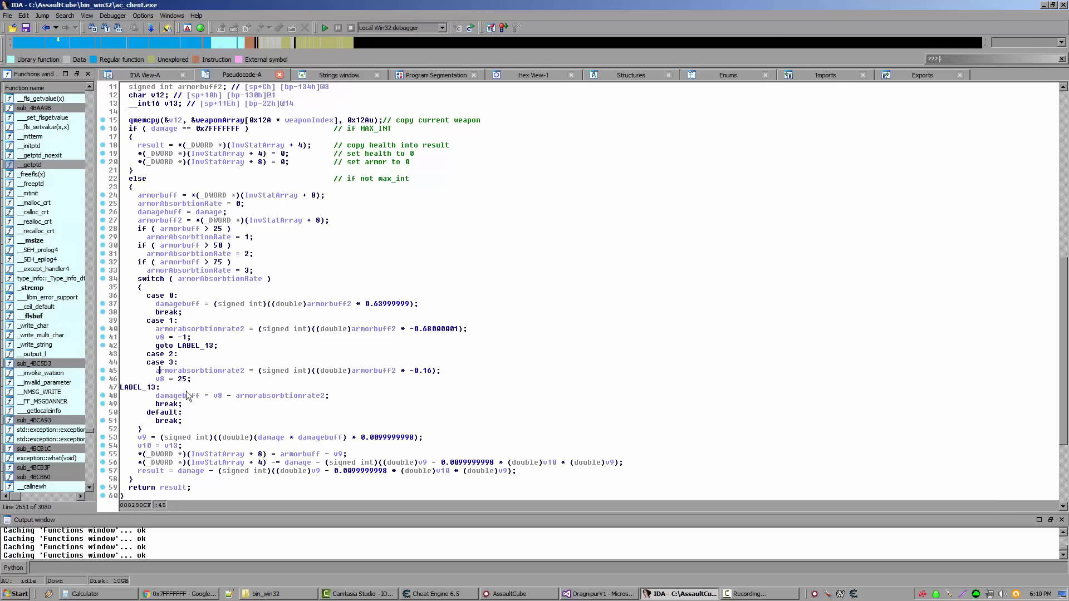
mouse_move(159, 378)
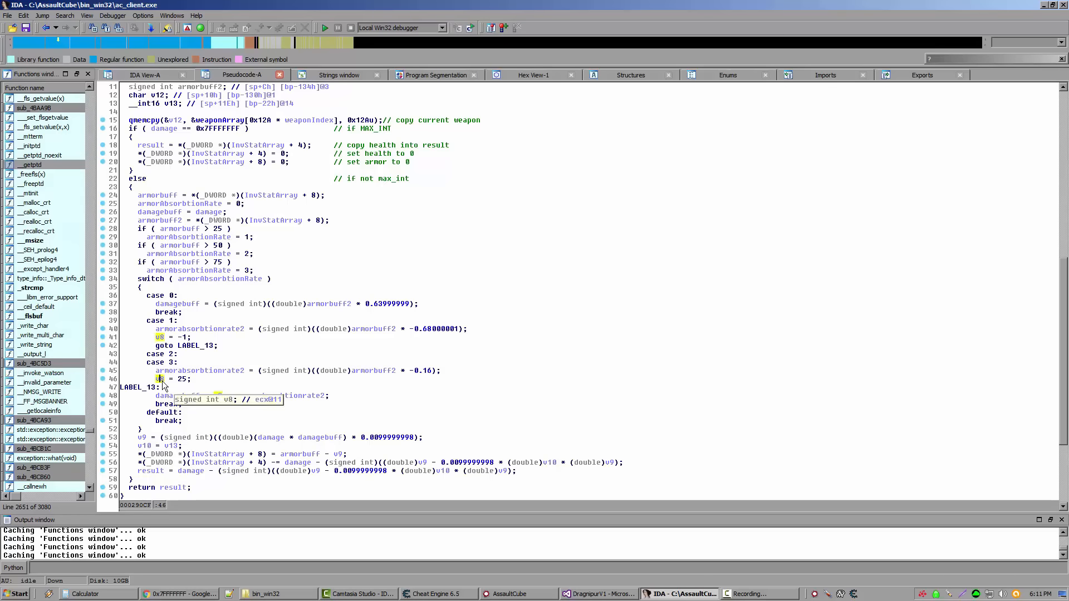
mouse_move(217, 404)
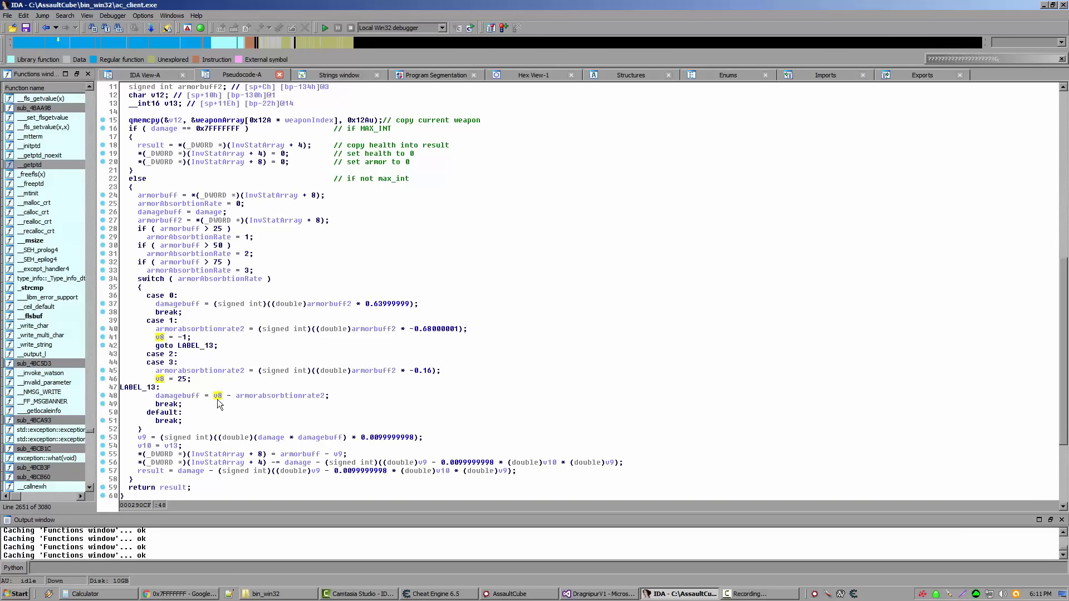
click(177, 395)
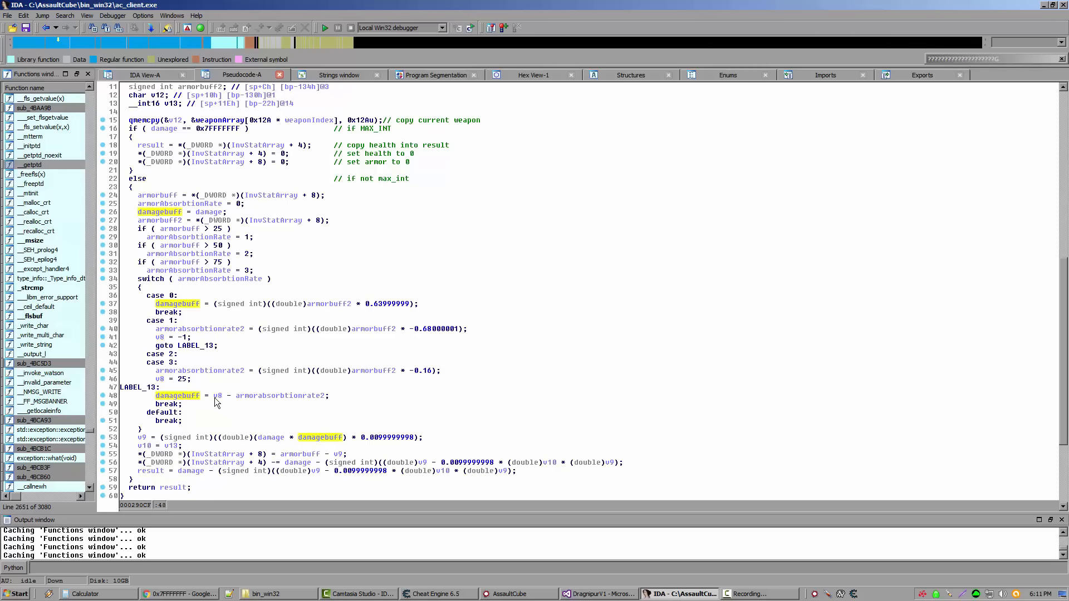
mouse_move(186, 400)
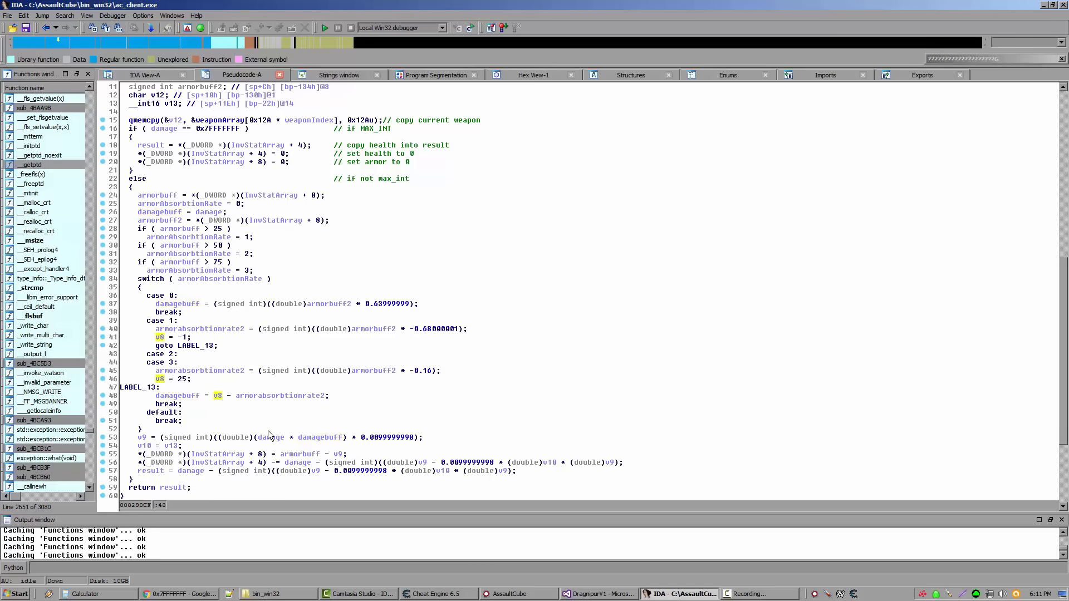
mouse_move(219, 395)
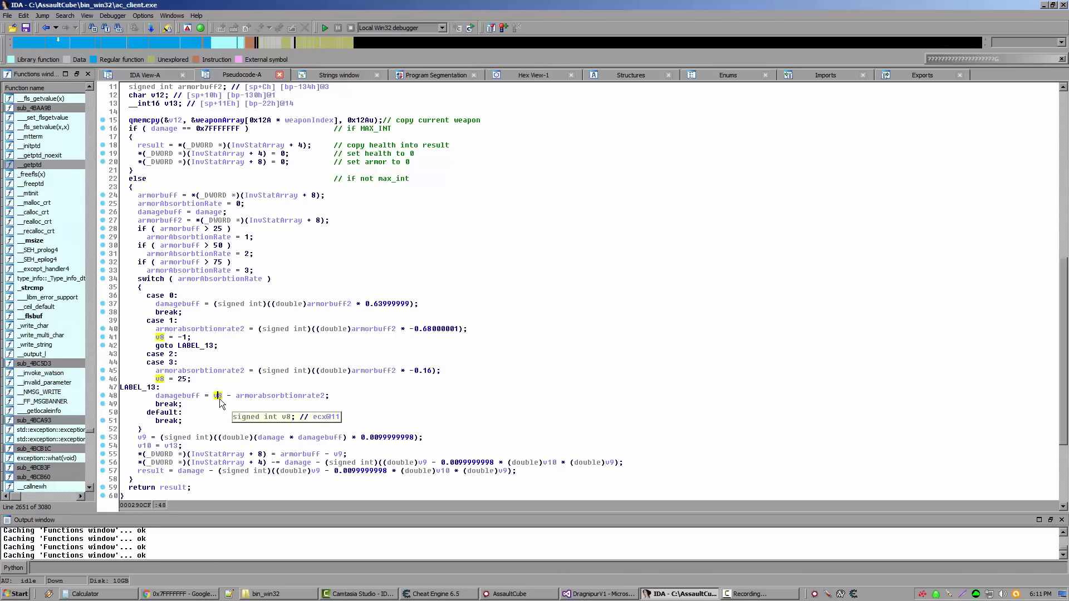
mouse_move(218, 396)
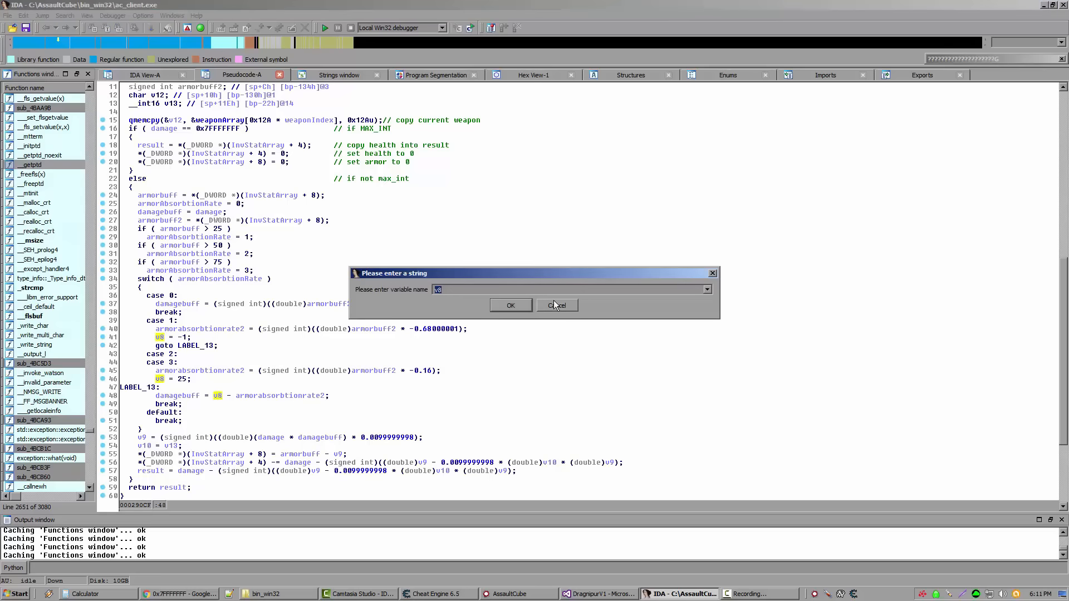
Step: Name v8 absorptionmultiplier, dismissing the bad-identifier warning from the spaced attempt first
text(absorption mul)
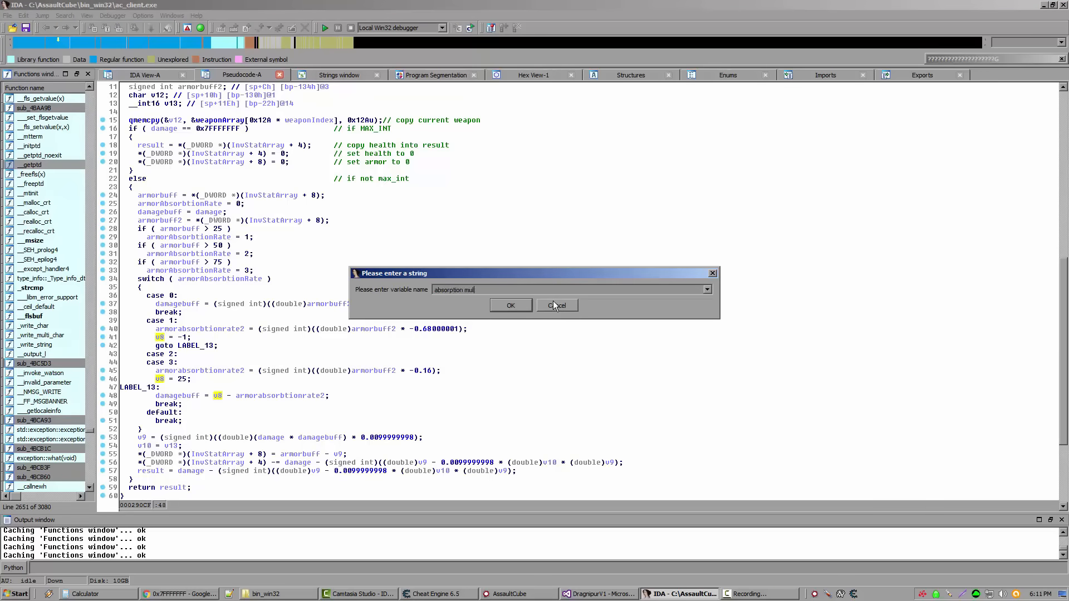
click(510, 305)
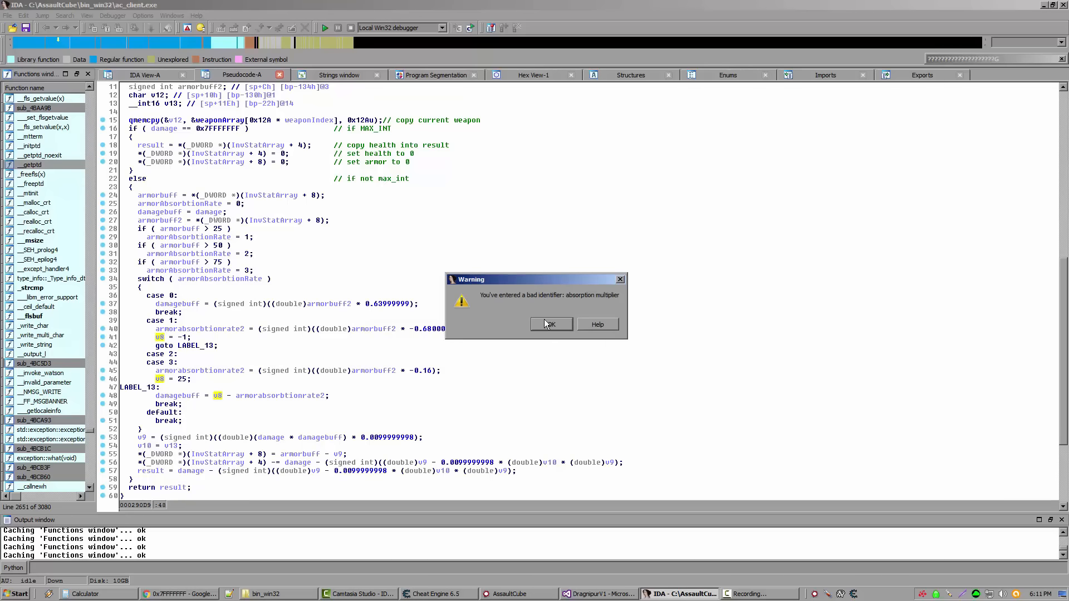
click(550, 324)
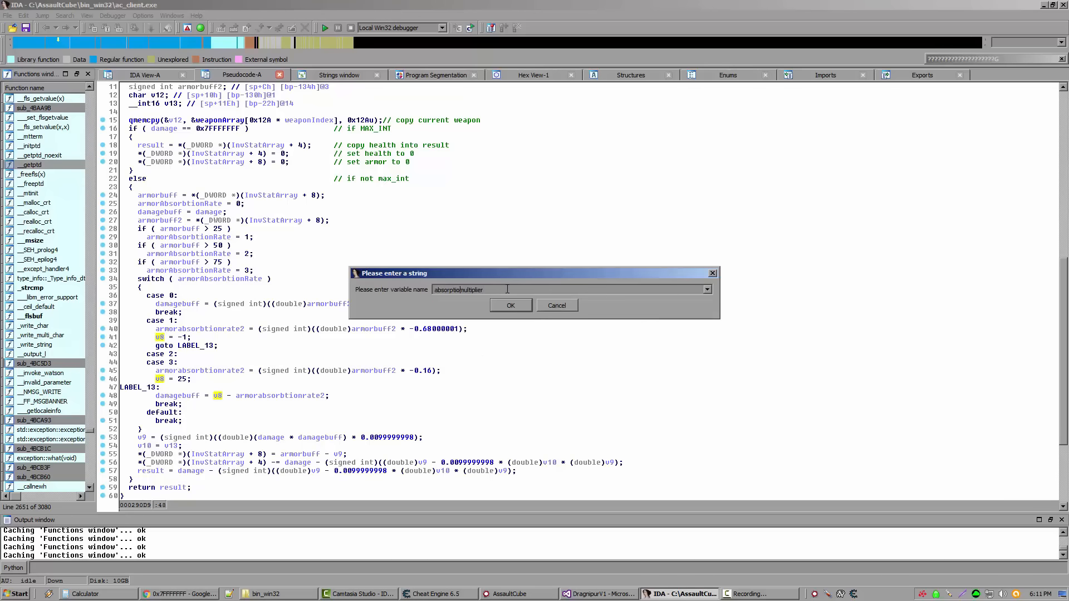
click(509, 305)
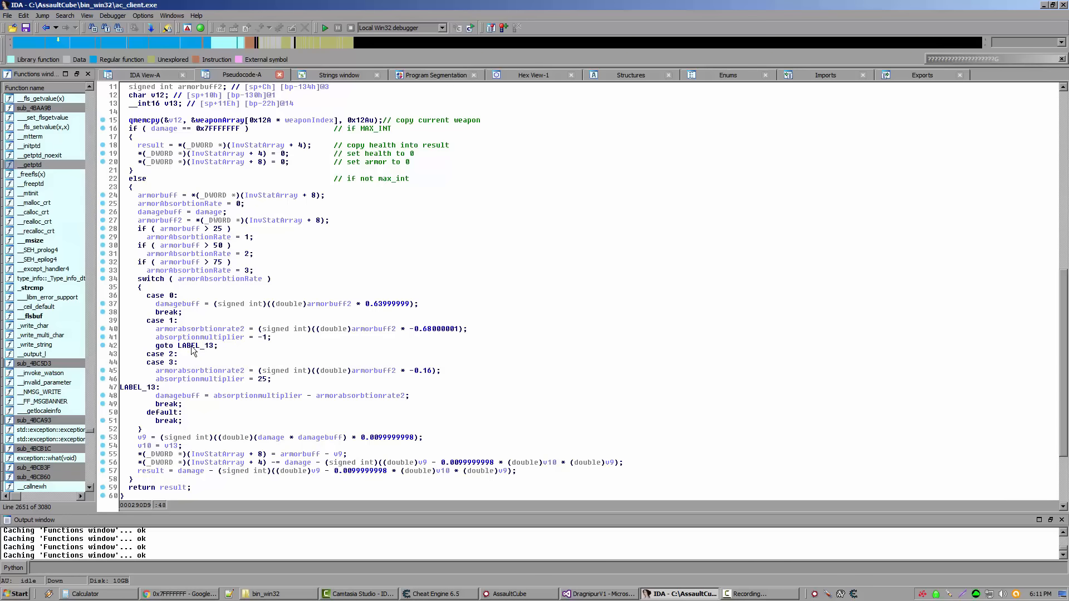
mouse_move(247, 329)
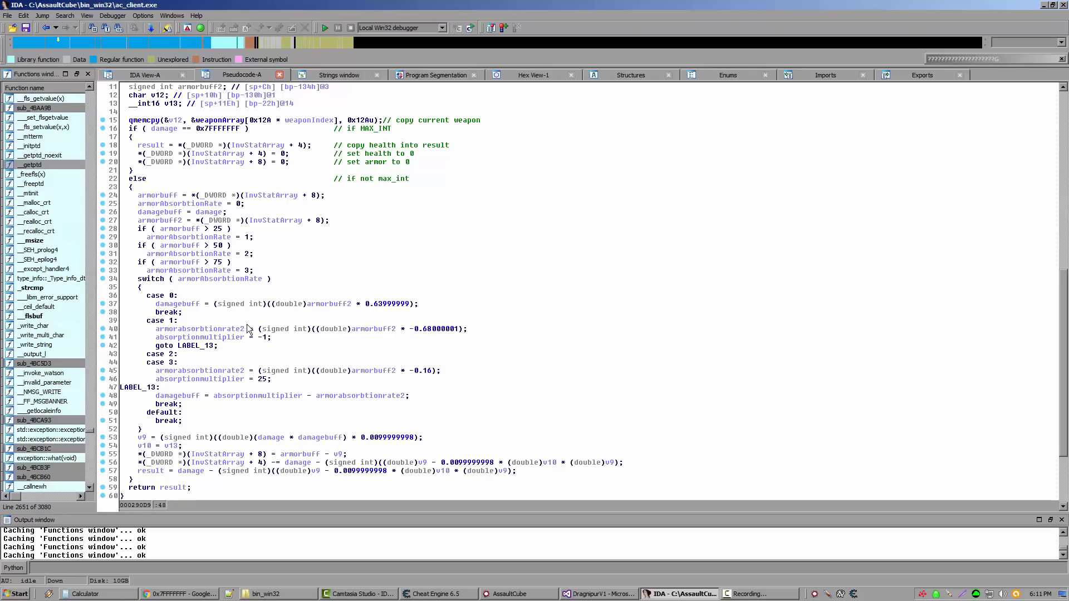
mouse_move(177, 304)
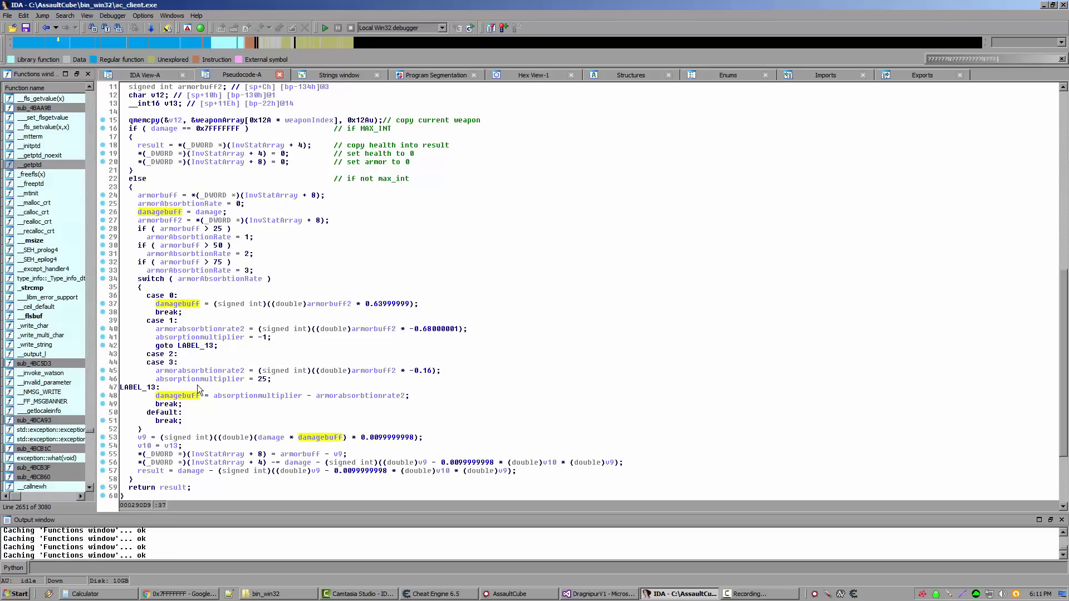
mouse_move(176, 395)
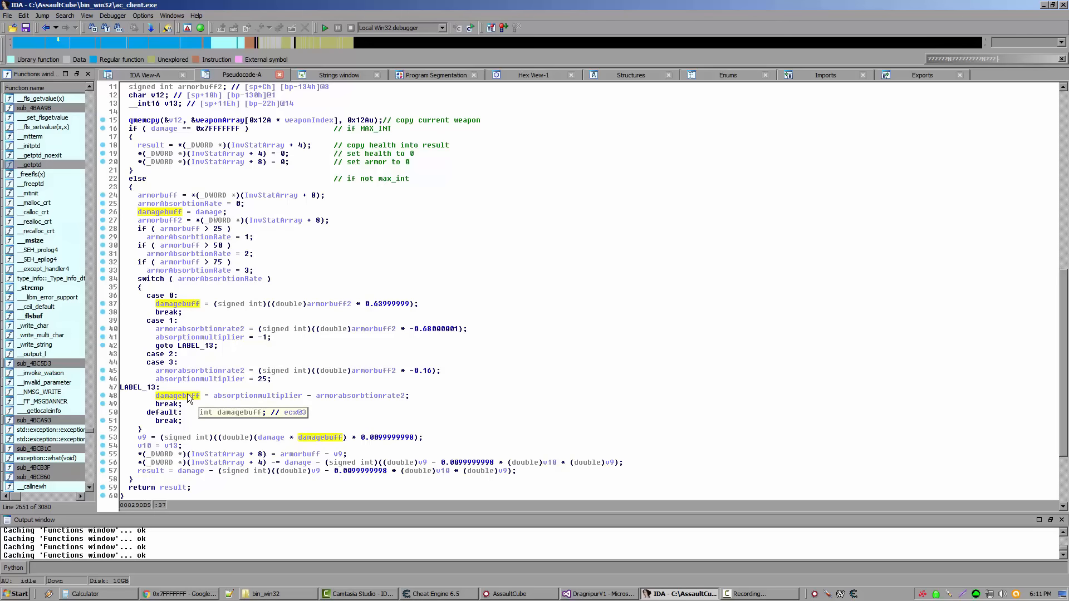
mouse_move(340, 314)
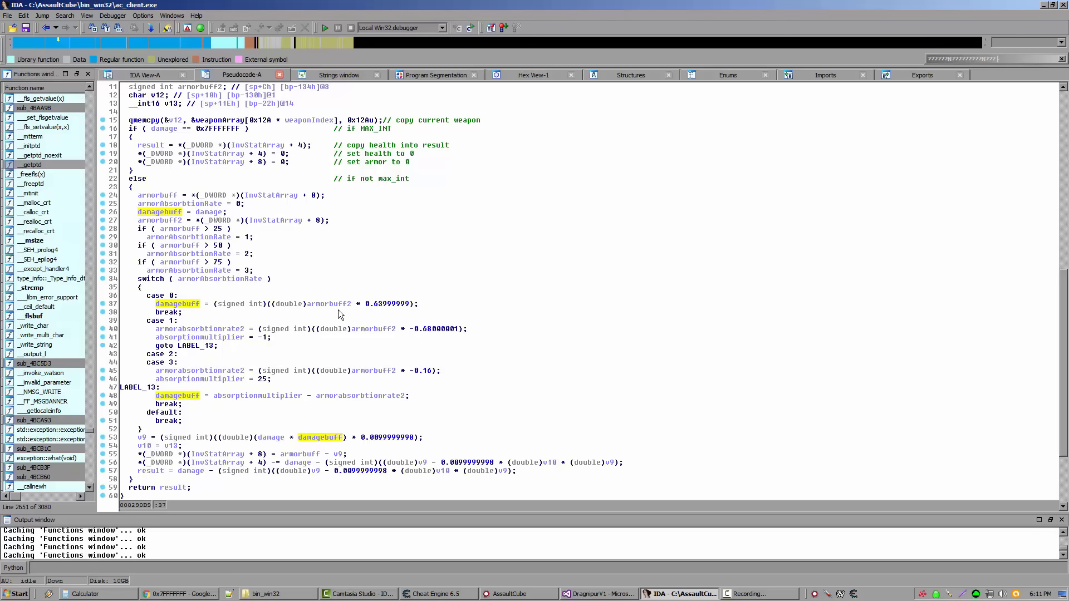
Step: Highlight the uses of absorptionmultiplier and damagebuff to trace them through the function
click(307, 303)
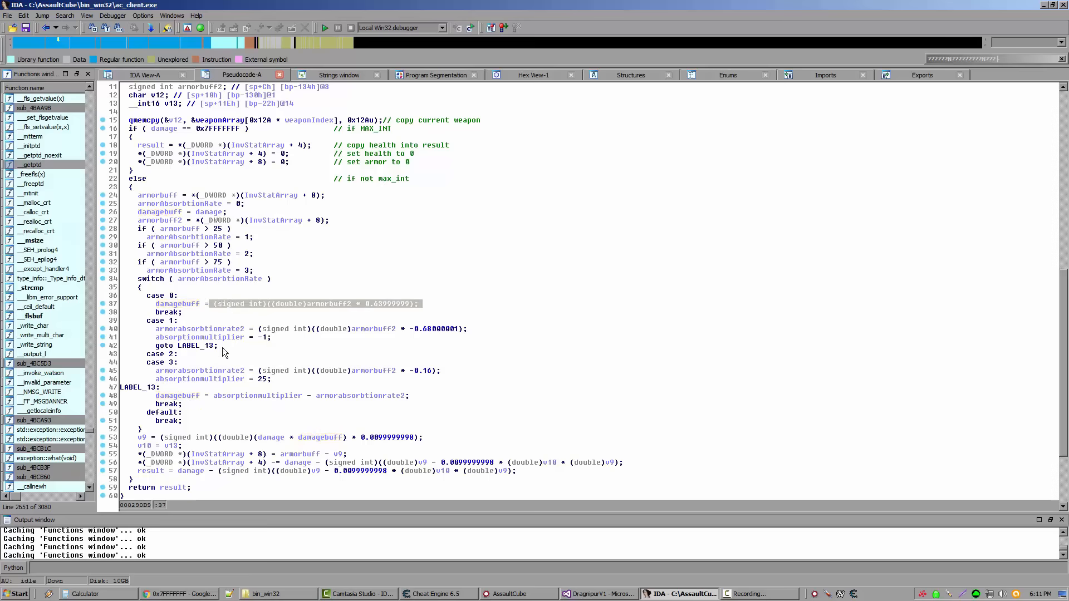
click(200, 336)
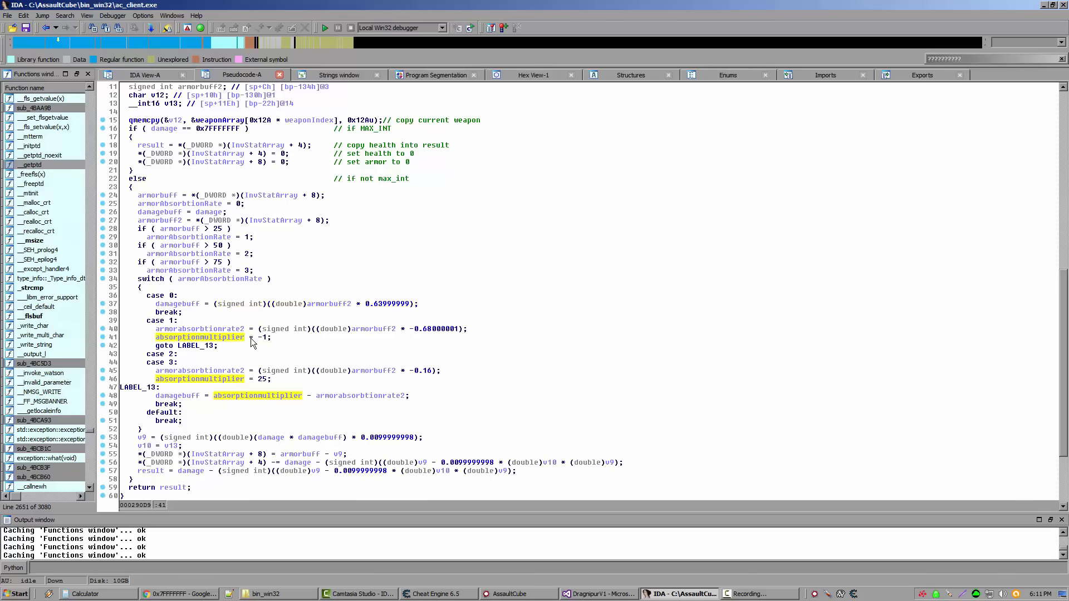
mouse_move(226, 346)
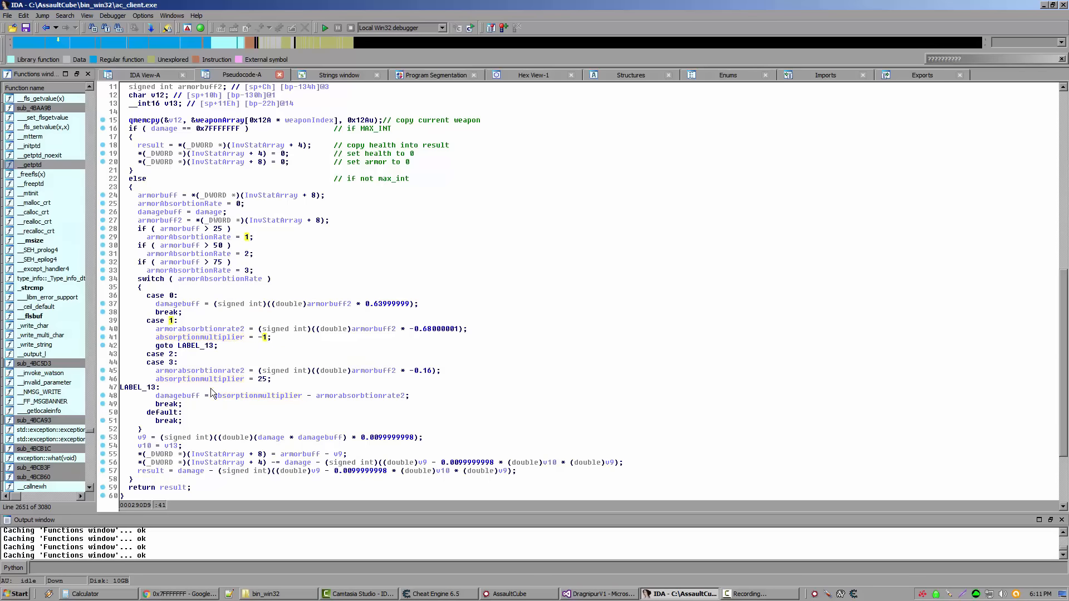
click(176, 396)
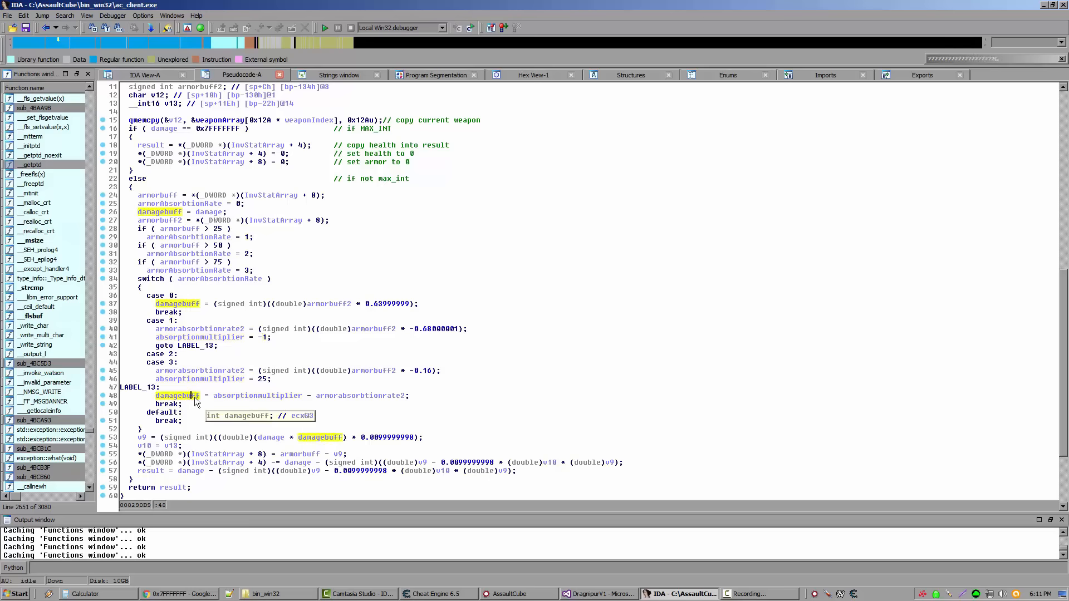
mouse_move(174, 212)
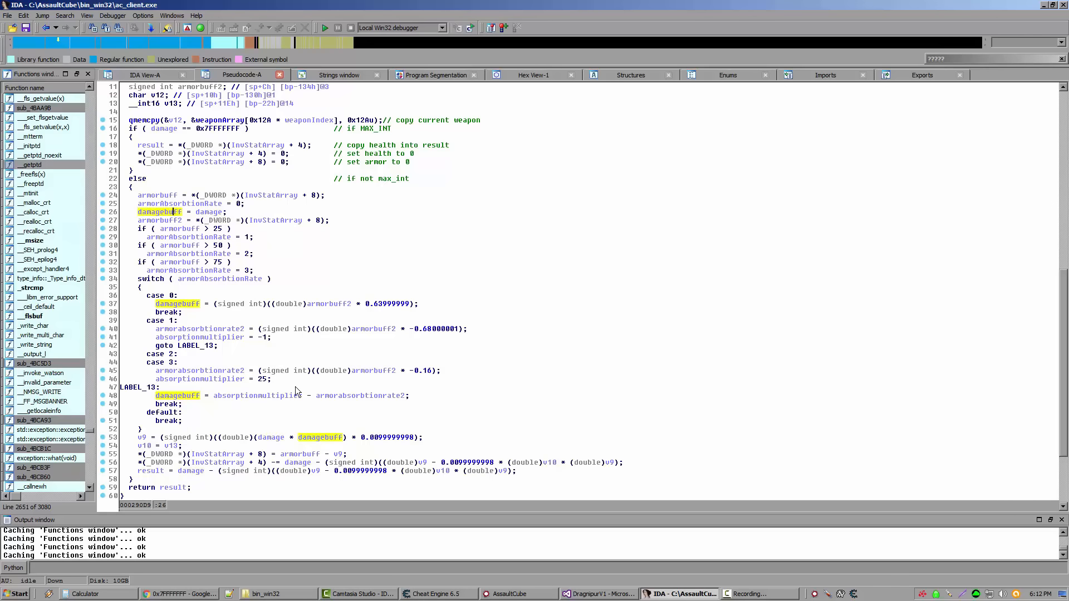
mouse_move(185, 391)
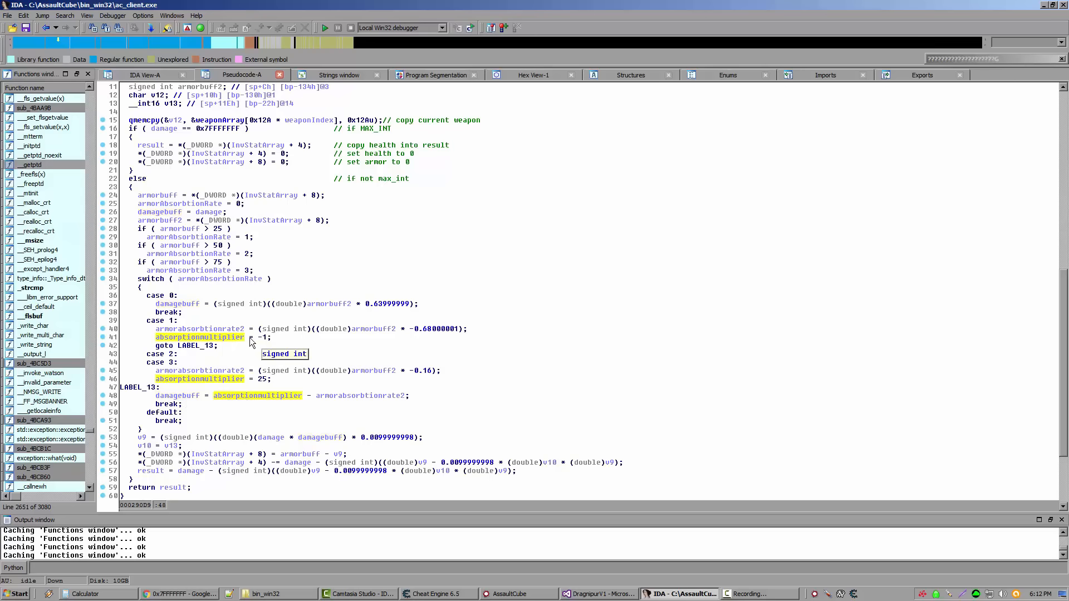
mouse_move(191, 397)
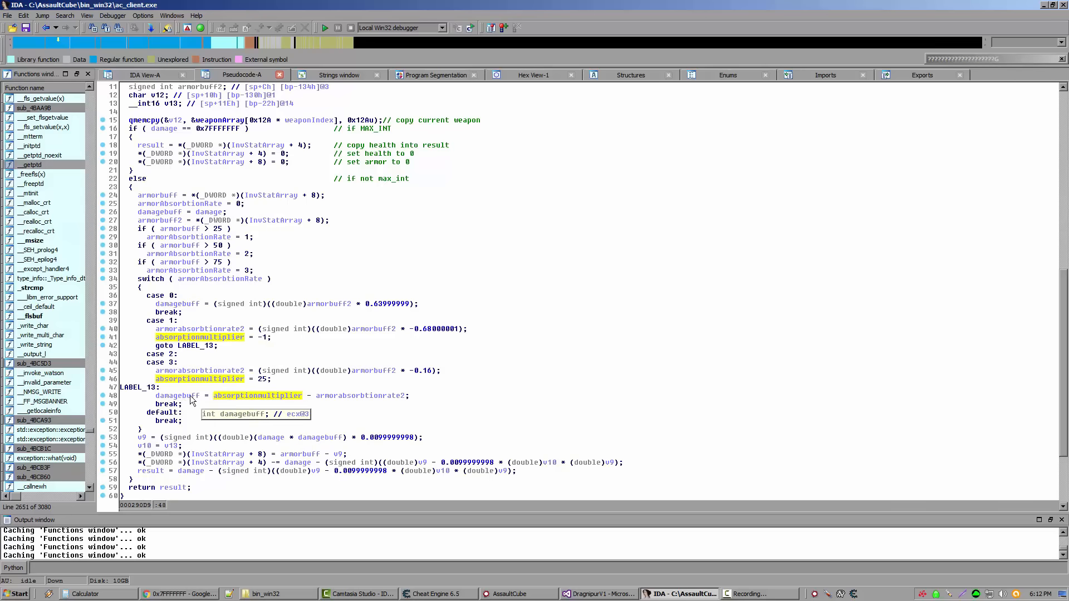
mouse_move(262, 341)
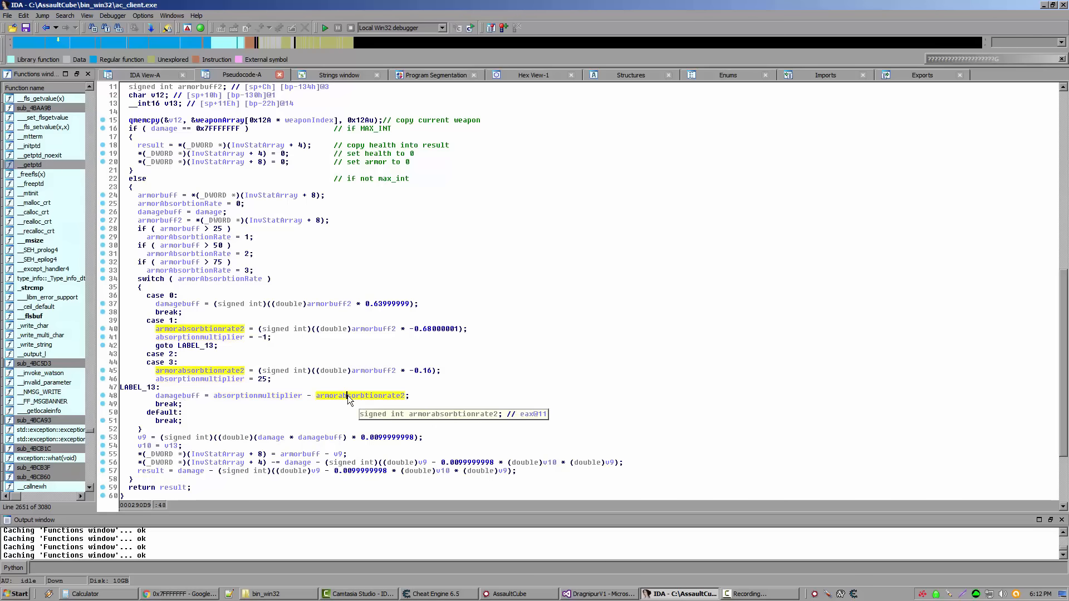
mouse_move(237, 386)
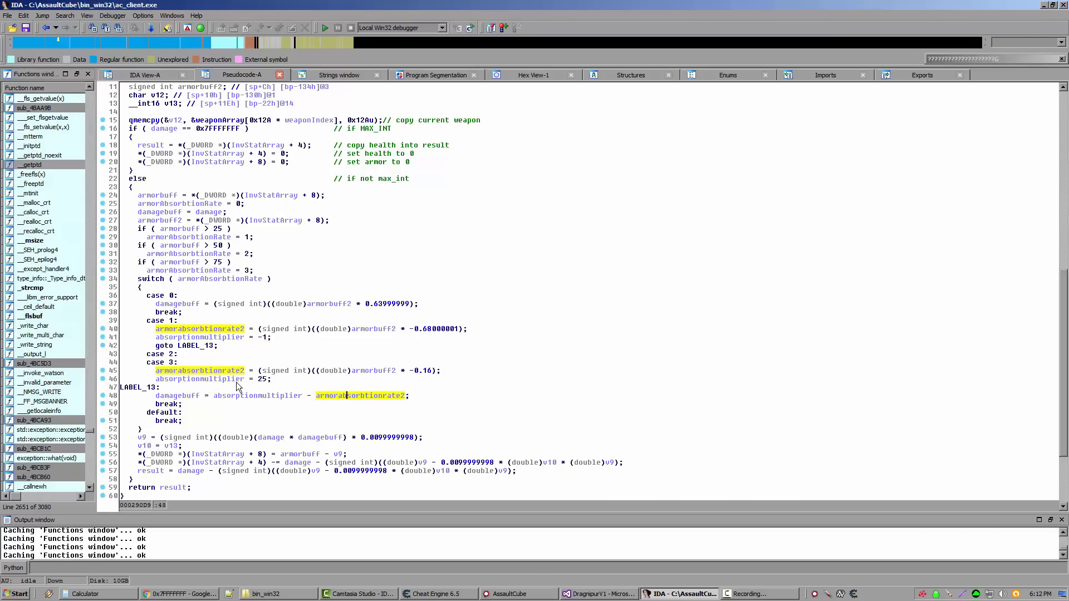
Step: Inspect the case 3 assignment and the absorptionmultiplier = 25 line, marking then clearing it
click(257, 395)
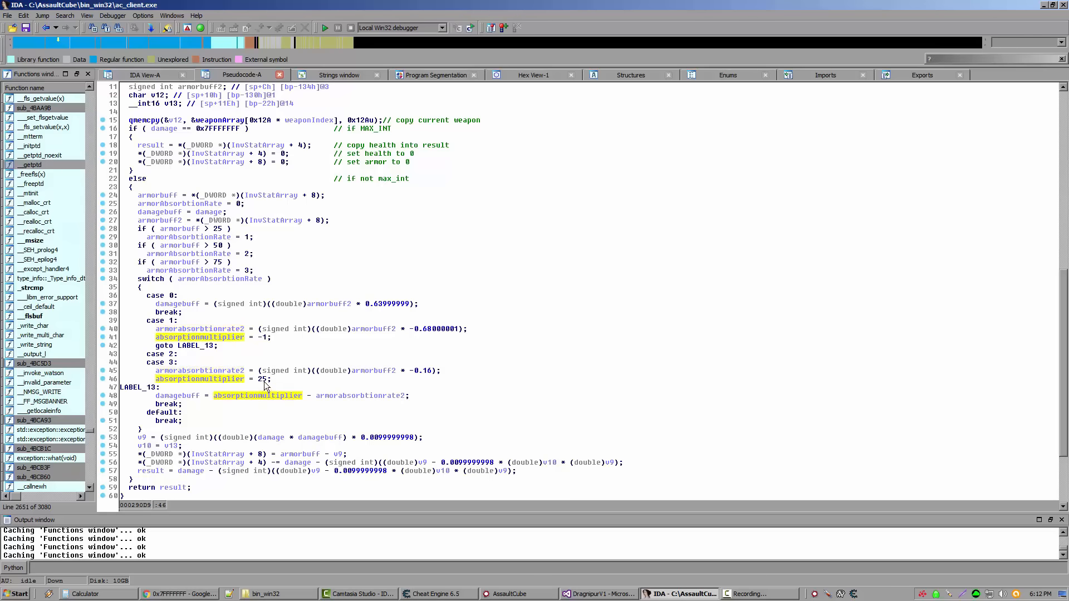
click(362, 395)
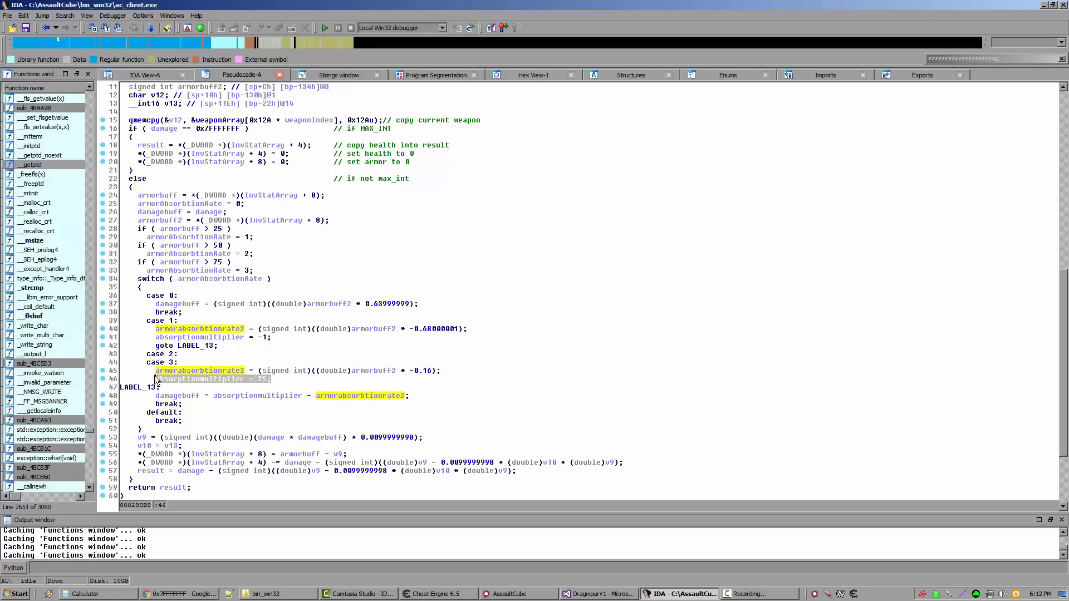
click(197, 379)
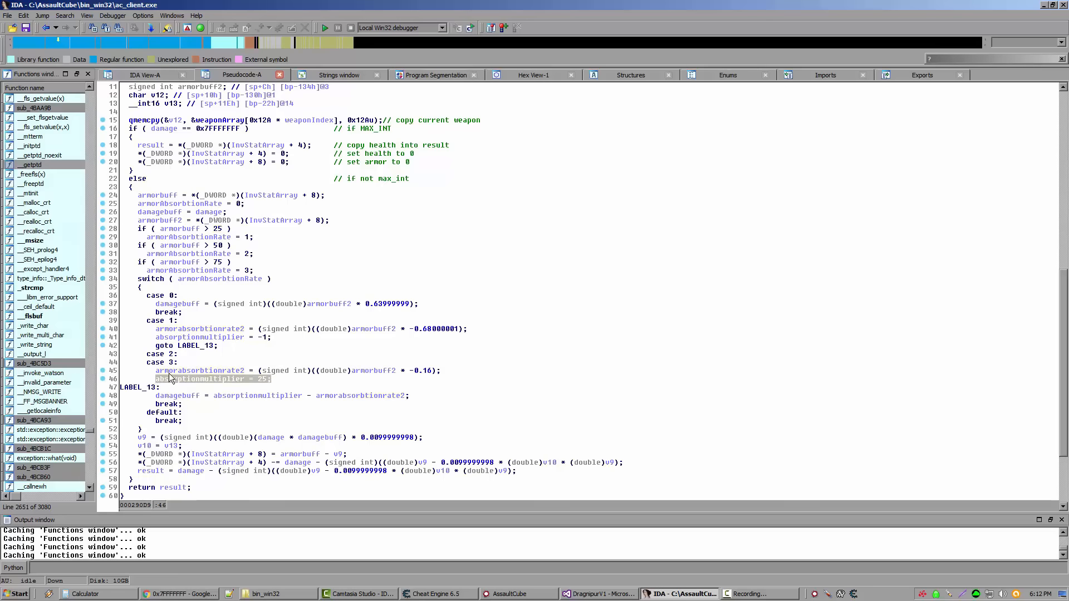
click(198, 336)
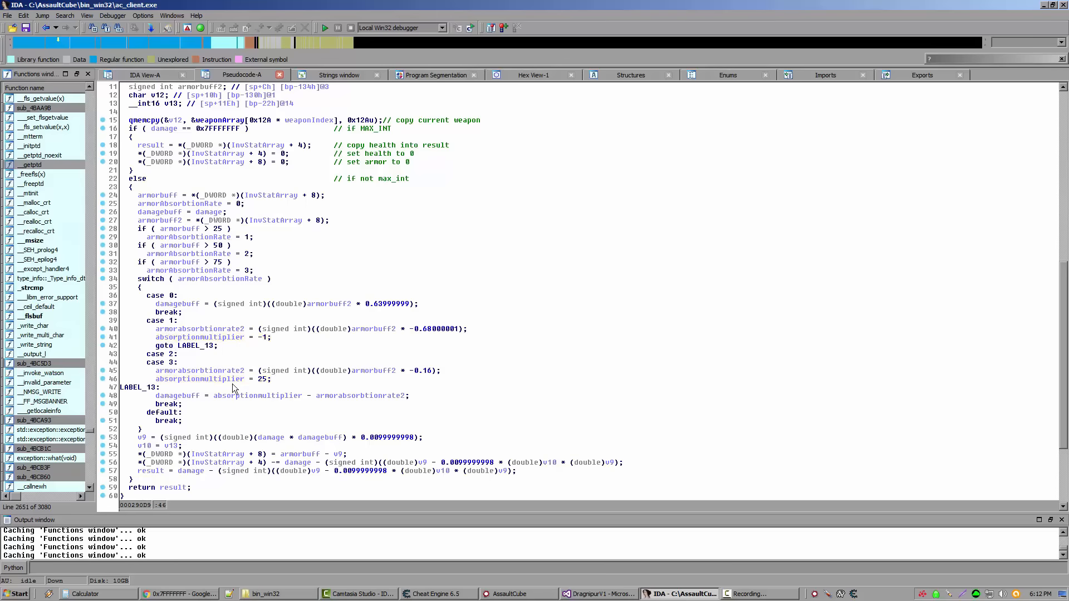
mouse_move(205, 391)
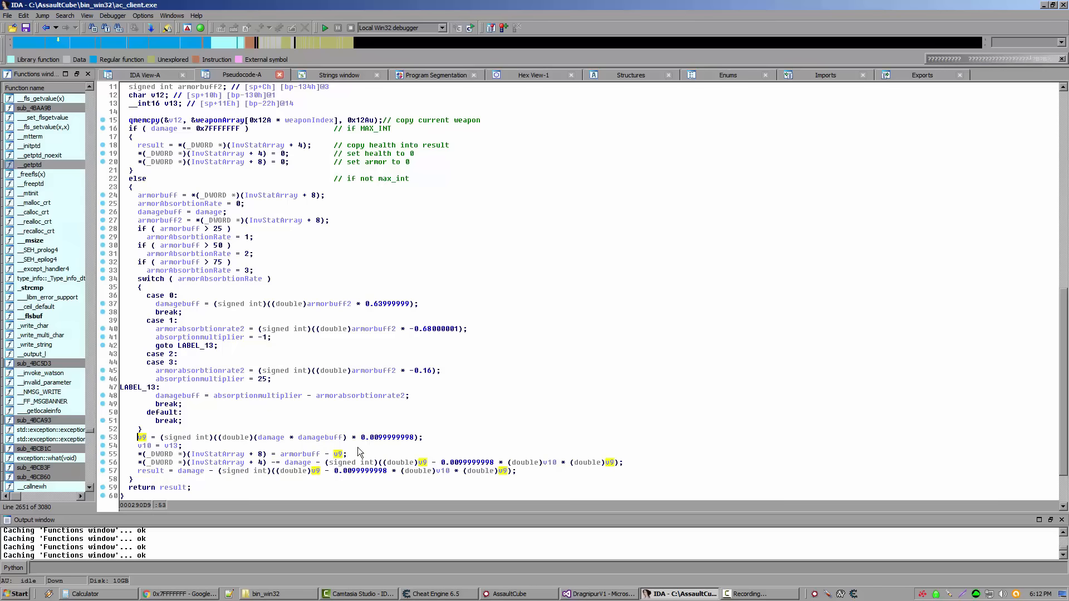
scroll(up, 3)
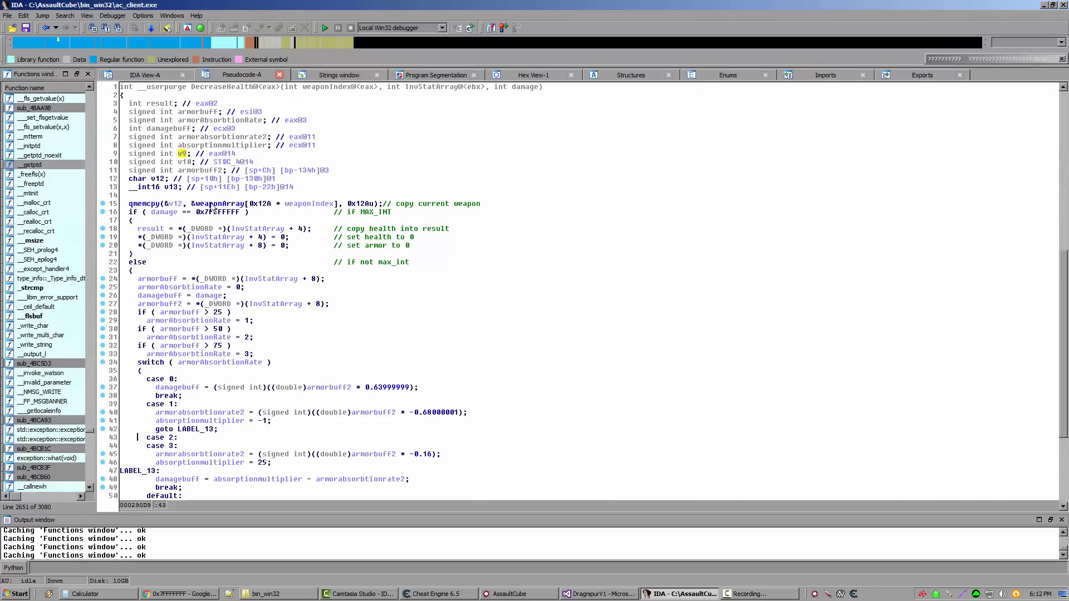
mouse_move(313, 203)
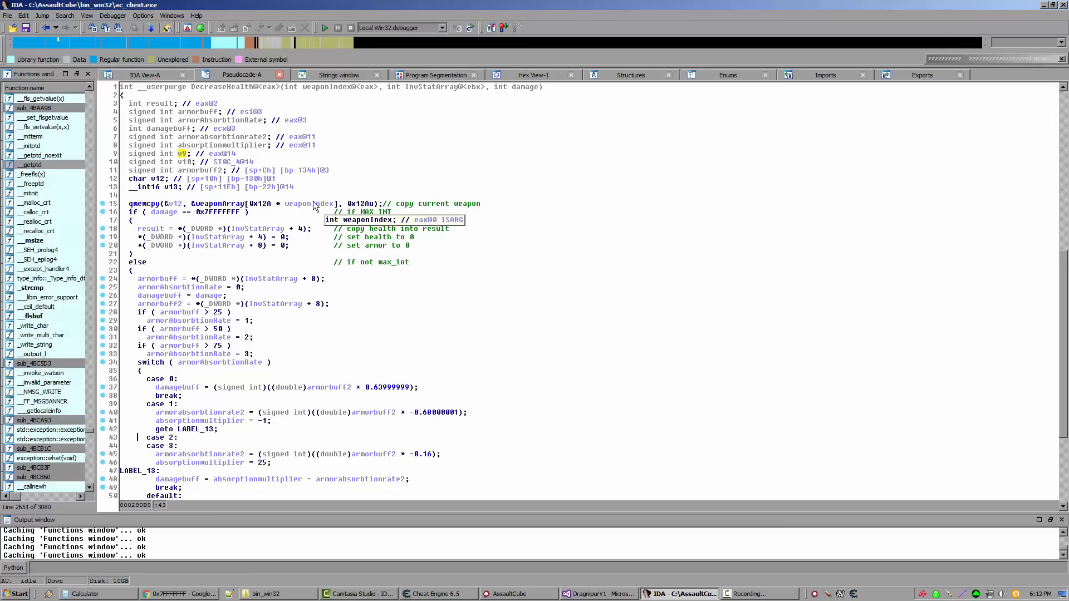
scroll(down, 3)
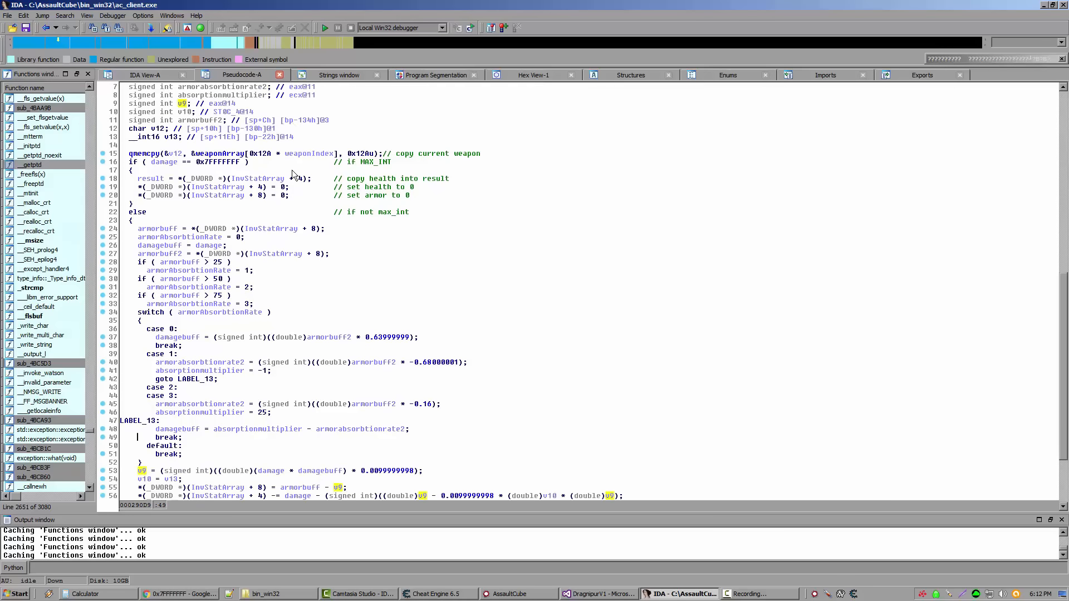
scroll(down, 3)
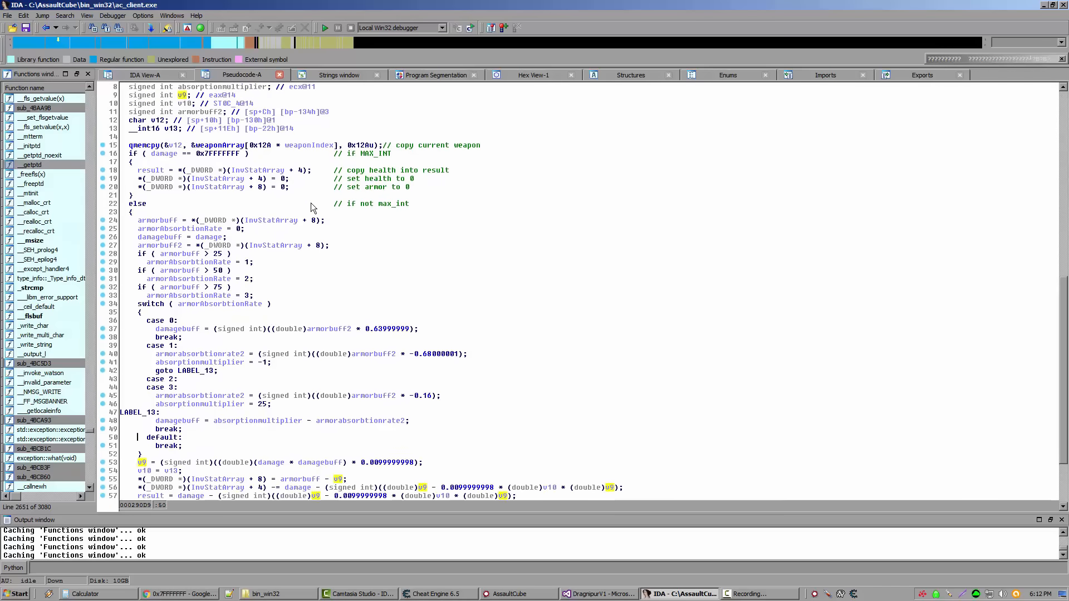
scroll(up, 3)
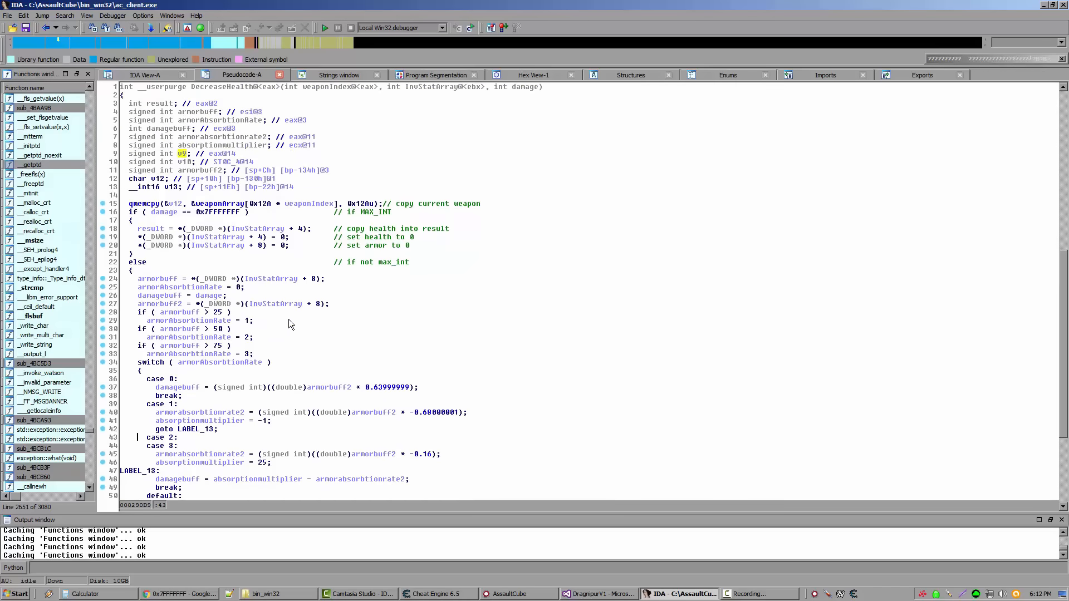
mouse_move(304, 320)
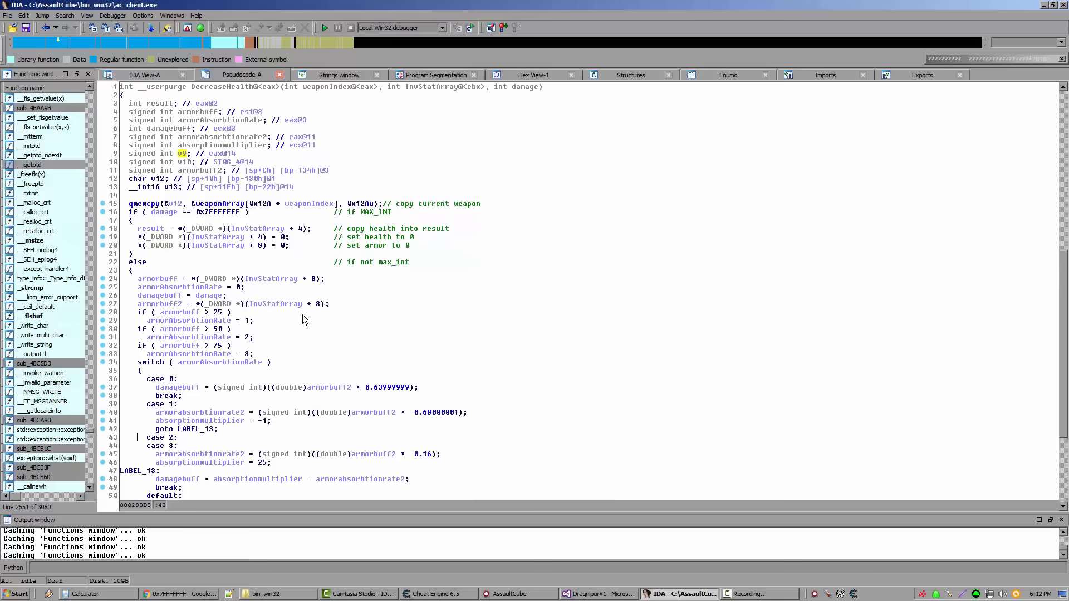
scroll(down, 3)
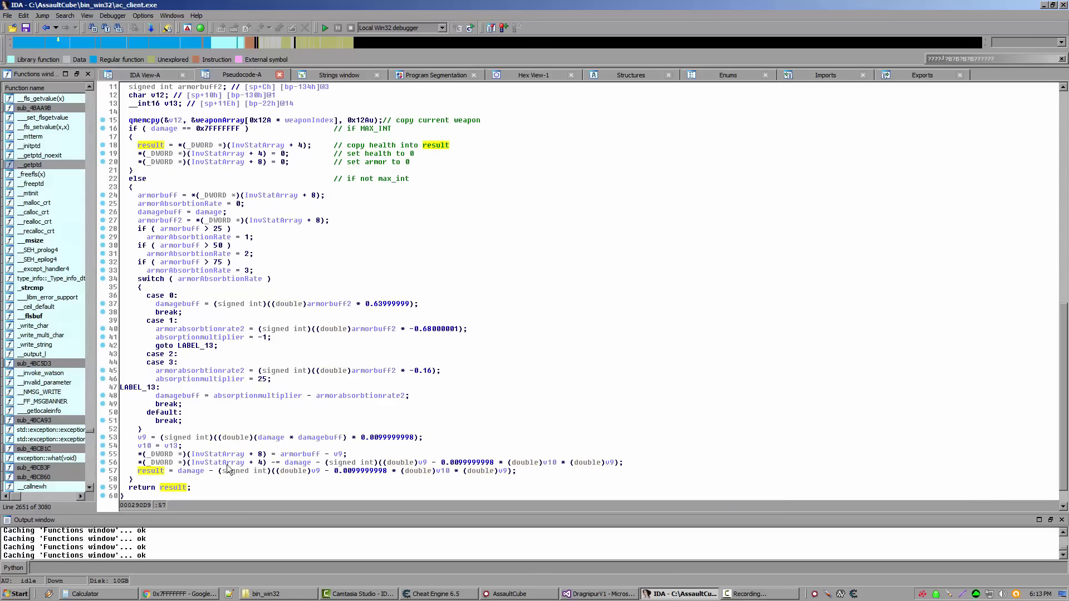
mouse_move(189, 480)
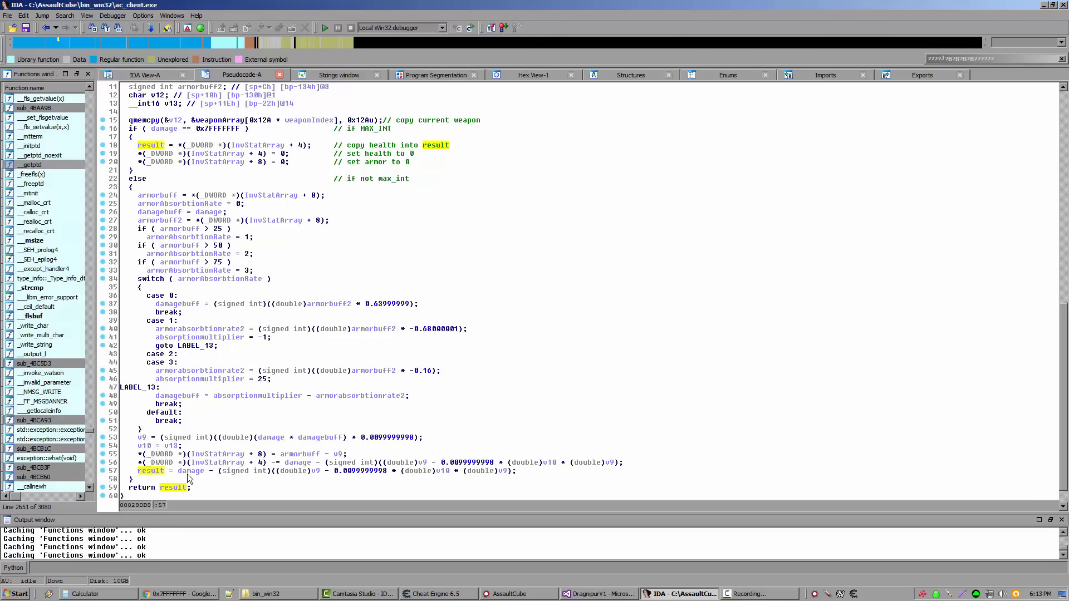
mouse_move(185, 476)
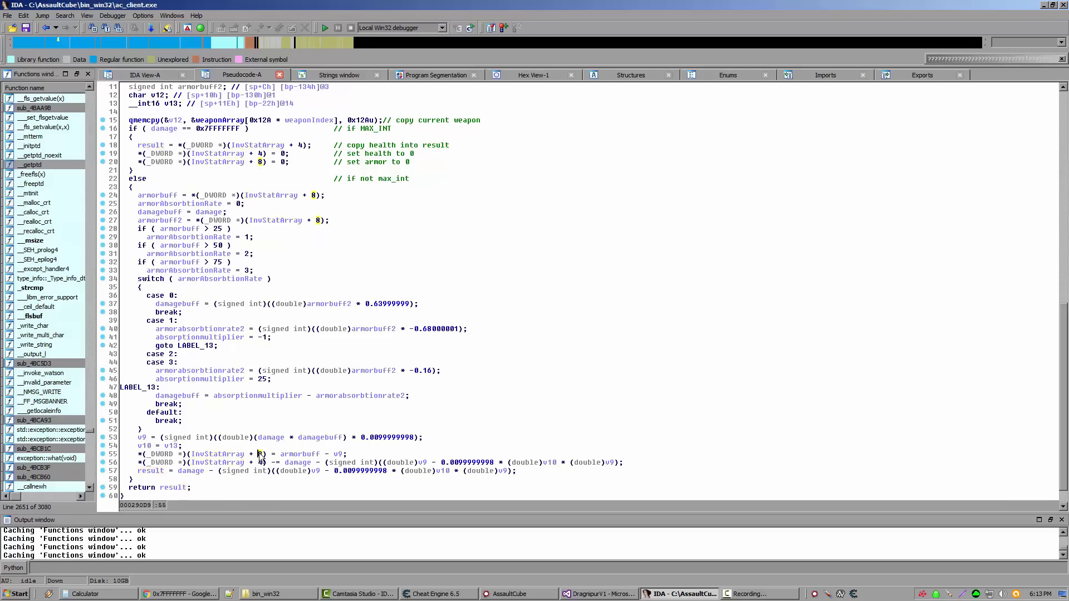
mouse_move(261, 462)
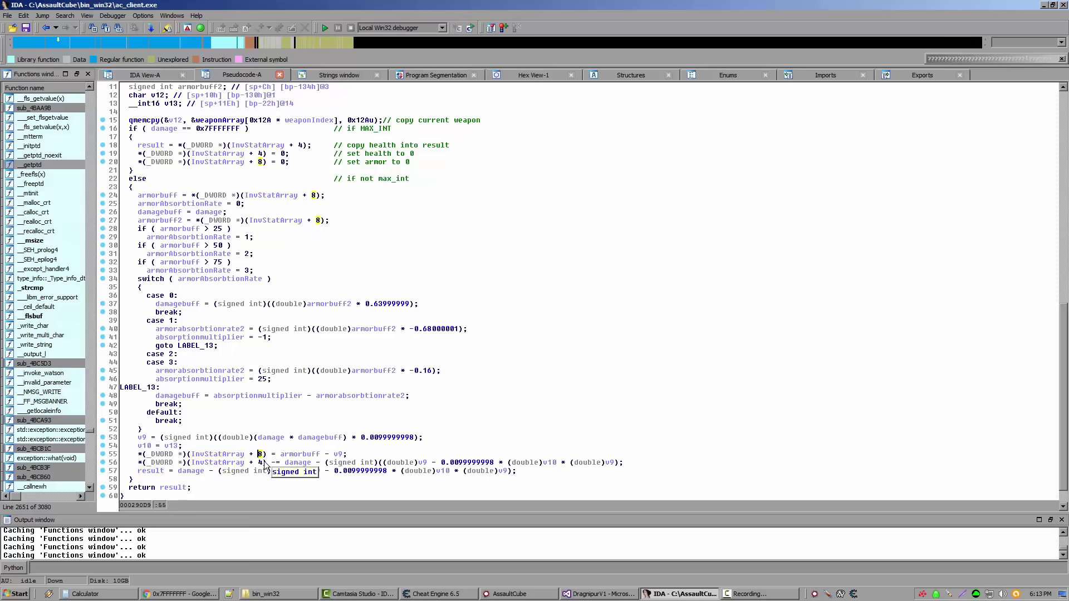
mouse_move(281, 455)
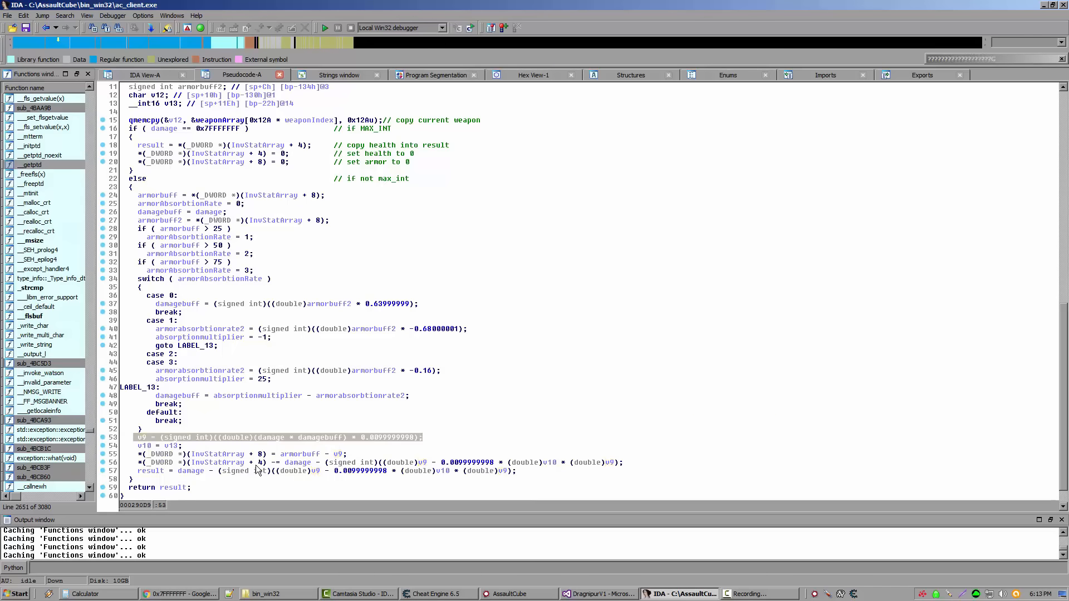
mouse_move(259, 471)
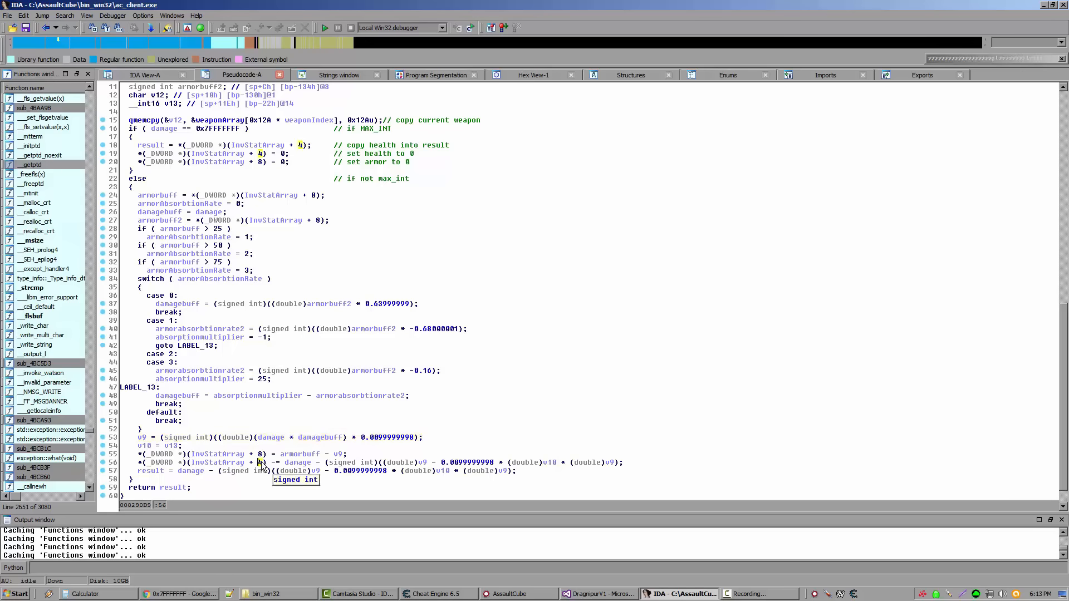
mouse_move(276, 468)
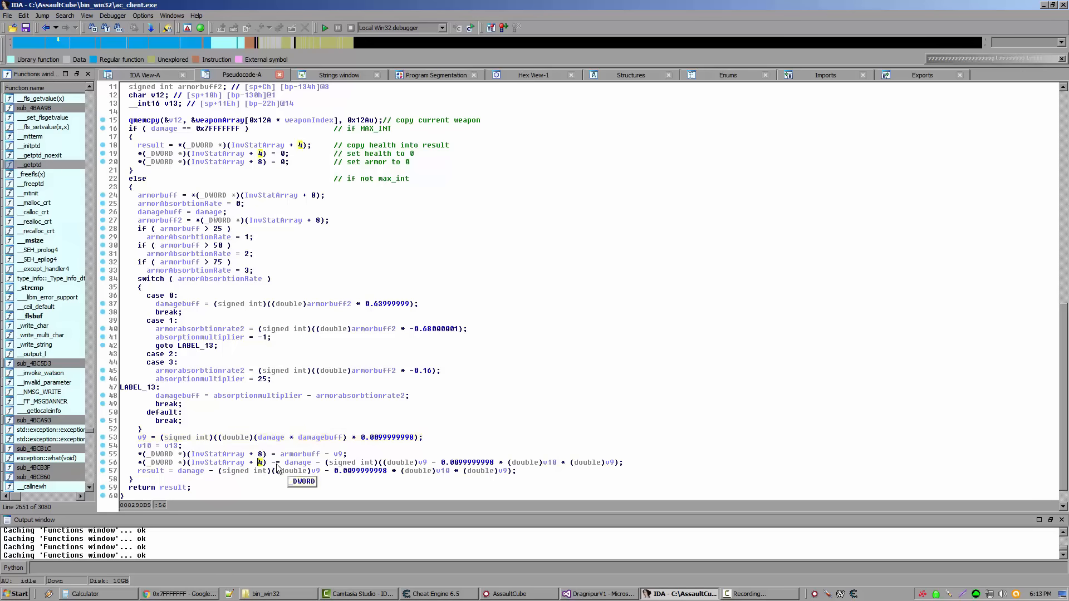
double_click(297, 462)
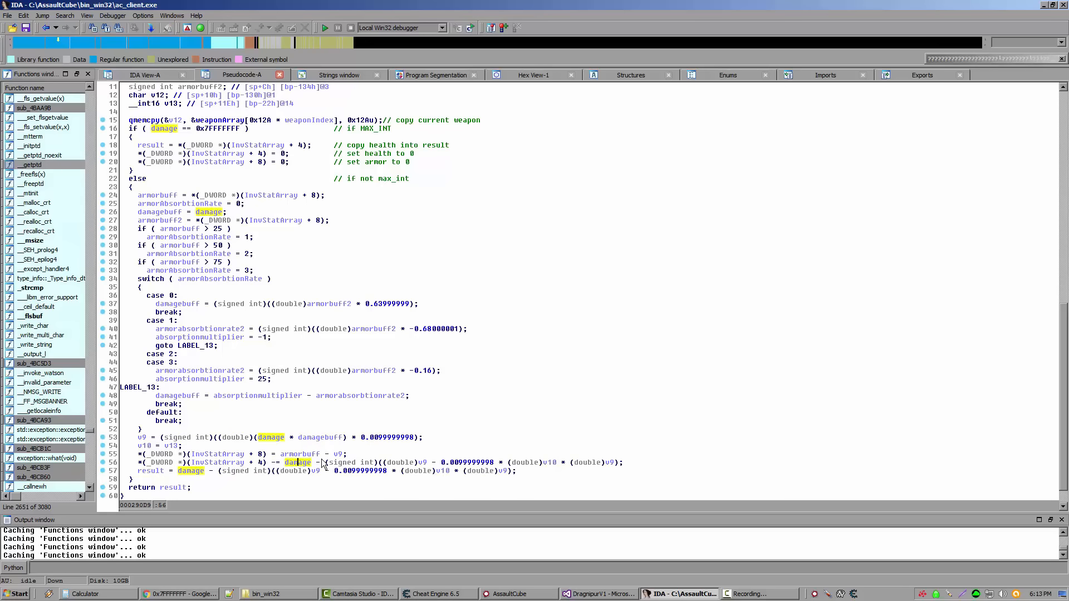
click(324, 462)
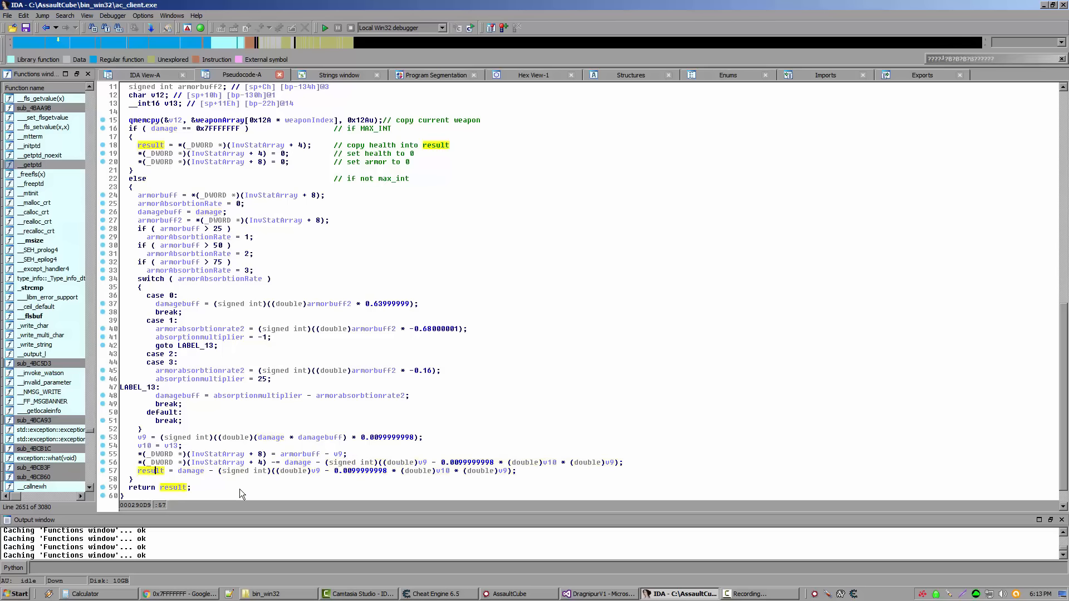
mouse_move(272, 459)
text(newDamage)
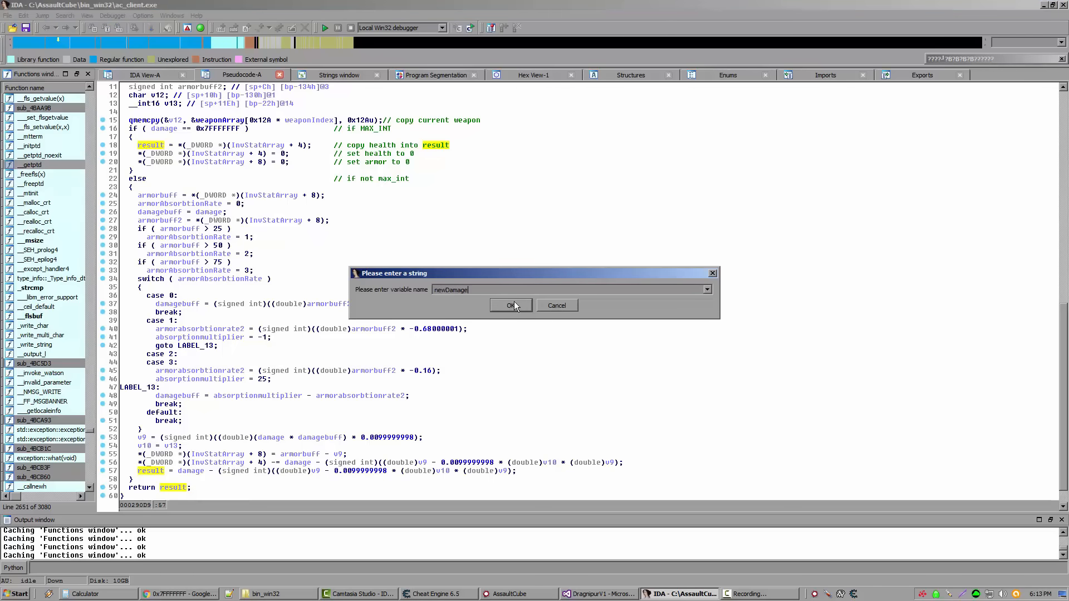
Step: Confirm newDamage as the result variable's name and check its declaration at the top
click(511, 304)
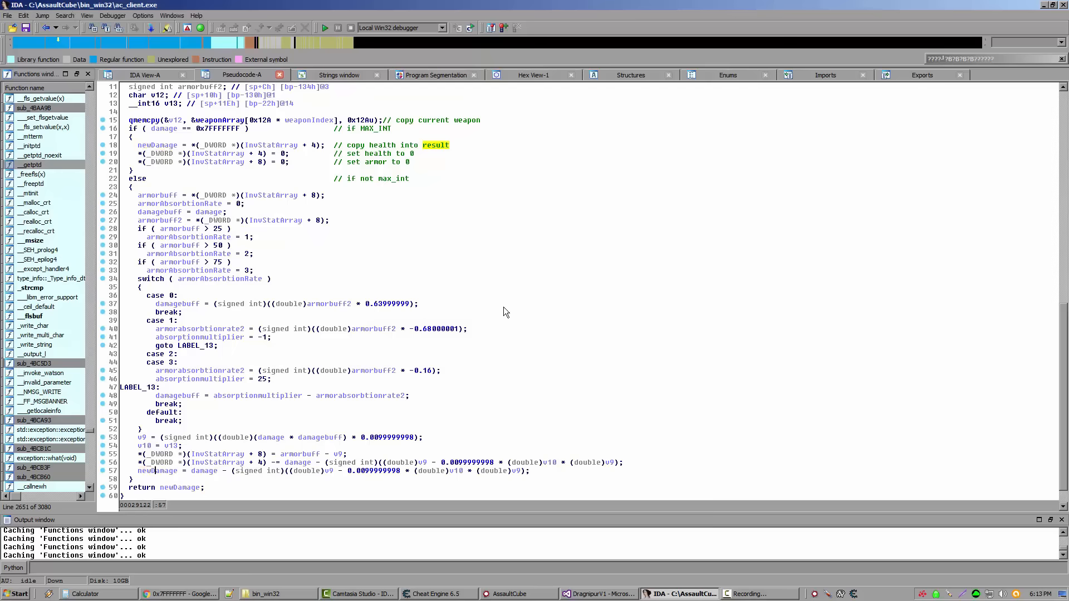
mouse_move(173, 499)
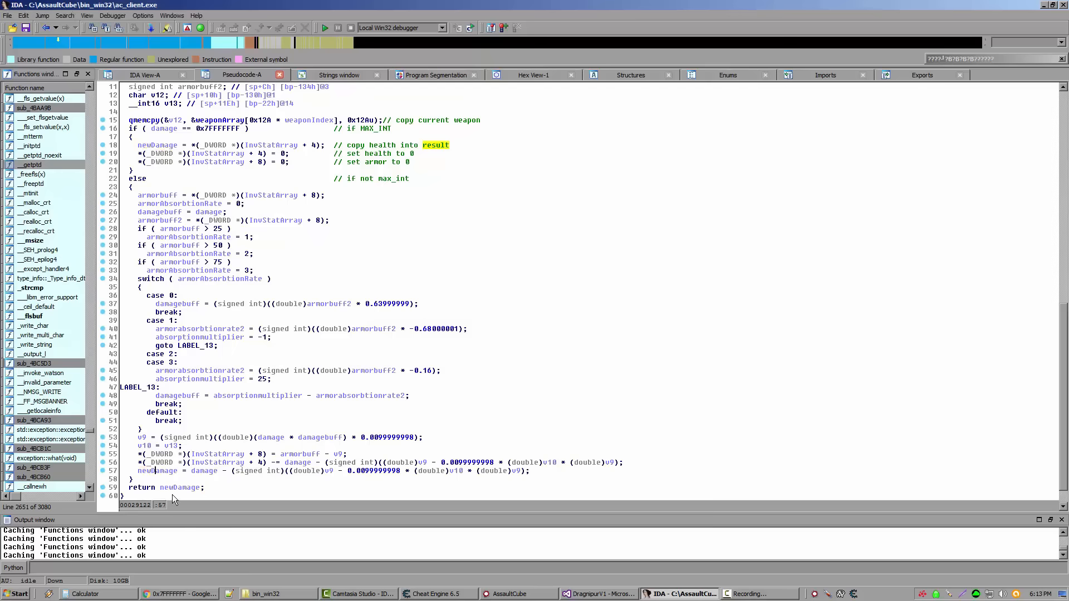
click(179, 487)
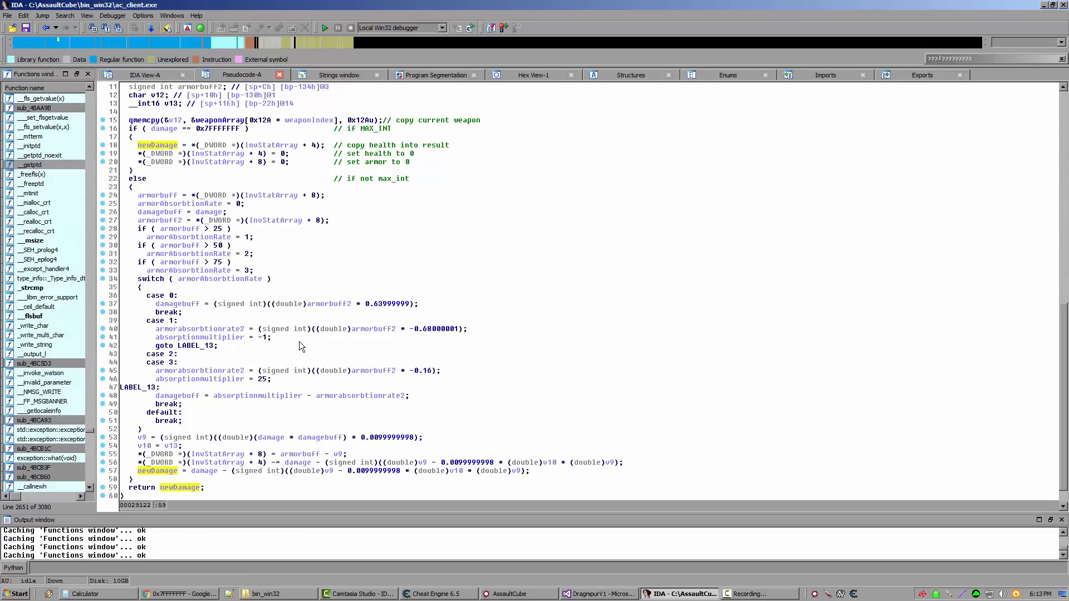
scroll(up, 3)
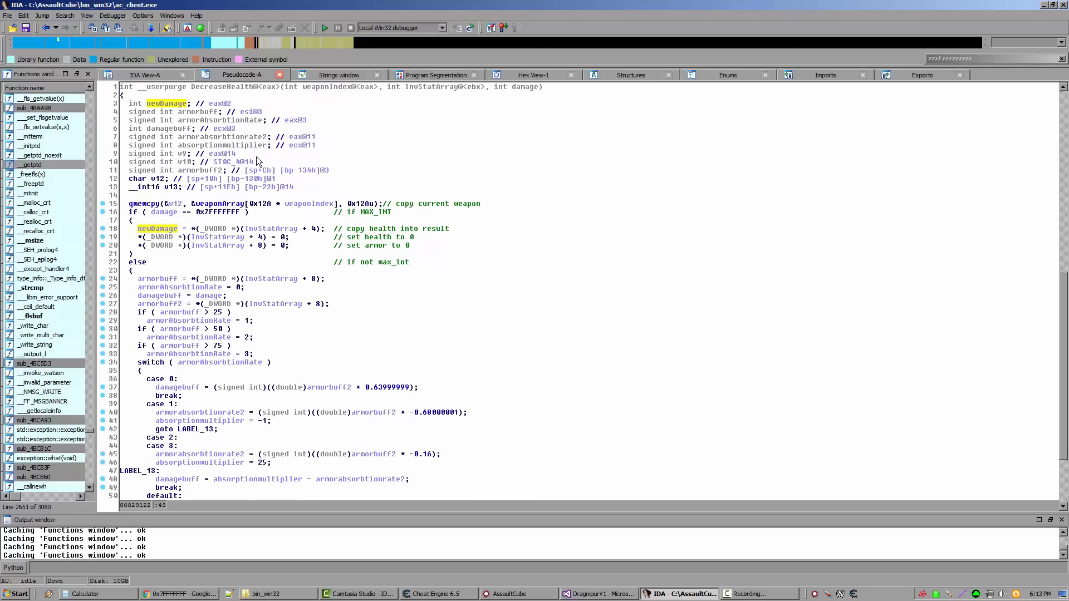
mouse_move(328, 217)
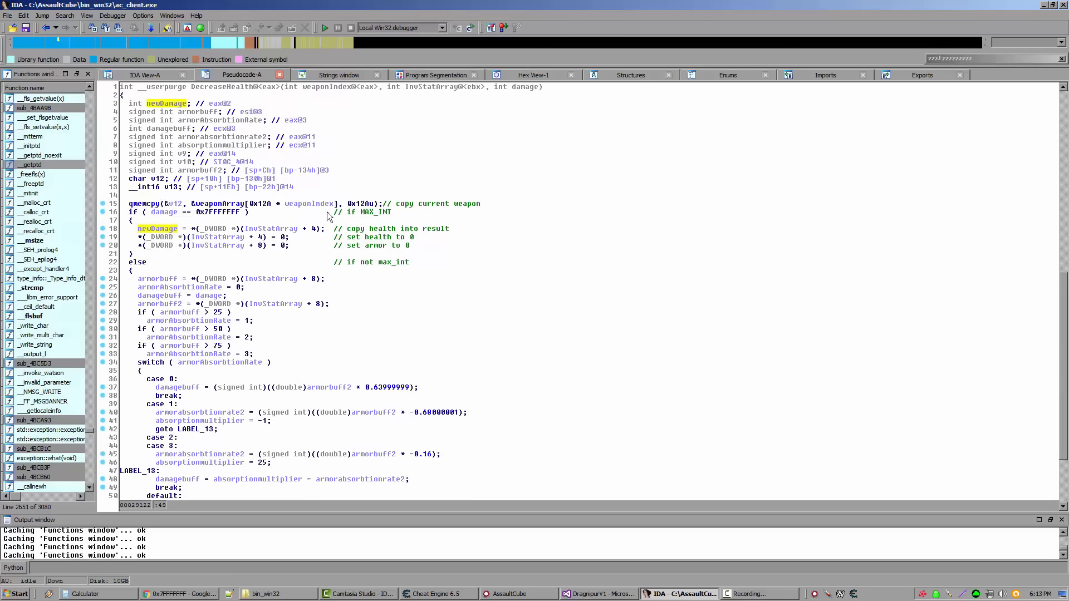